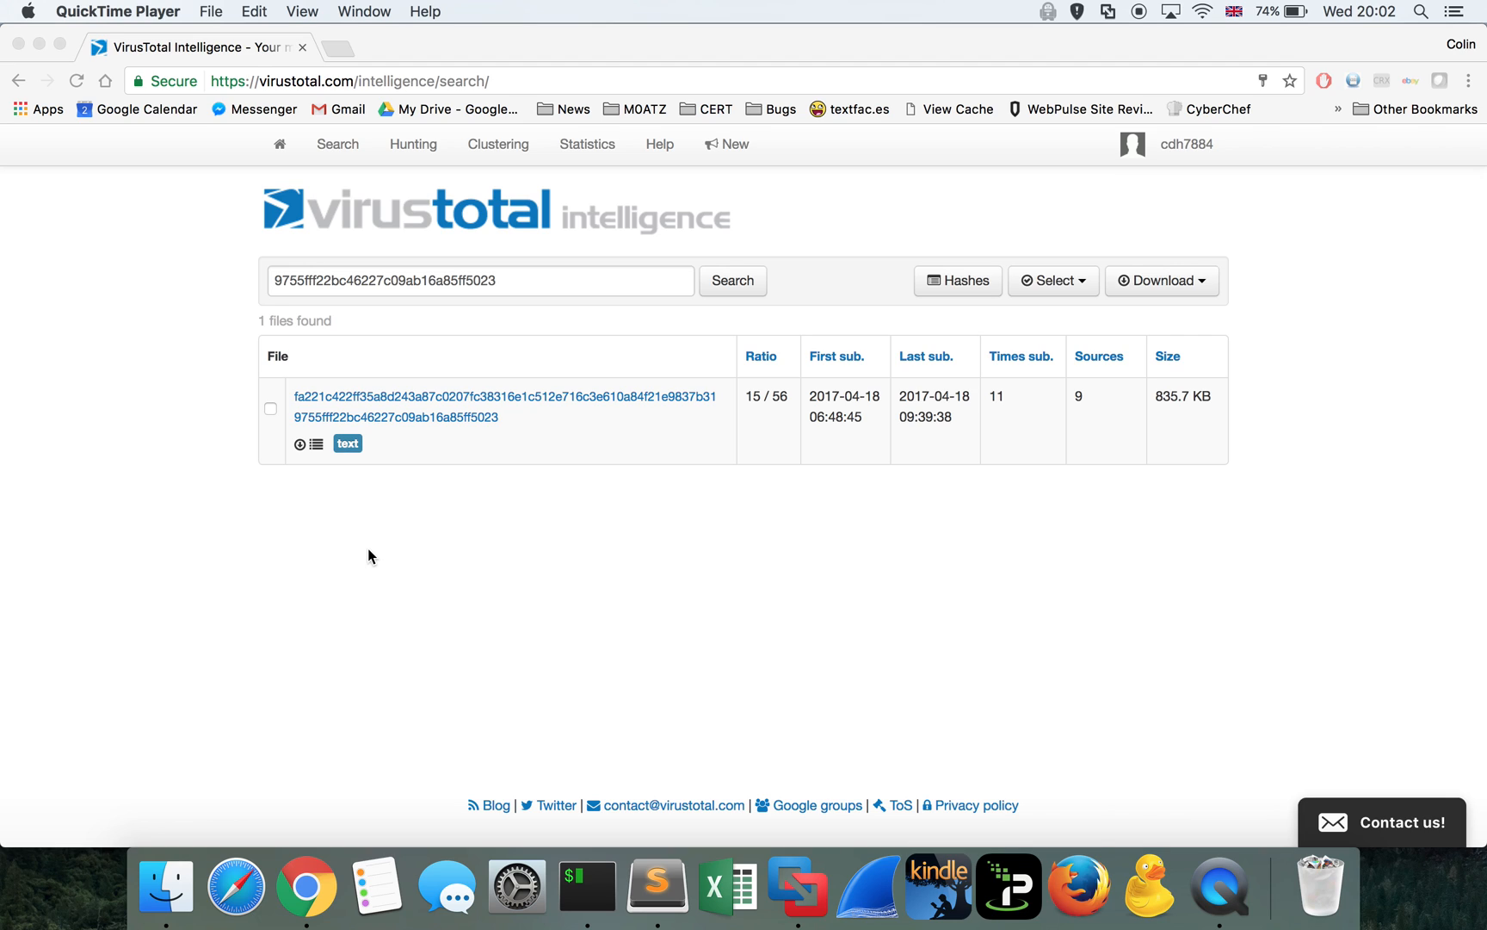
mouse_move(394, 569)
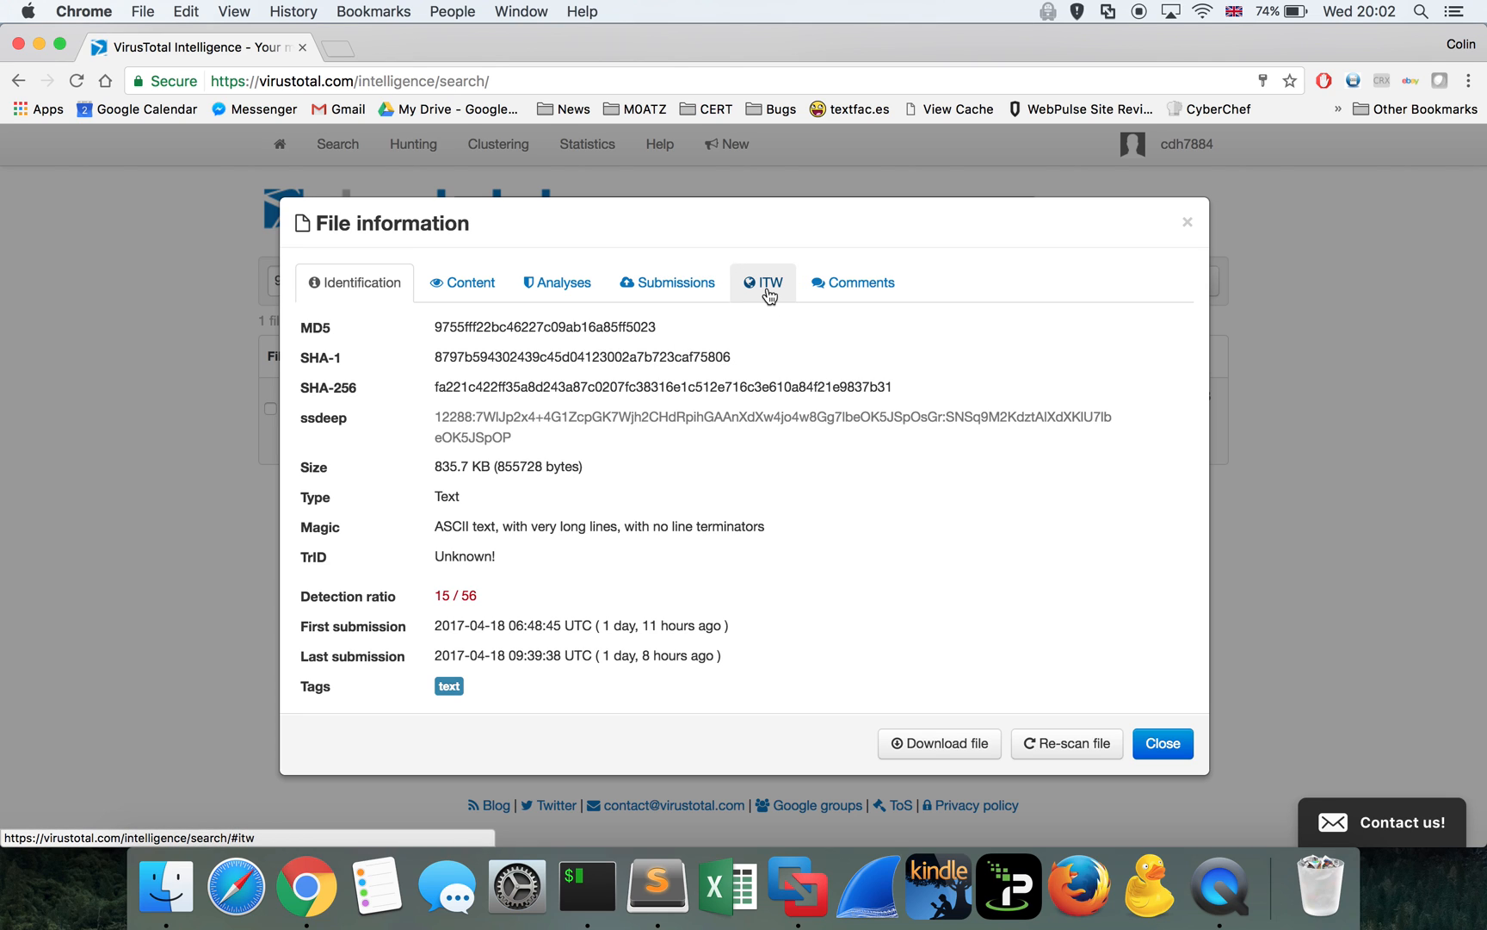
- Check the sample's in-the-wild submission names, then return to the results
left_click(764, 282)
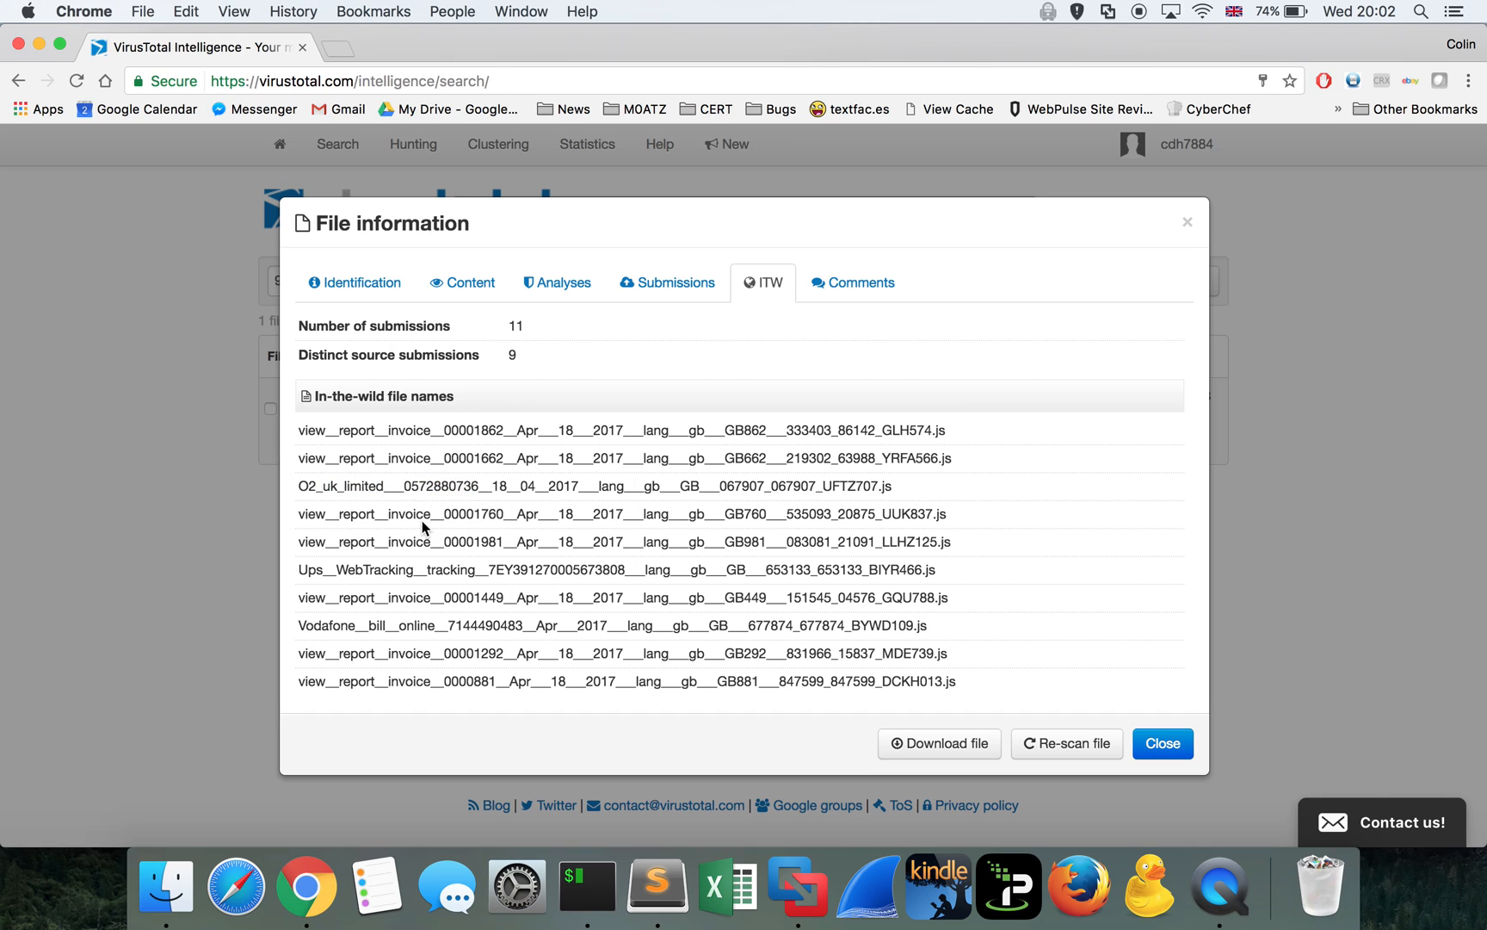
left_click(1160, 742)
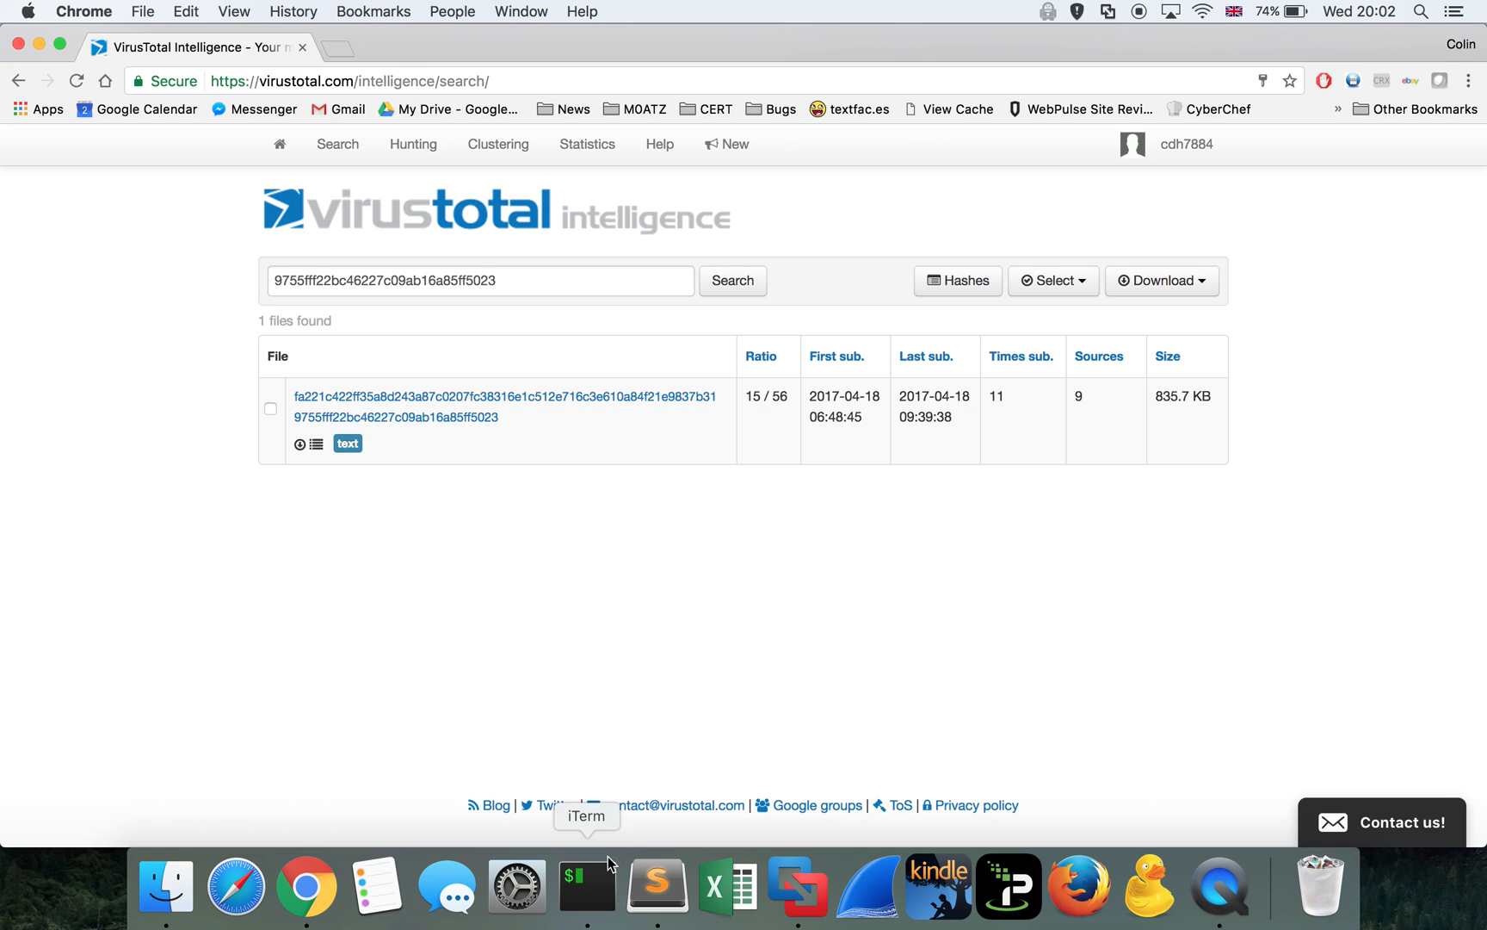
- Switch to Sublime Text and scan along the dropper's one-line obfuscated script
left_click(656, 885)
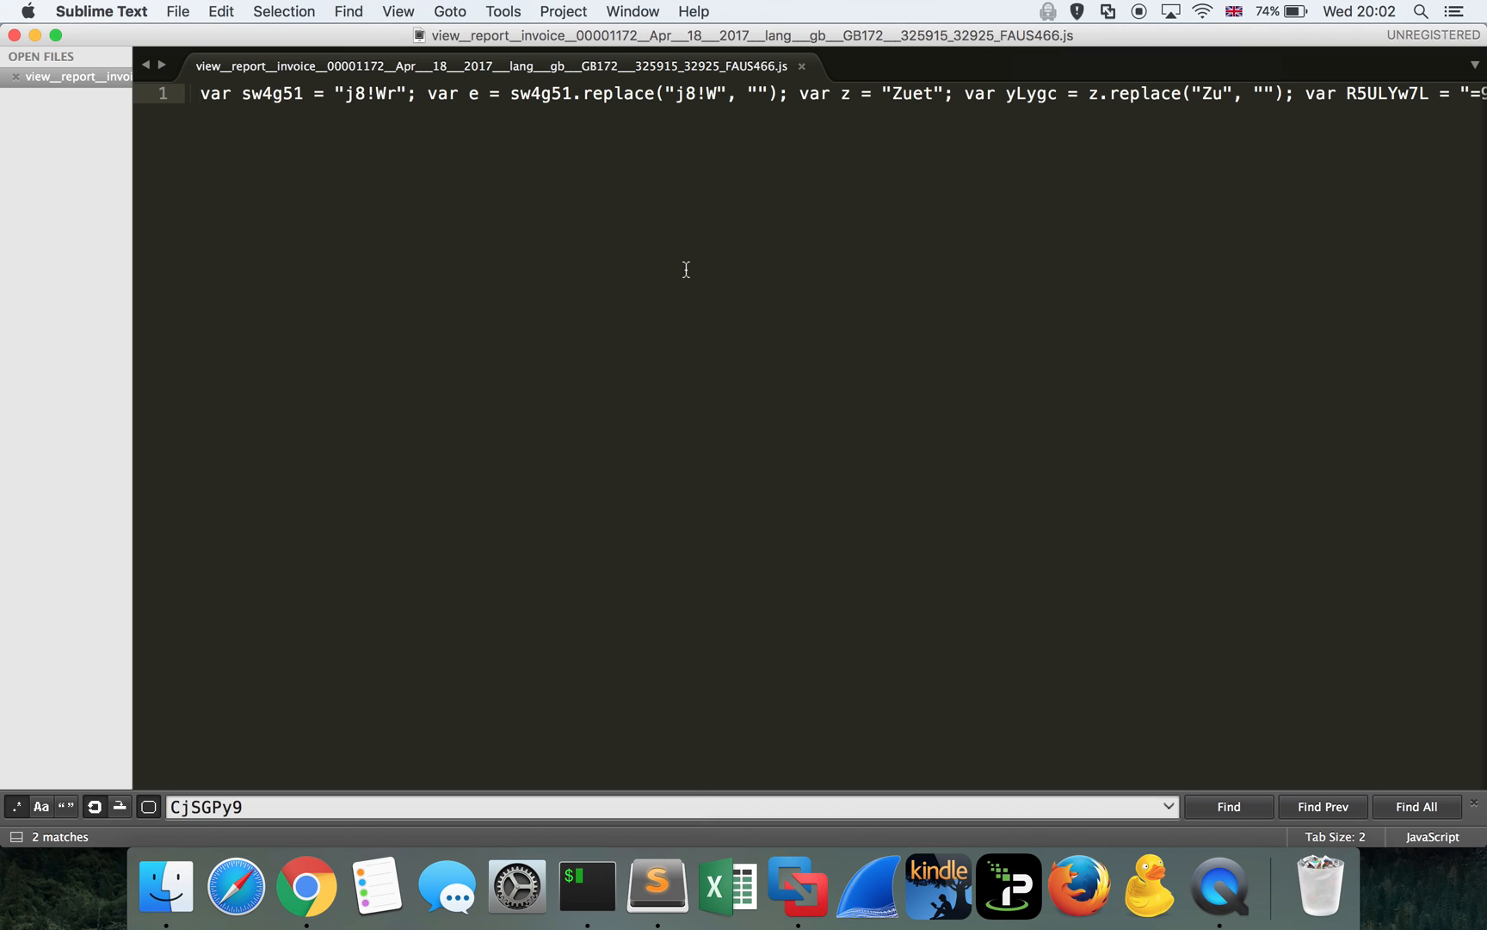
scroll("right", 3)
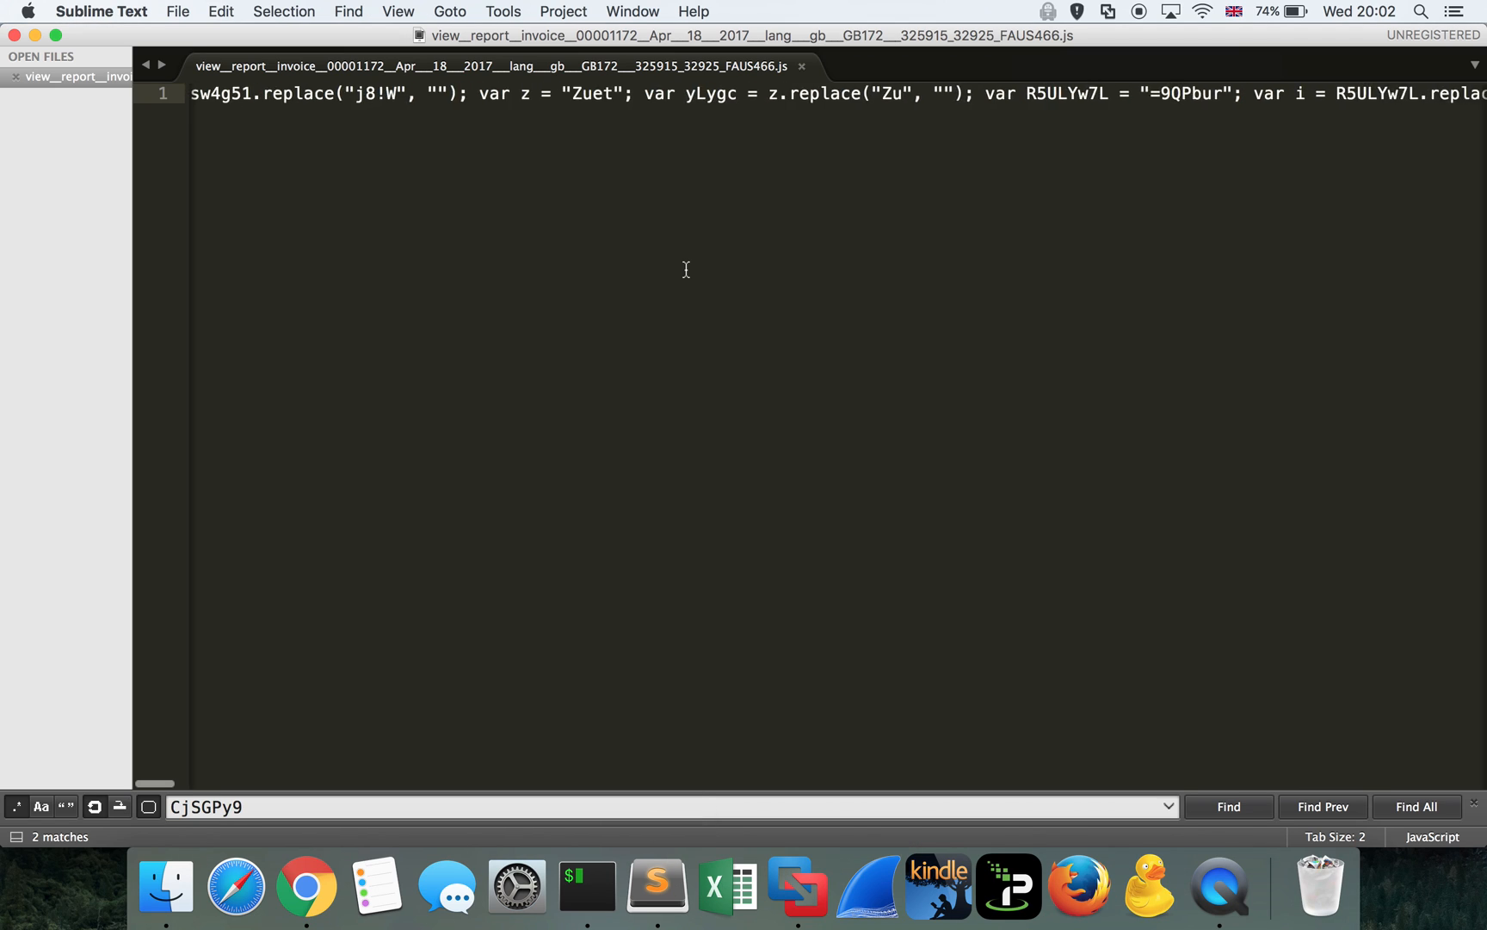
scroll("right", 3)
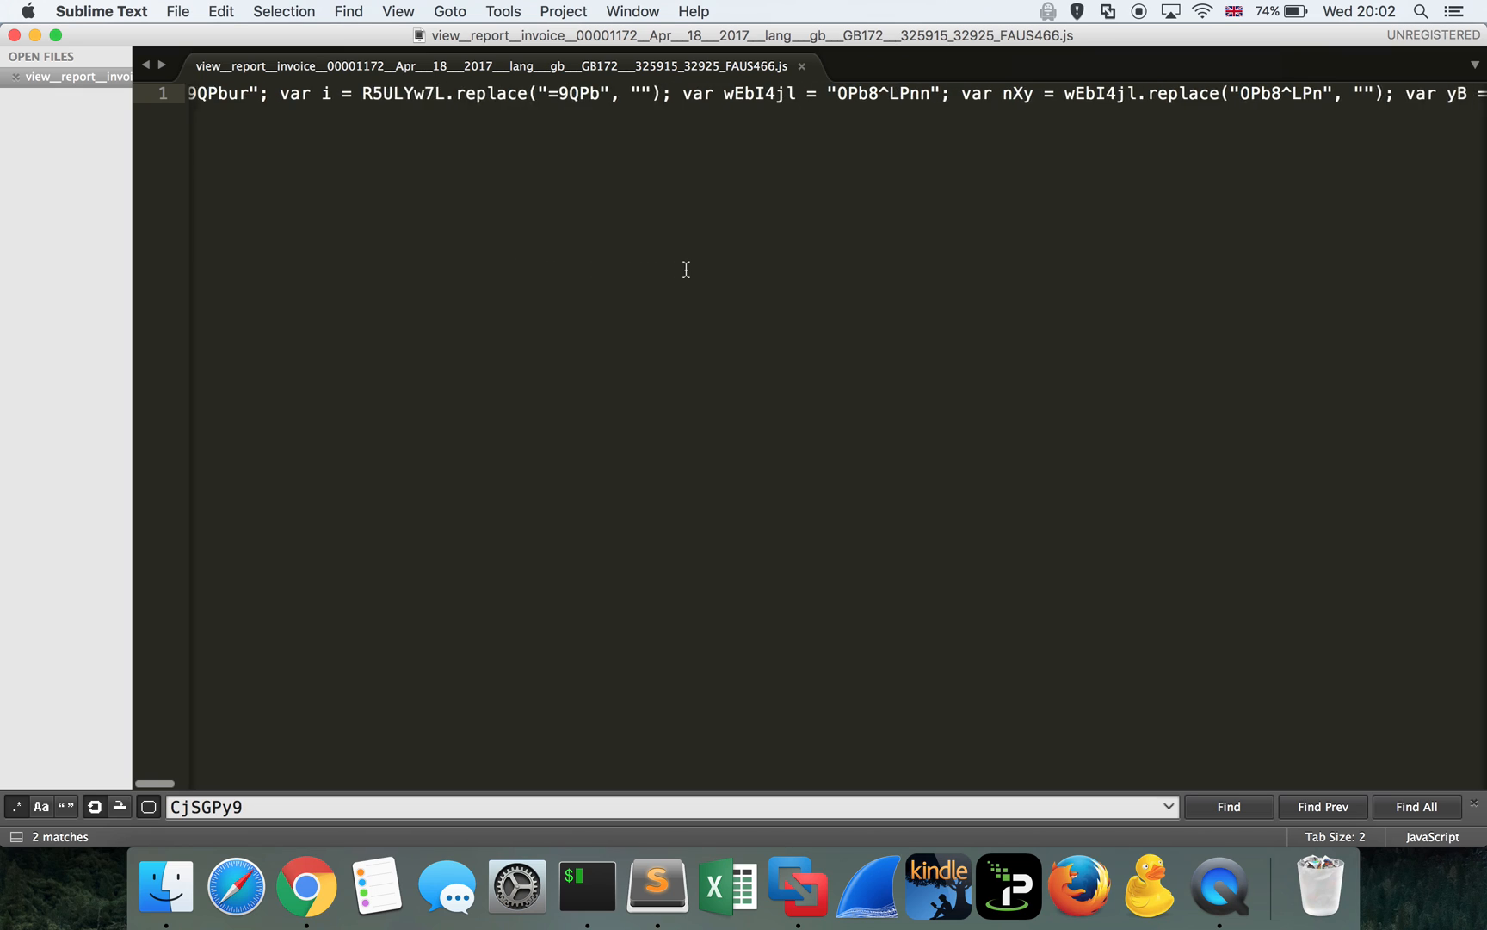
scroll("left", 3)
type("sample")
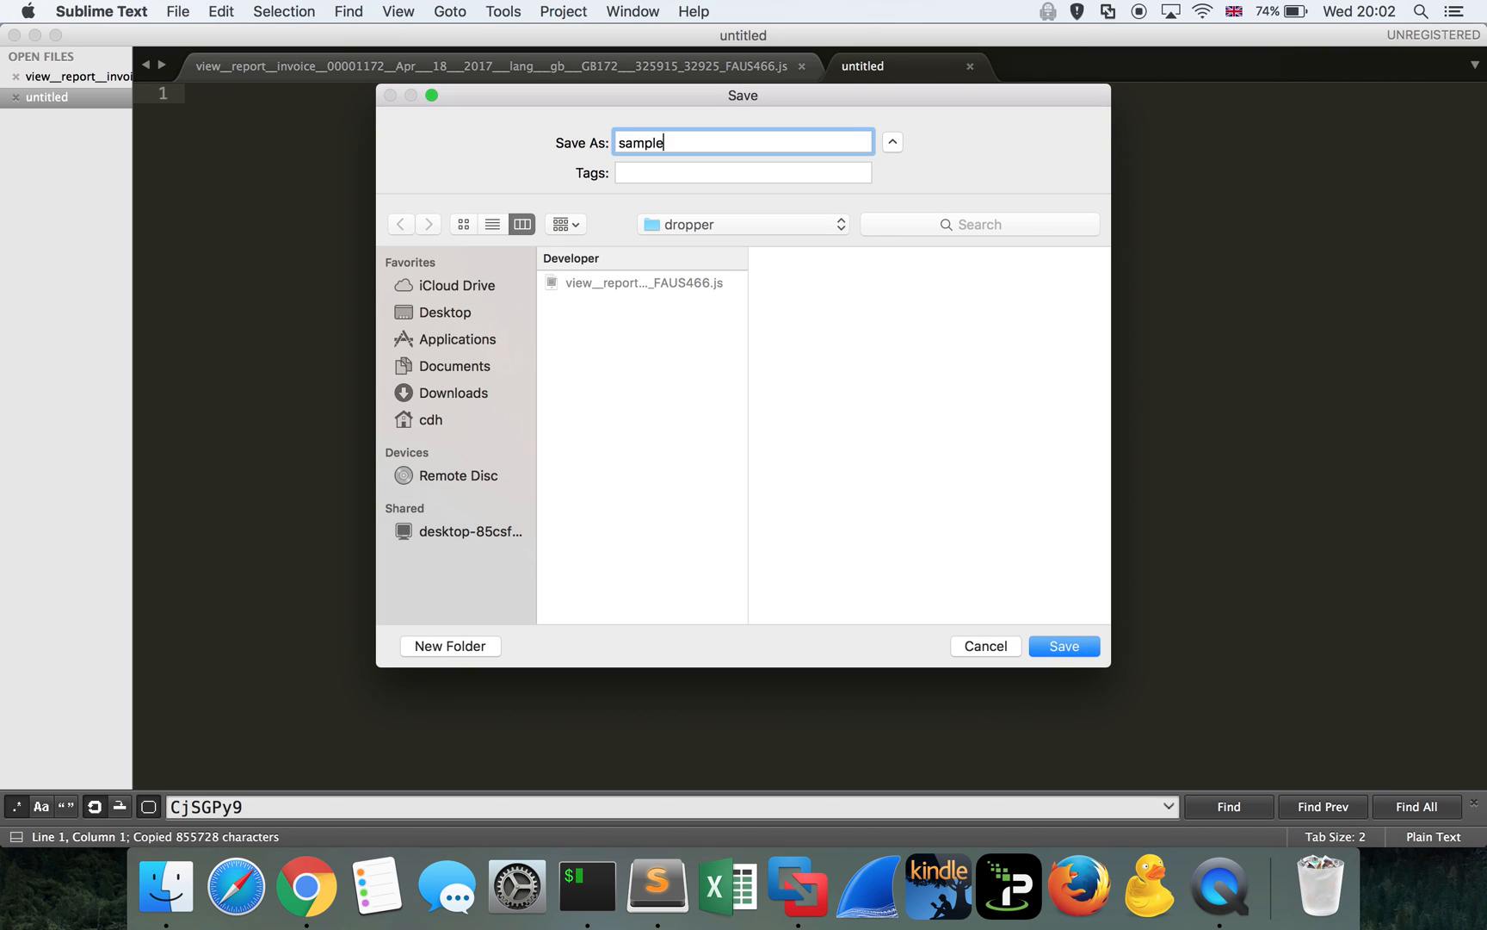
- Save the new file as sample and start reviewing its variable assignments line by line
left_click(1062, 646)
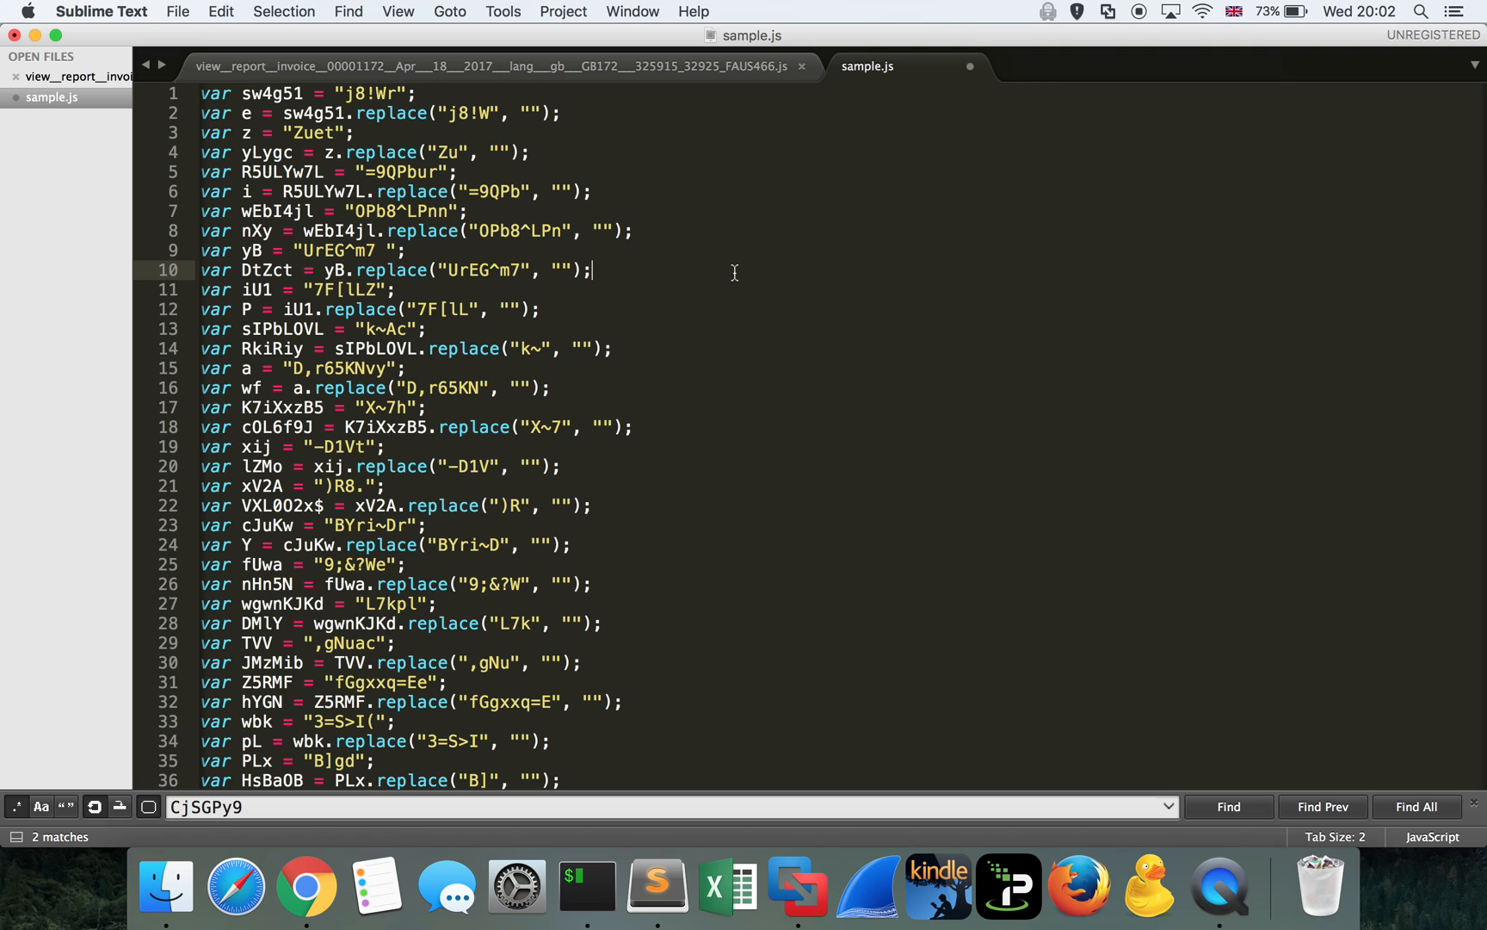
scroll("down", 3)
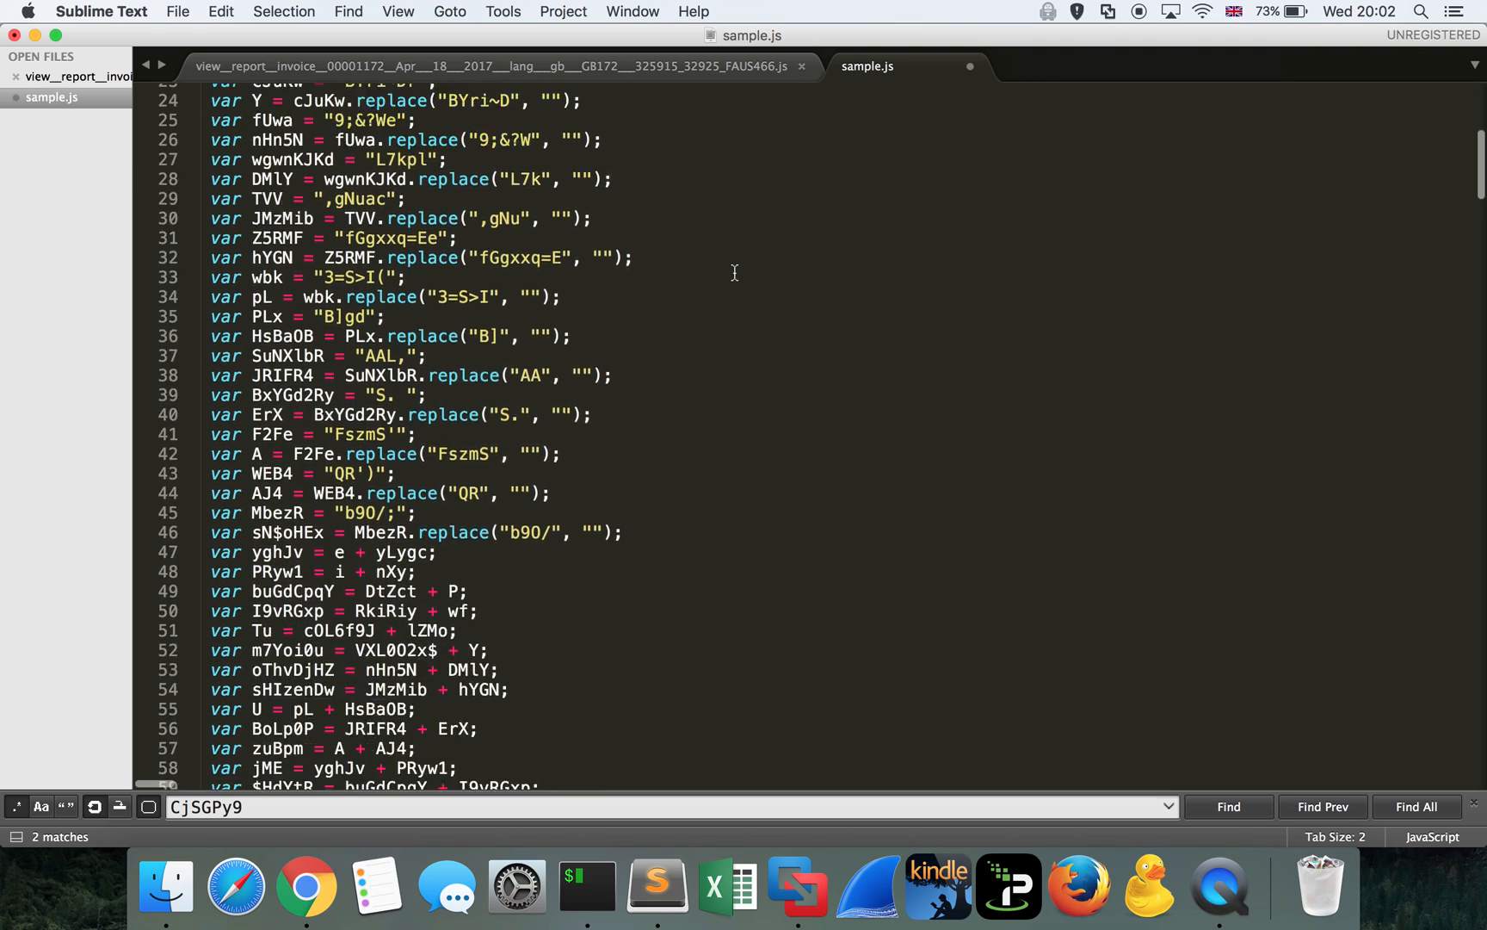
scroll("up", 3)
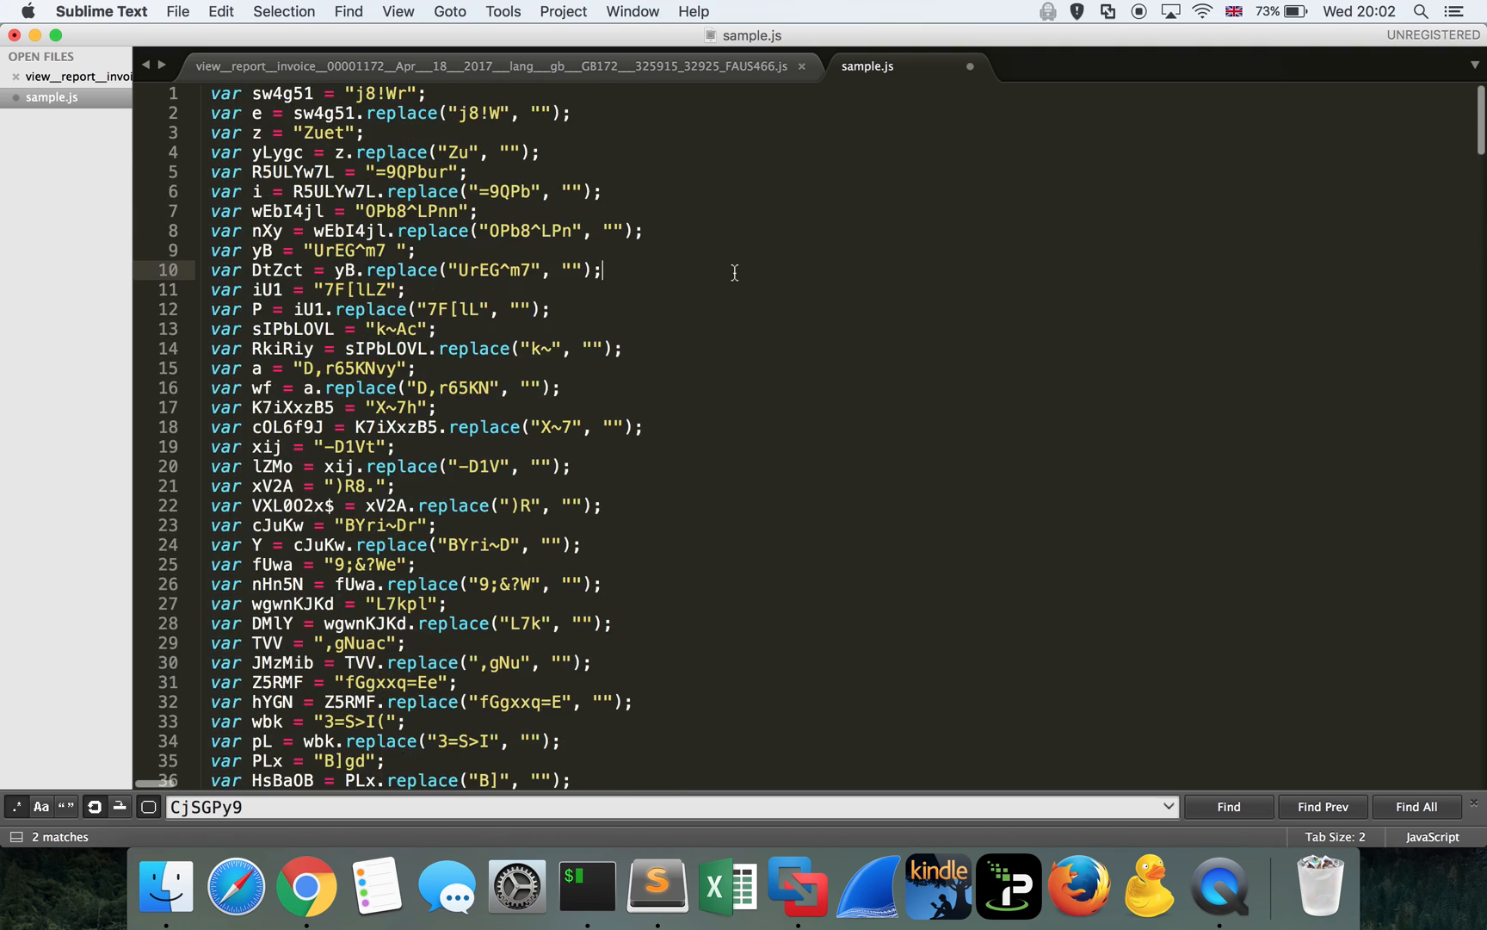
scroll("down", 3)
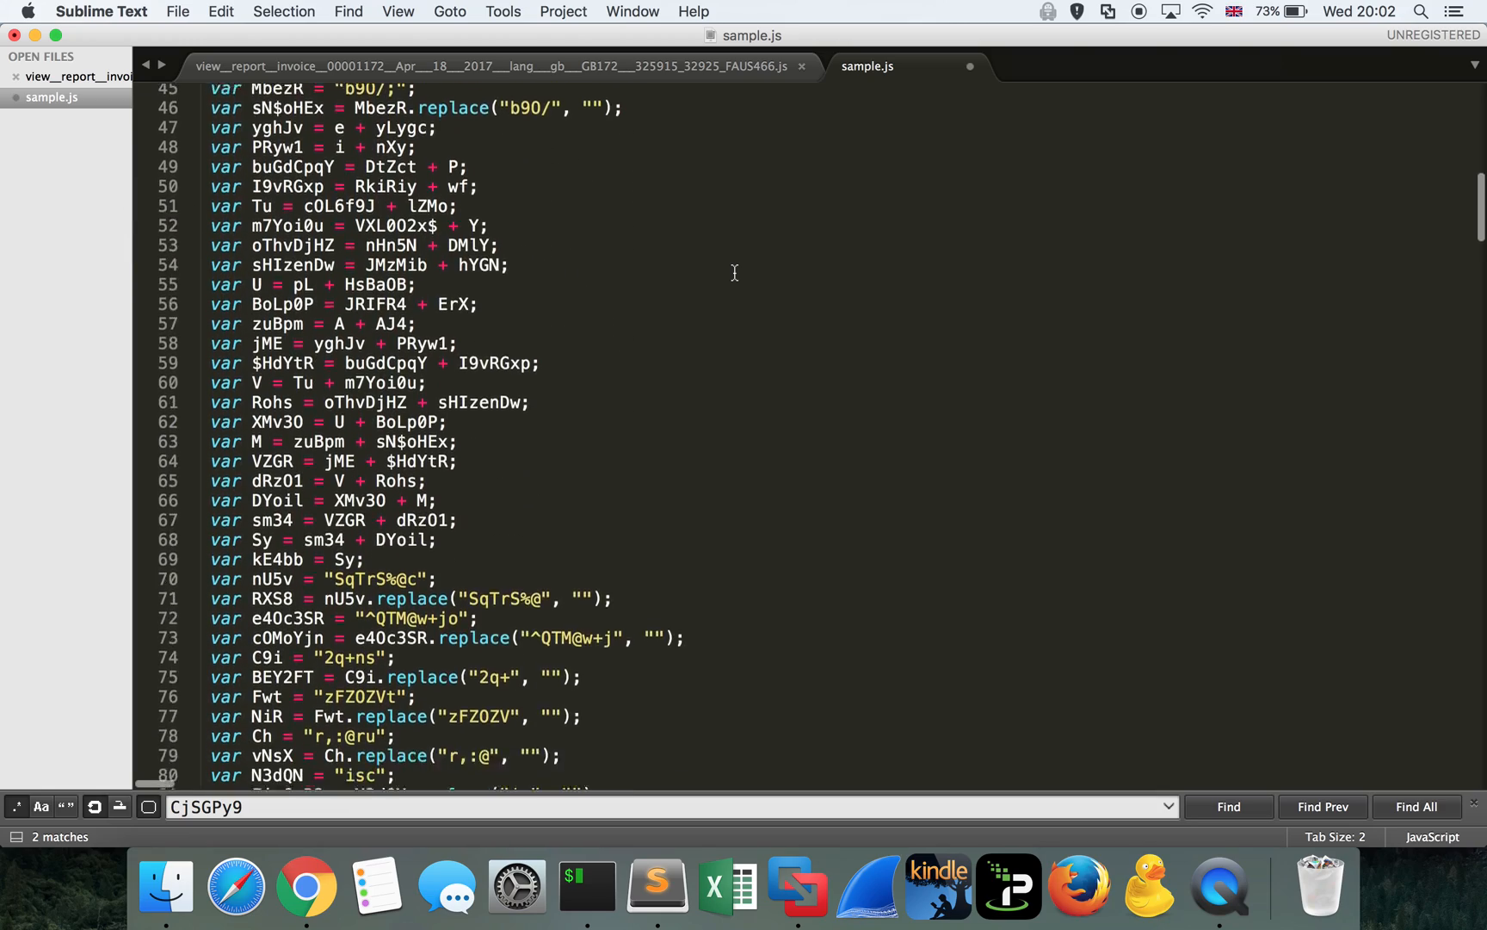
scroll("down", 3)
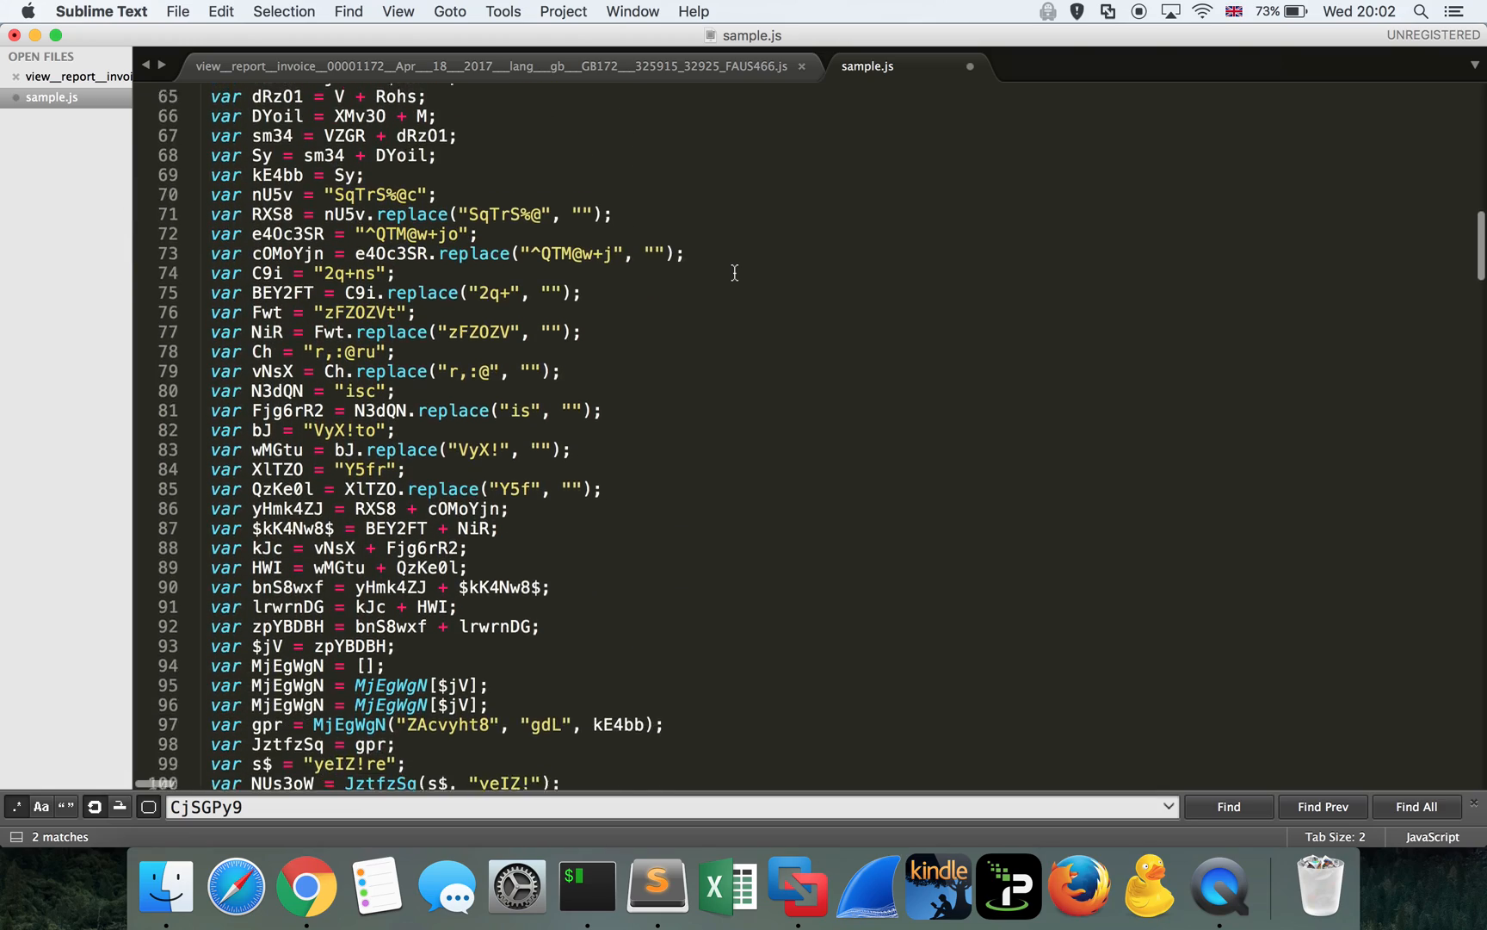
scroll("down", 3)
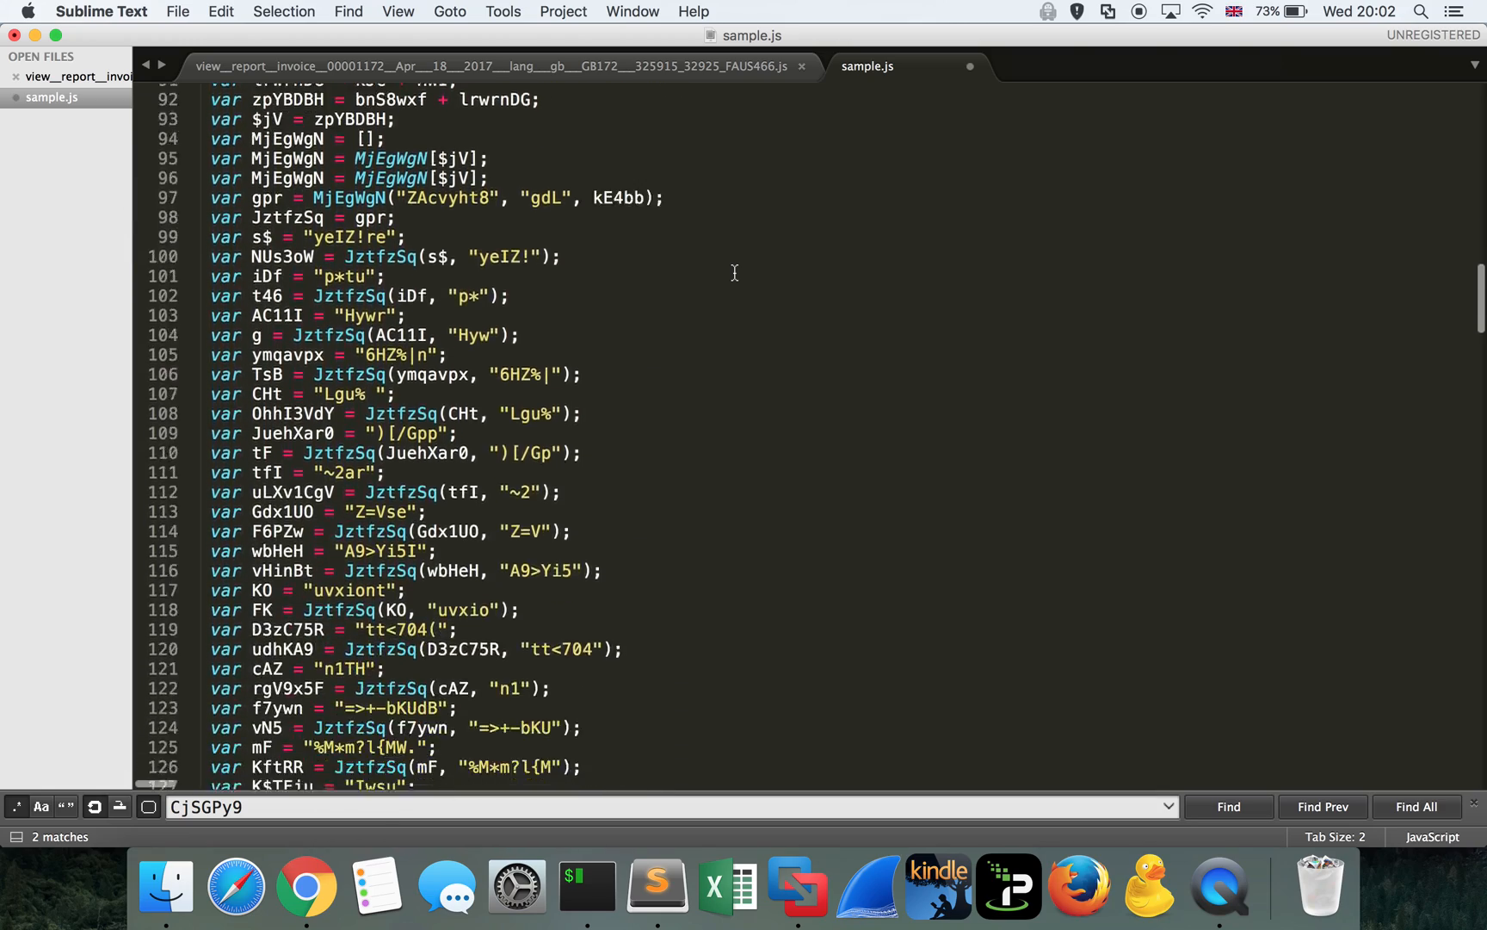
scroll("down", 3)
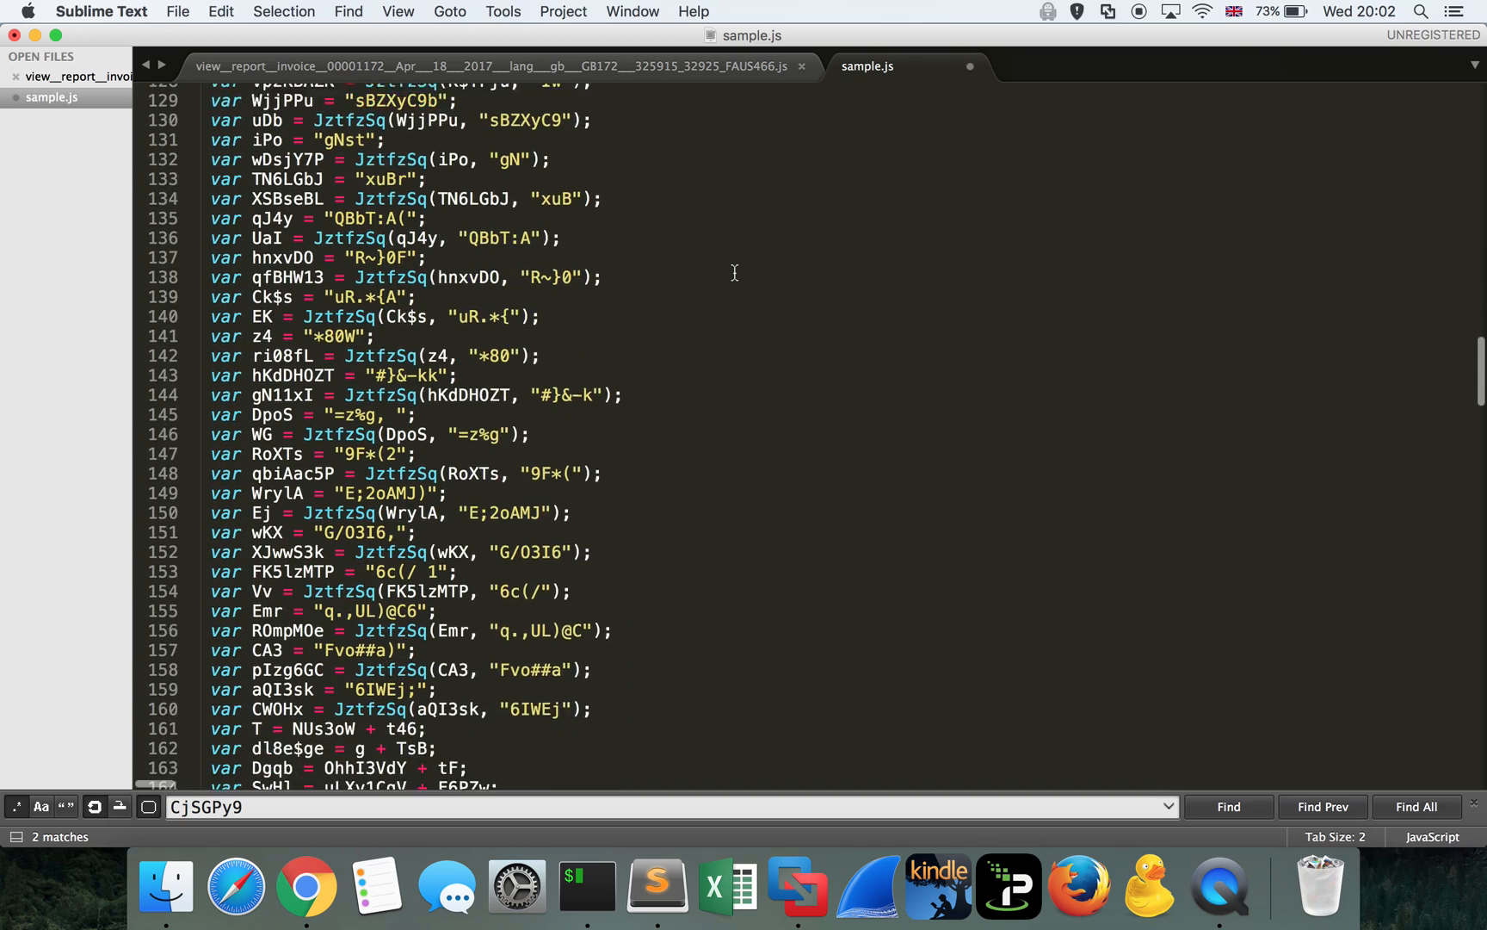
- Continue down through sample.js past the repeated CjSGPy9 assignments toward the decoding loop
scroll("down", 3)
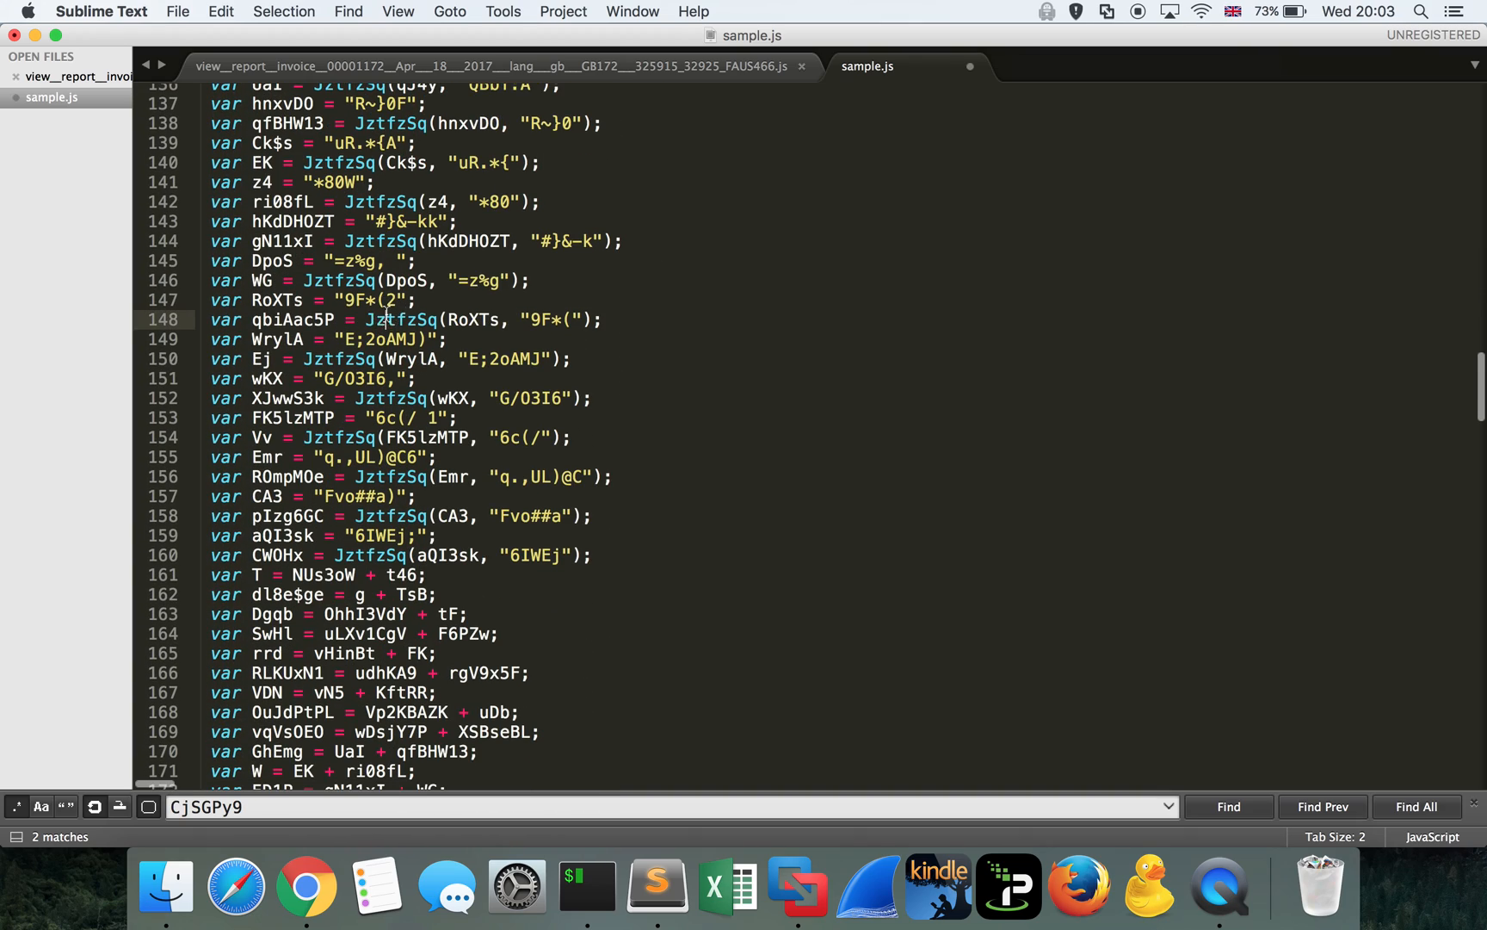
scroll("down", 3)
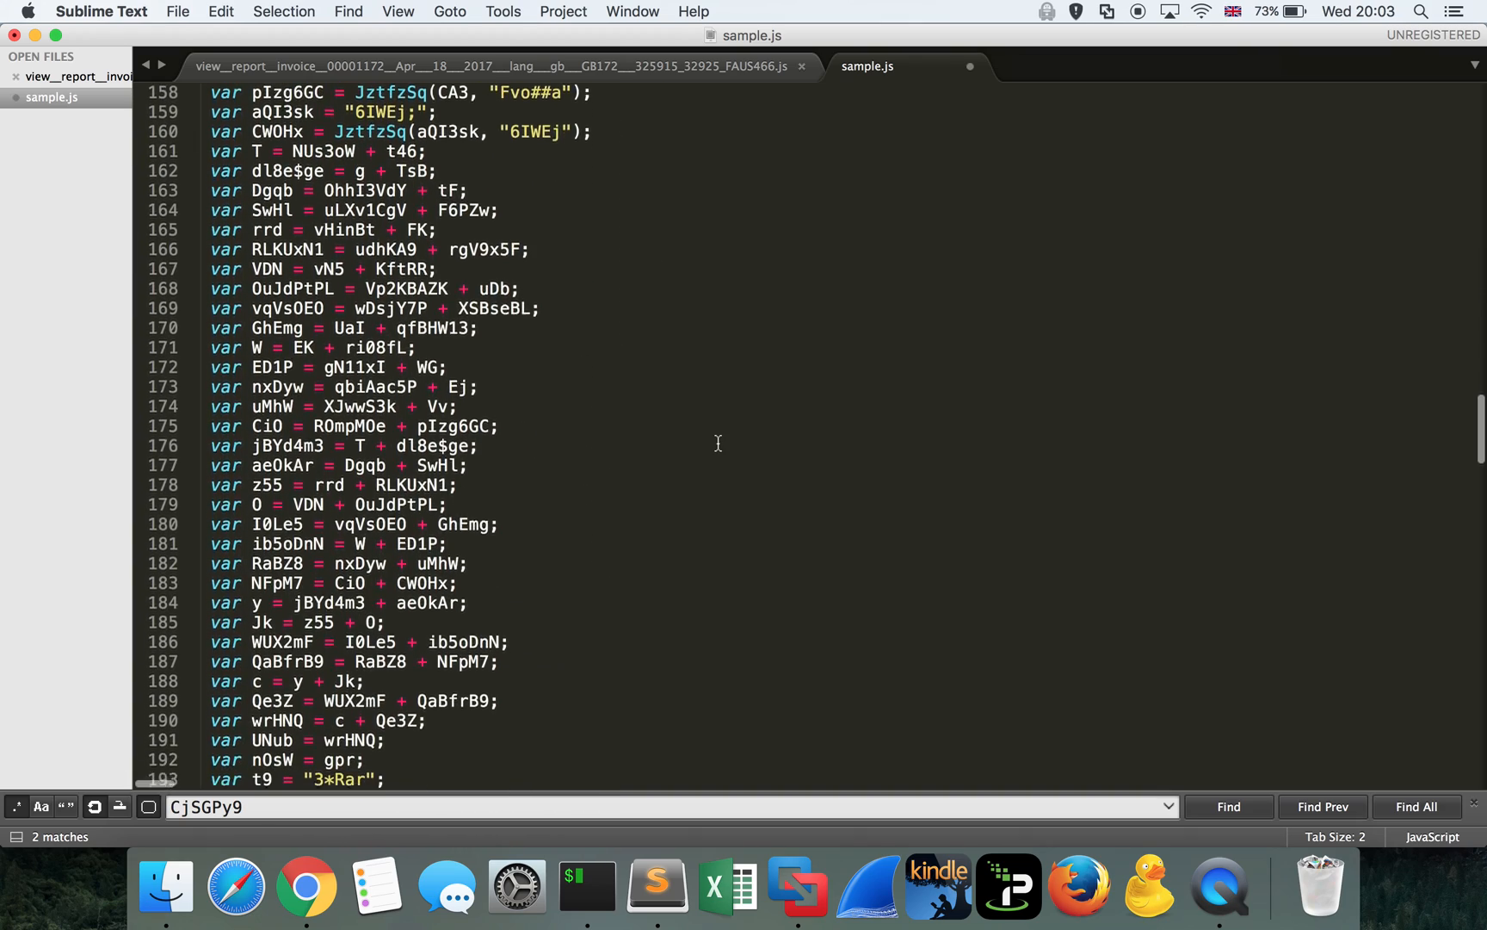
scroll("down", 3)
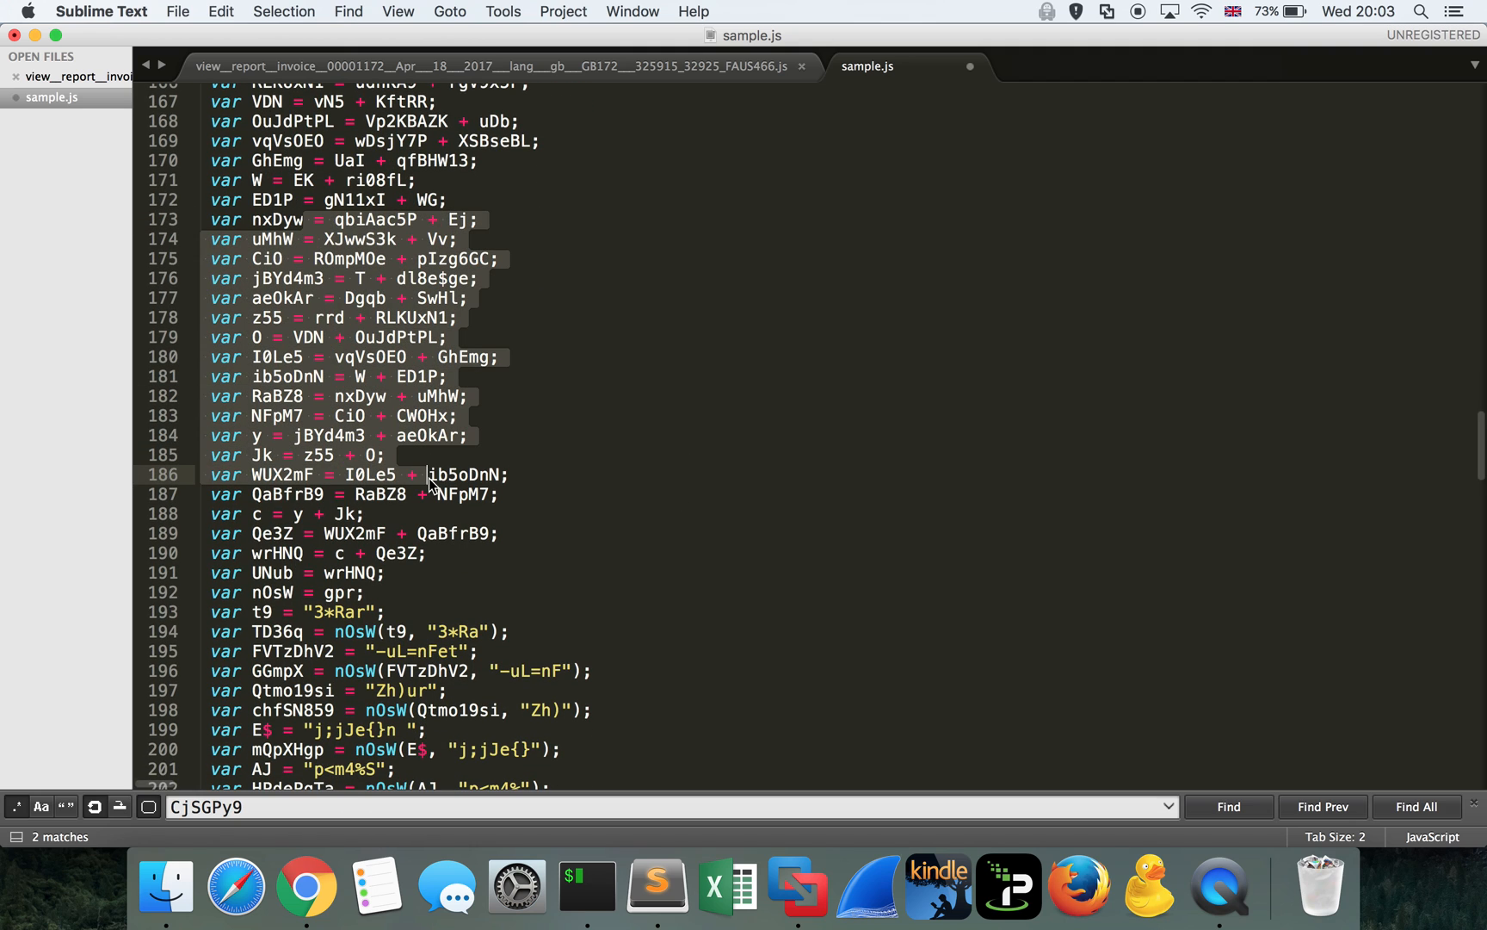
scroll("down", 3)
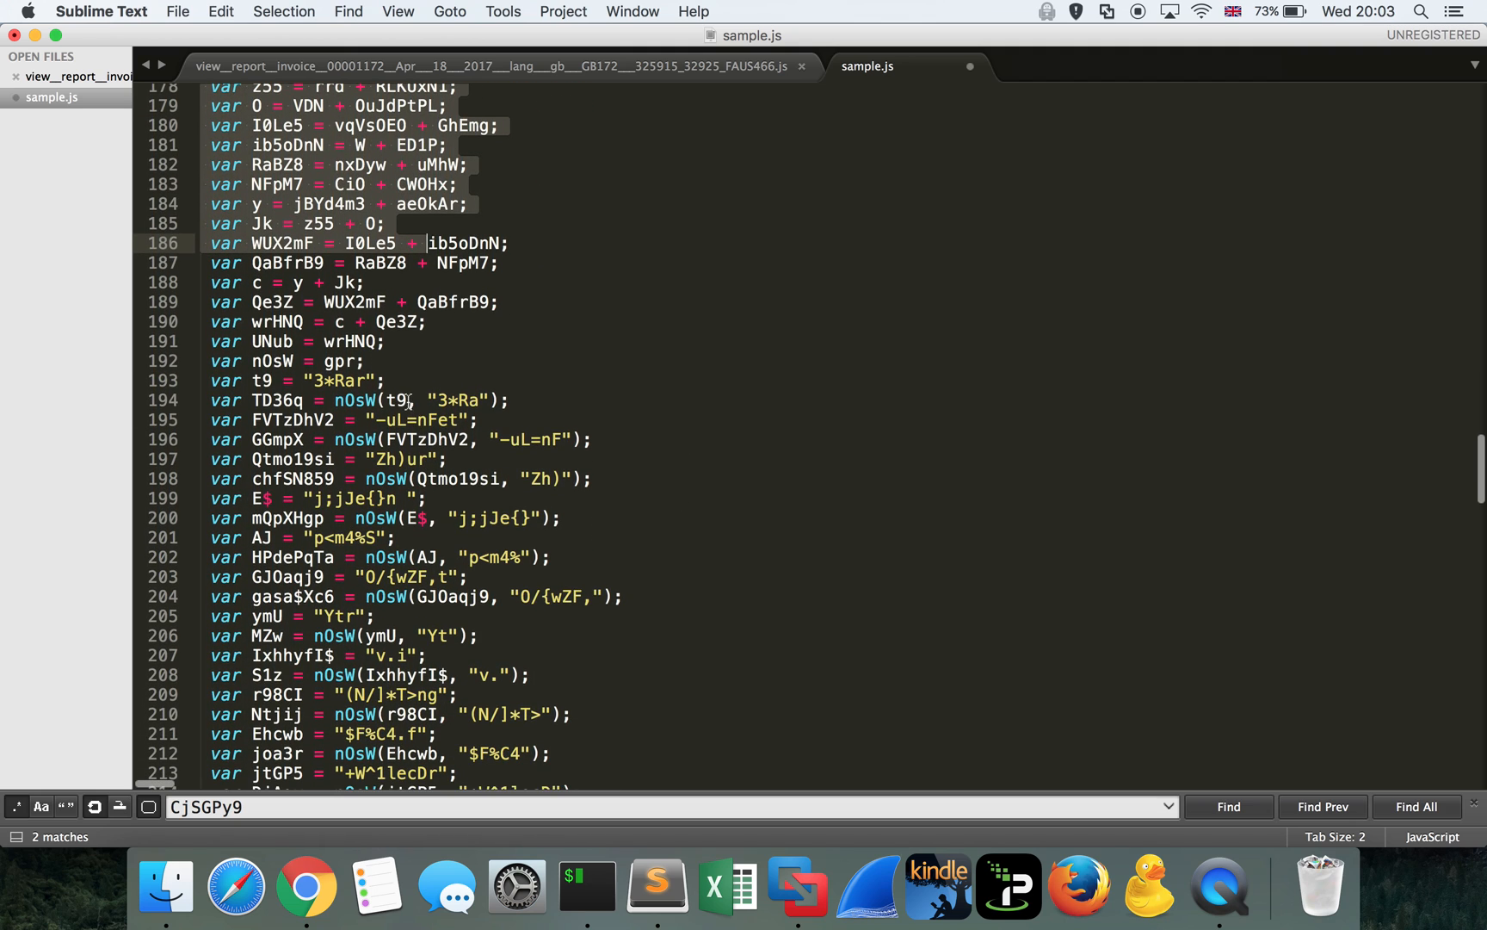
scroll("down", 3)
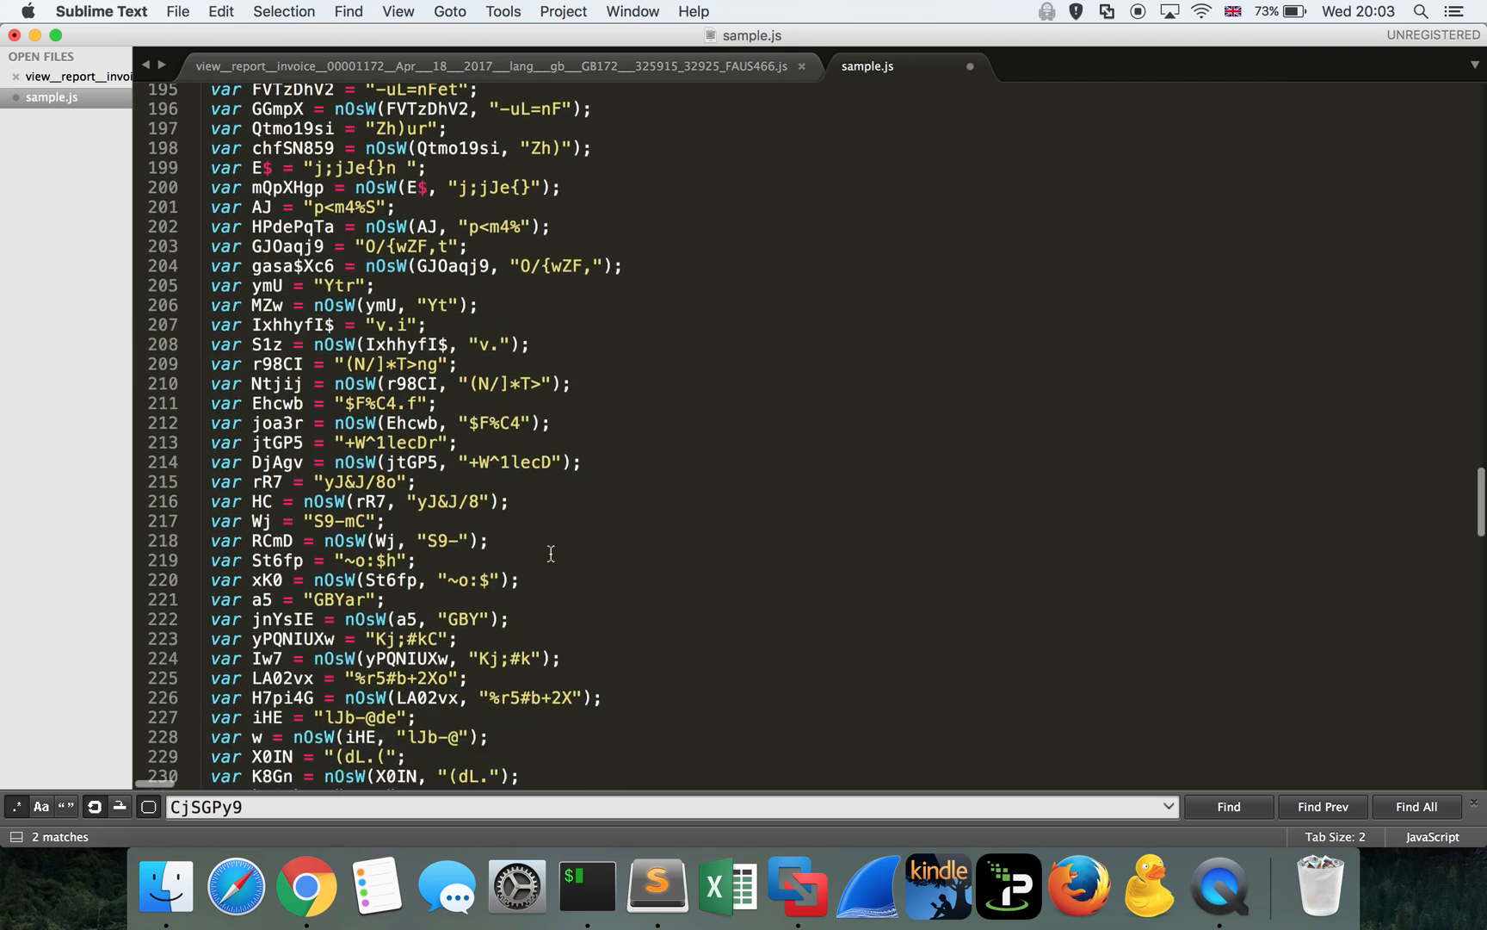
scroll("down", 3)
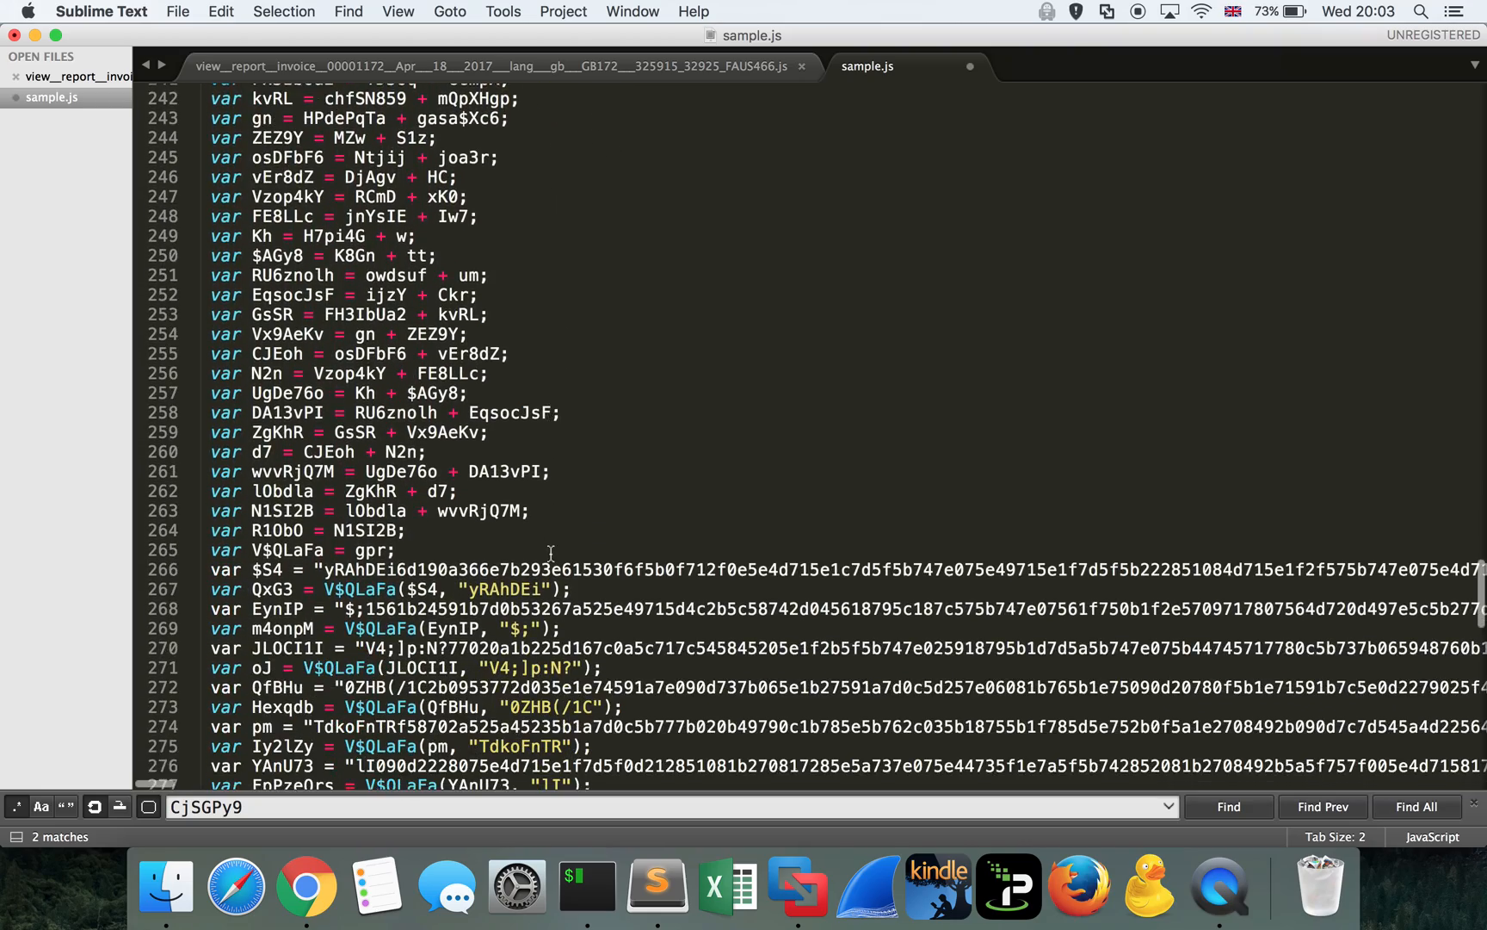
scroll("down", 3)
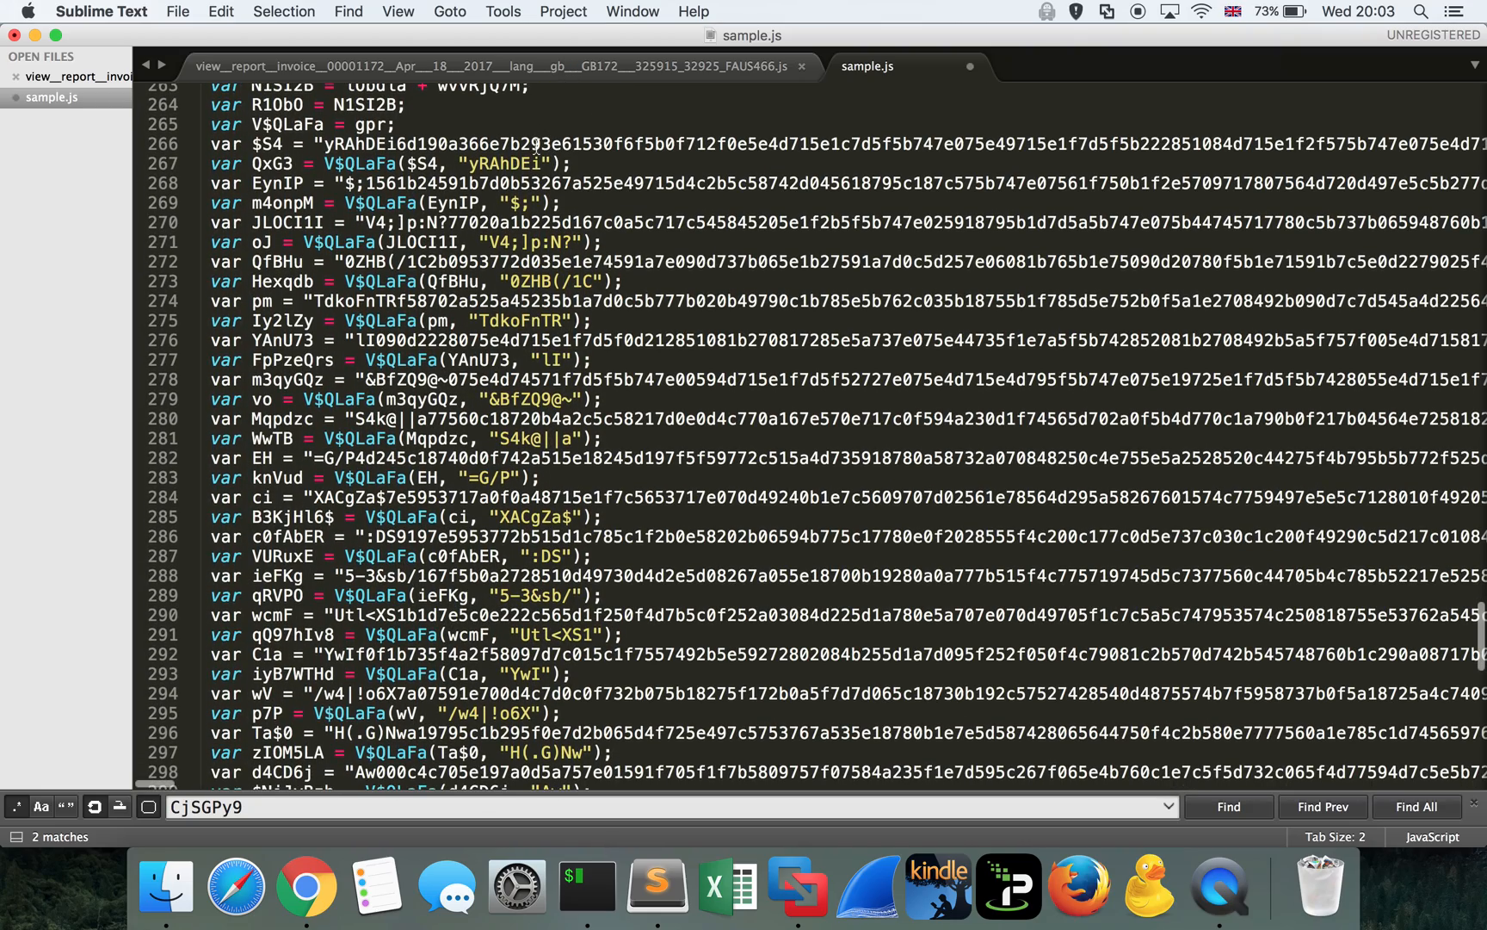
mouse_move(673, 365)
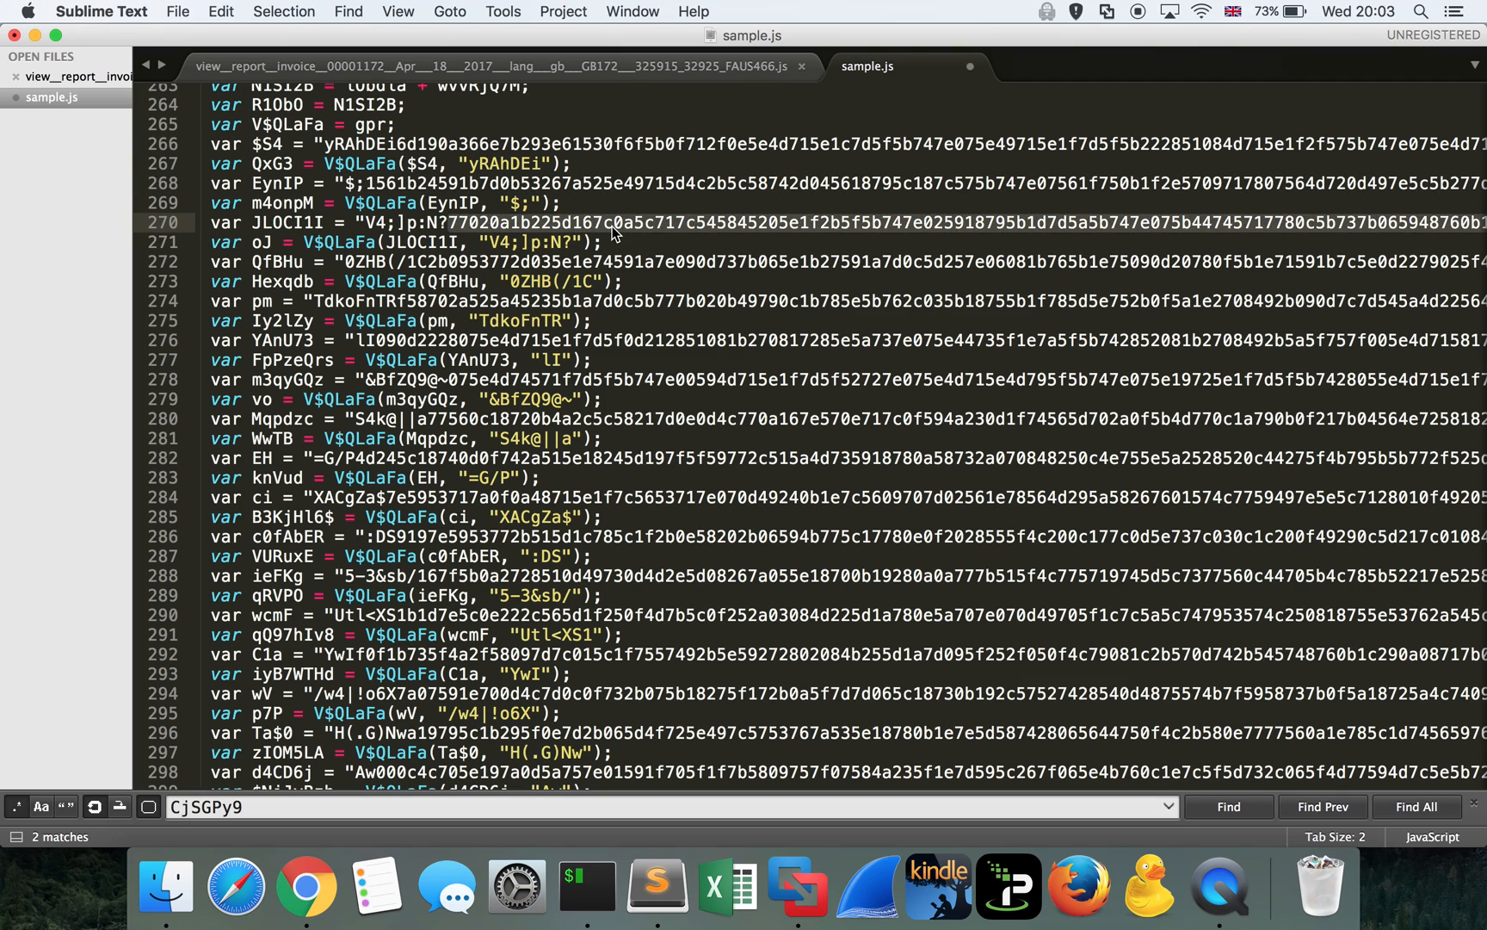
mouse_move(606, 254)
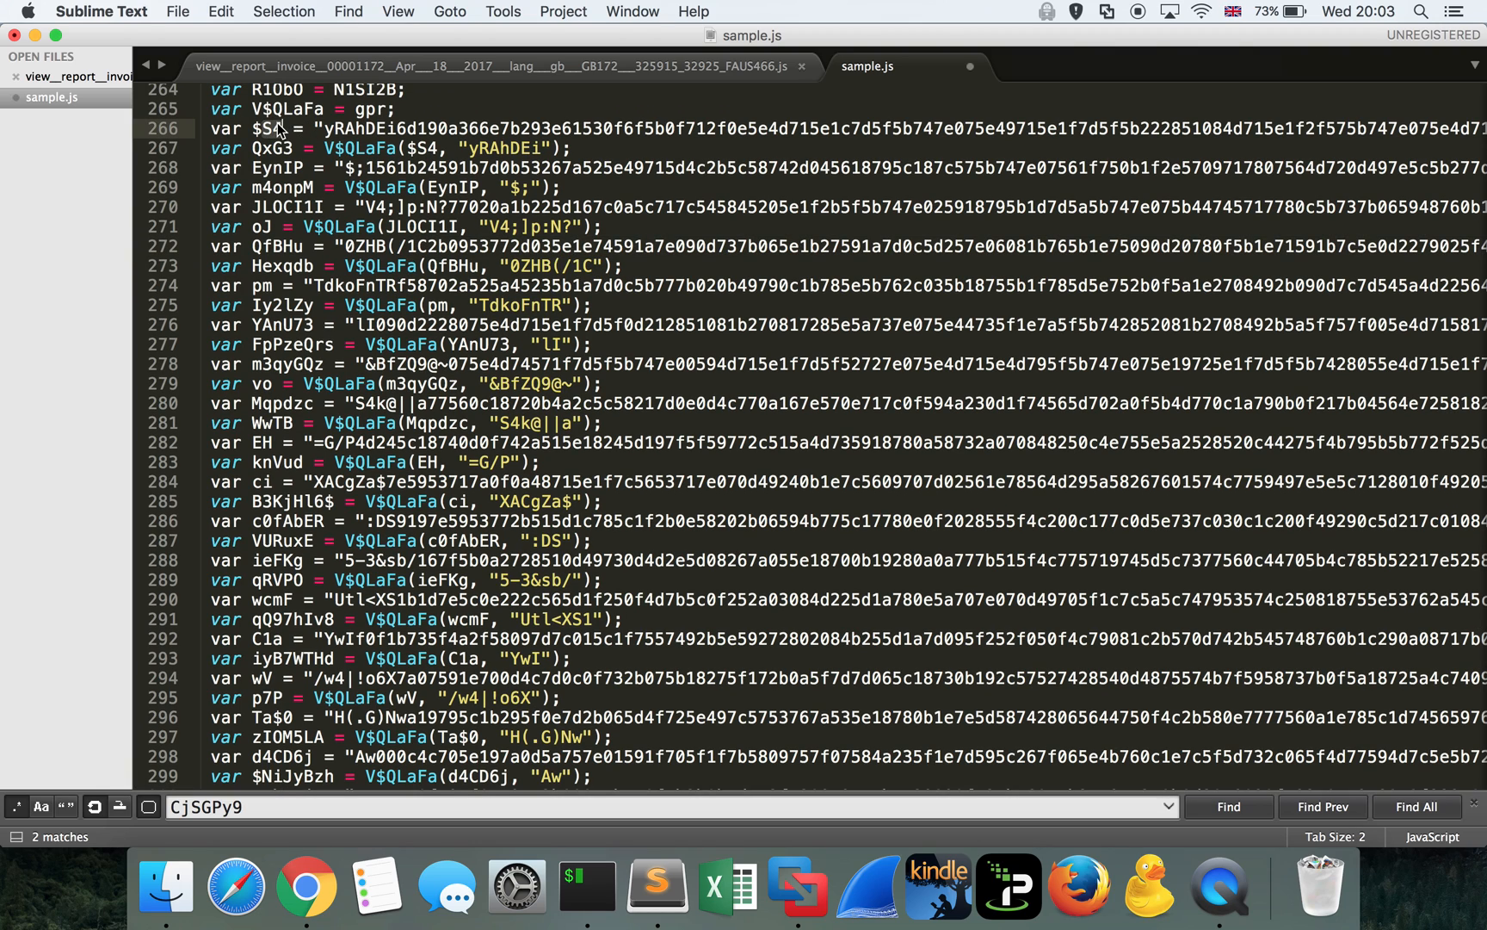
left_click(333, 148)
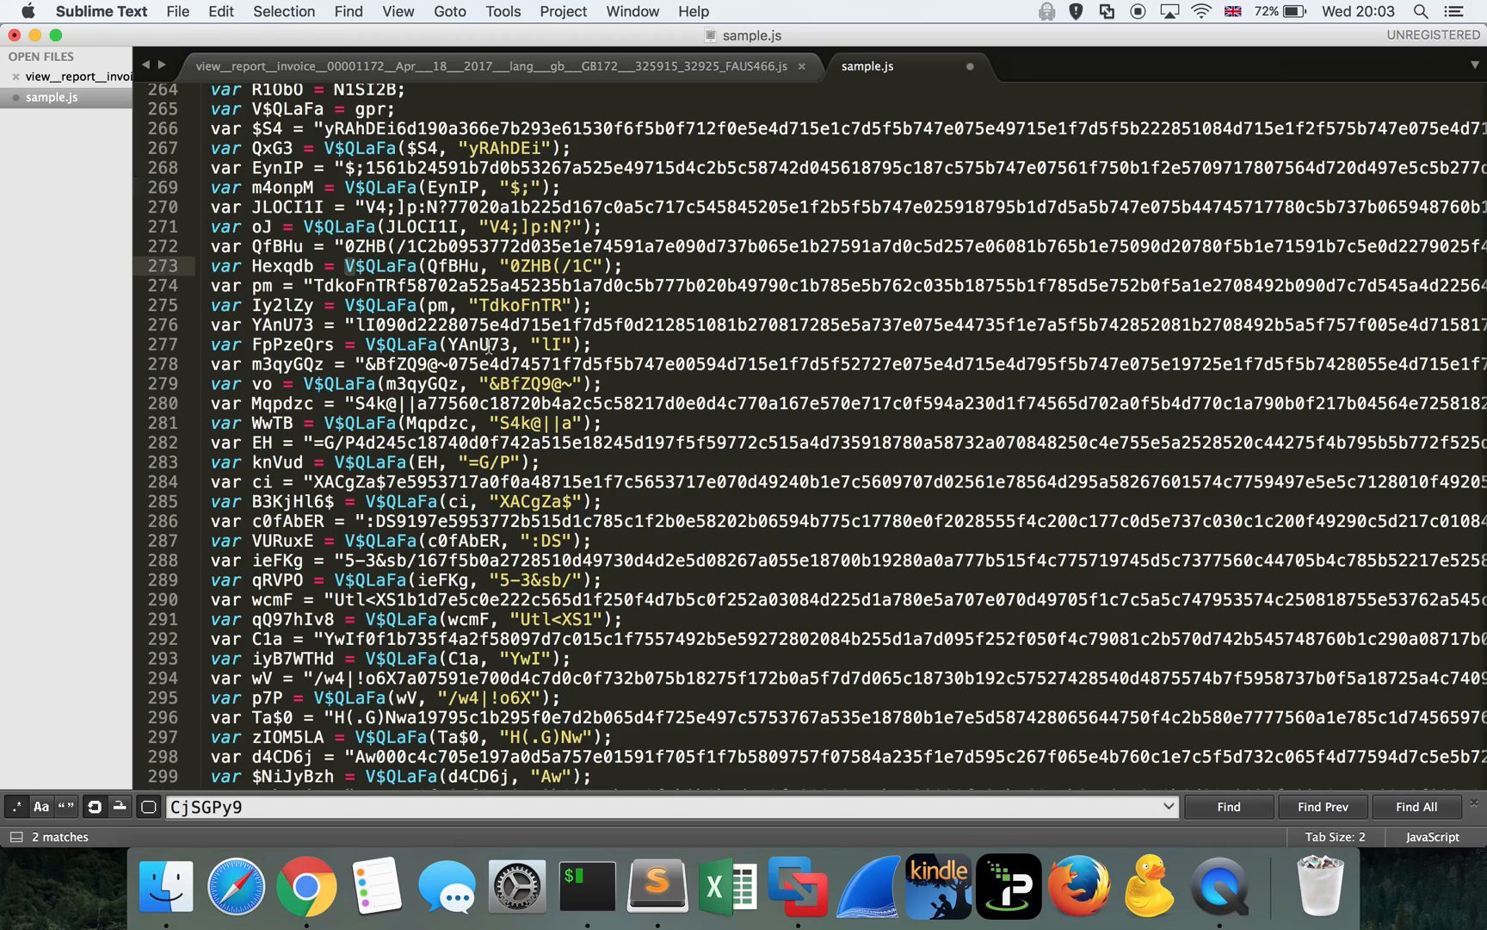
scroll("down", 3)
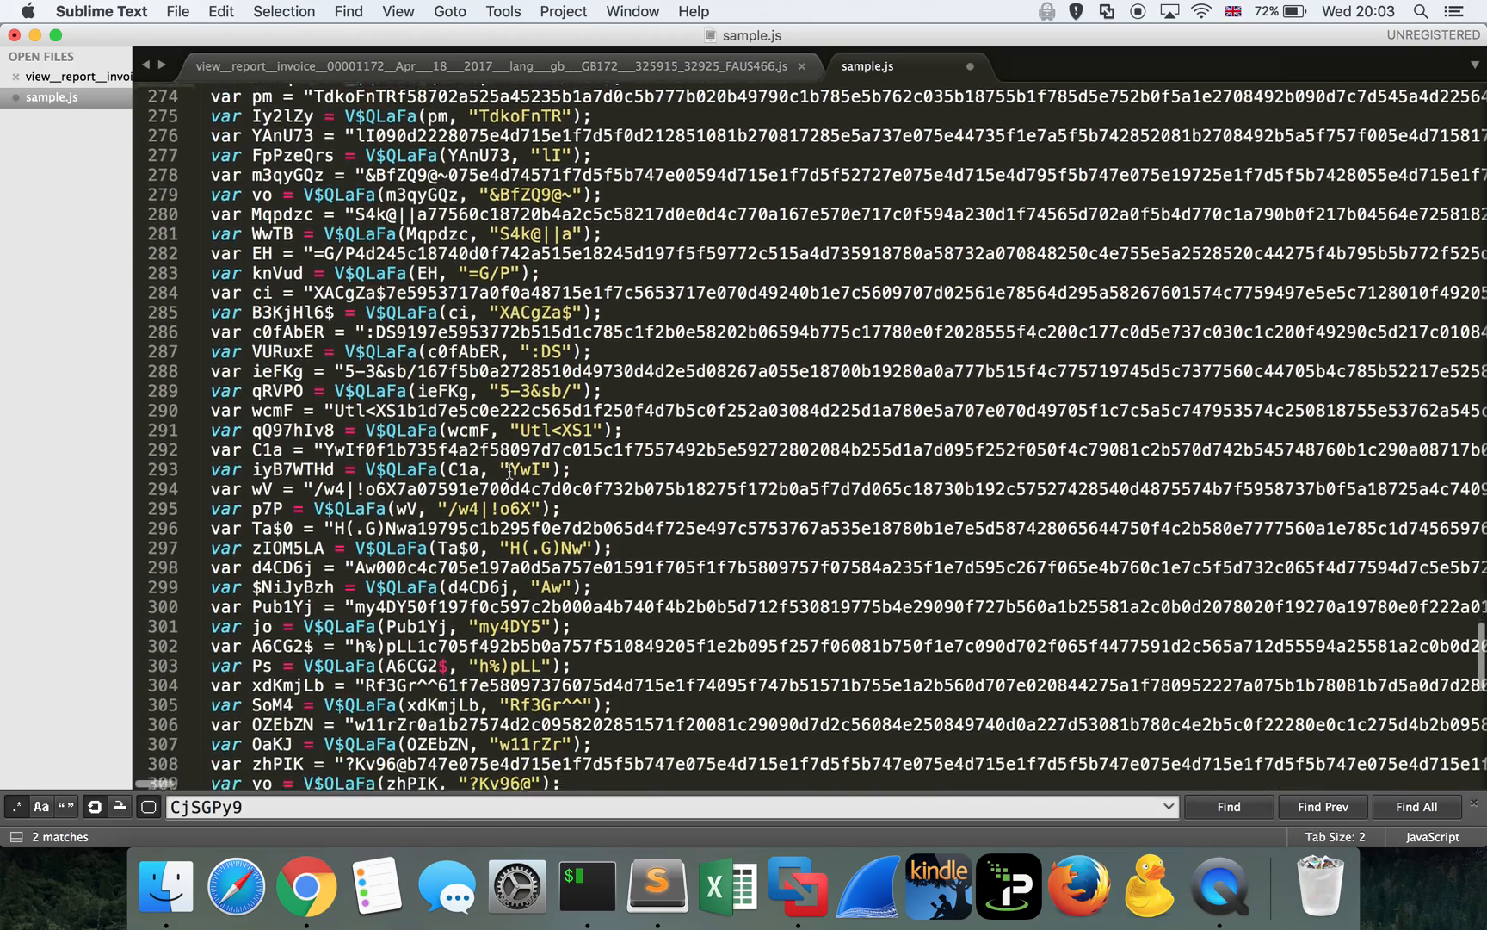
scroll("down", 3)
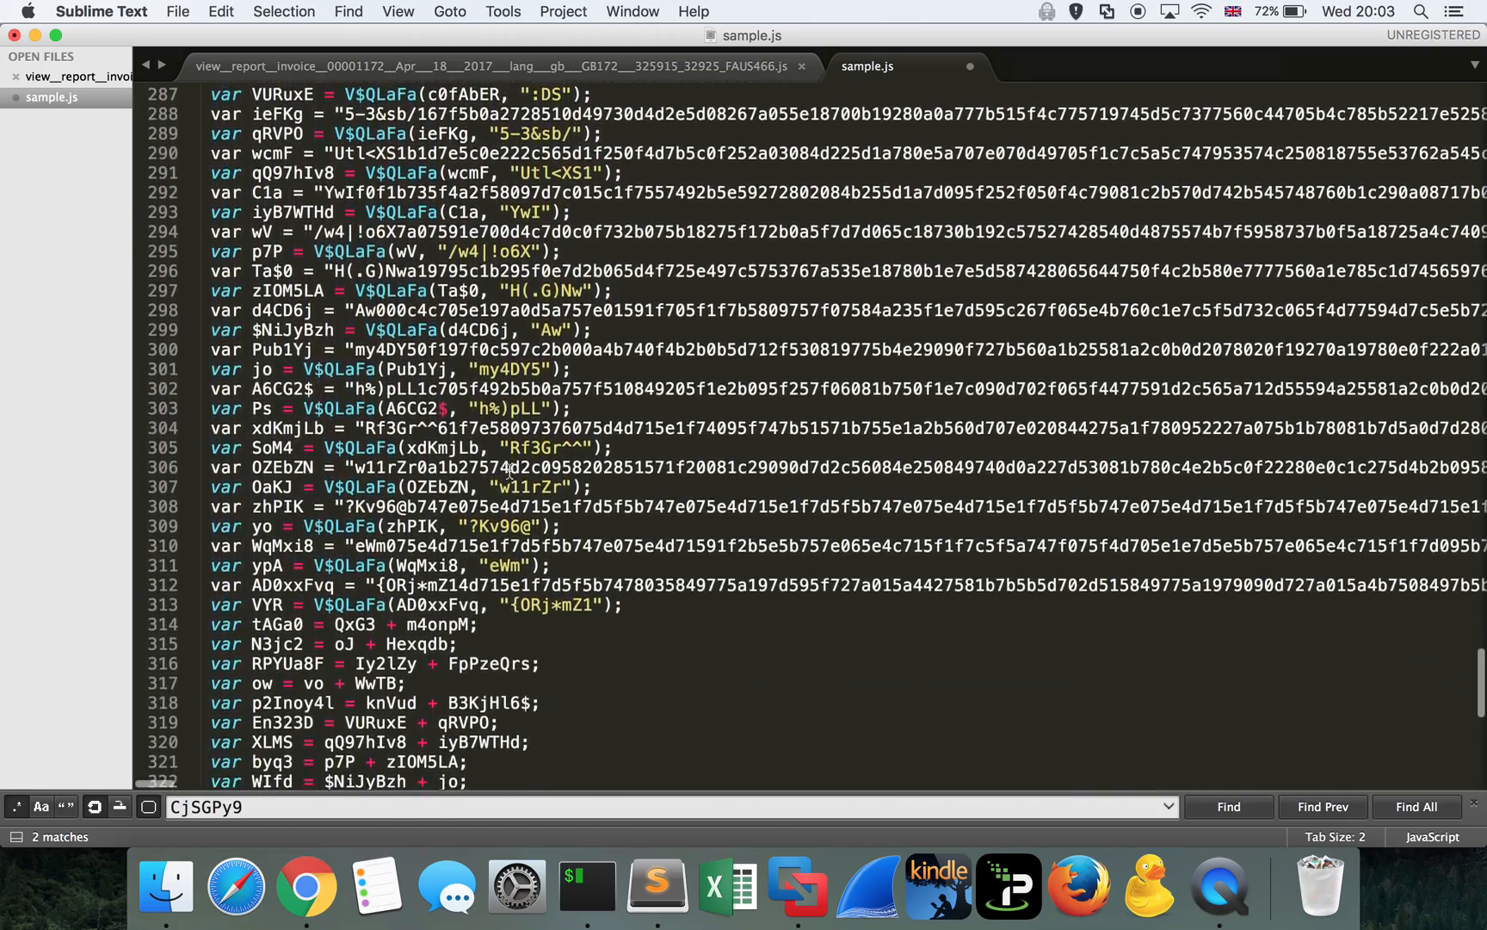
scroll("down", 3)
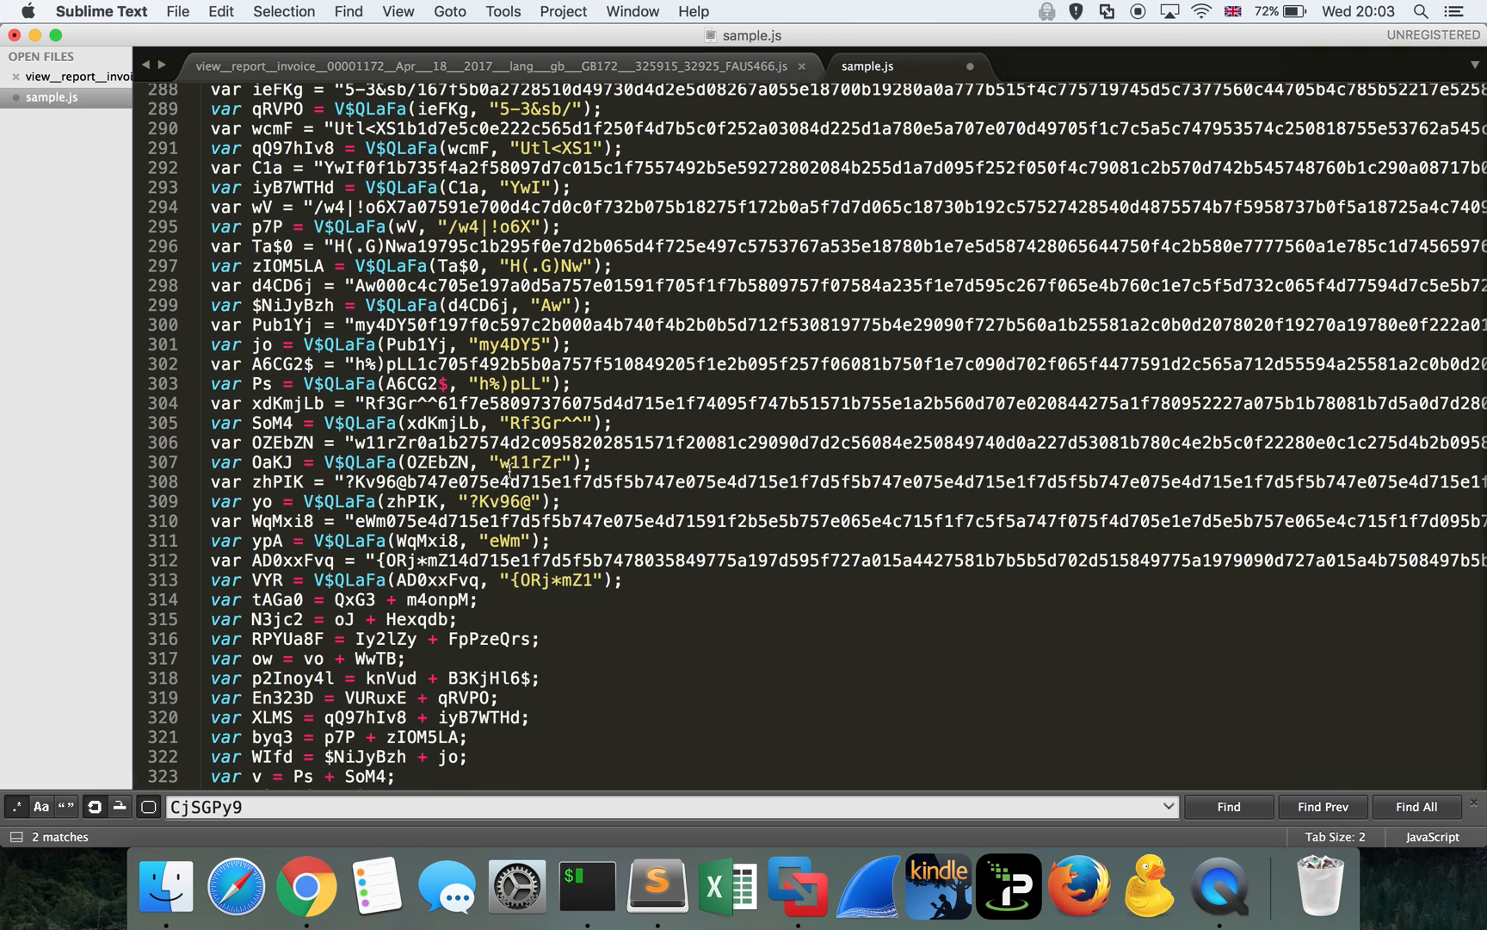
scroll("down", 3)
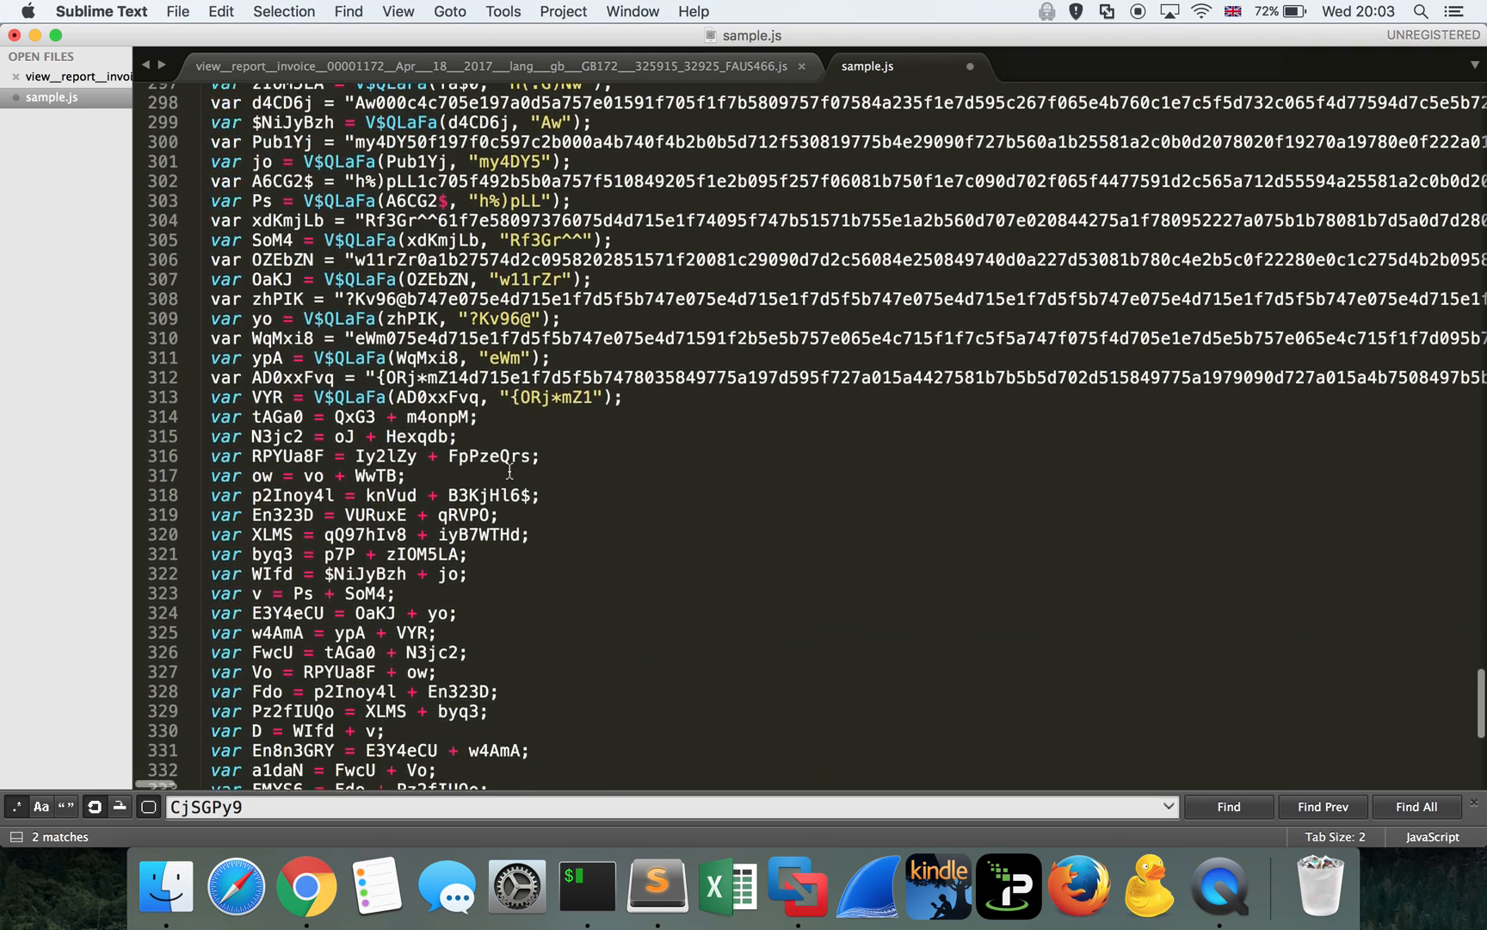
scroll("down", 3)
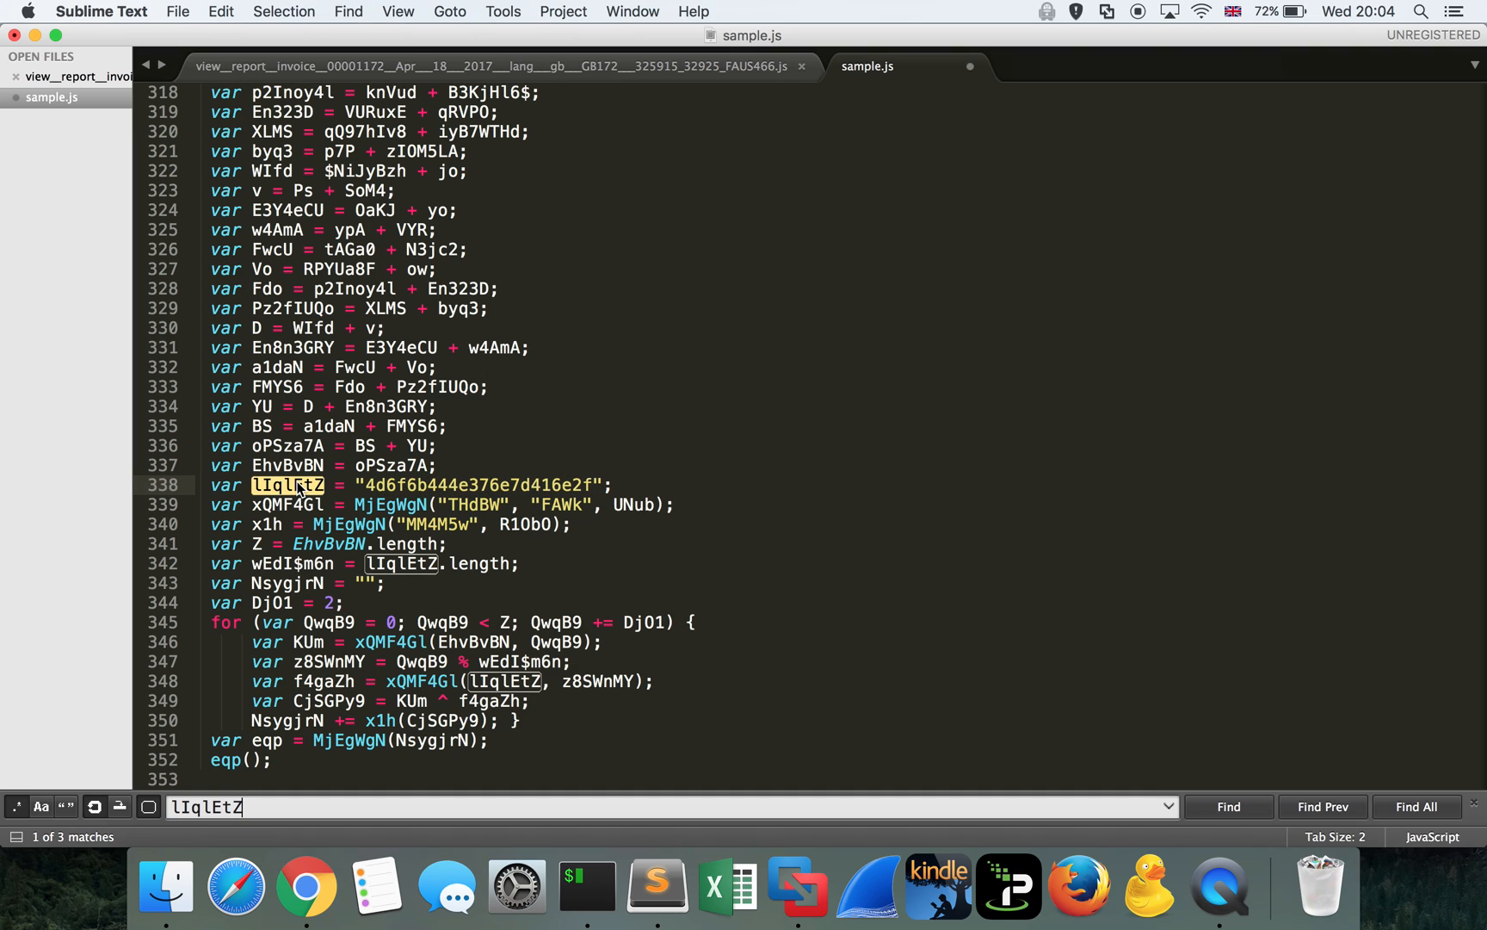
- Find the uses of lIqlEtZ, wEdI$m6n and f4gaZh in the decoding loop around lines 338–351
left_click(1227, 806)
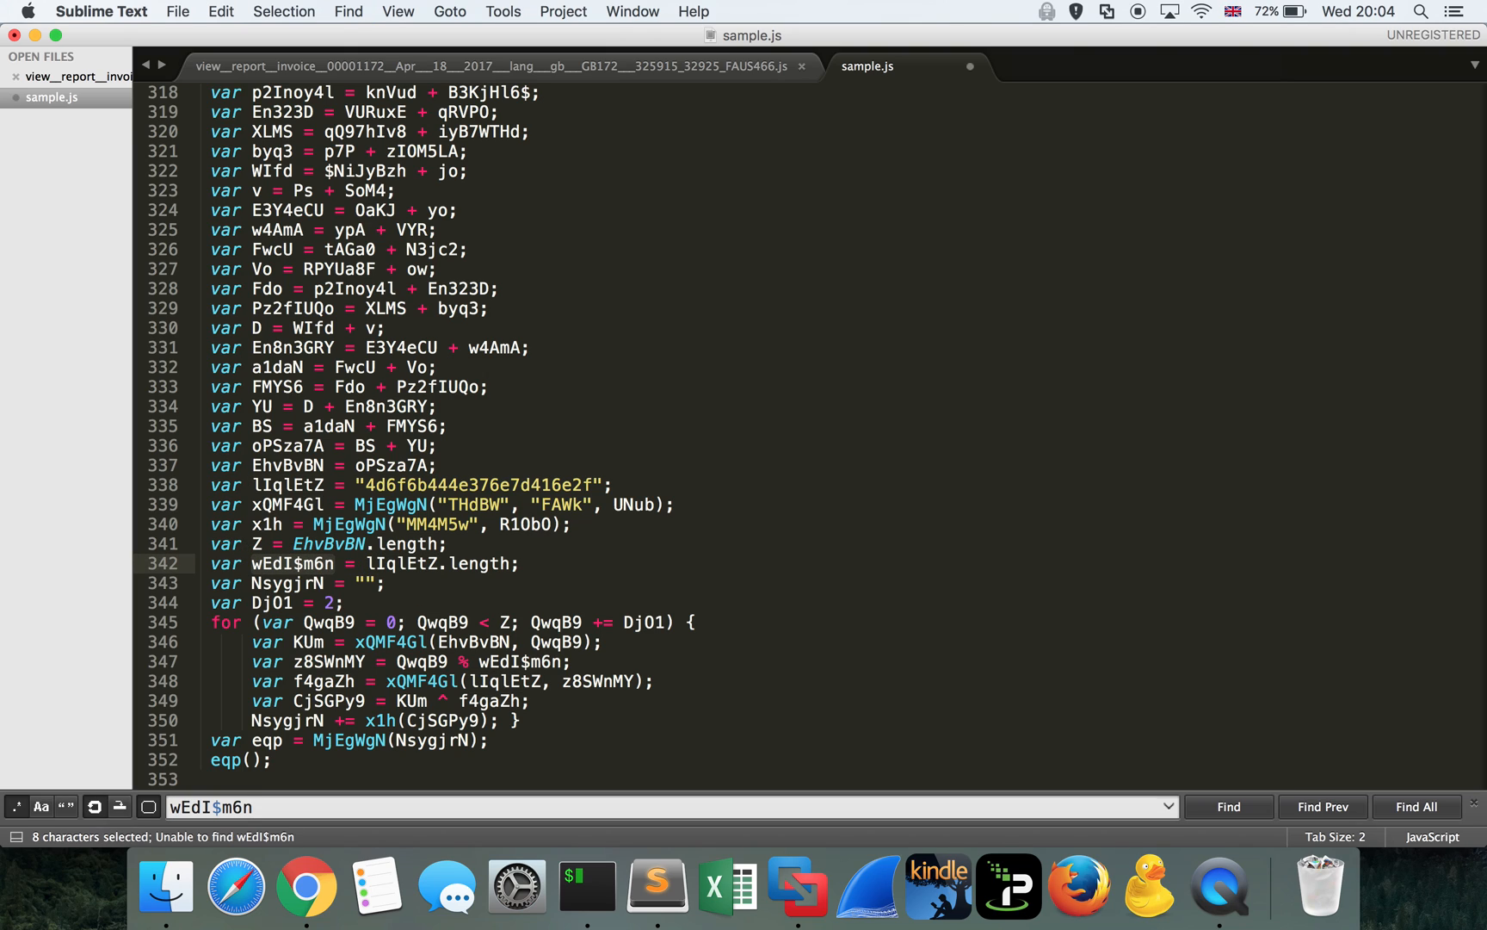
key("Backspace")
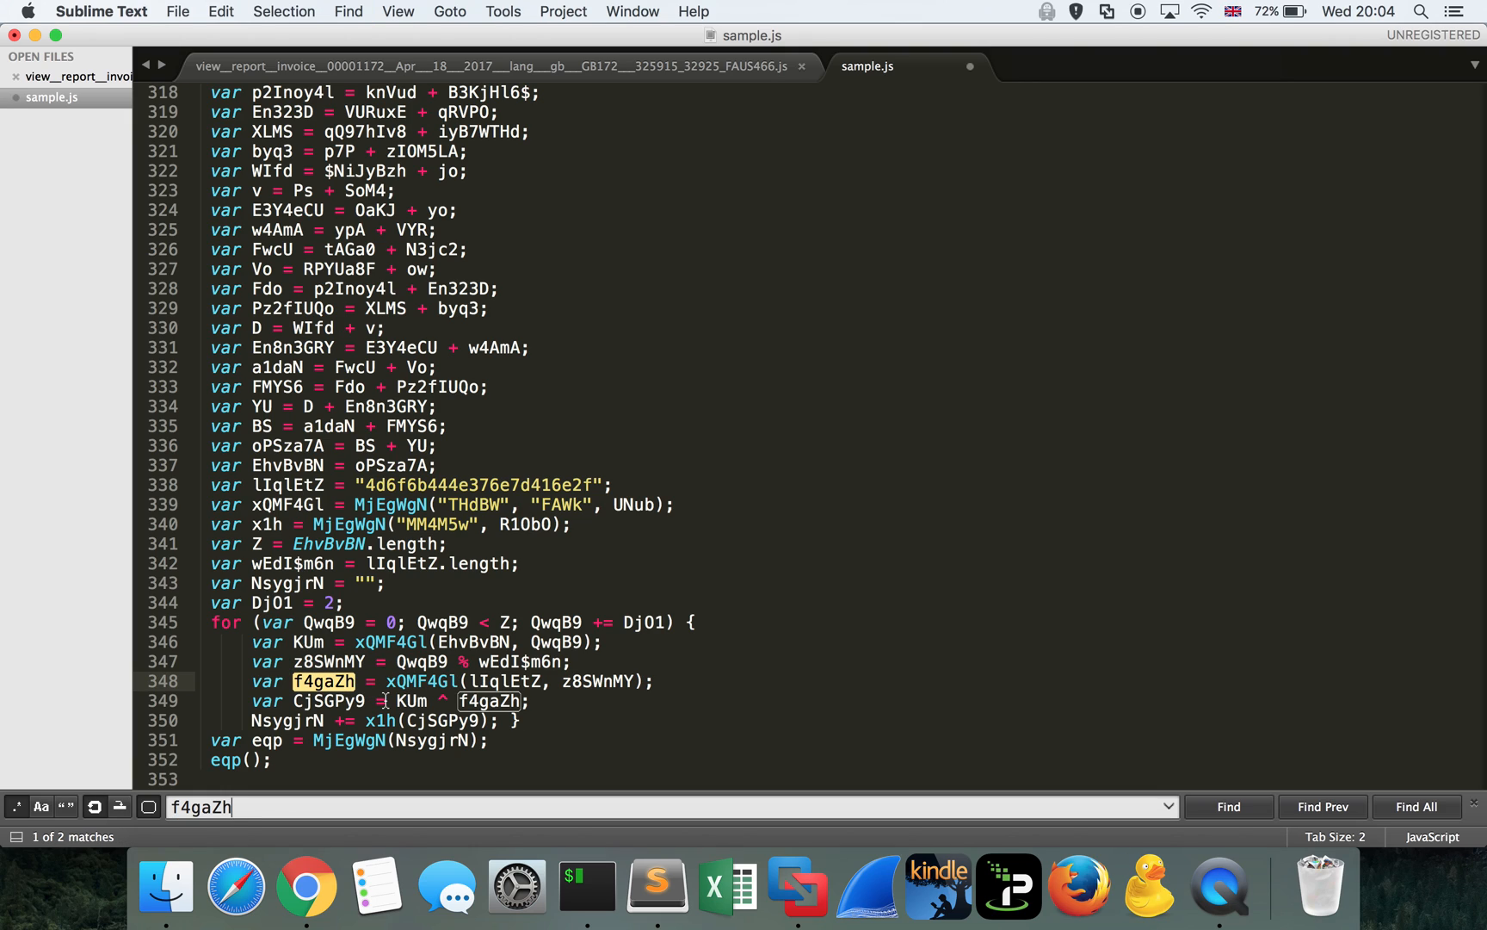
left_click(1227, 806)
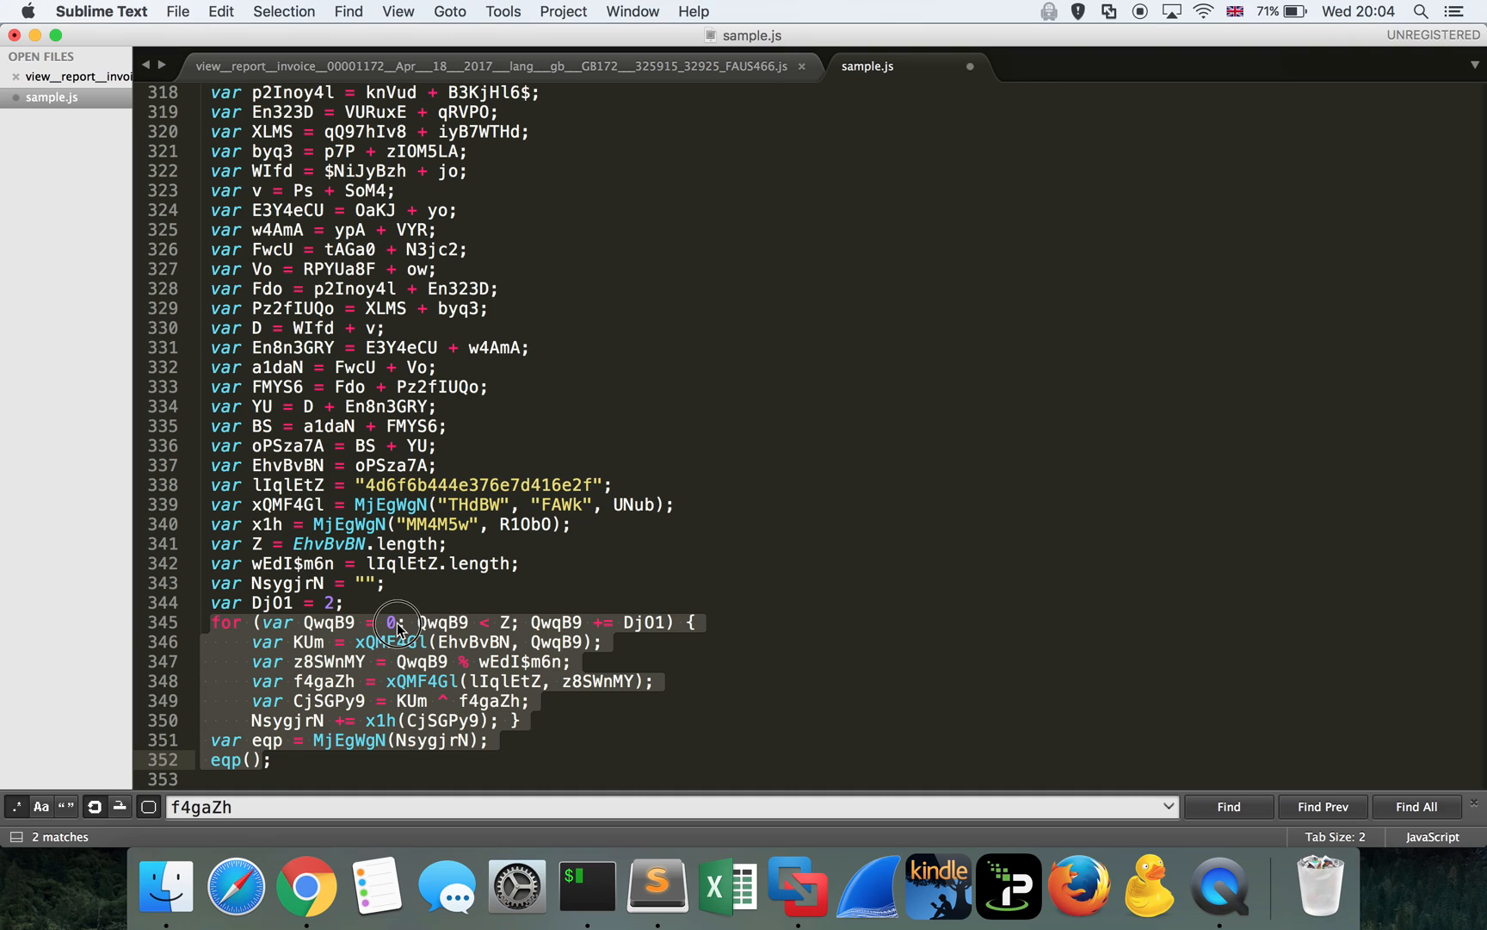
- Dismiss the search and select the decoding loop, picking out the CjSGPy9 variable
key("Escape")
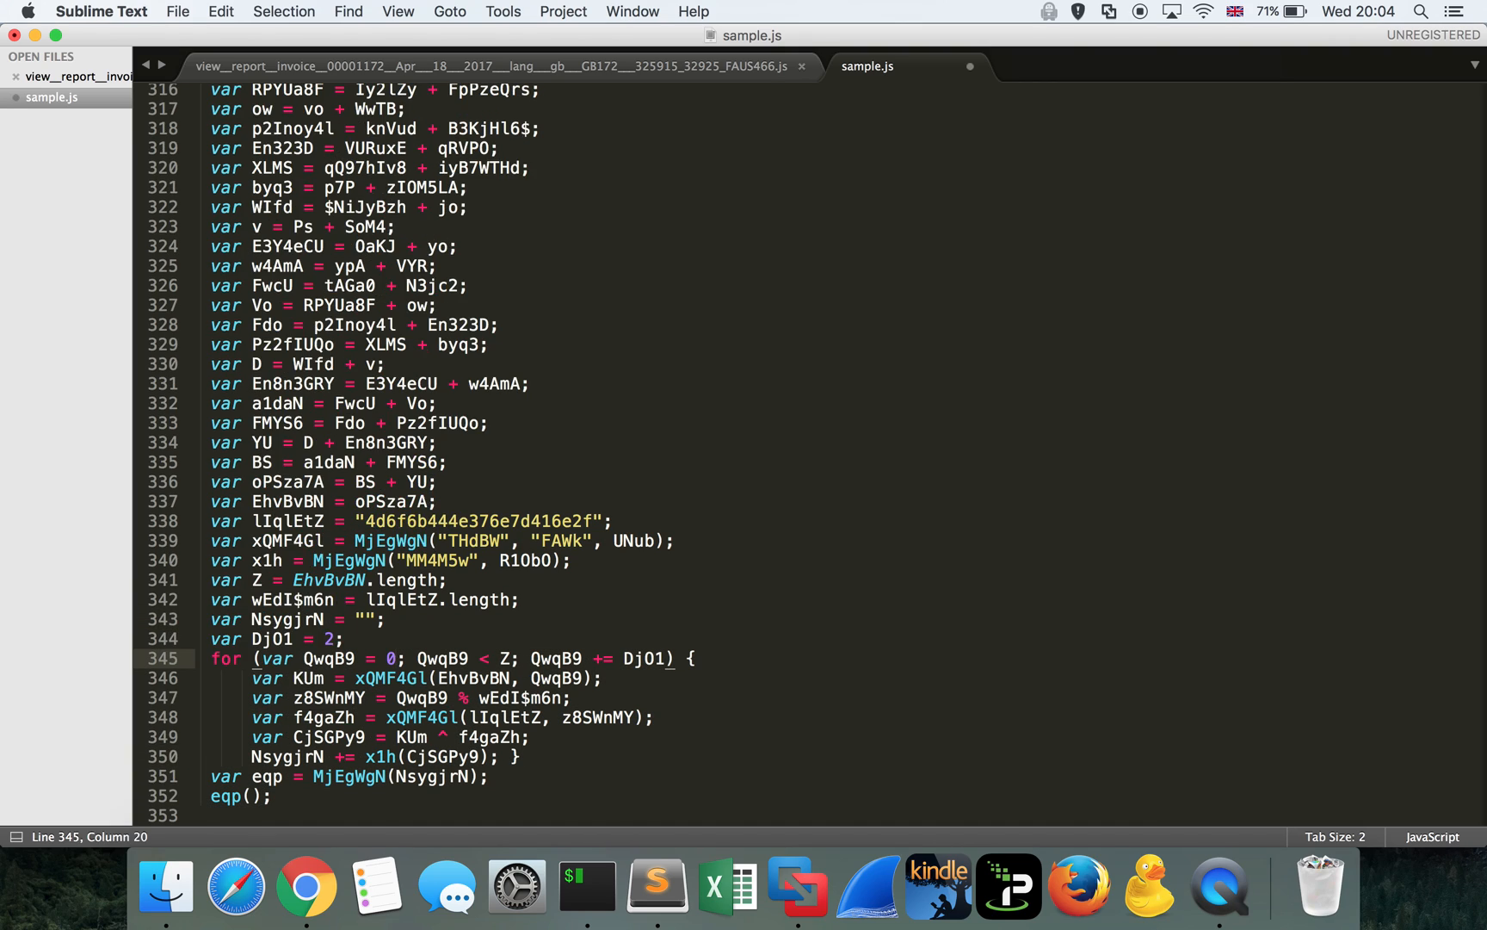
left_click(210, 657)
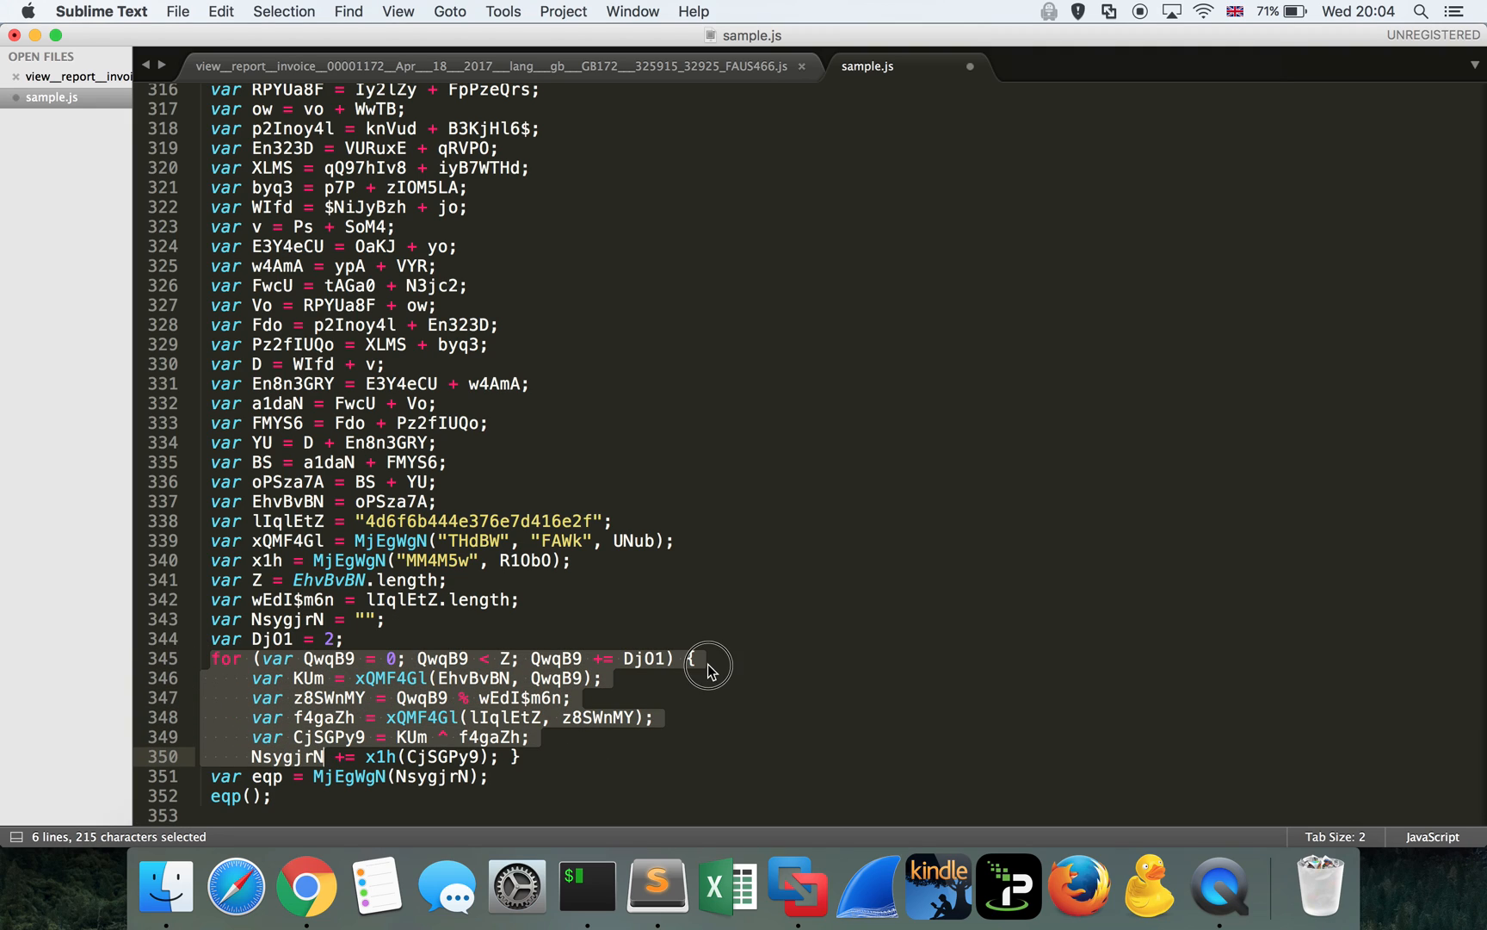
left_click(513, 755)
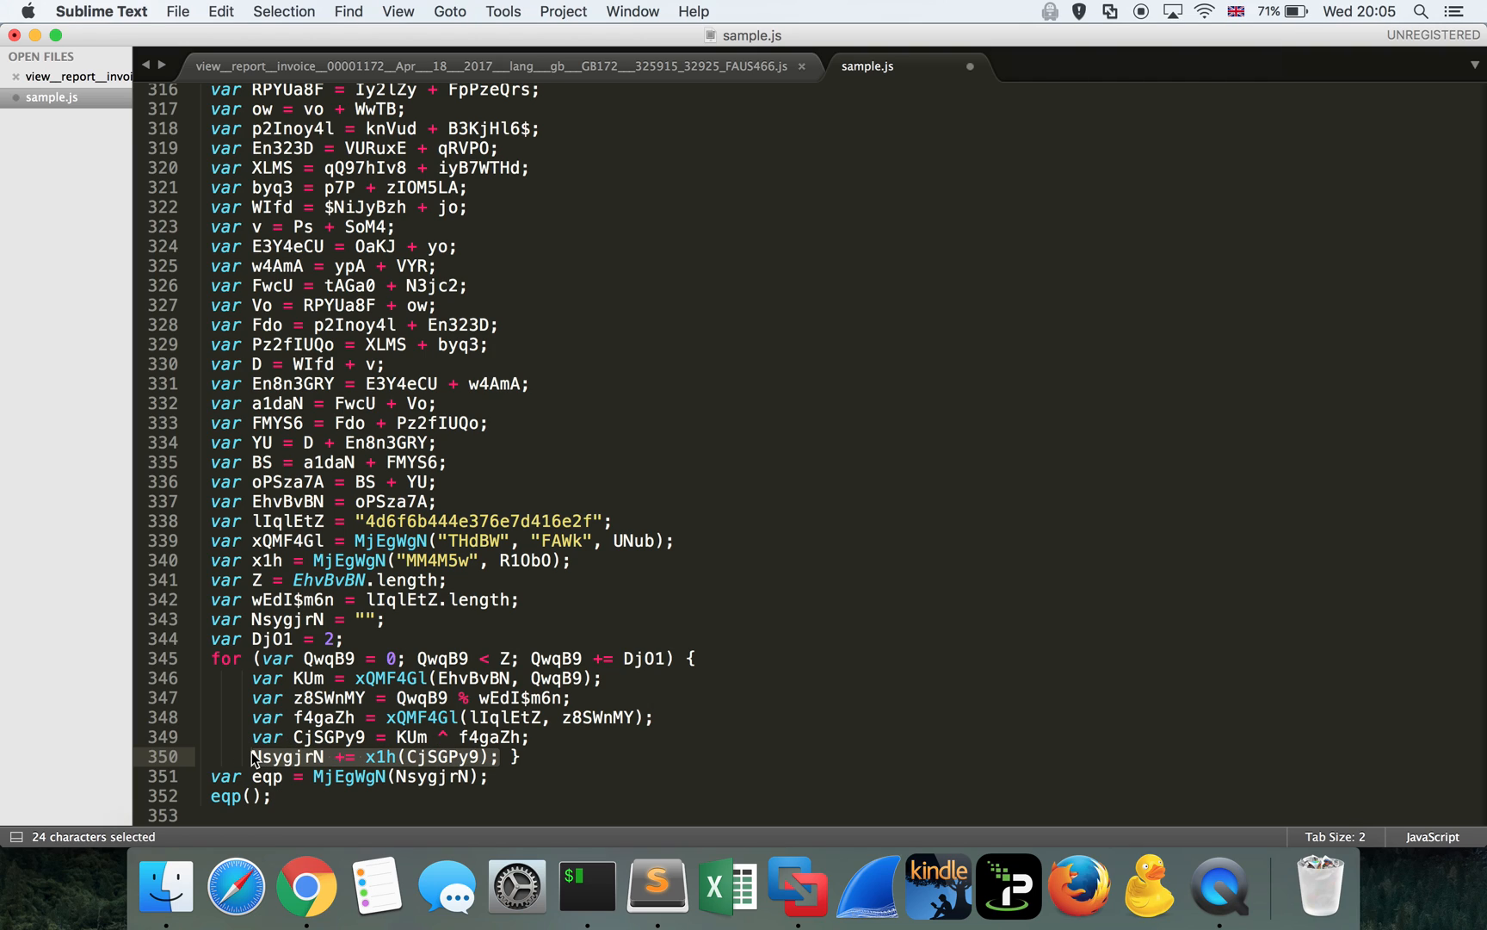
double_click(330, 737)
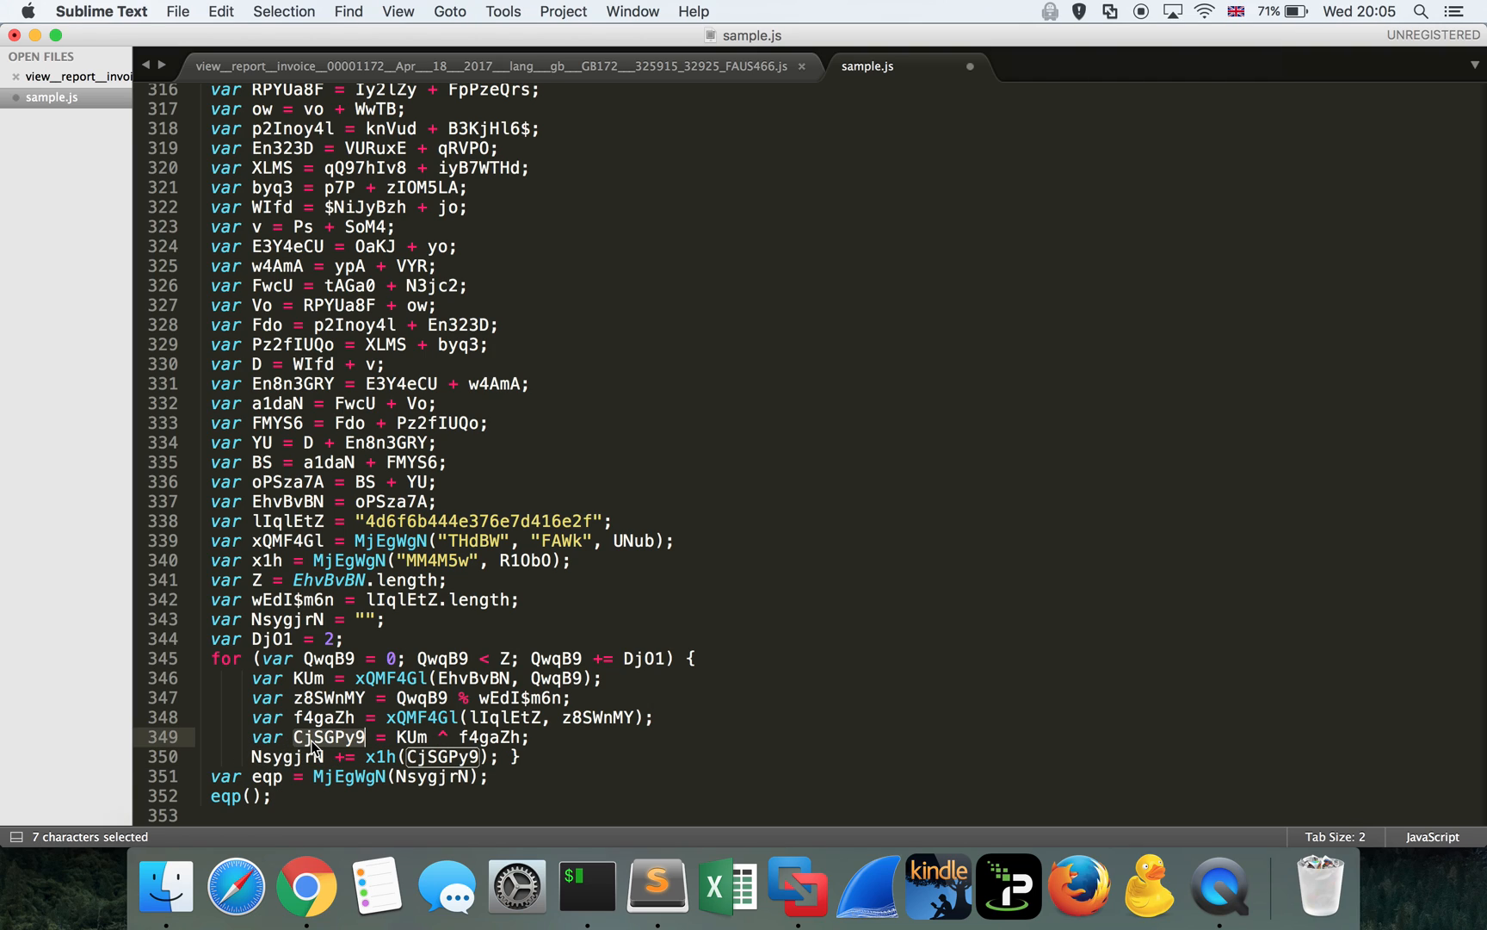
mouse_move(409, 737)
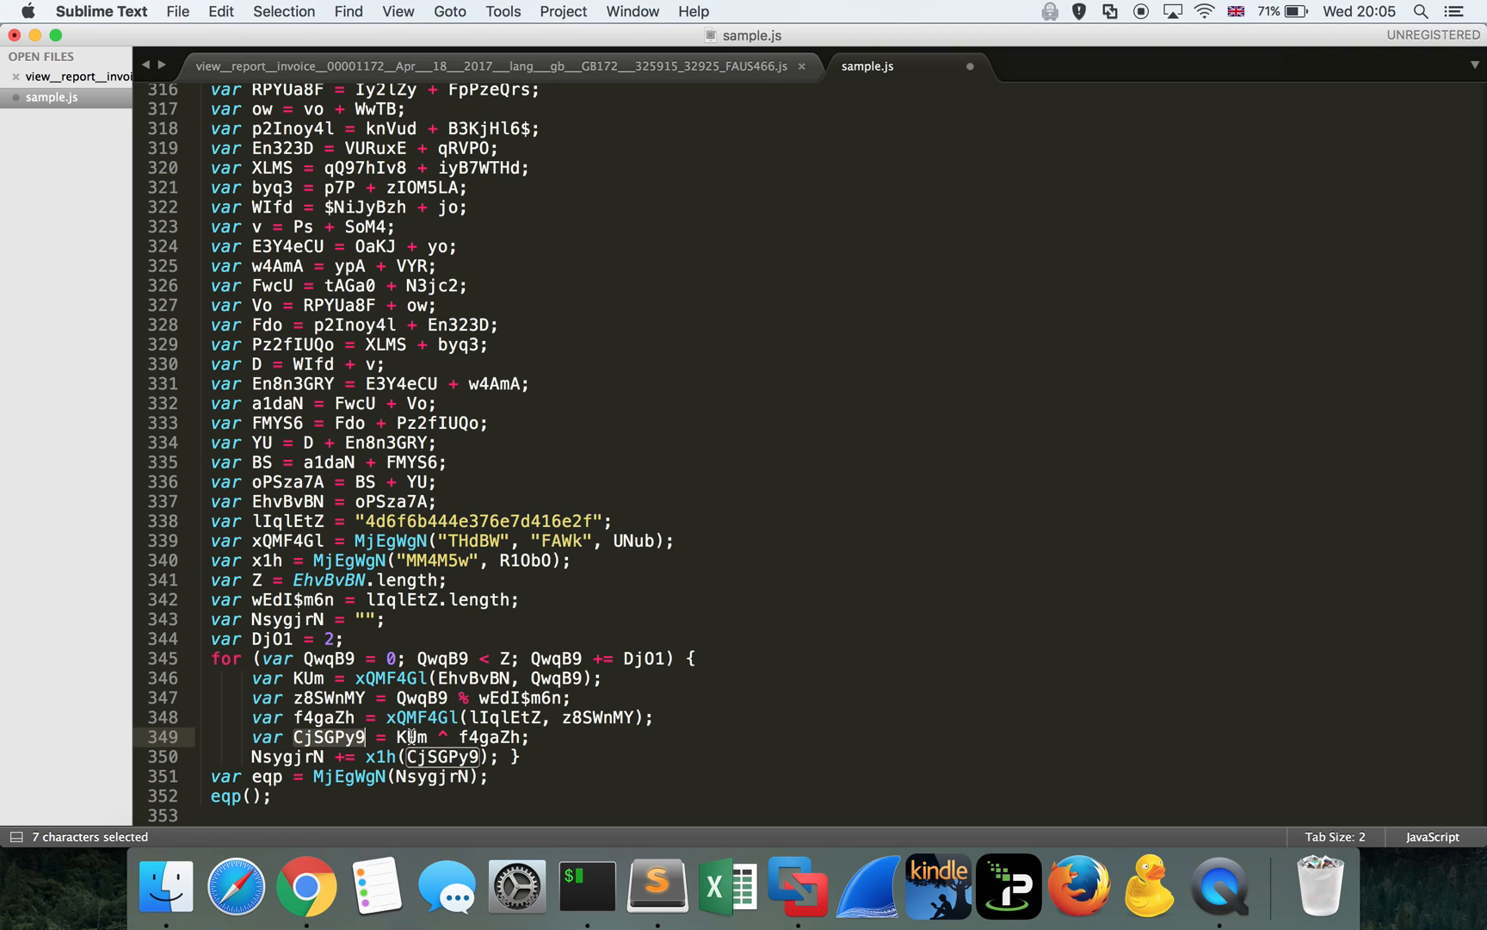
left_click(477, 737)
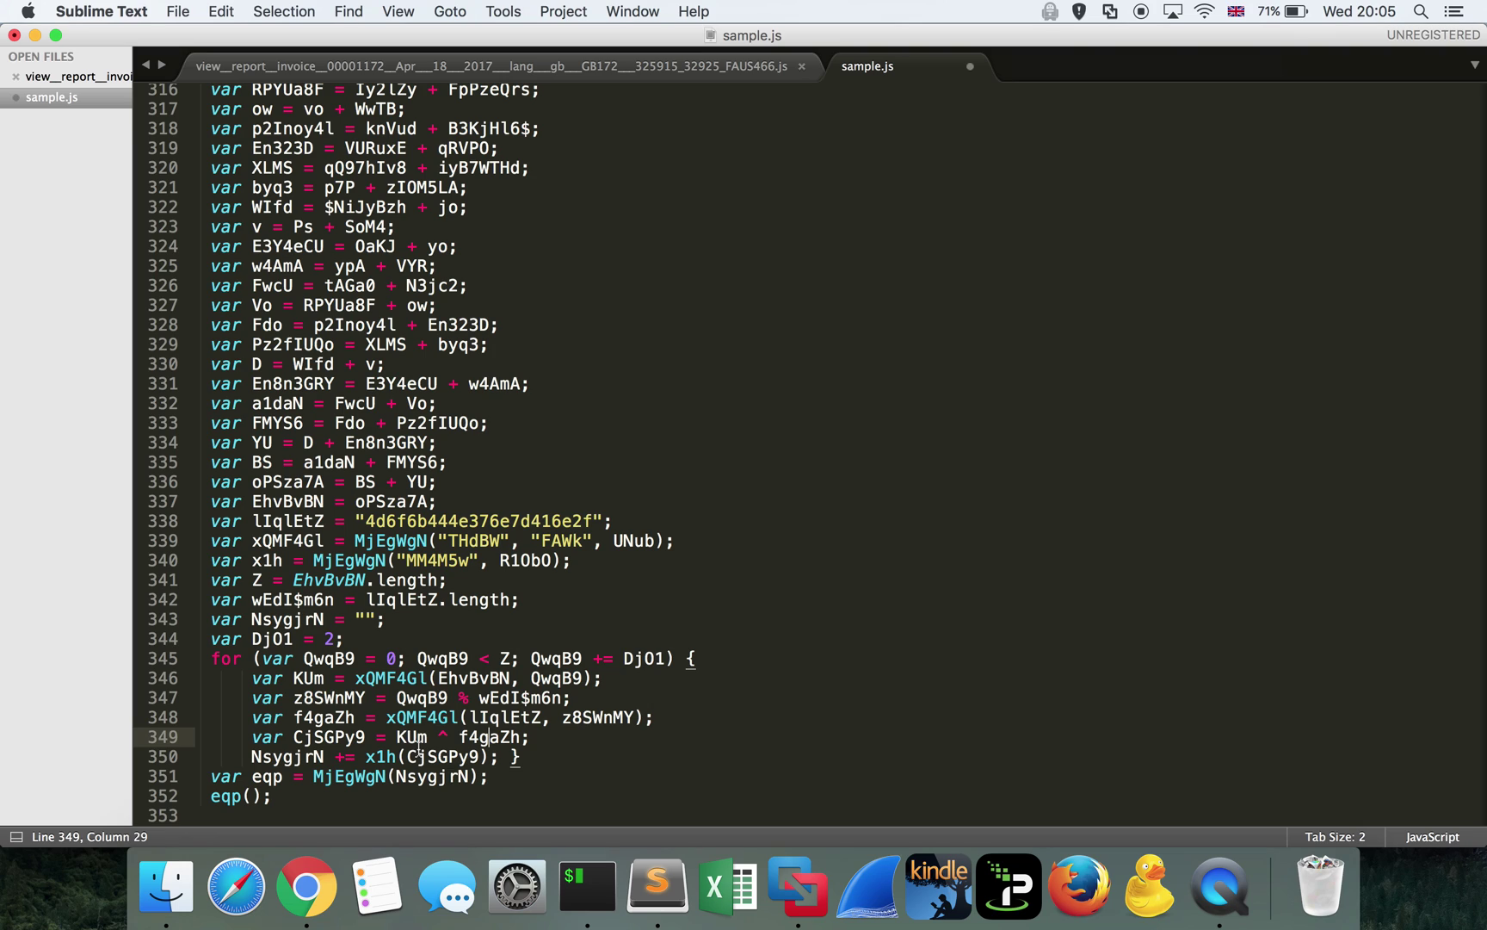
- Highlight the hexadecimal key string, the MjEgWgN function, and the final two lines calling eqp
double_click(478, 521)
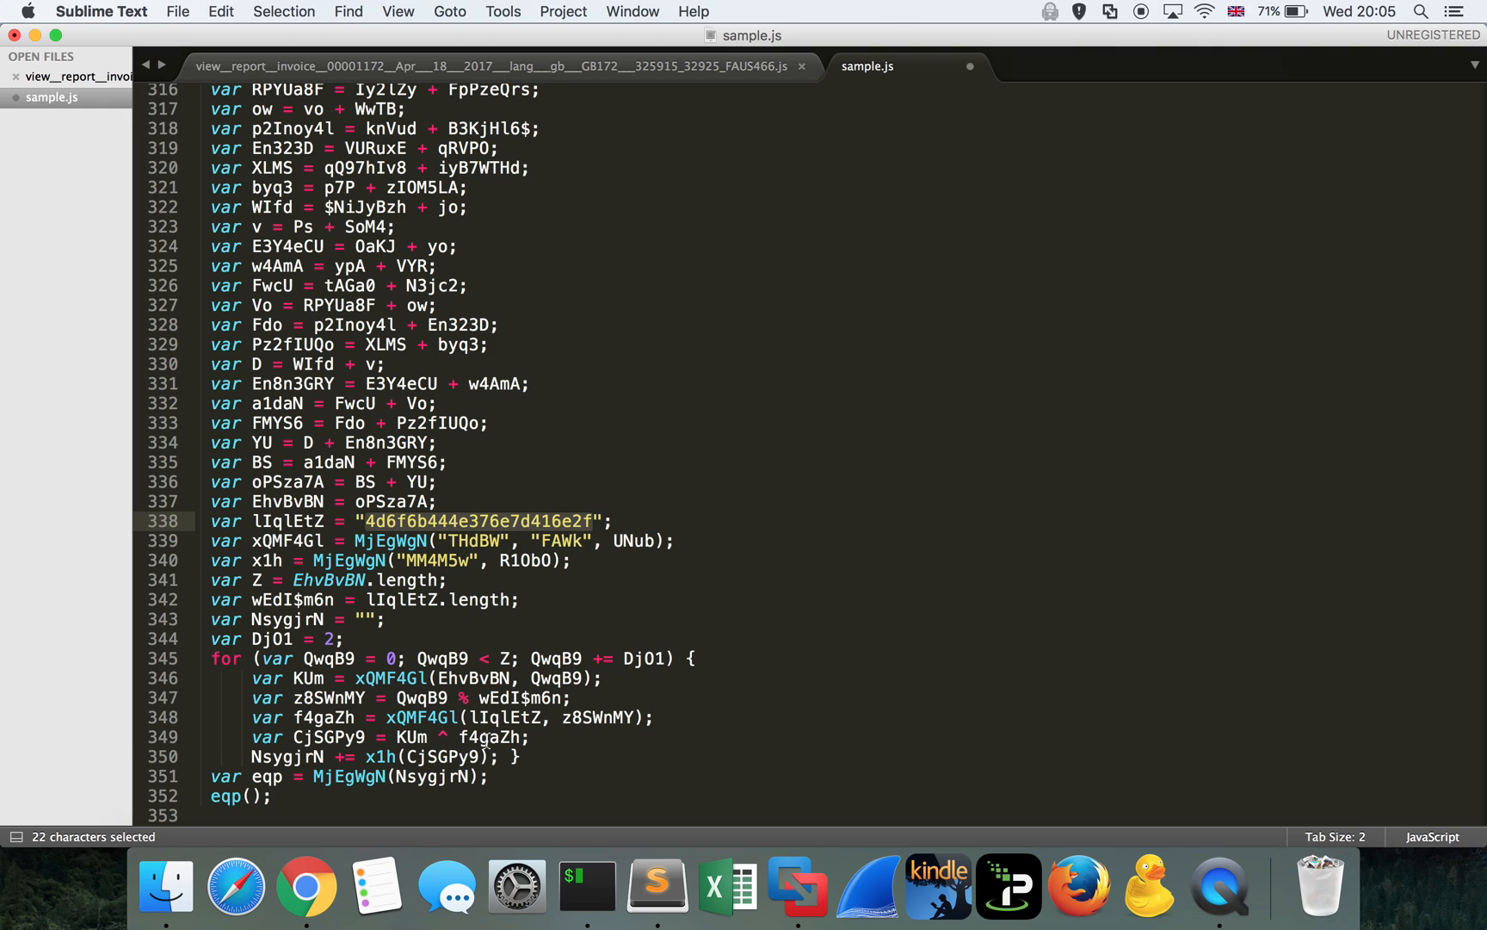
left_click(491, 737)
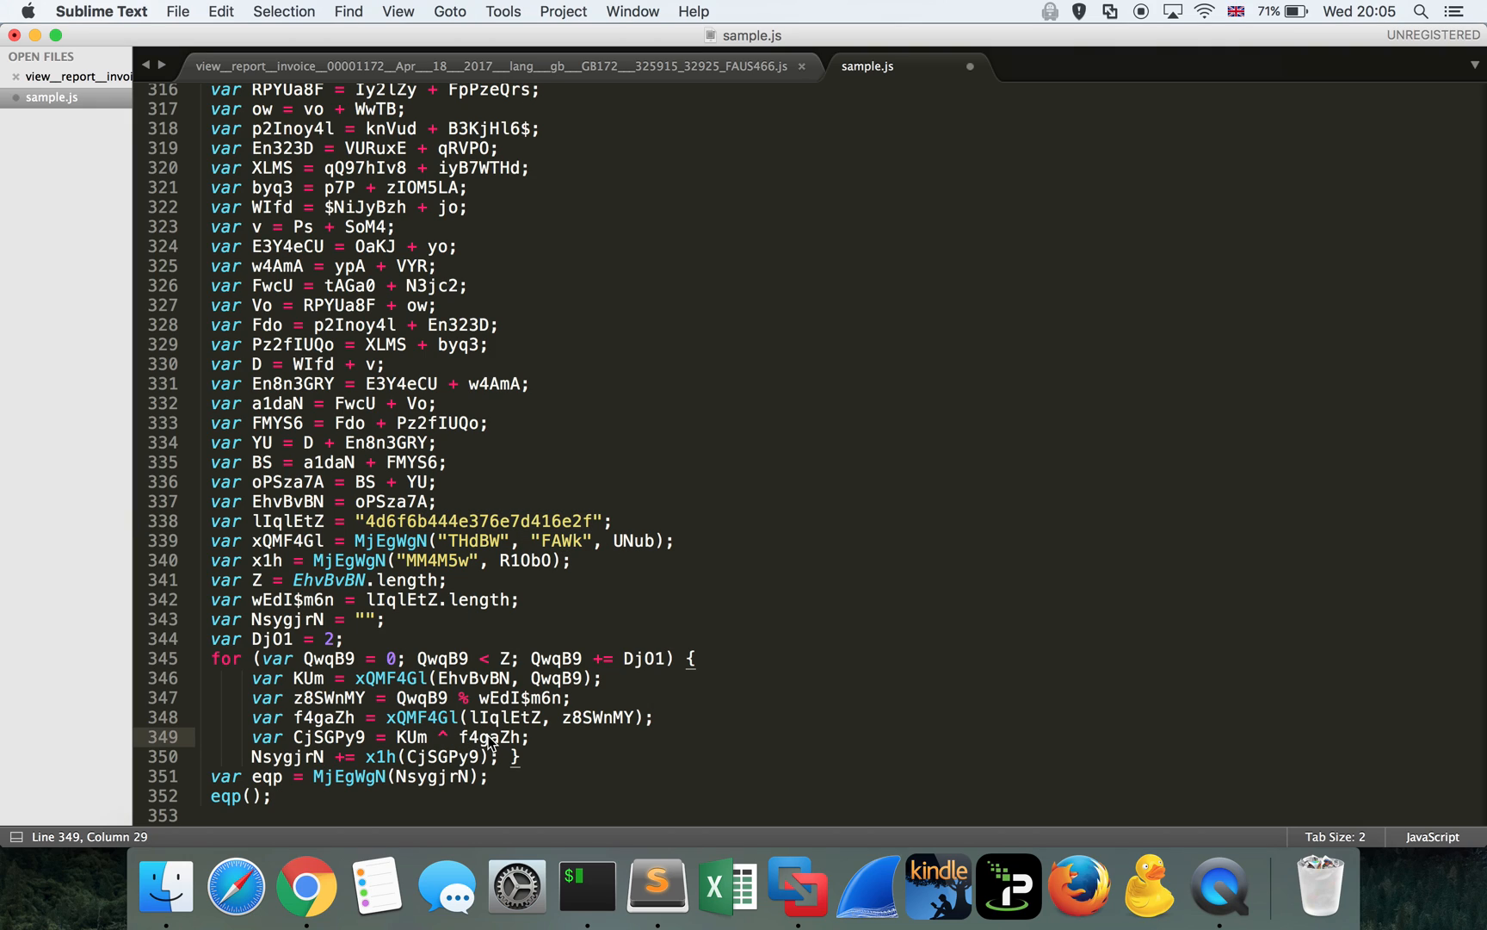
double_click(284, 756)
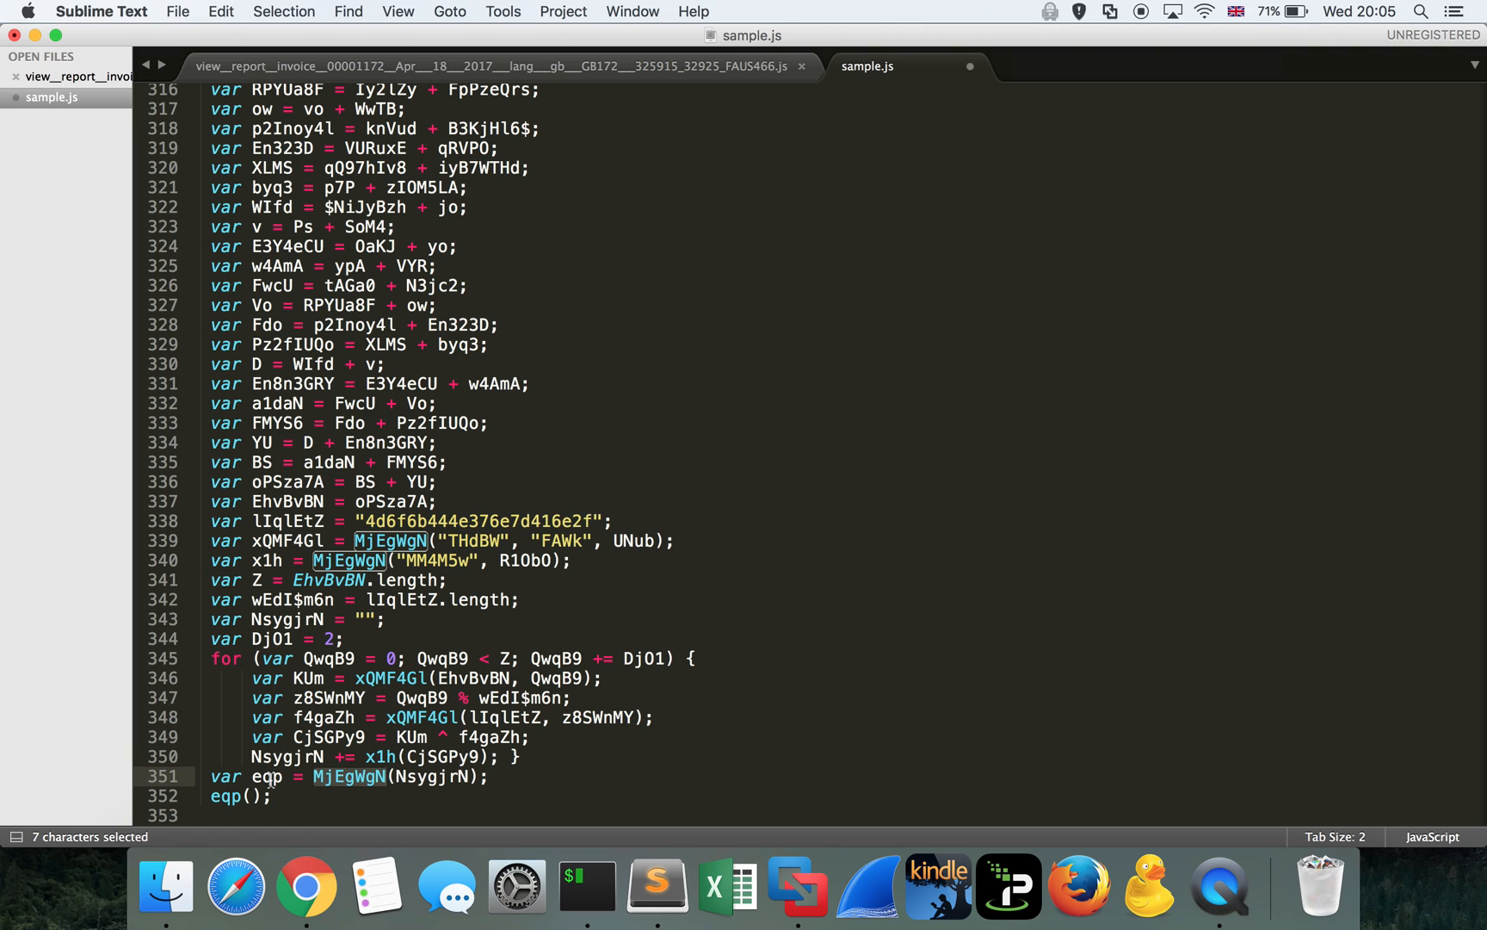
left_click(273, 796)
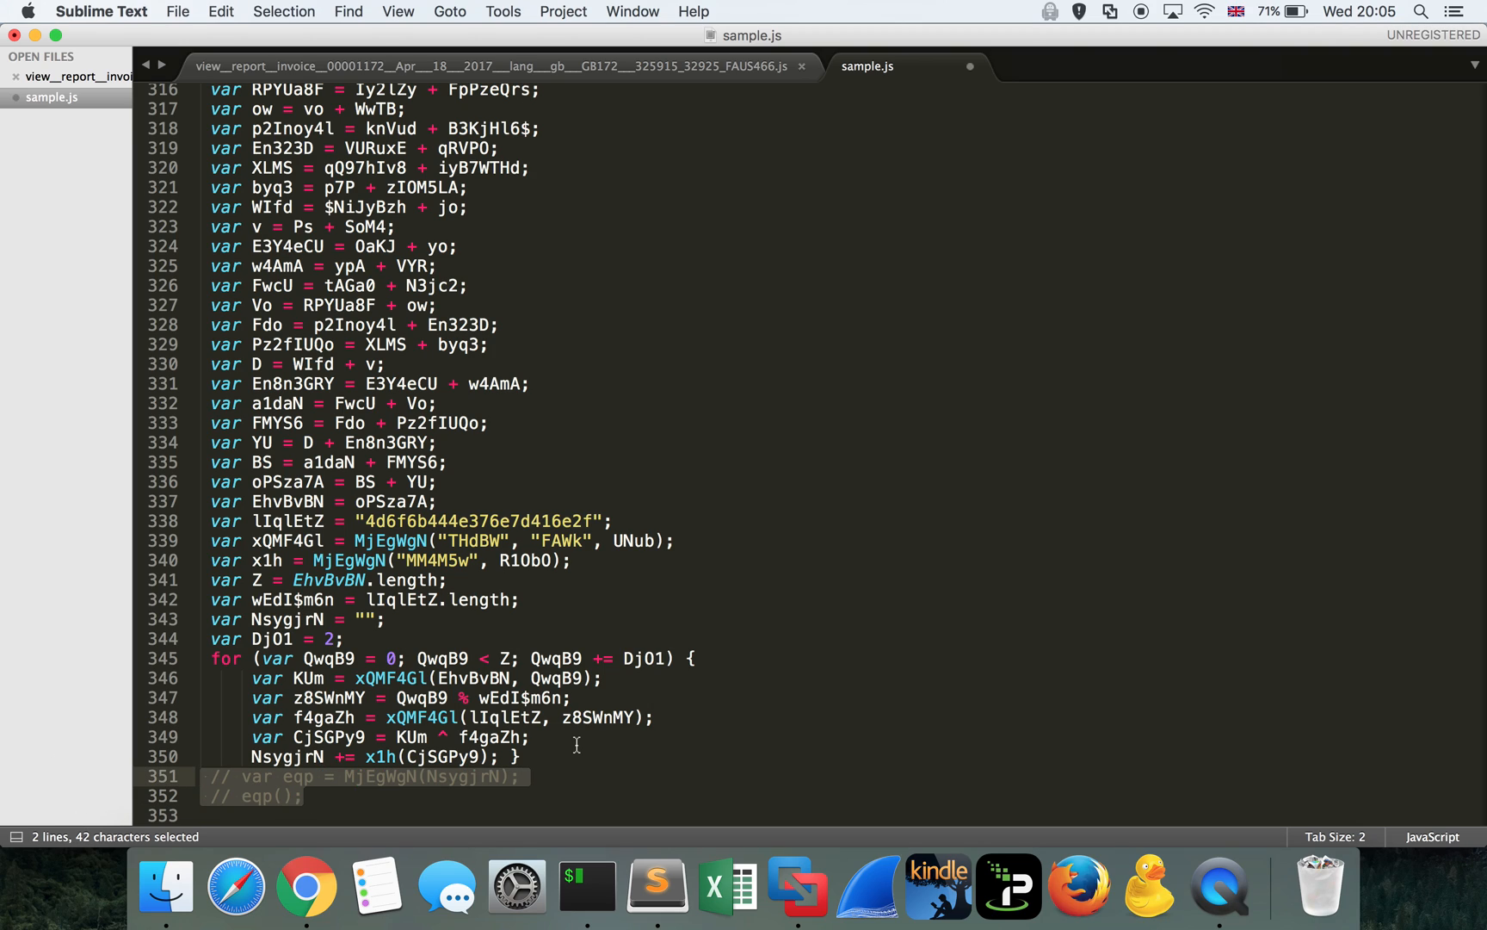
- Add console.log(NsygjrN) after the decoding loop to print the decoded string, then bring up the terminal
left_click(599, 756)
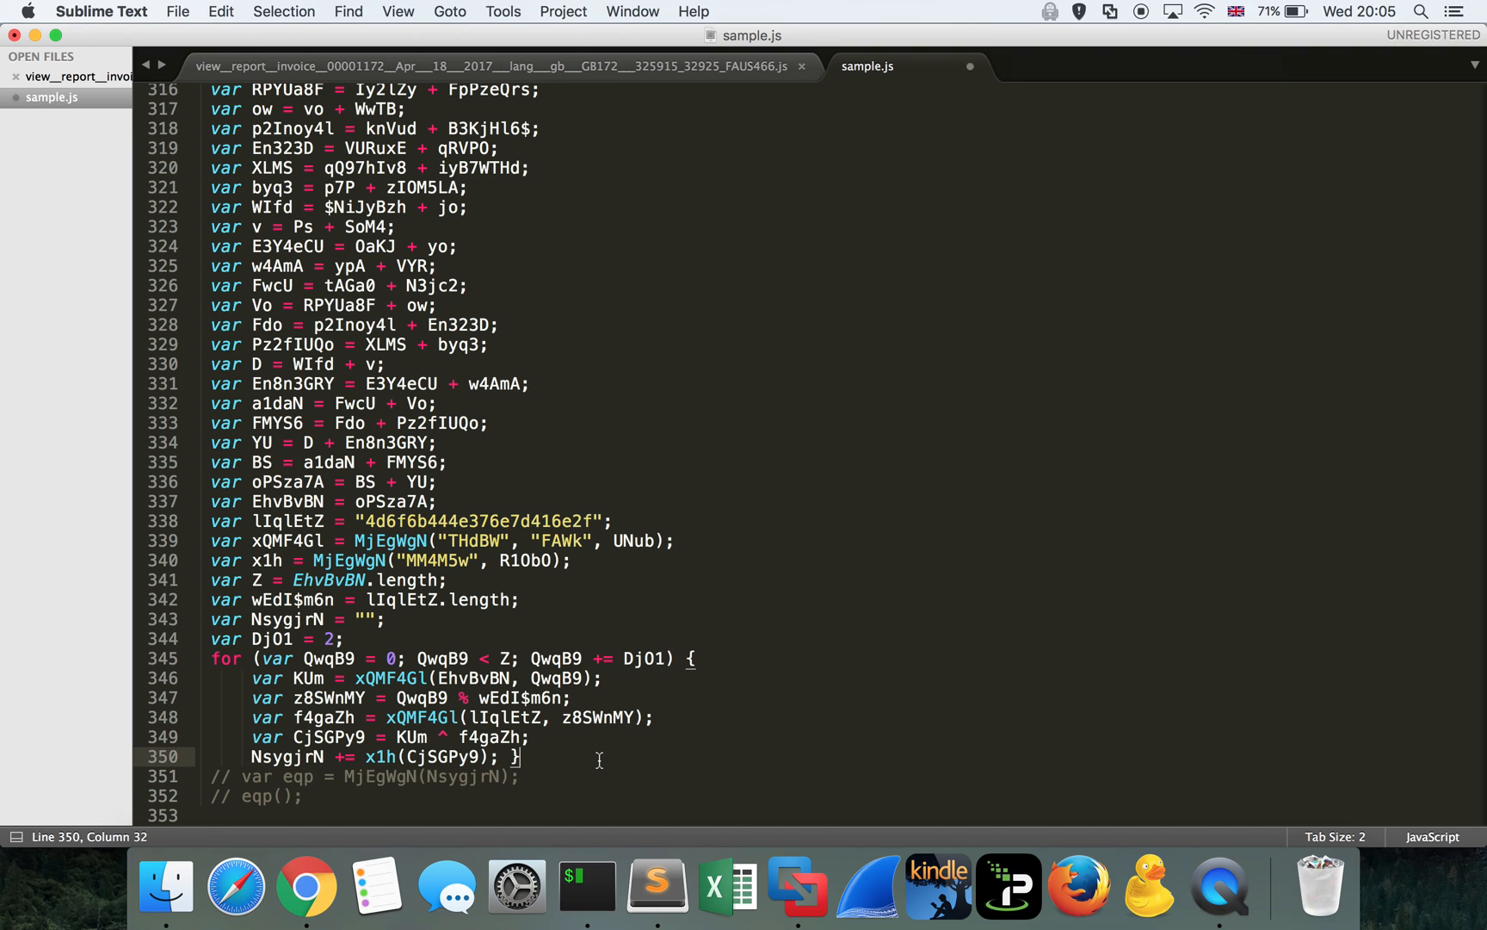
type("console")
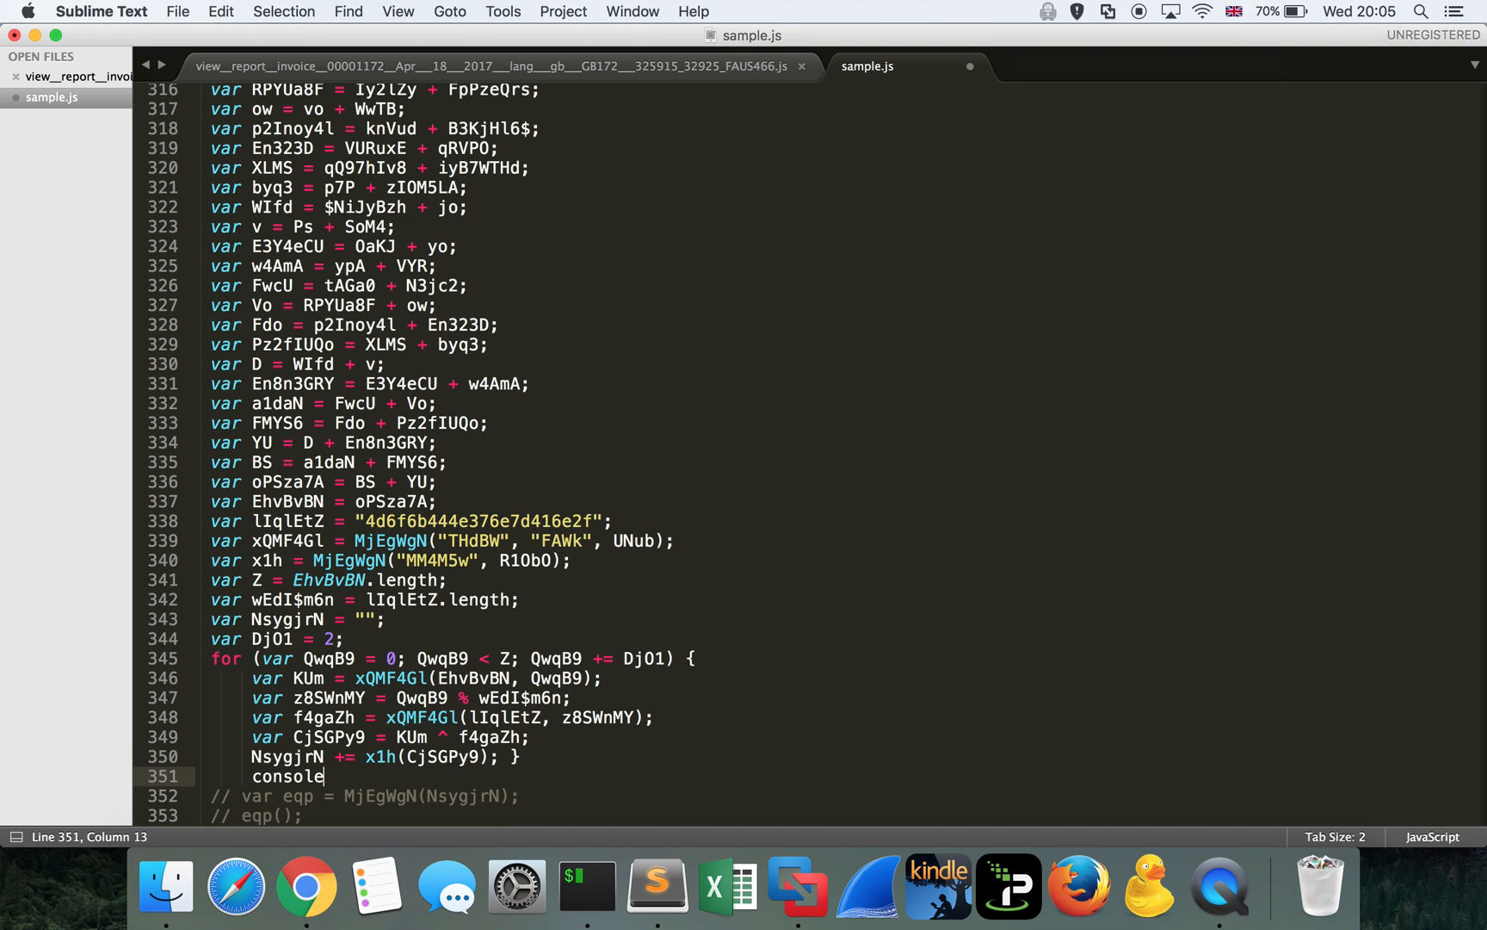
type(".log(")
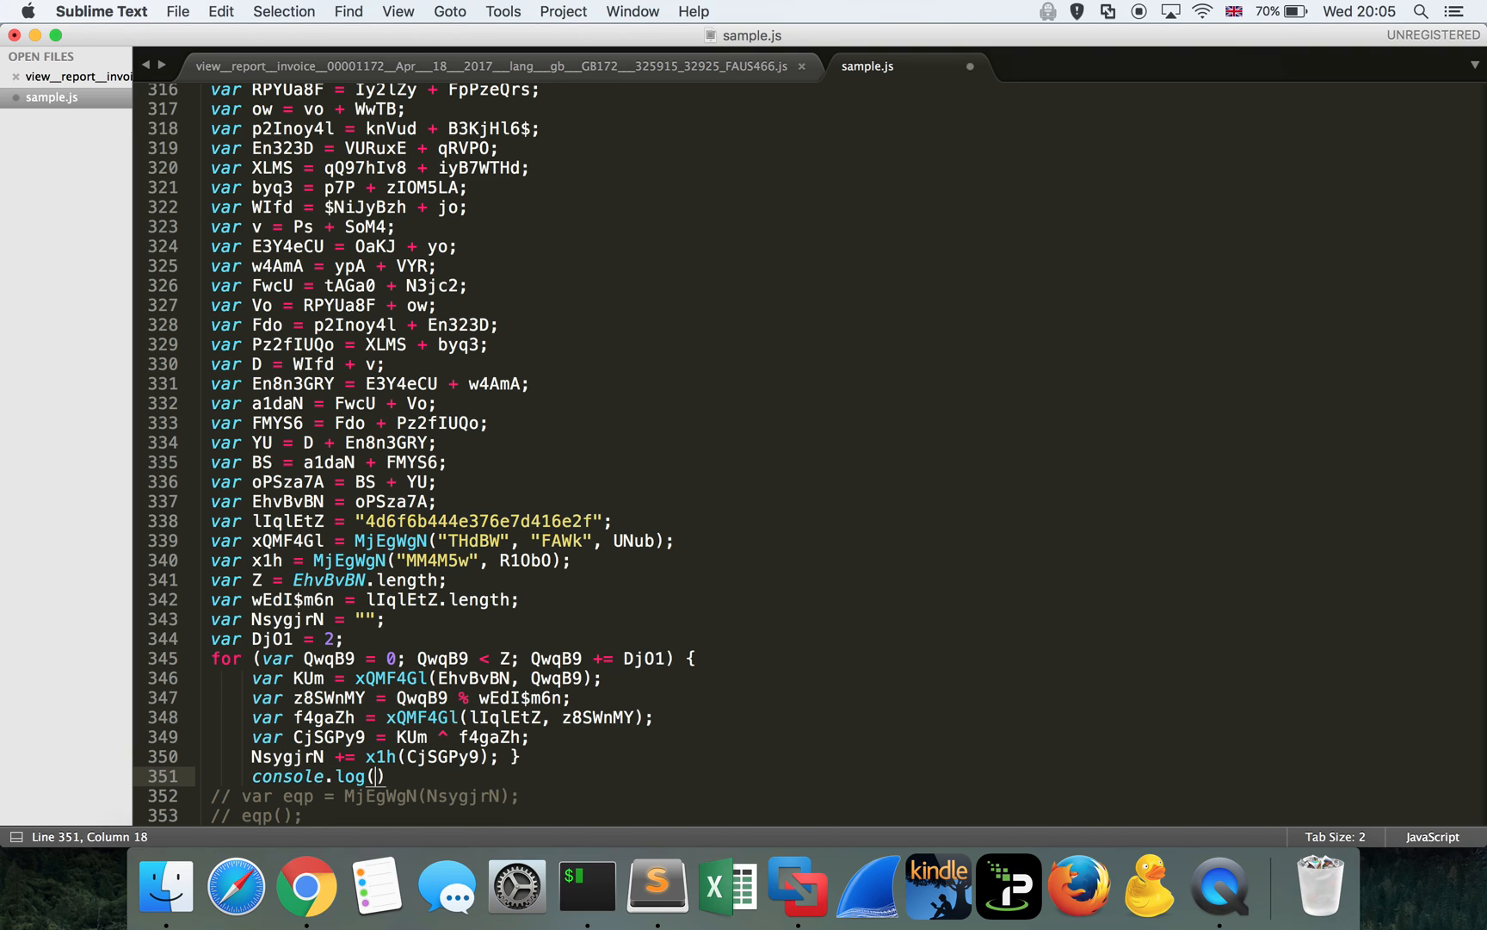
type("NsygjrN")
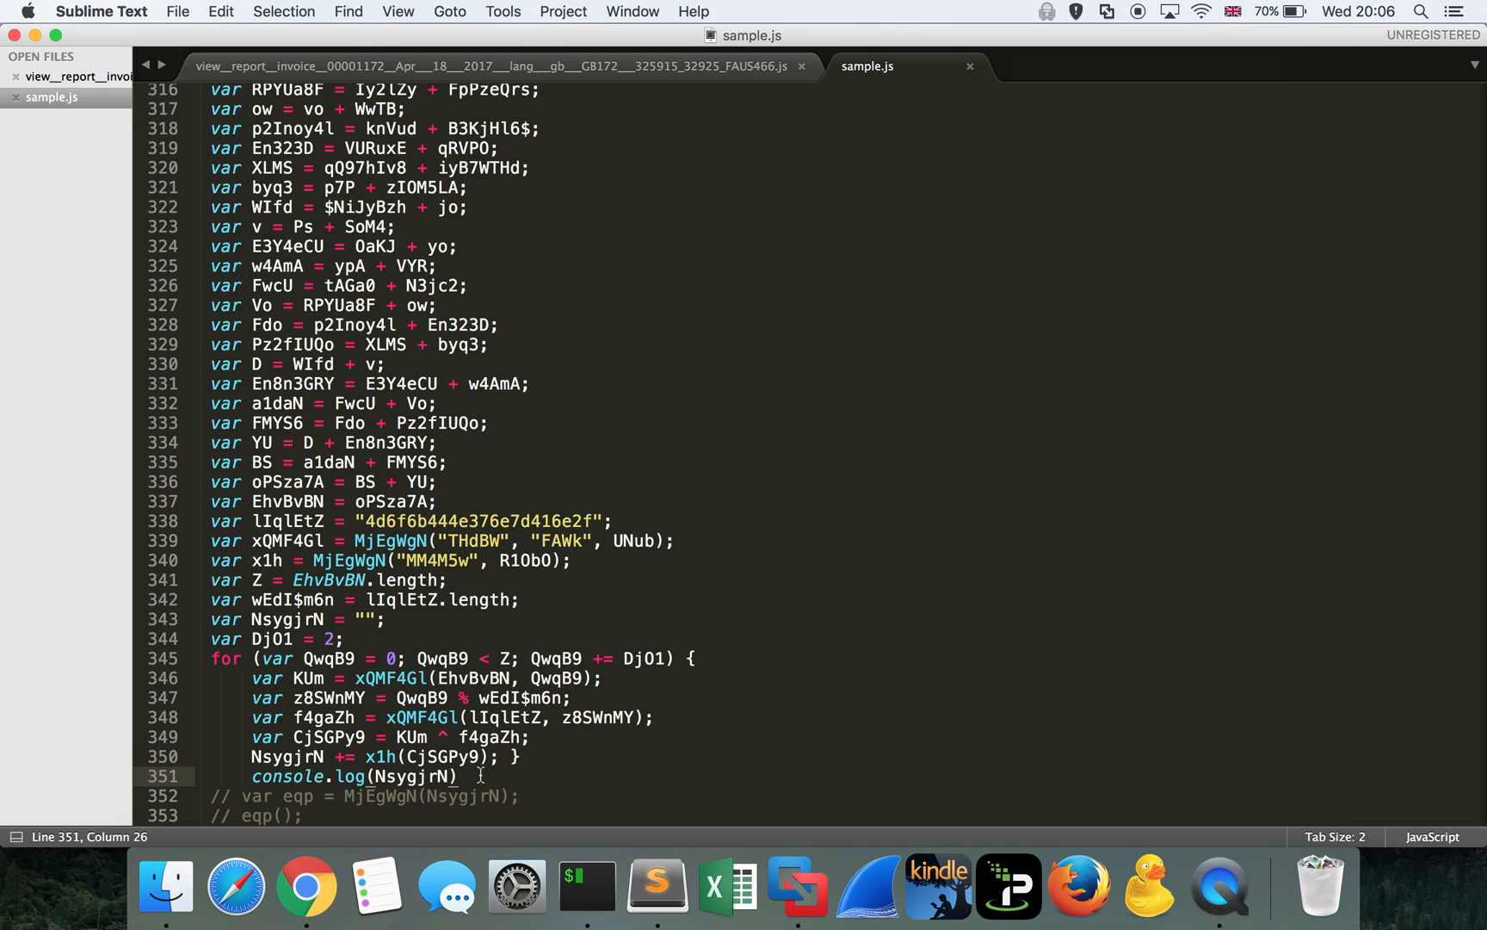
left_click(587, 912)
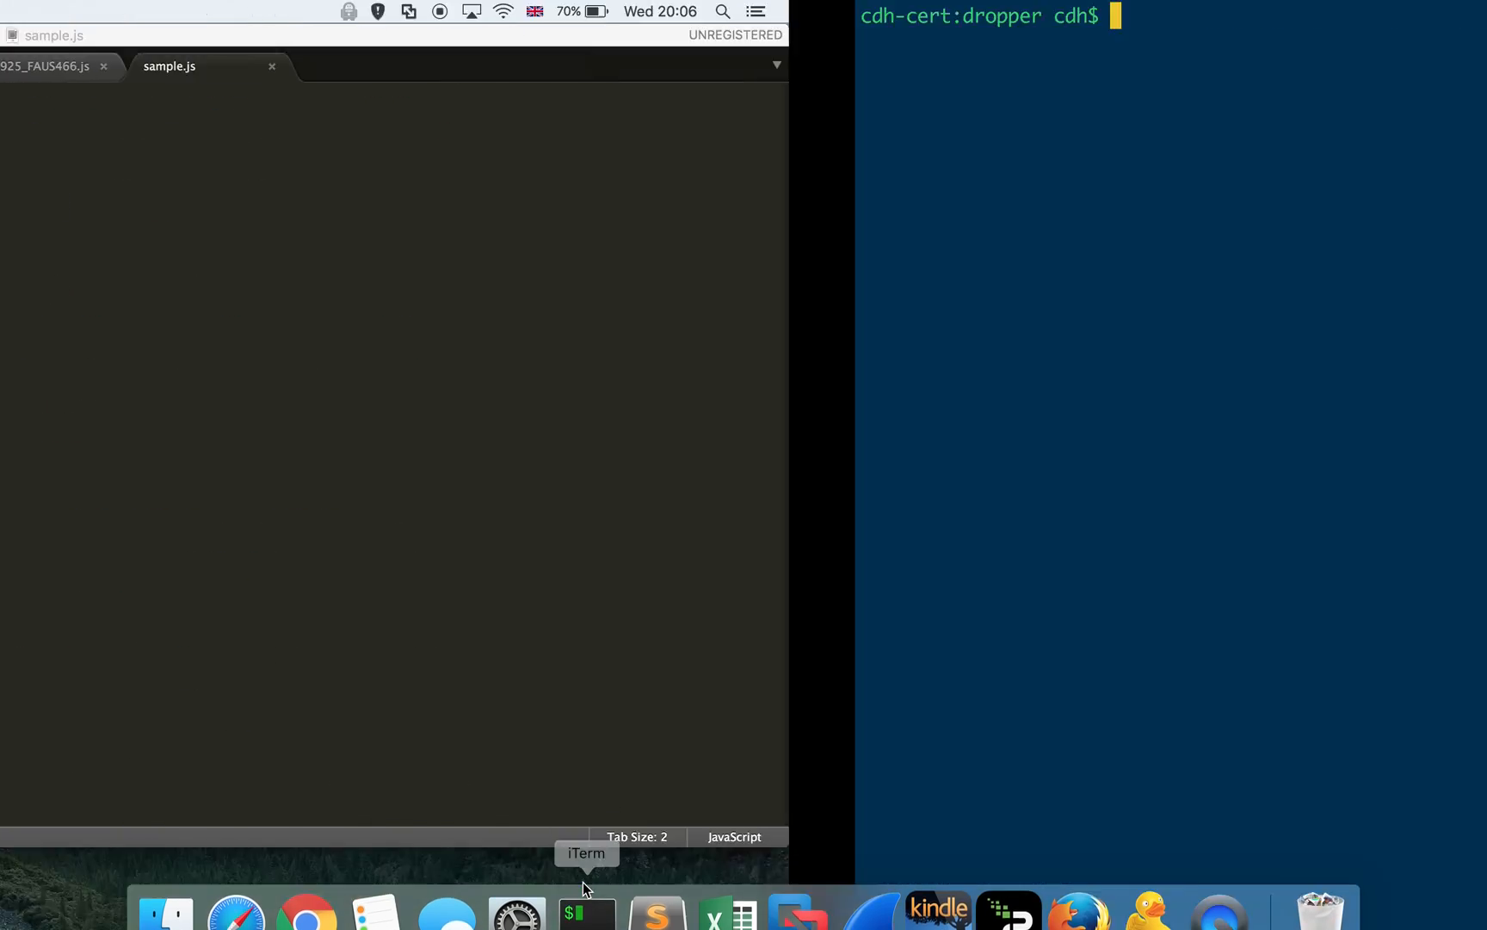
- Run node sample.js to print the decoded dropper, then prepare node sample.js > out.js
type("node")
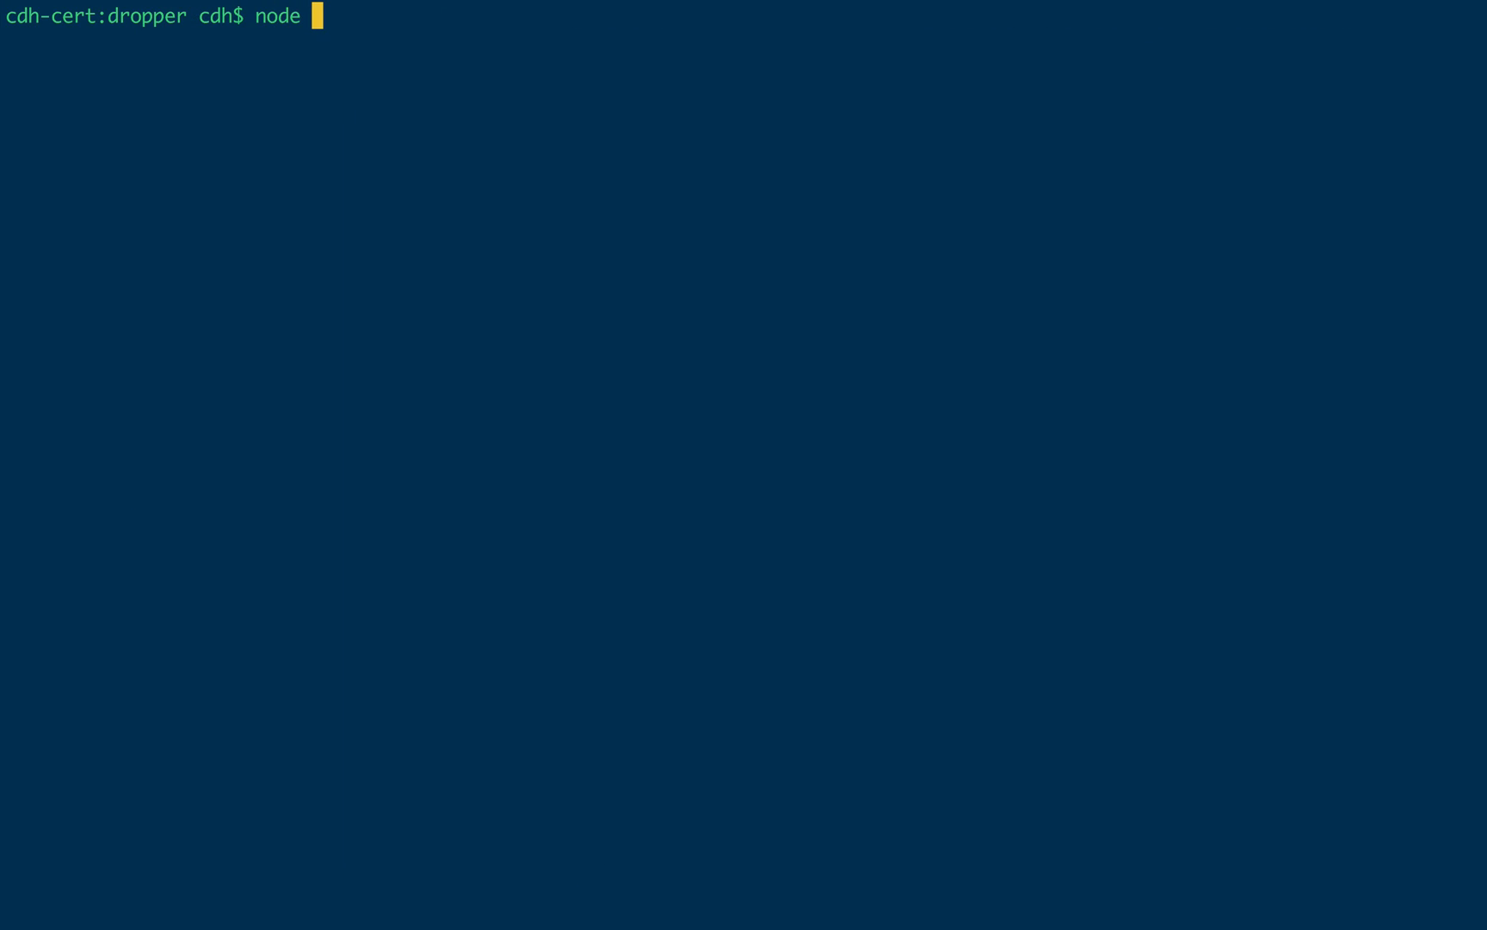
type("sample.js")
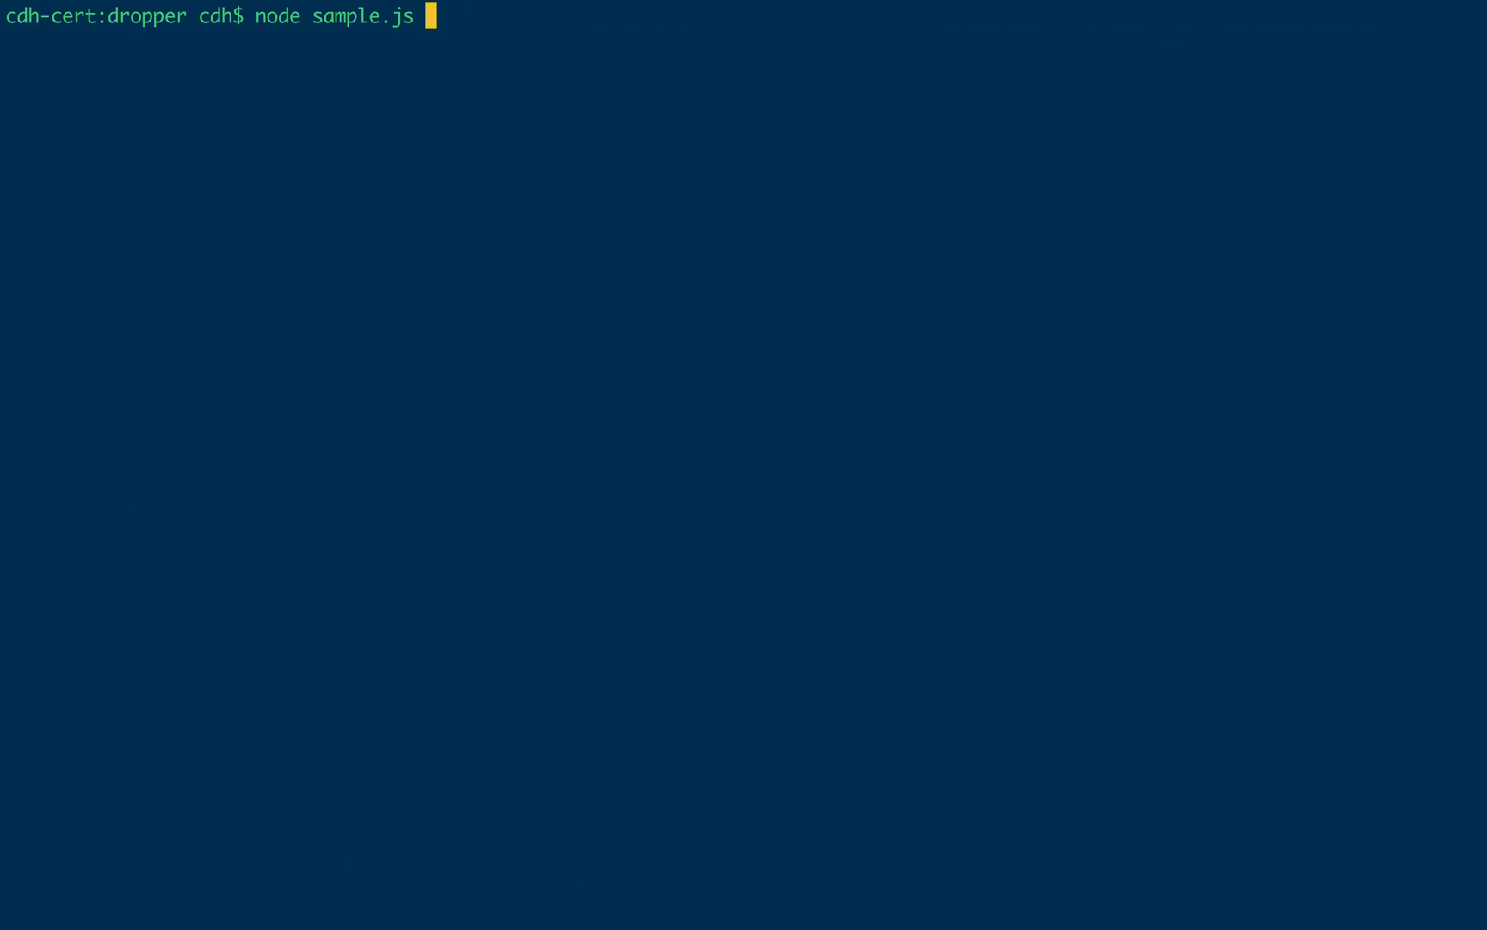
key("Return")
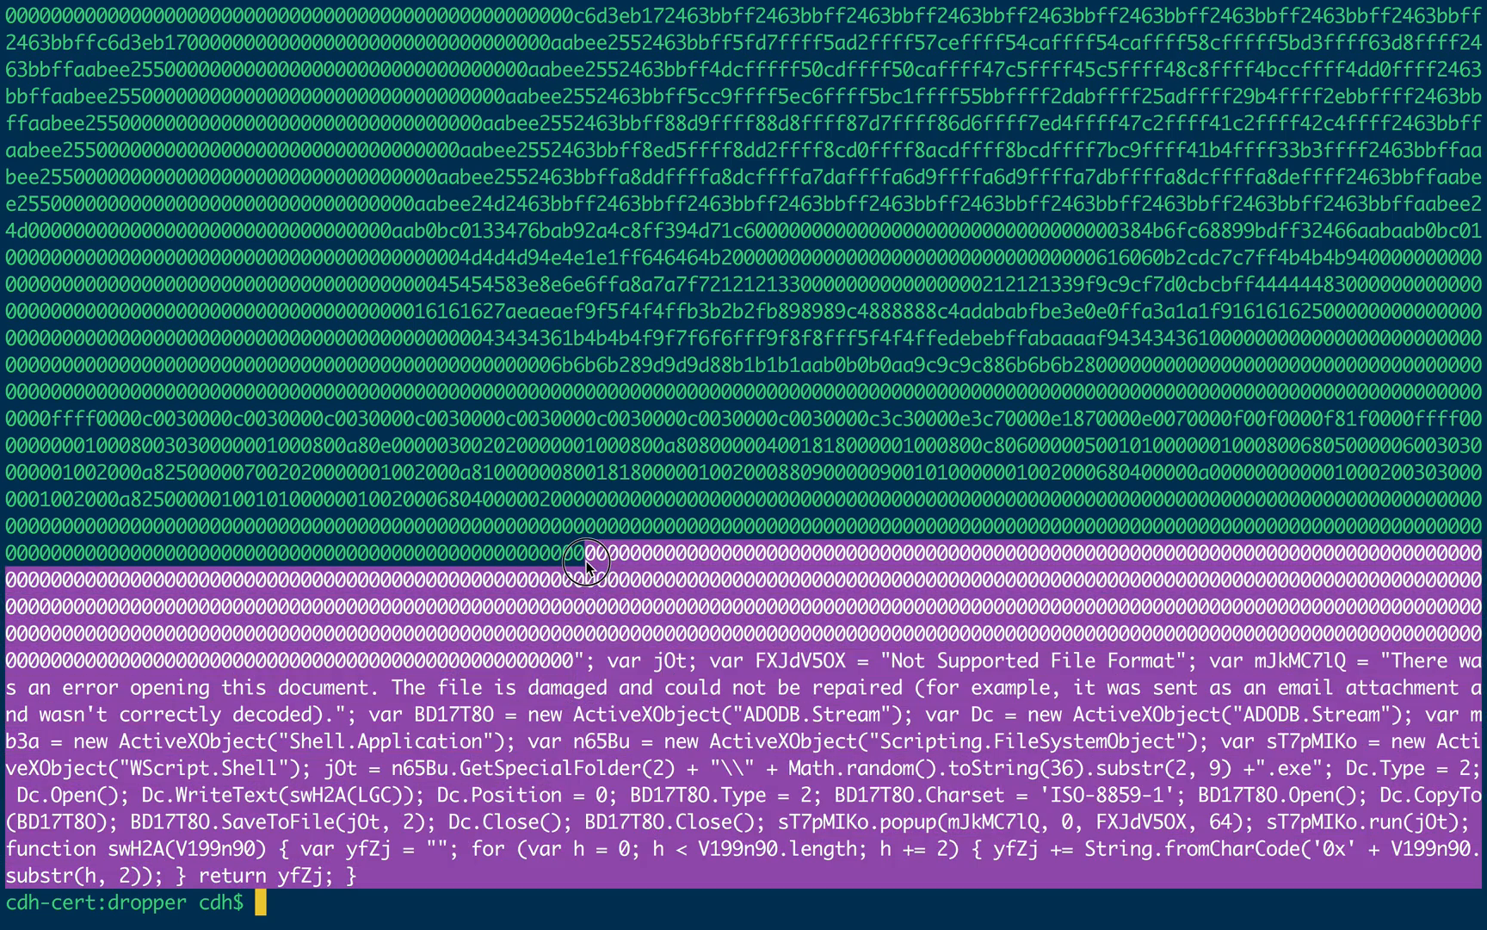
type("node sample.js")
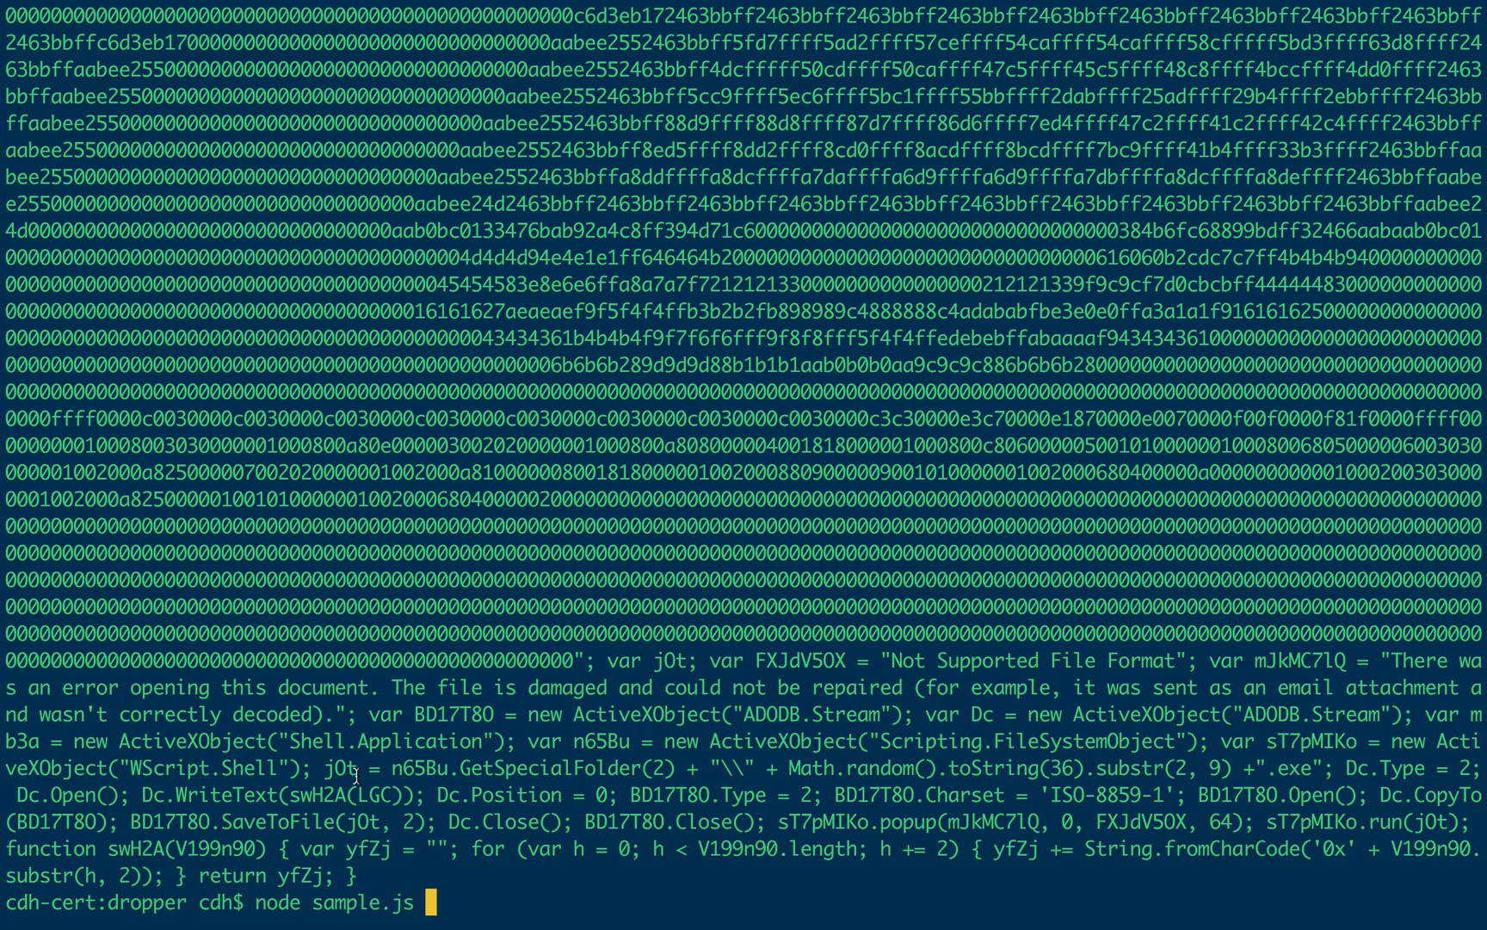
type("> out.js")
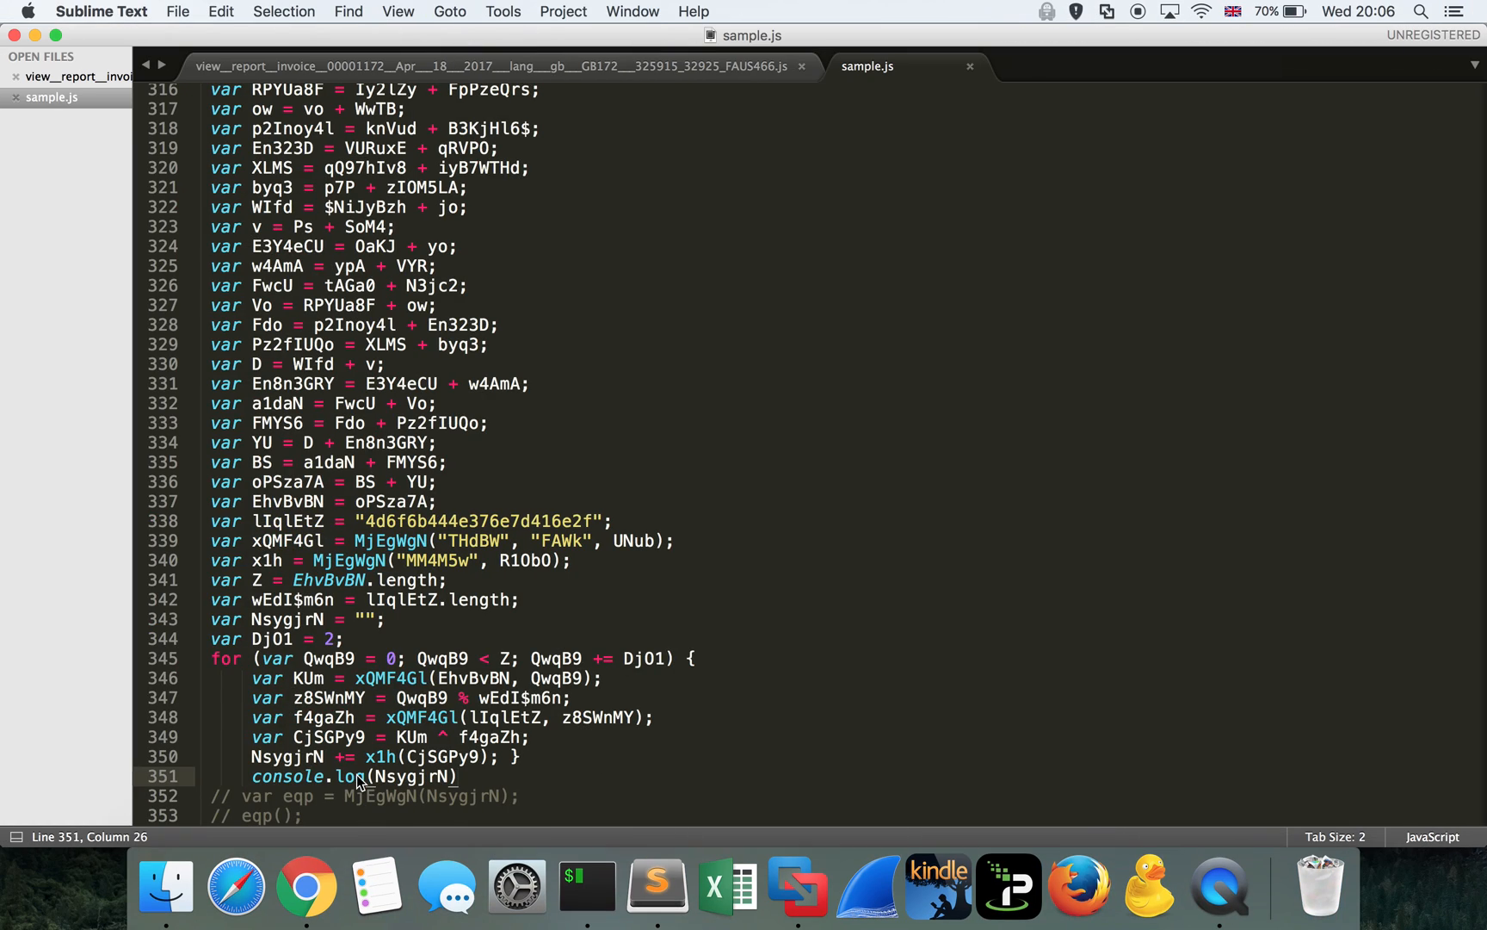
- Return to Sublime Text's out.js tab and scan along its long hex payload beginning 4d5a
left_click(176, 12)
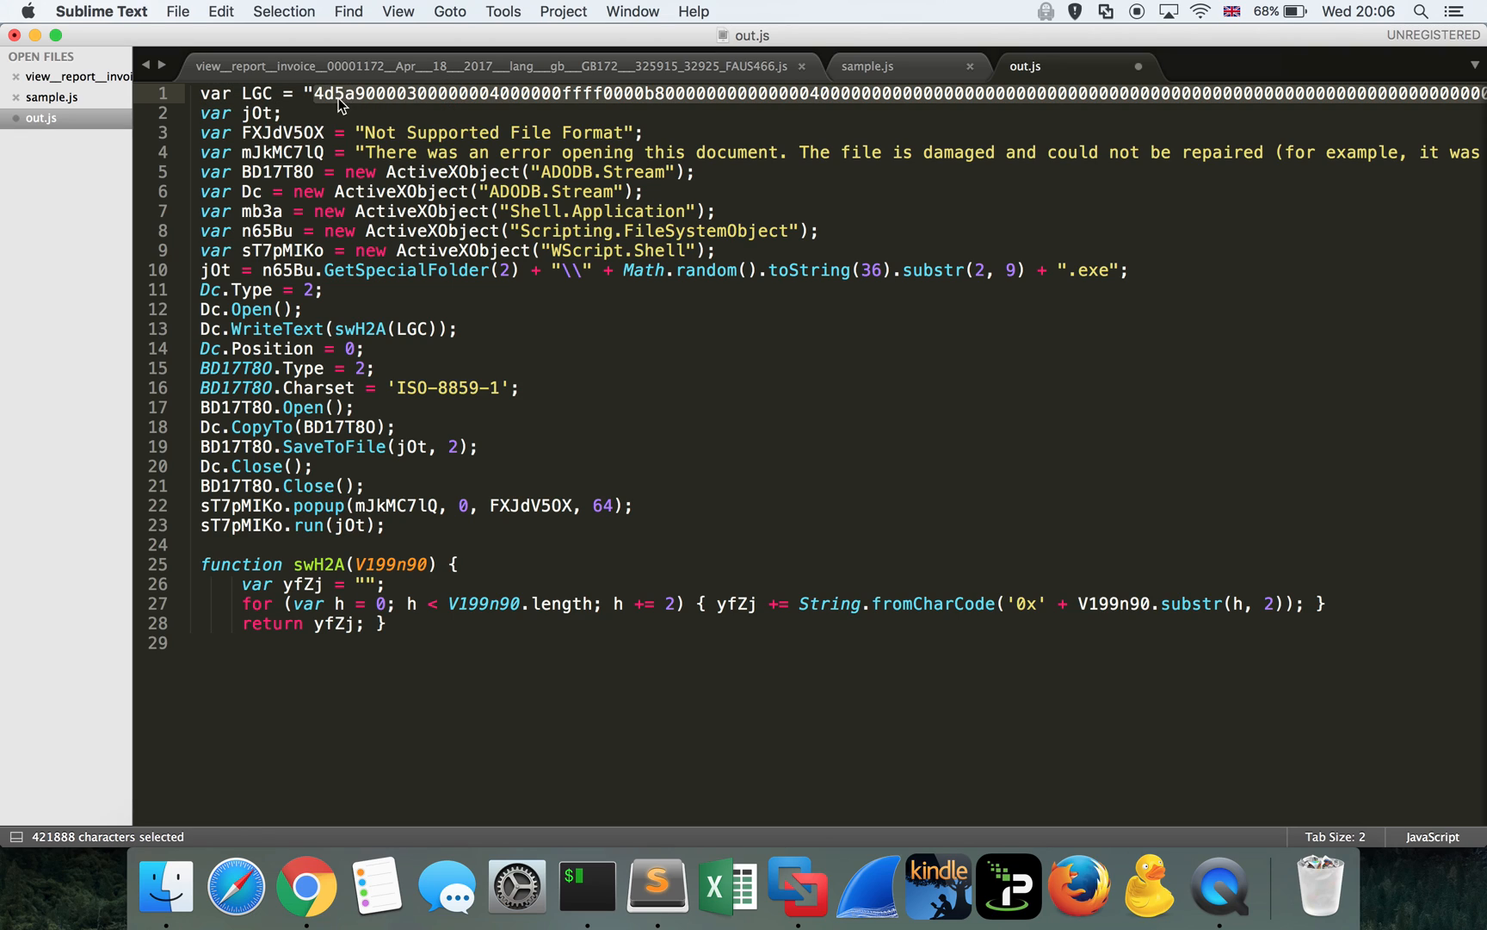
left_click(361, 93)
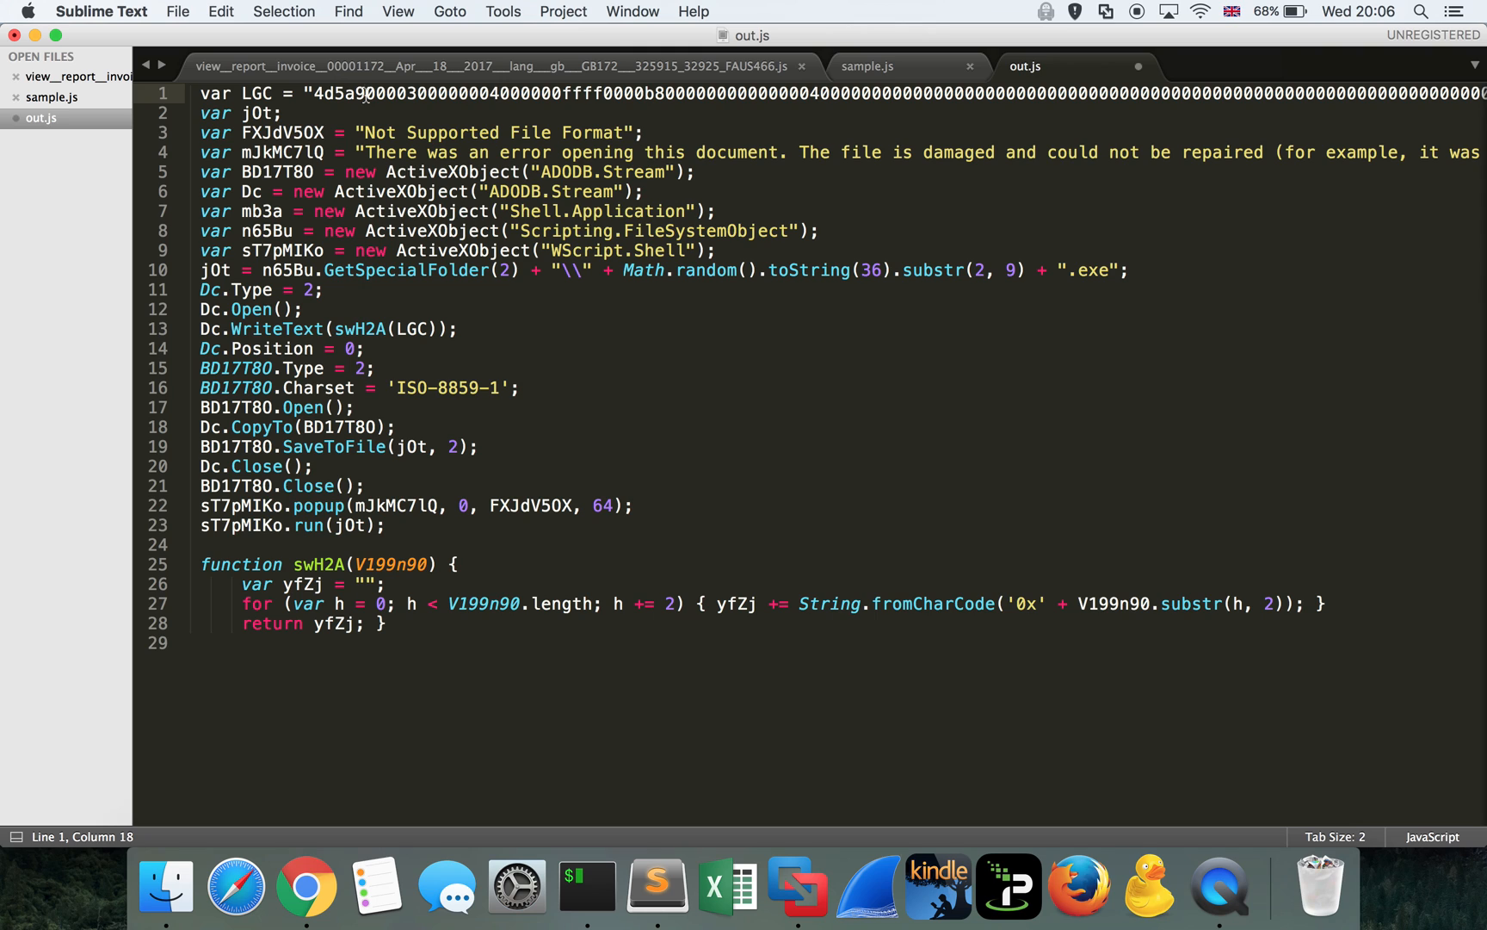
mouse_move(313, 132)
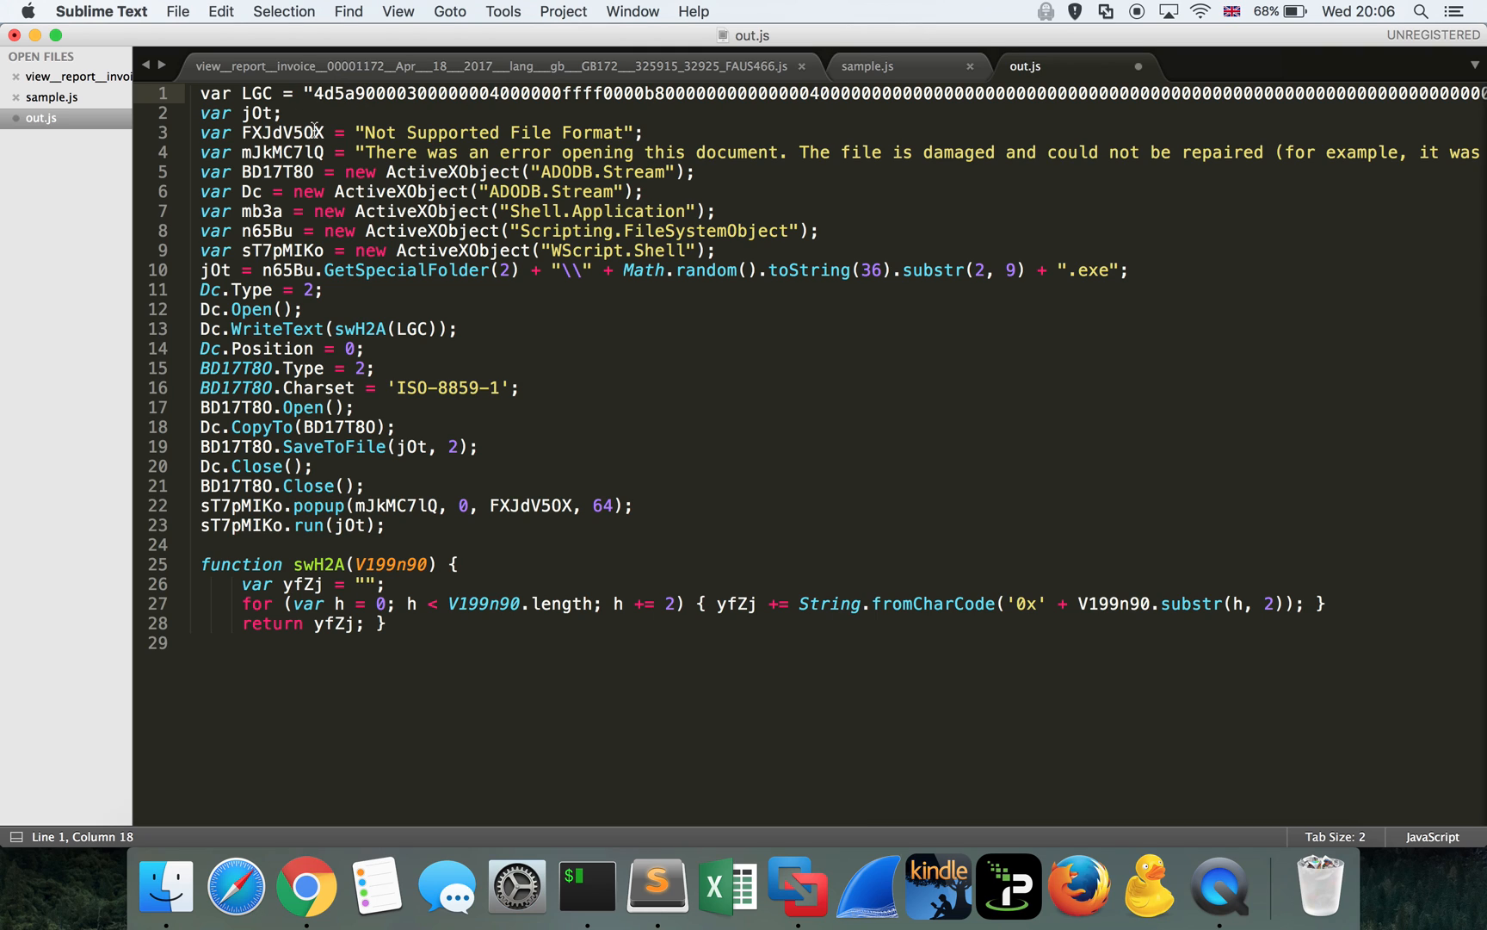
mouse_move(322, 133)
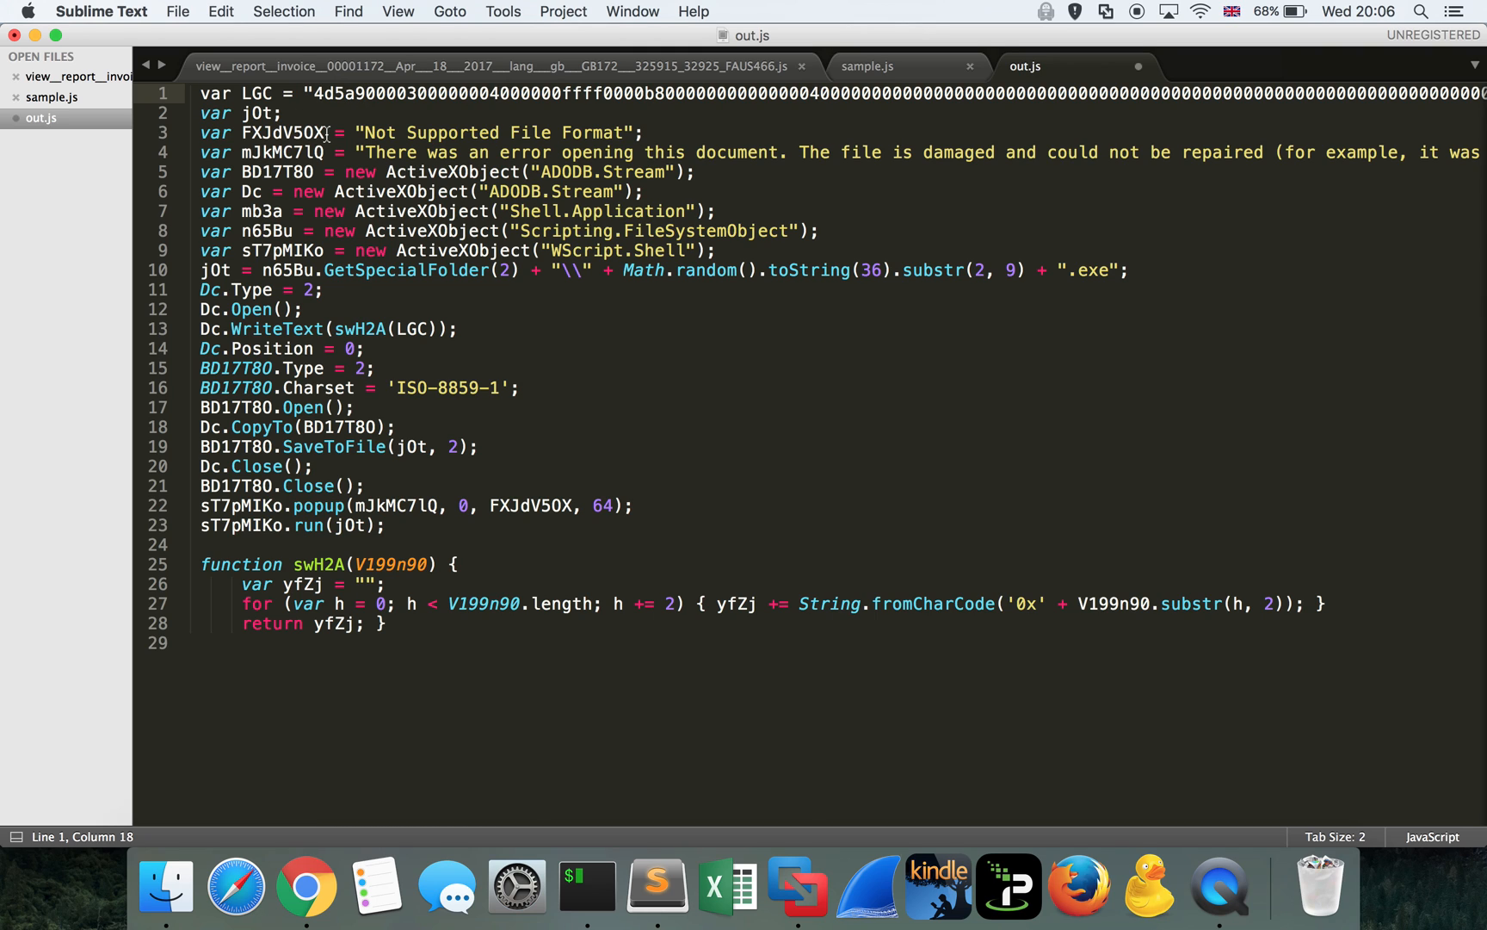
scroll("right", 3)
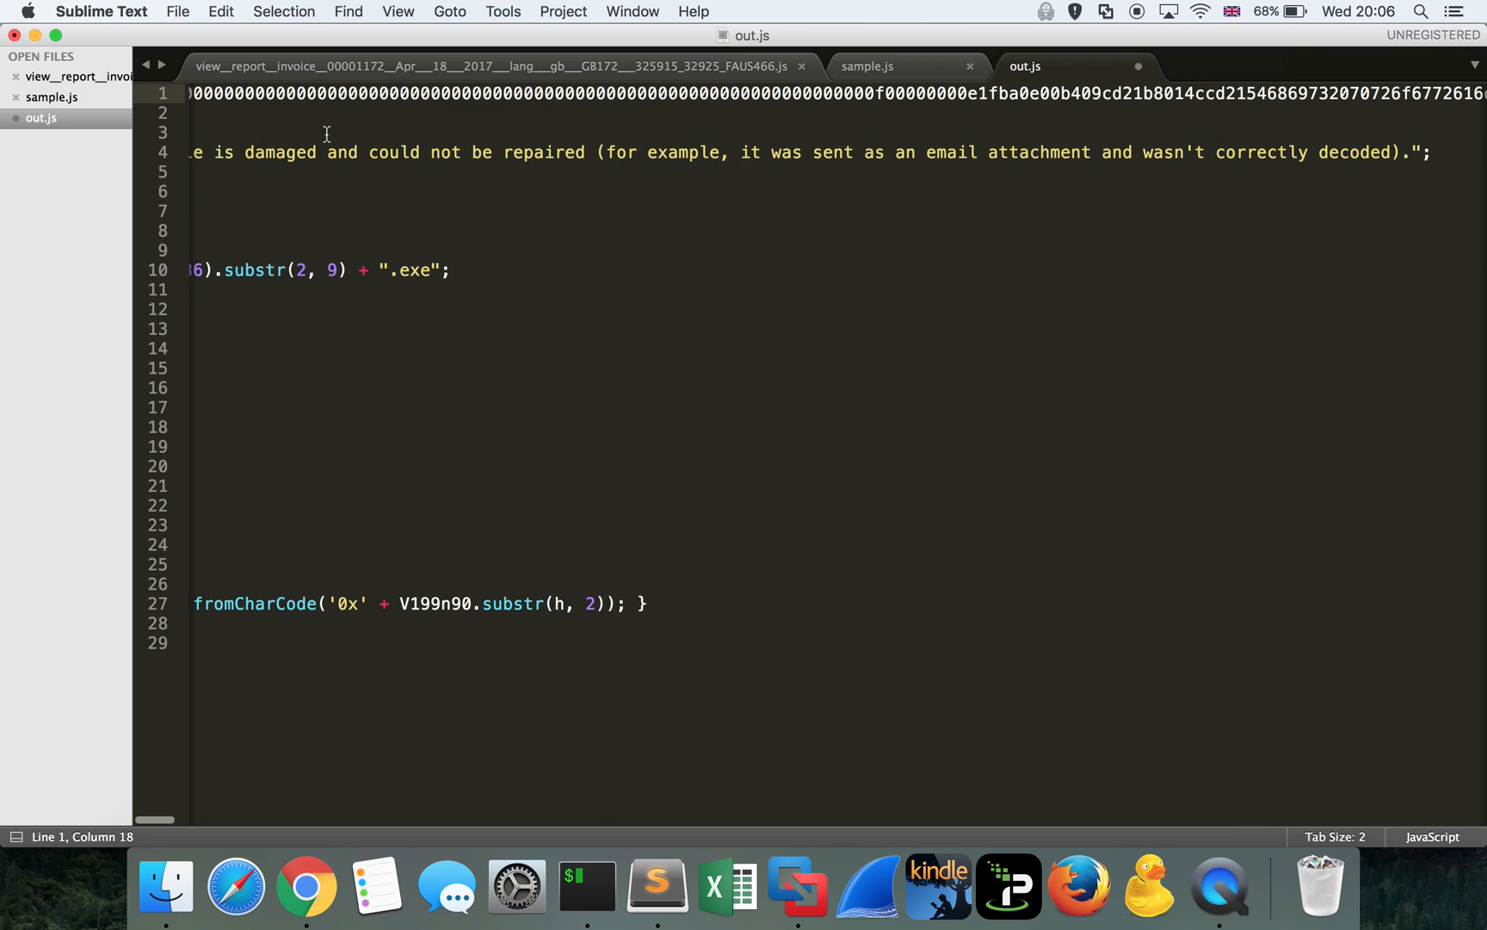
scroll("left", 3)
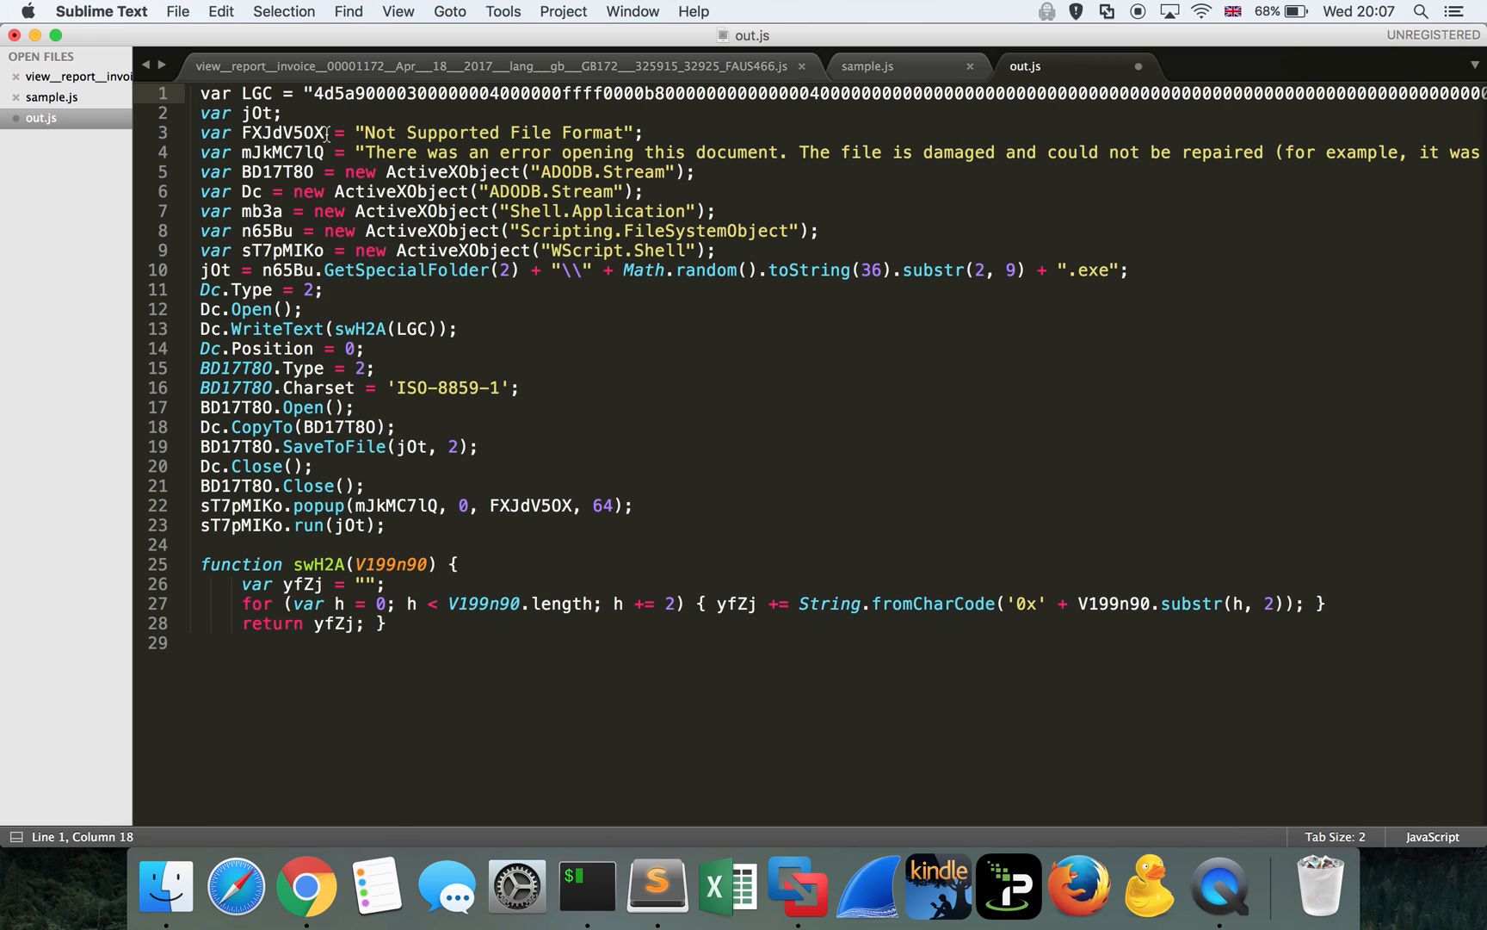
double_click(255, 93)
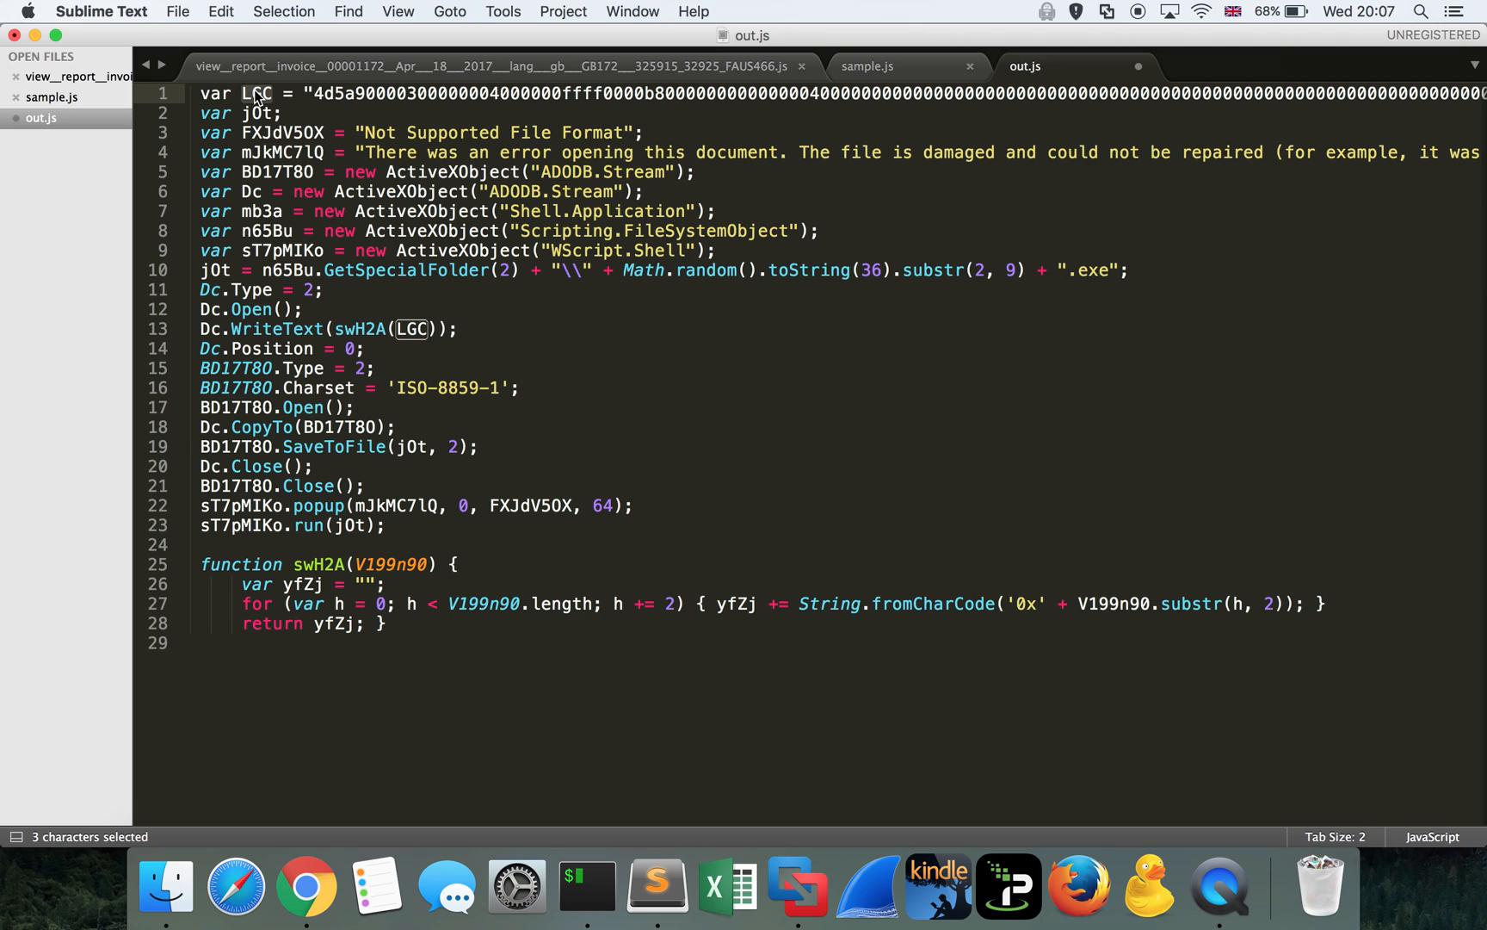
double_click(275, 329)
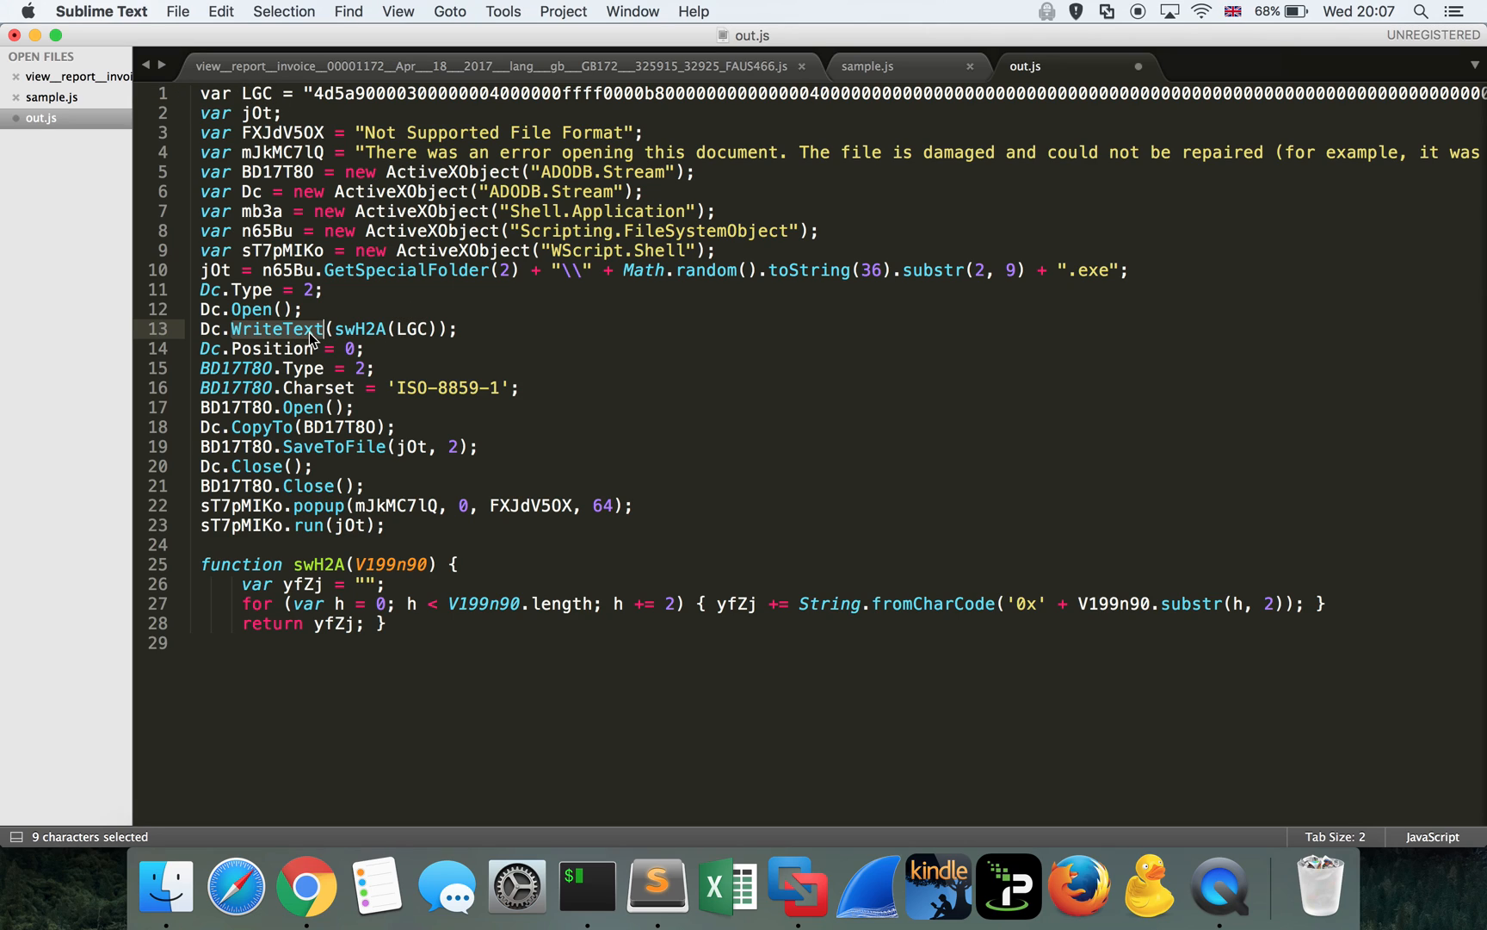
double_click(358, 329)
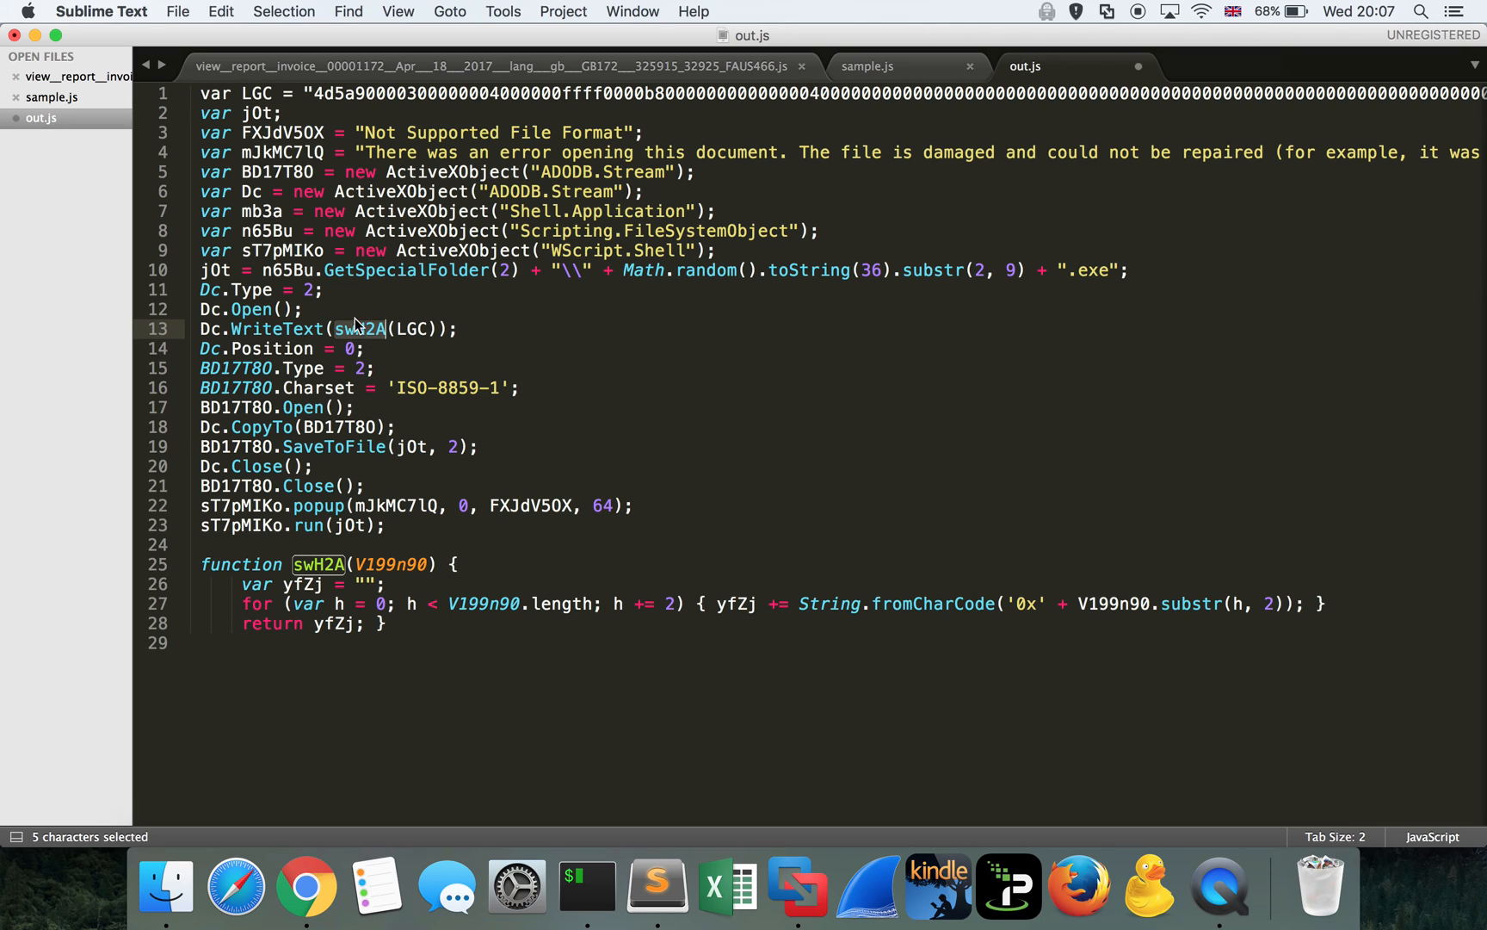
mouse_move(367, 349)
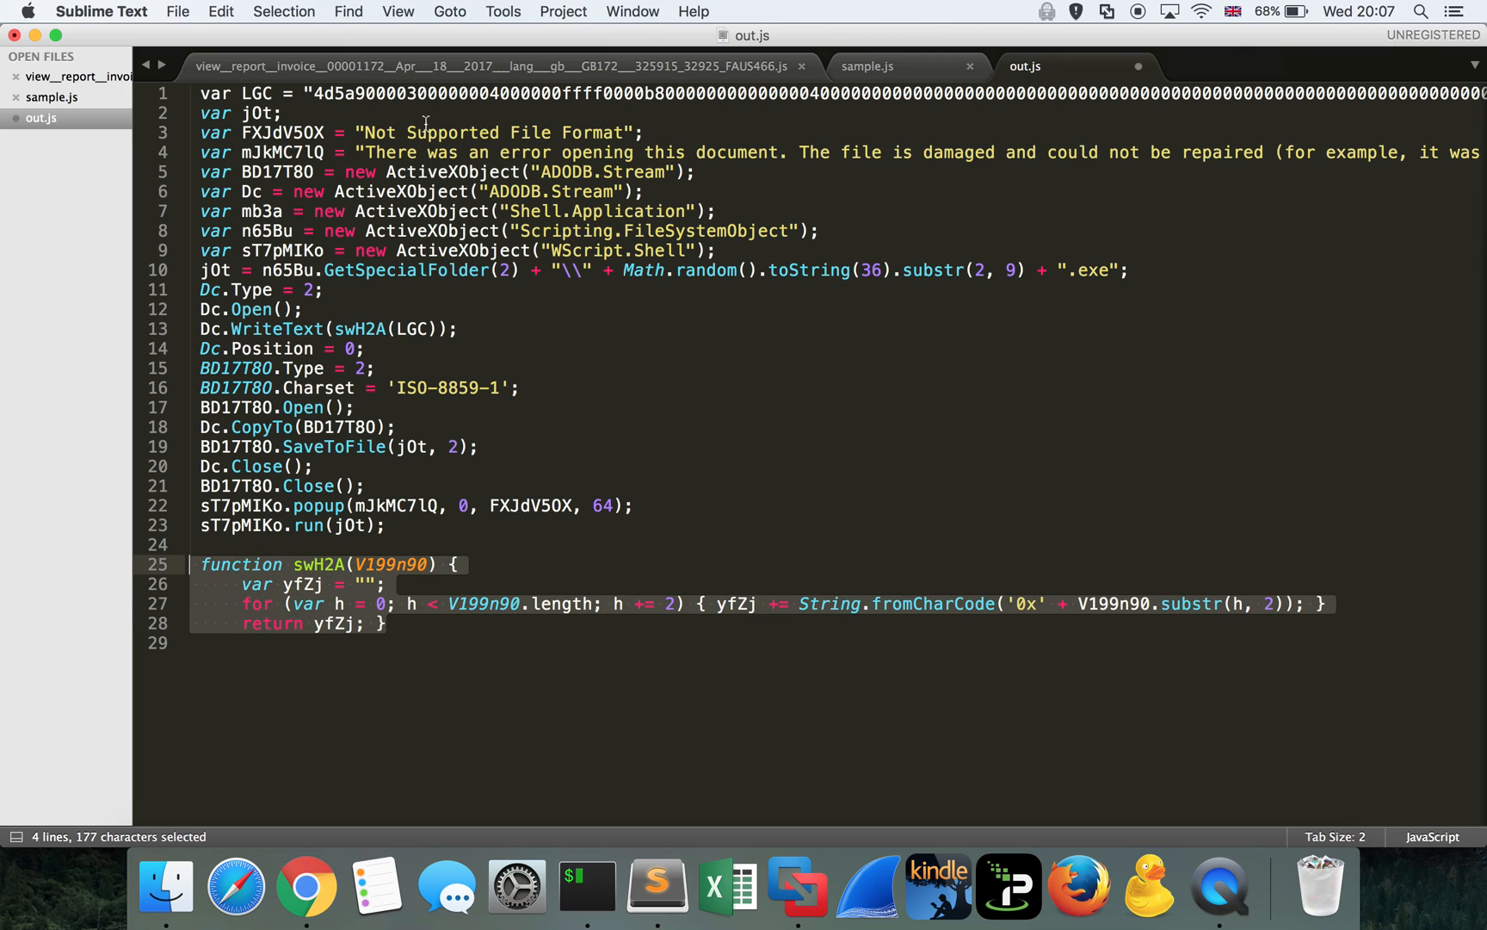
key("cmd+a")
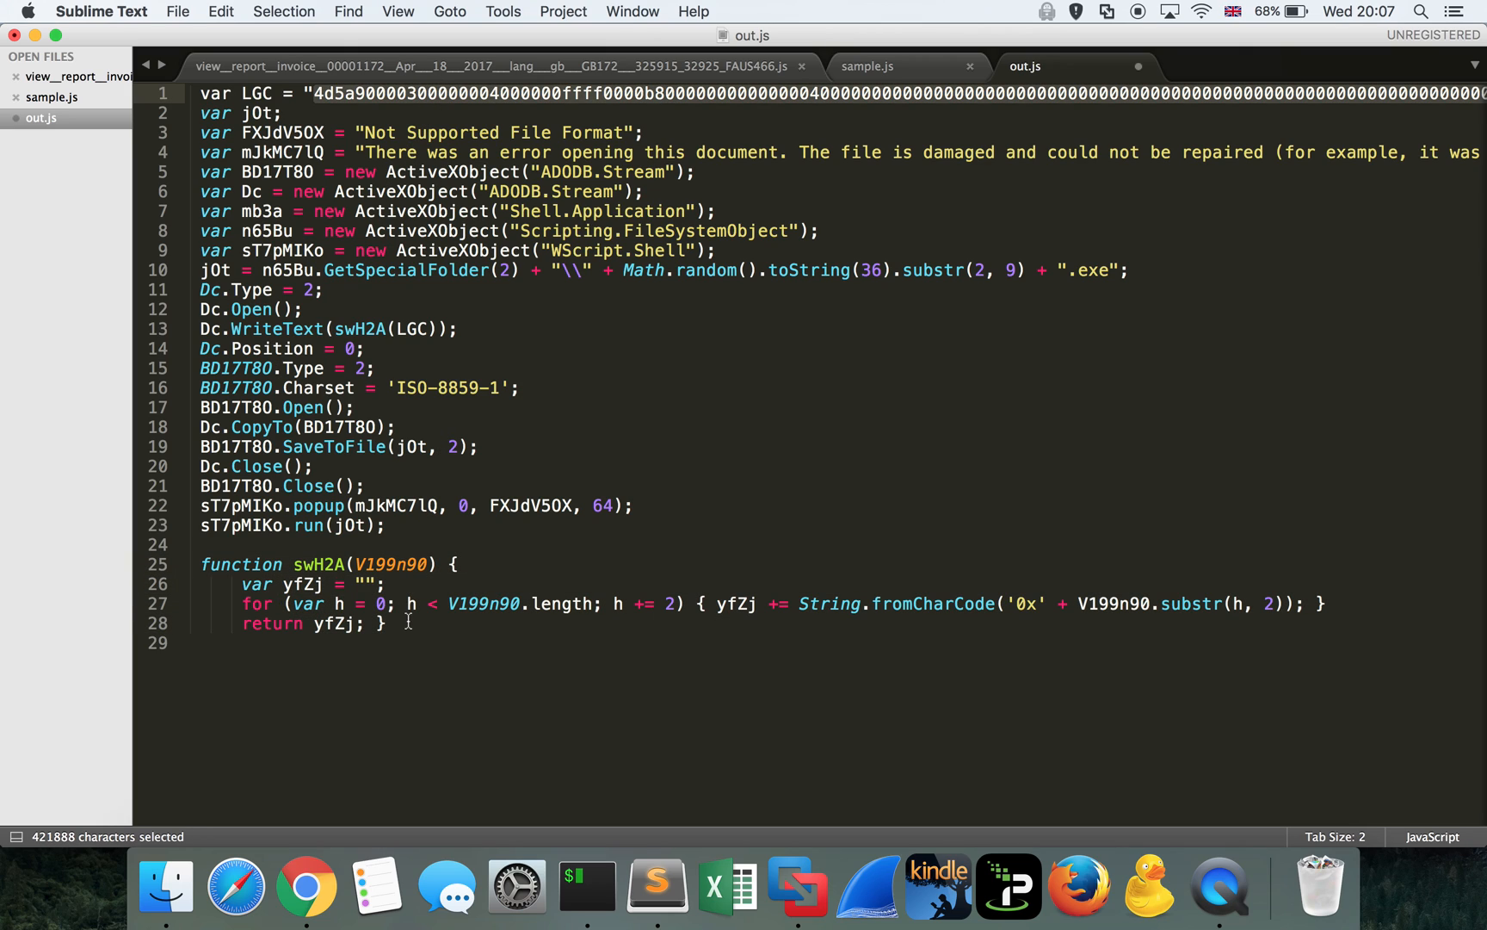
left_click(346, 623)
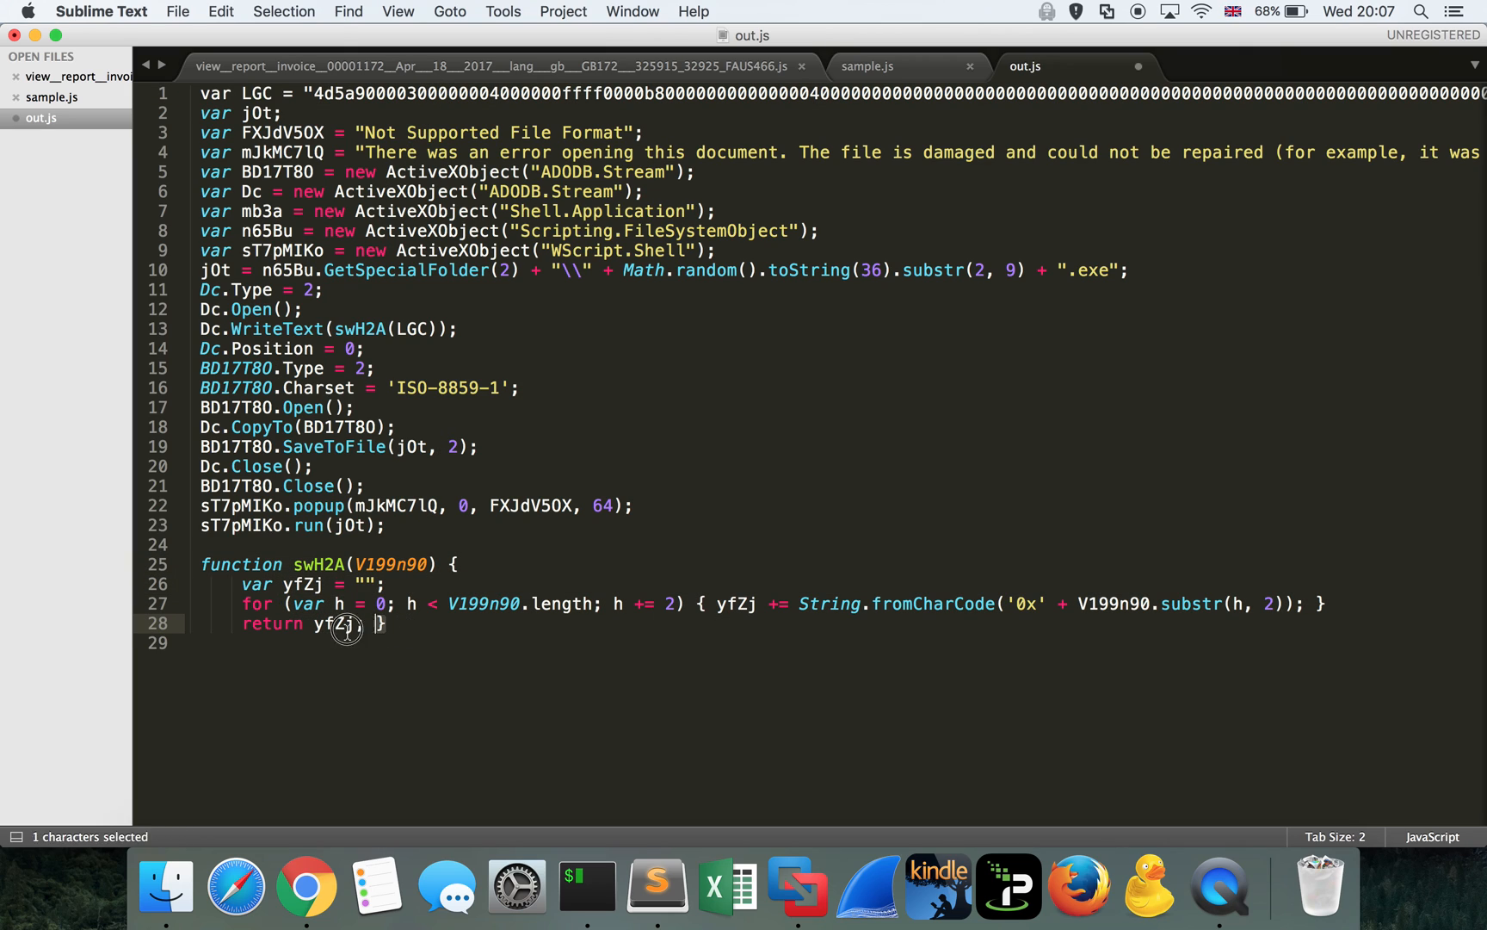
left_click(628, 308)
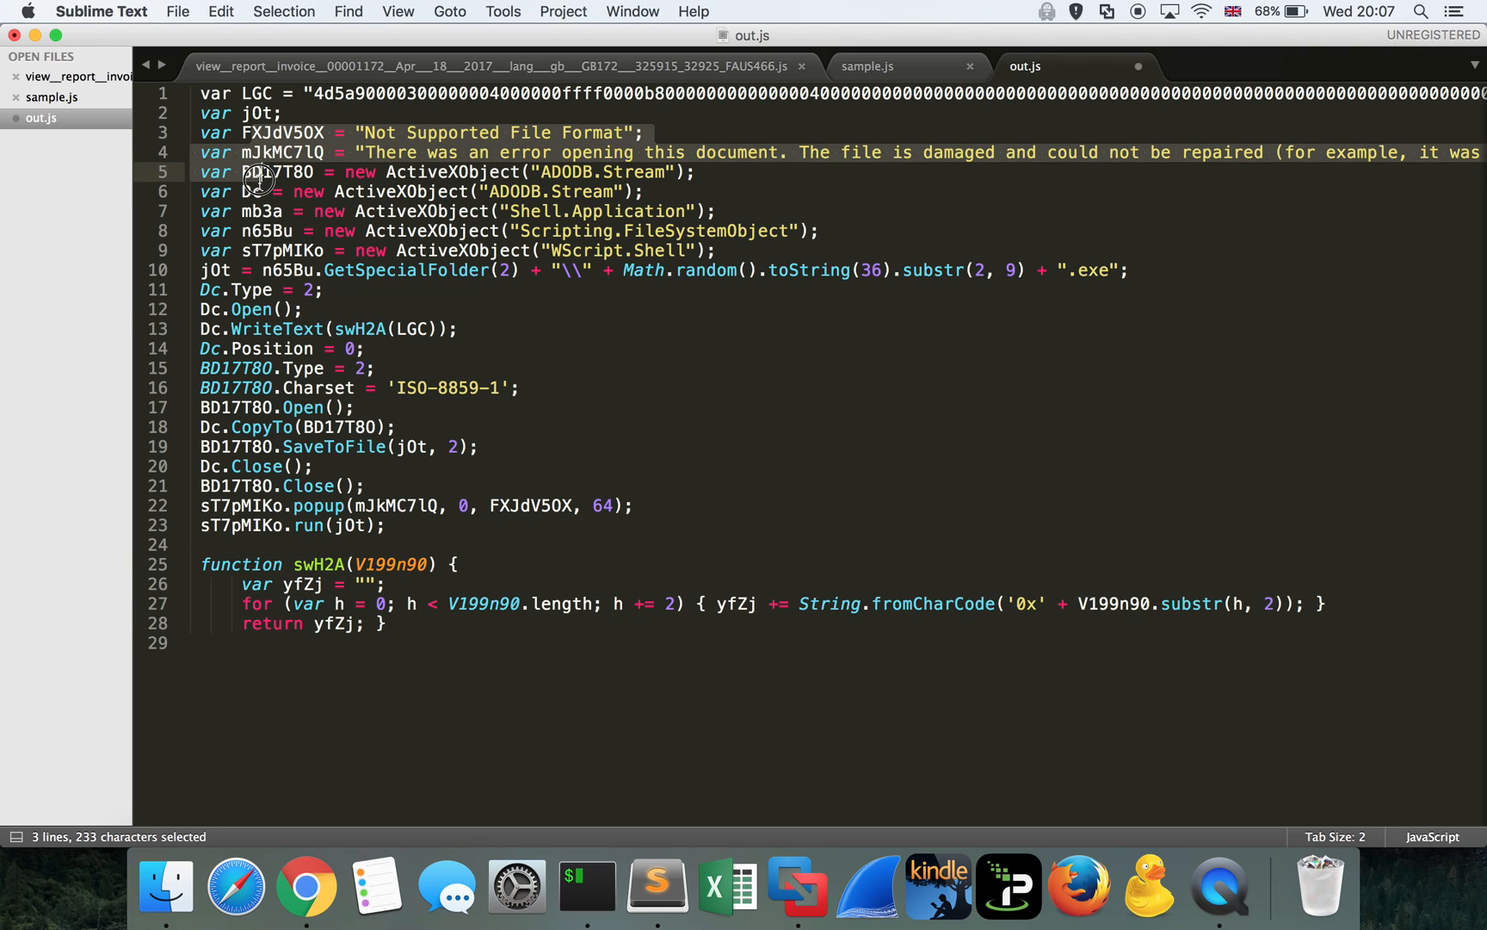
mouse_move(262, 183)
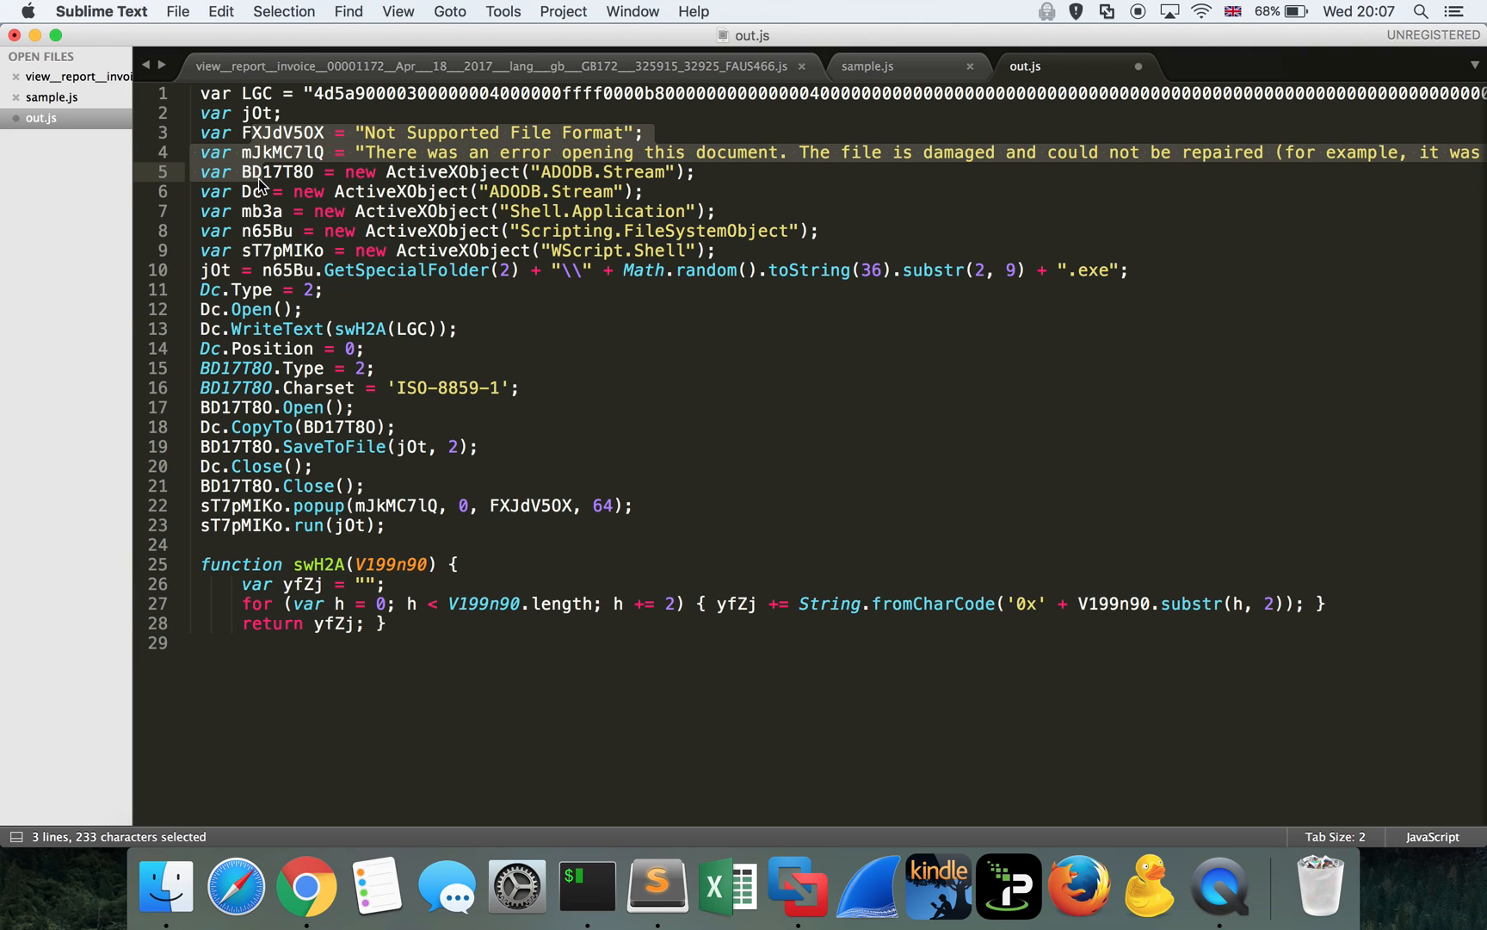
- Highlight every use of jOt and the exe extension of the dropped file in out.js
left_click(429, 191)
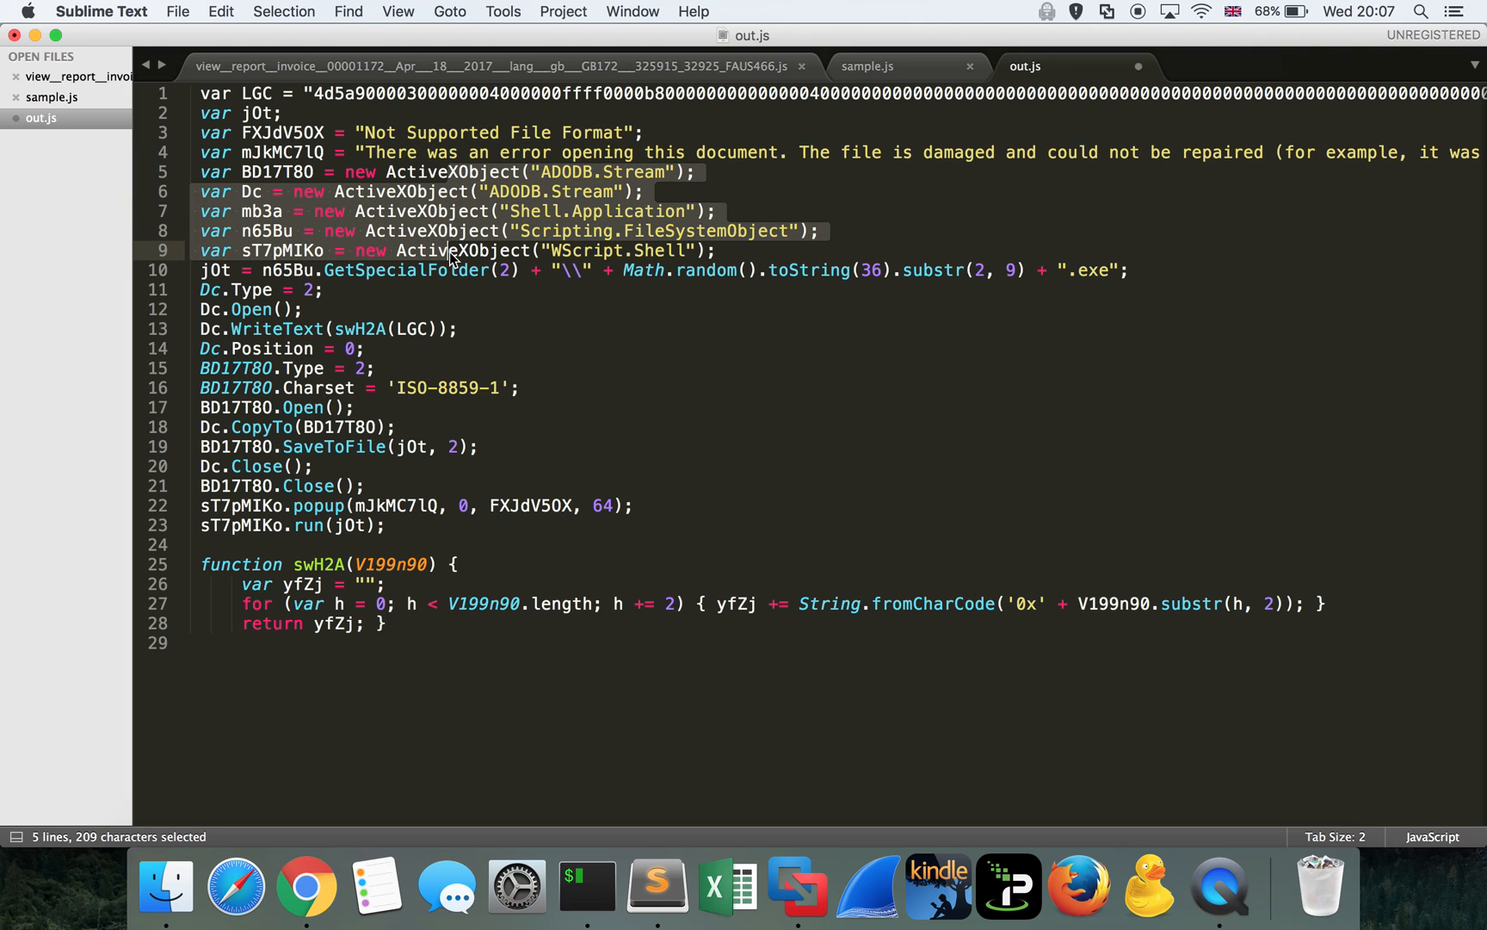
left_click(217, 268)
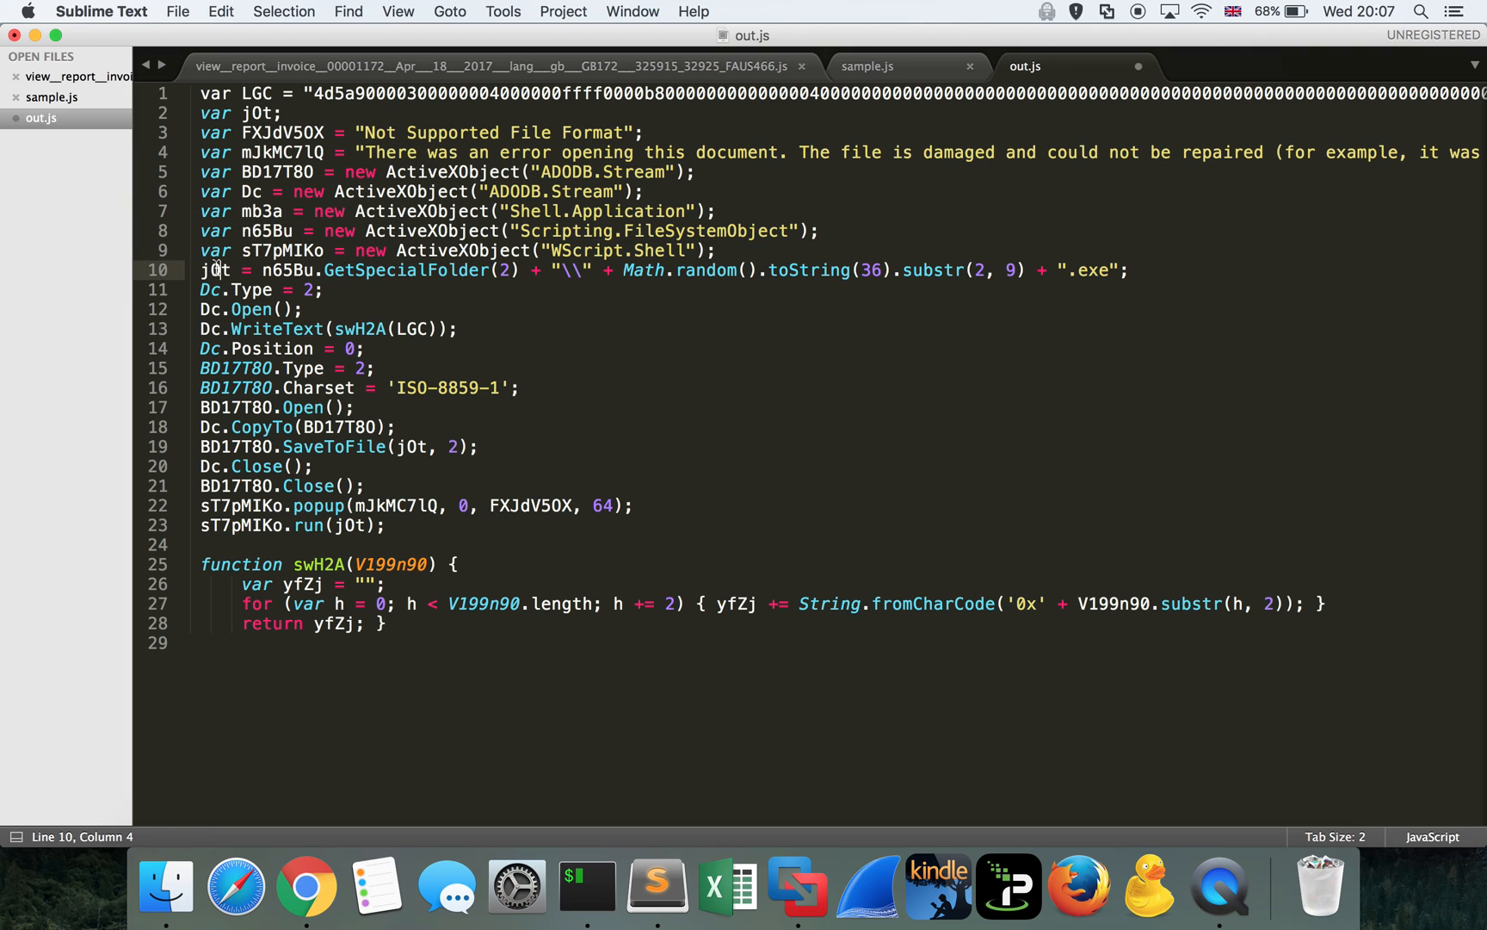
double_click(217, 268)
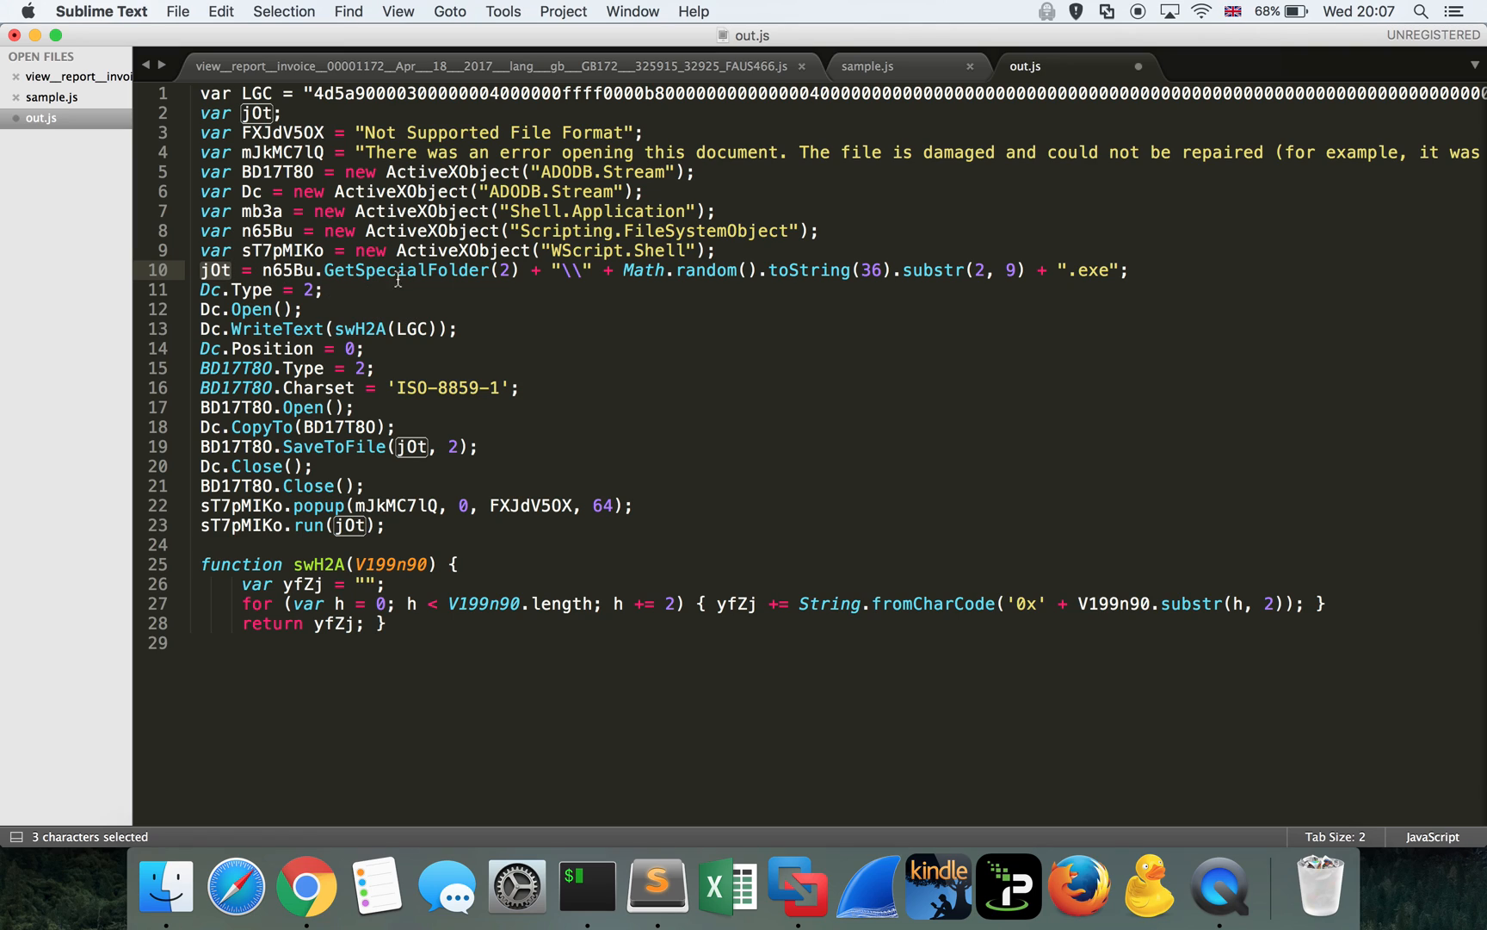
mouse_move(535, 275)
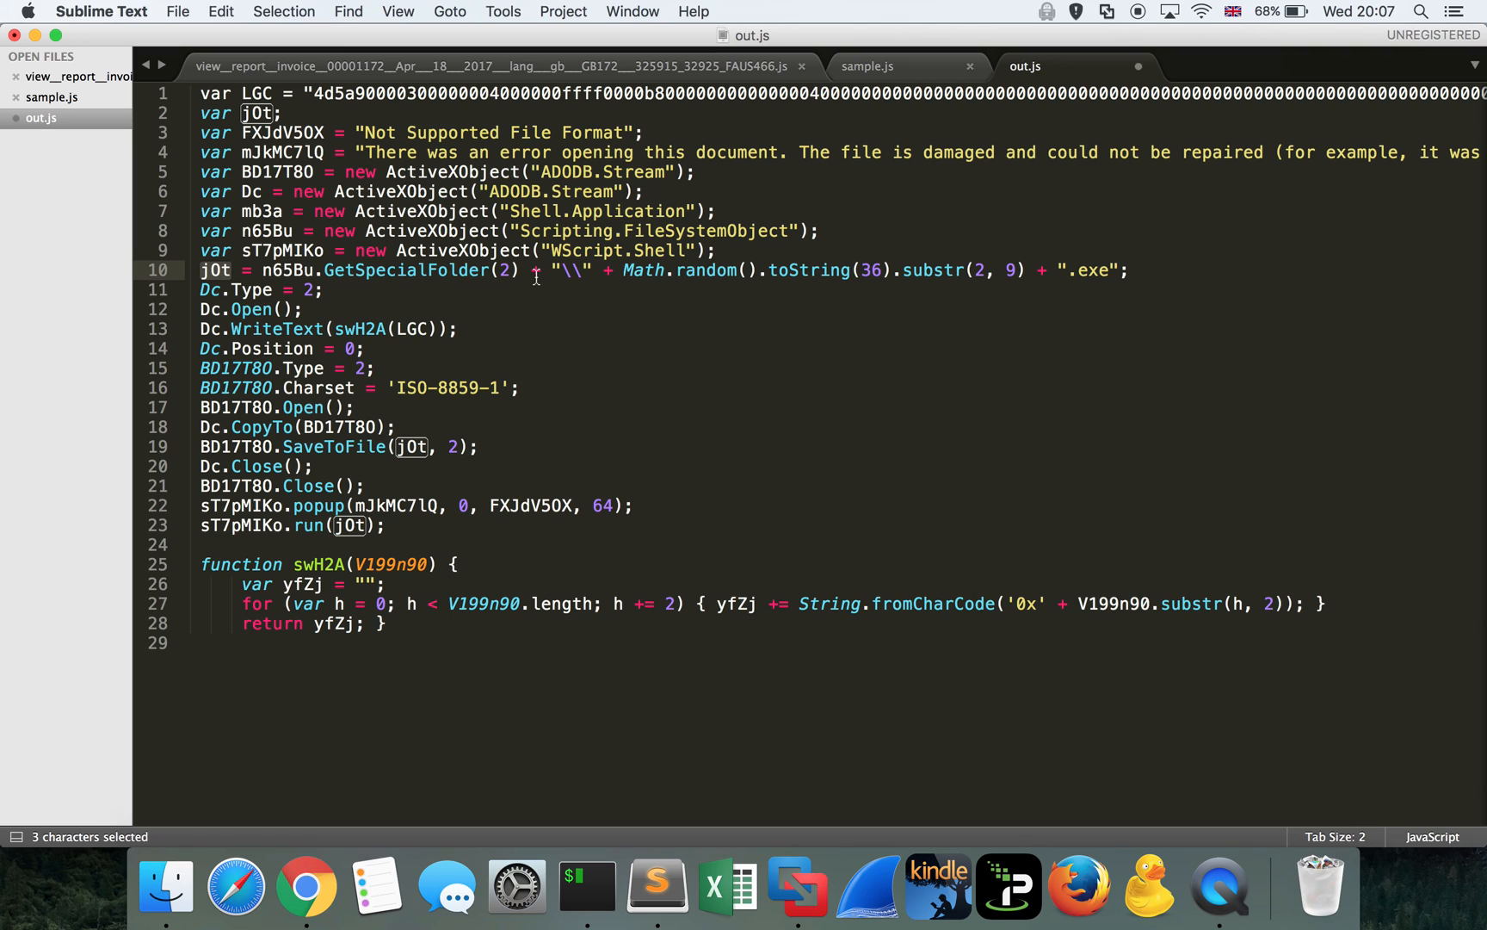
mouse_move(454, 274)
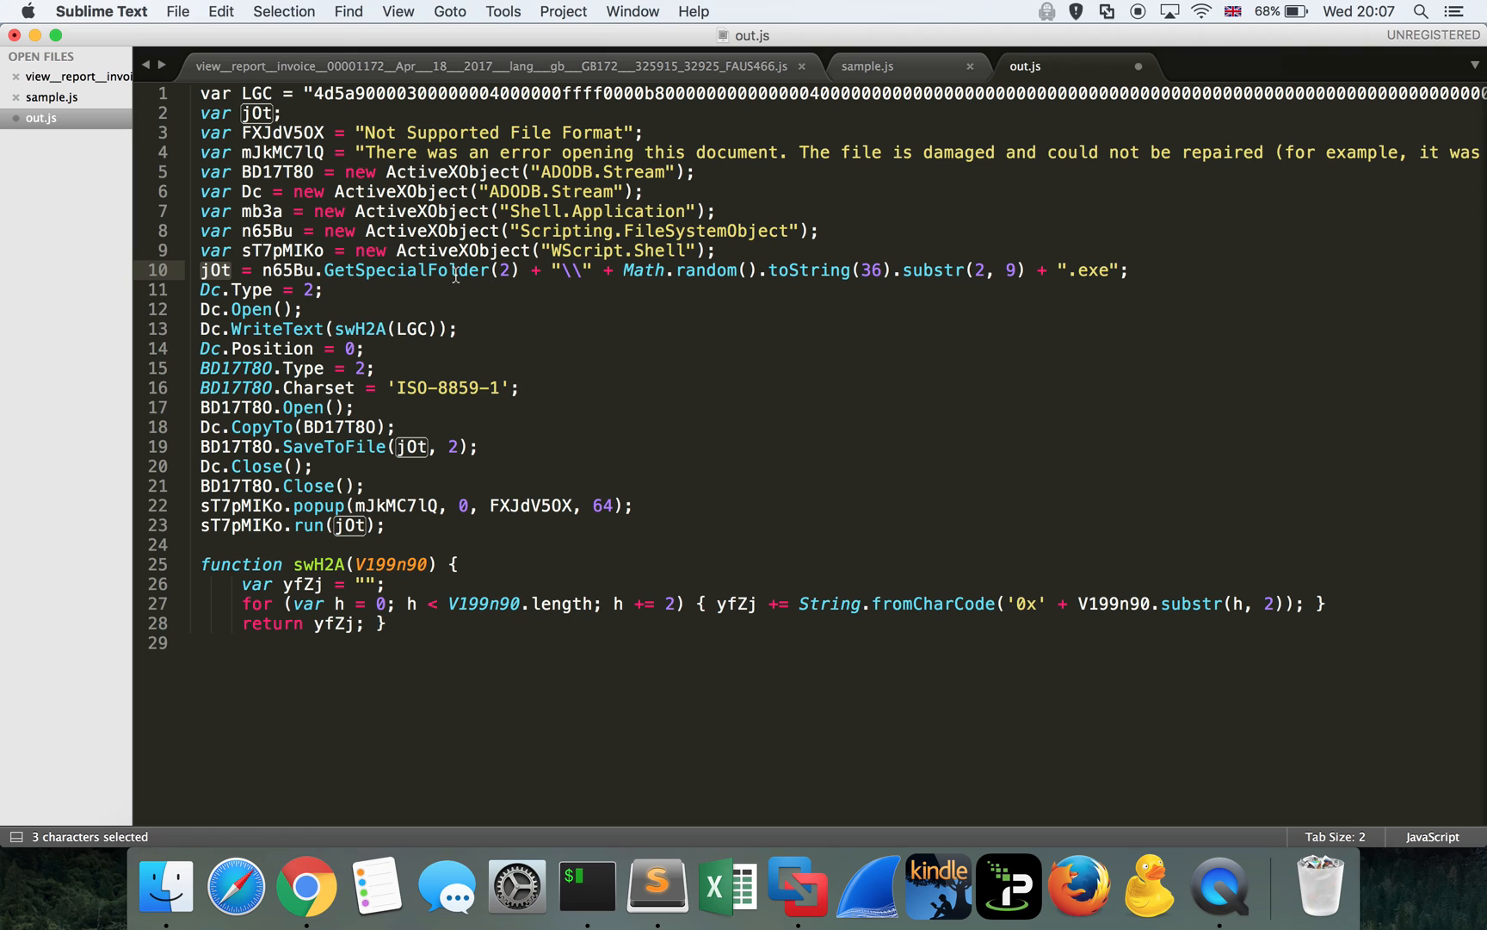
mouse_move(529, 298)
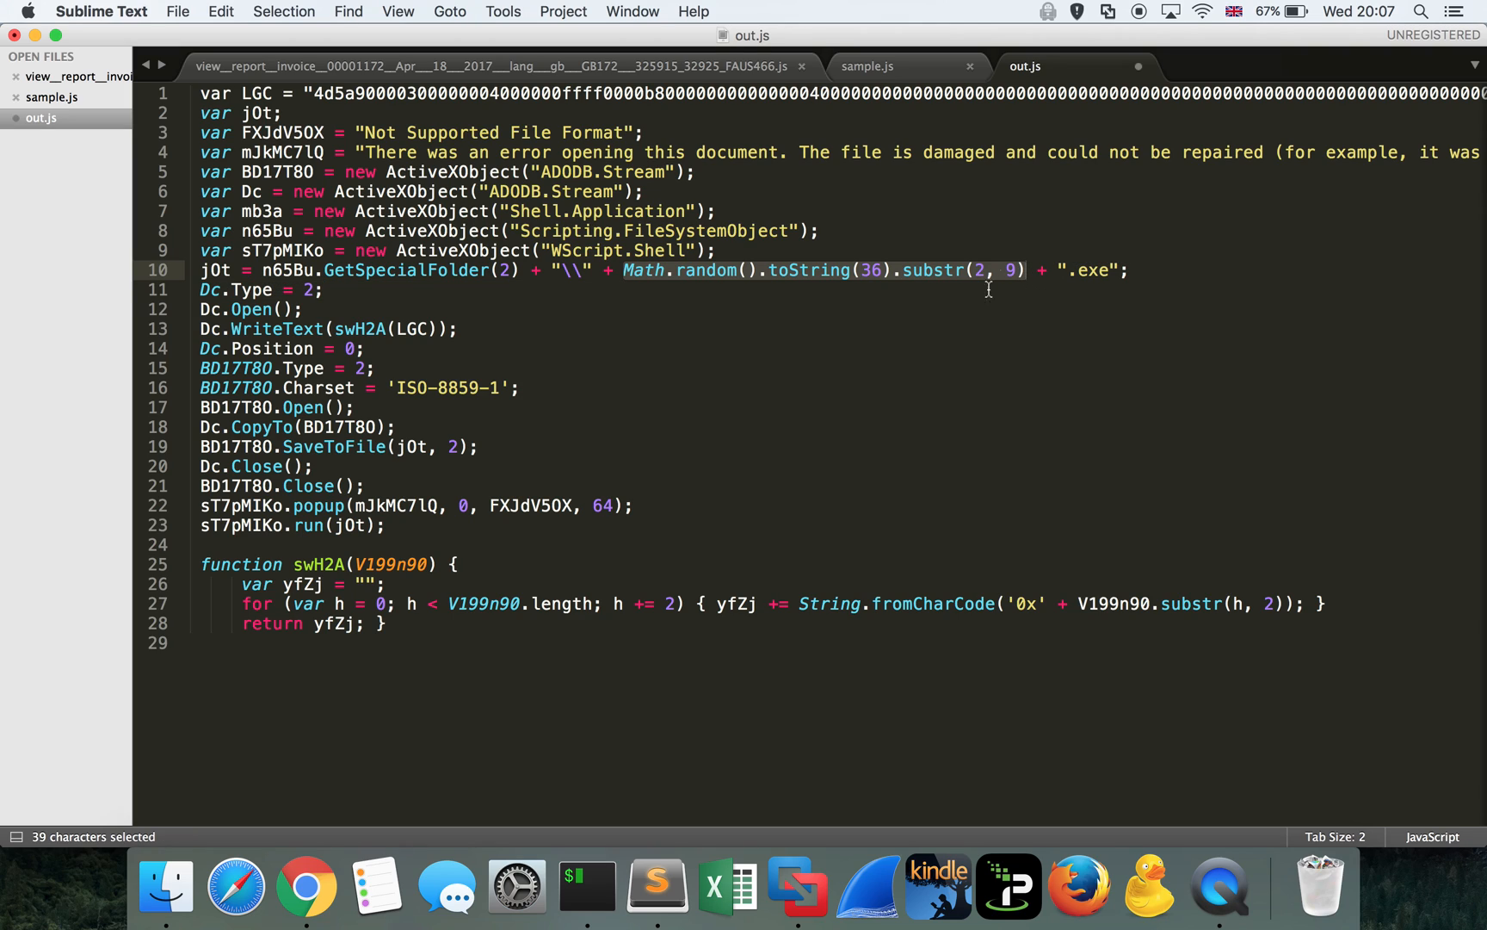
double_click(1095, 269)
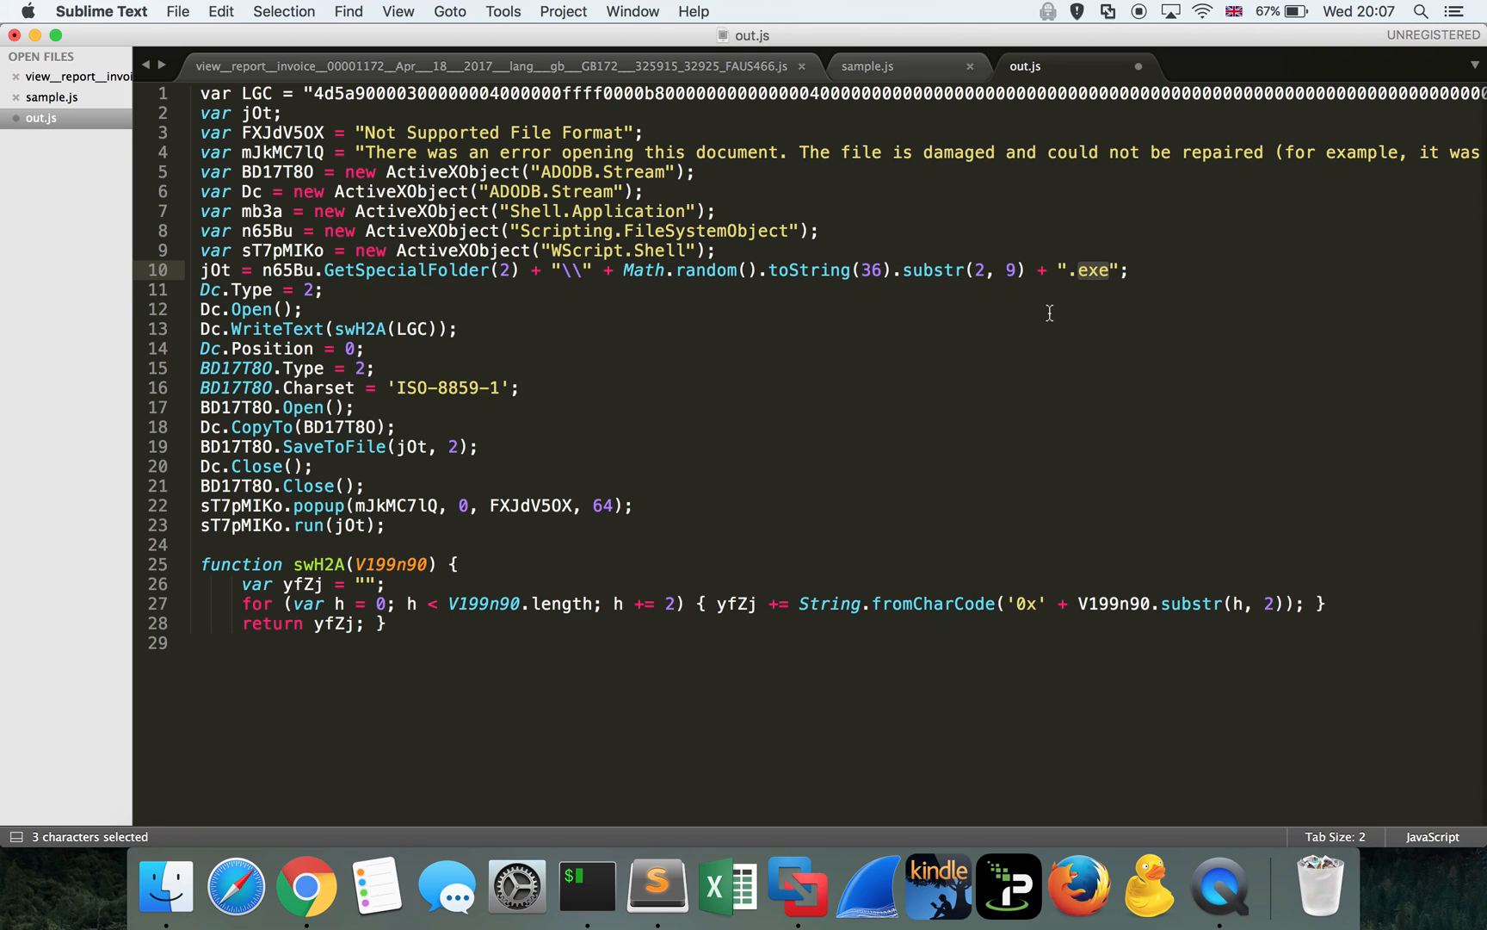
mouse_move(262, 147)
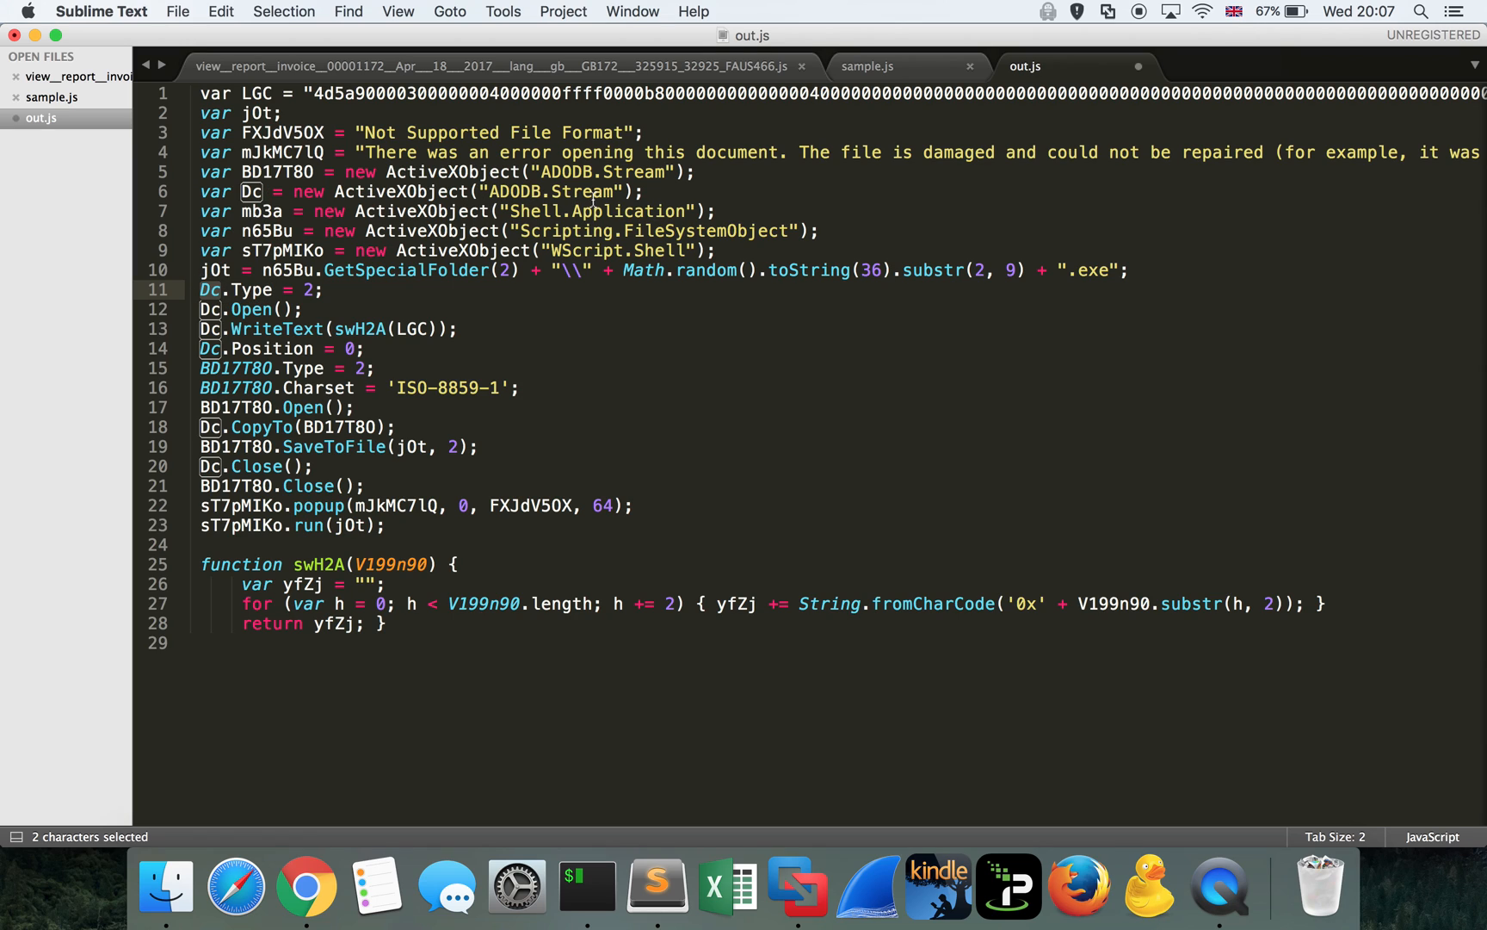
left_click(253, 310)
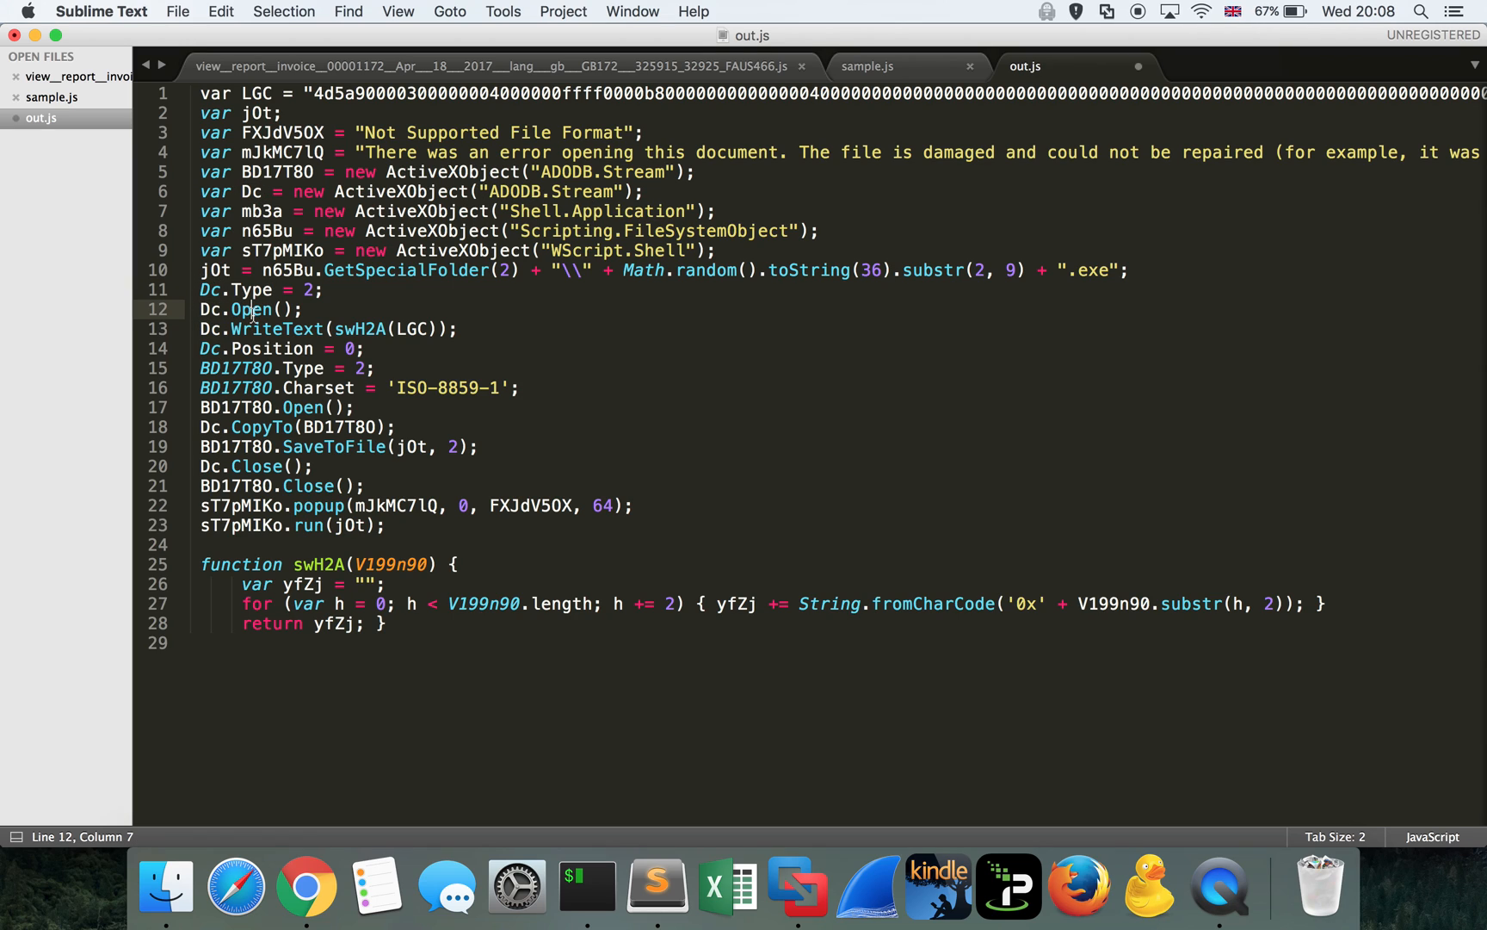
- Review the WriteText stream call, the popup lines and the line that runs the dropped executable
double_click(275, 329)
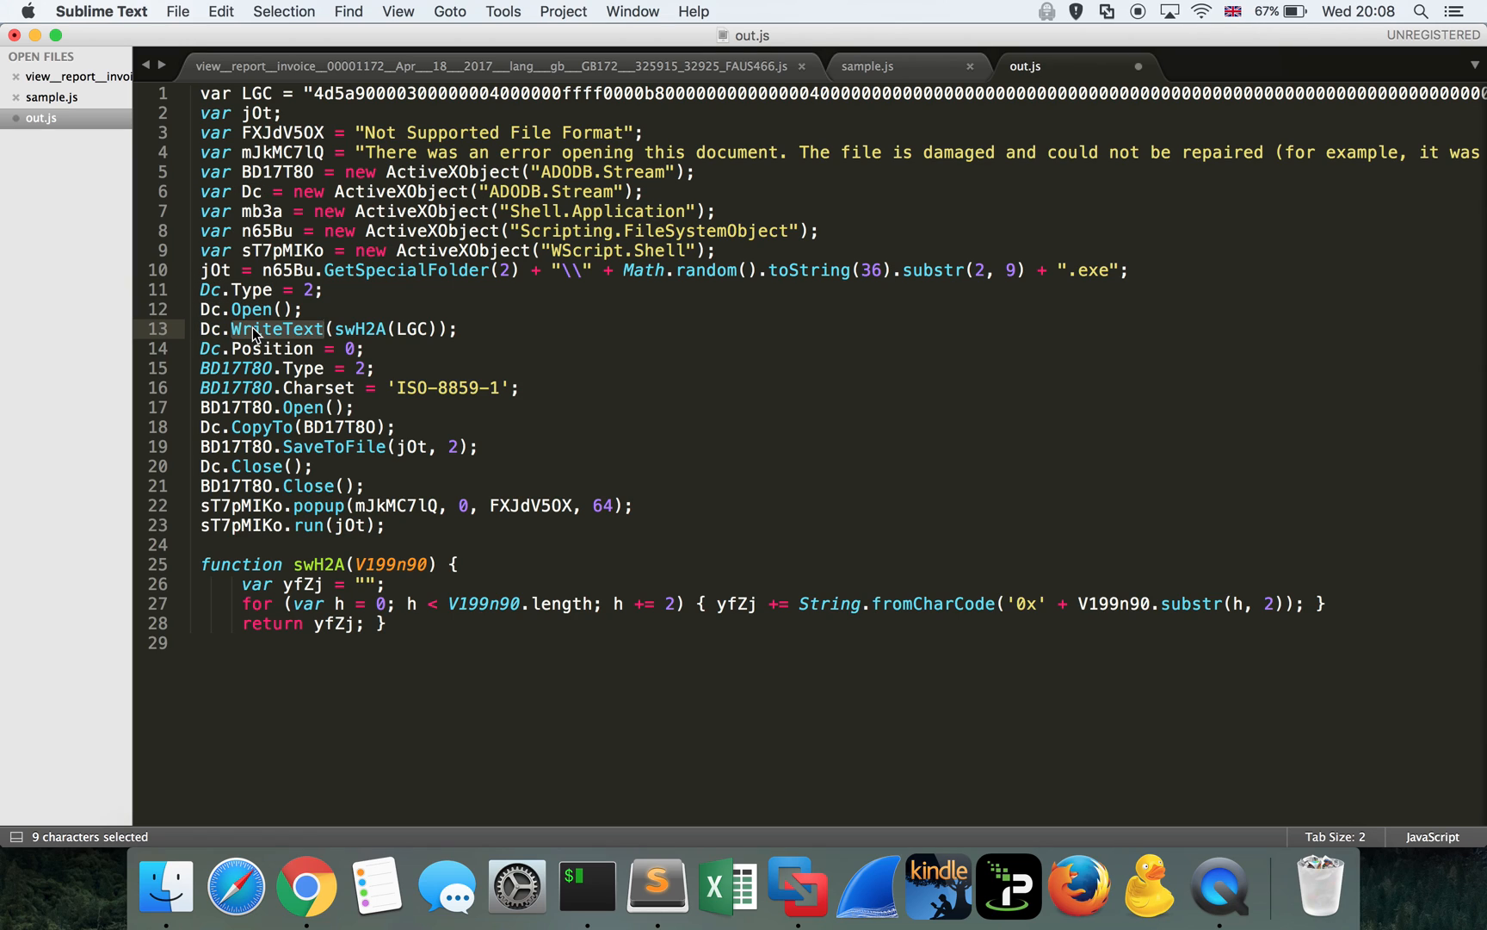
mouse_move(348, 322)
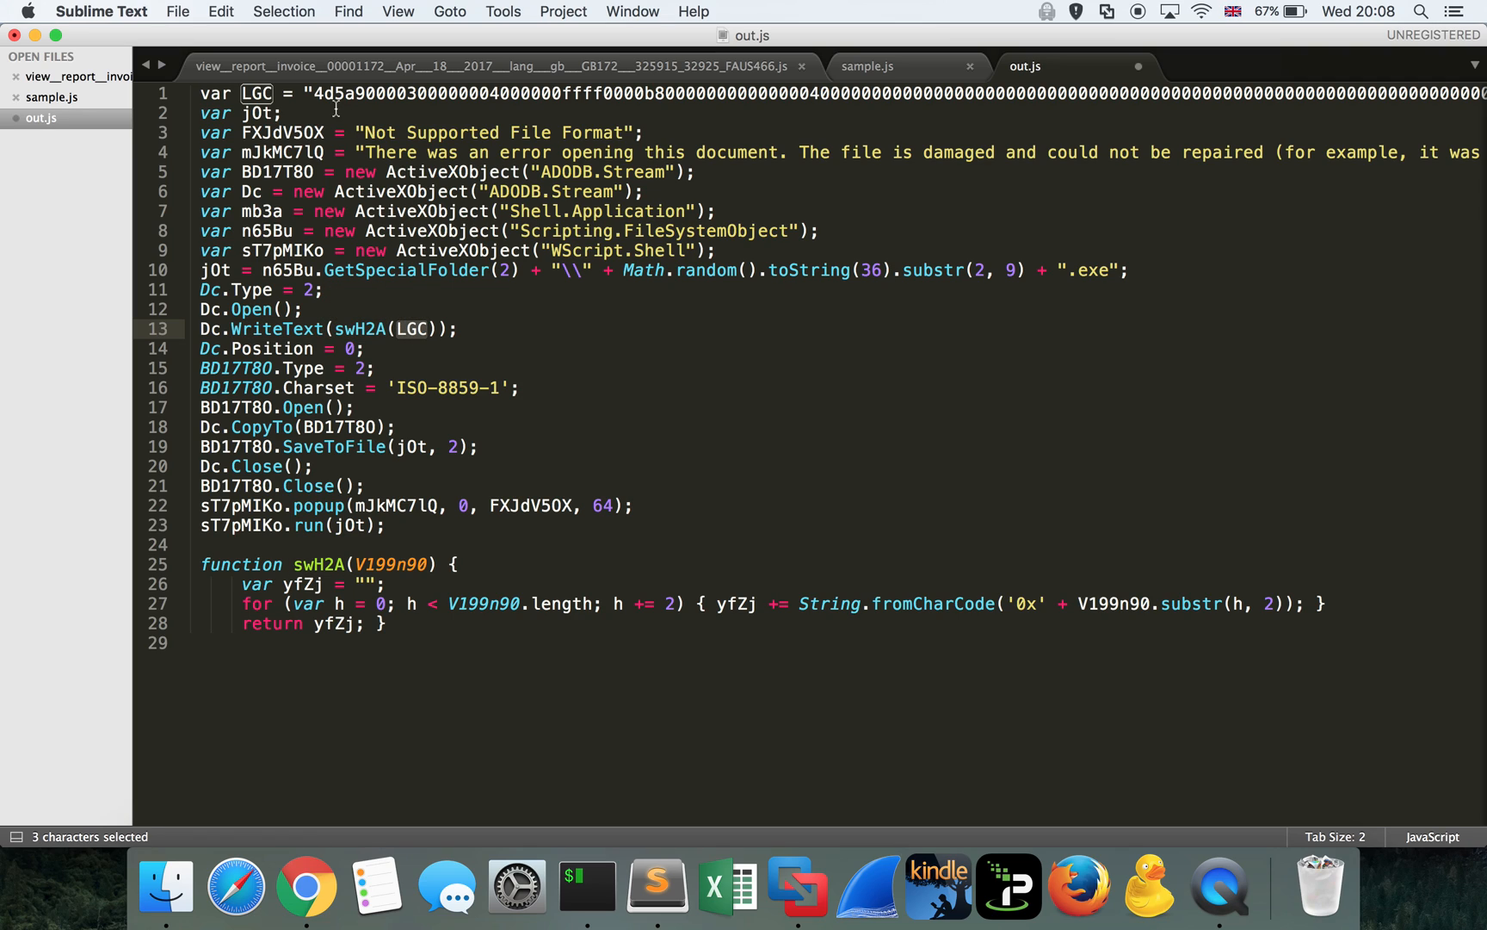
mouse_move(528, 289)
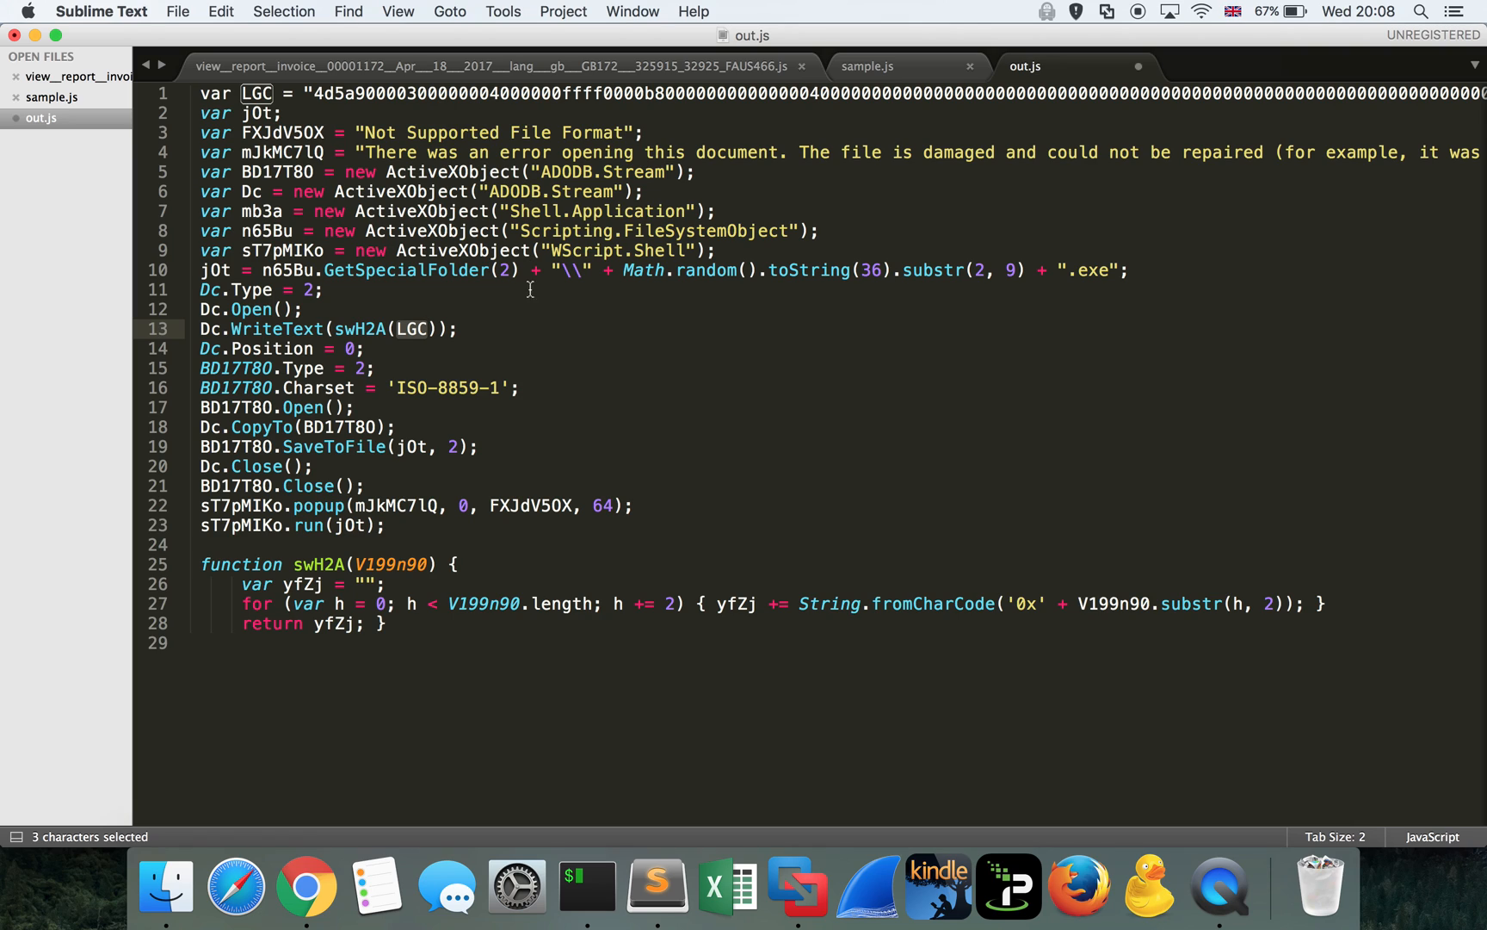
mouse_move(231, 356)
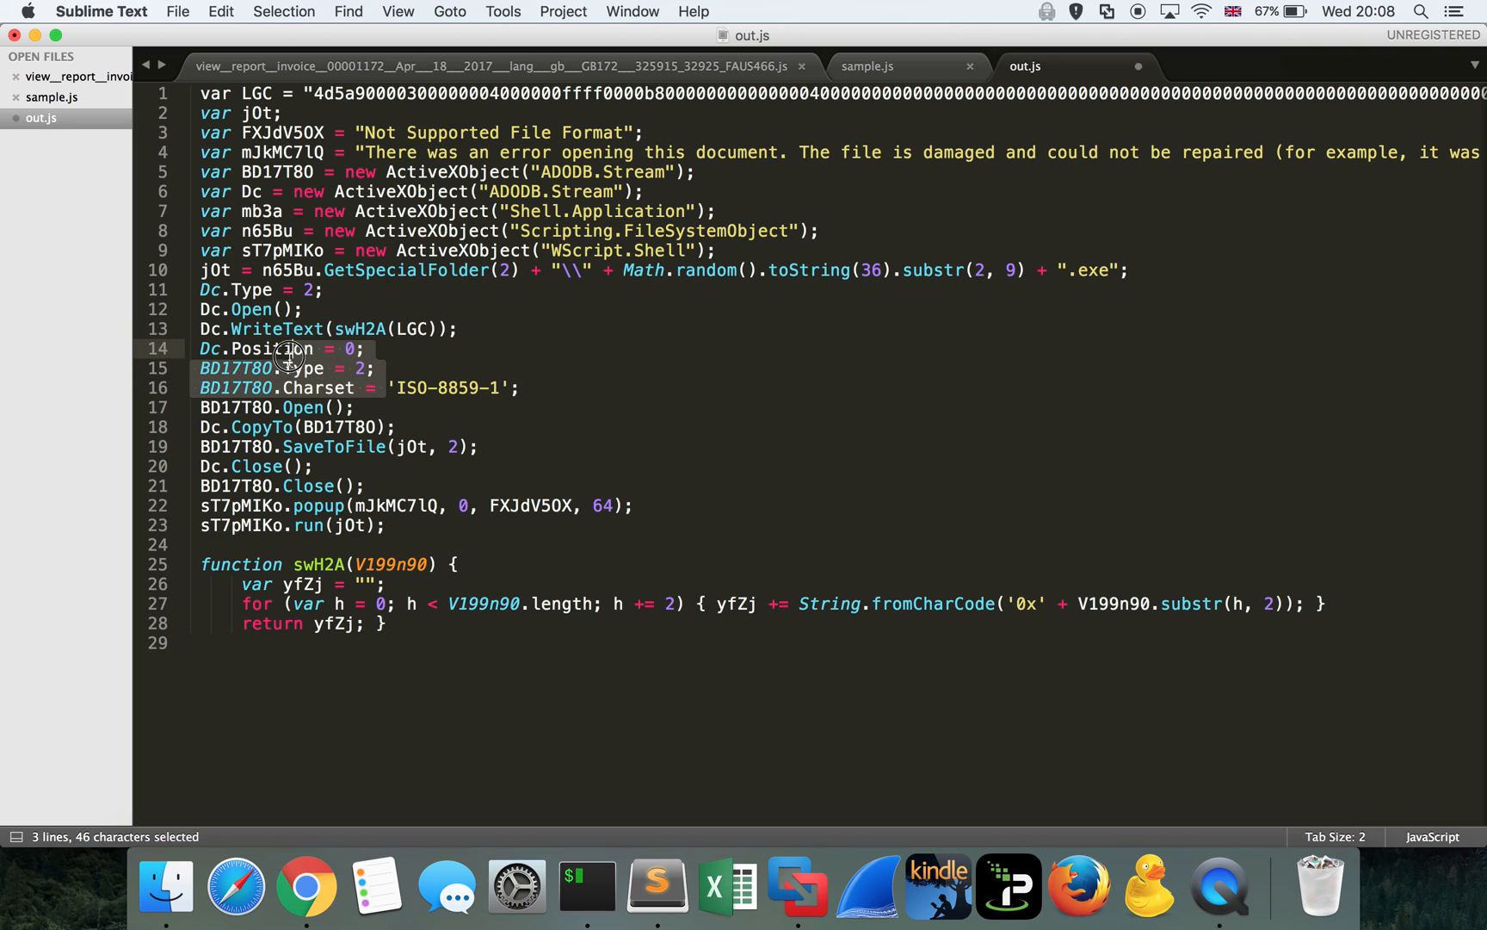
left_click(253, 429)
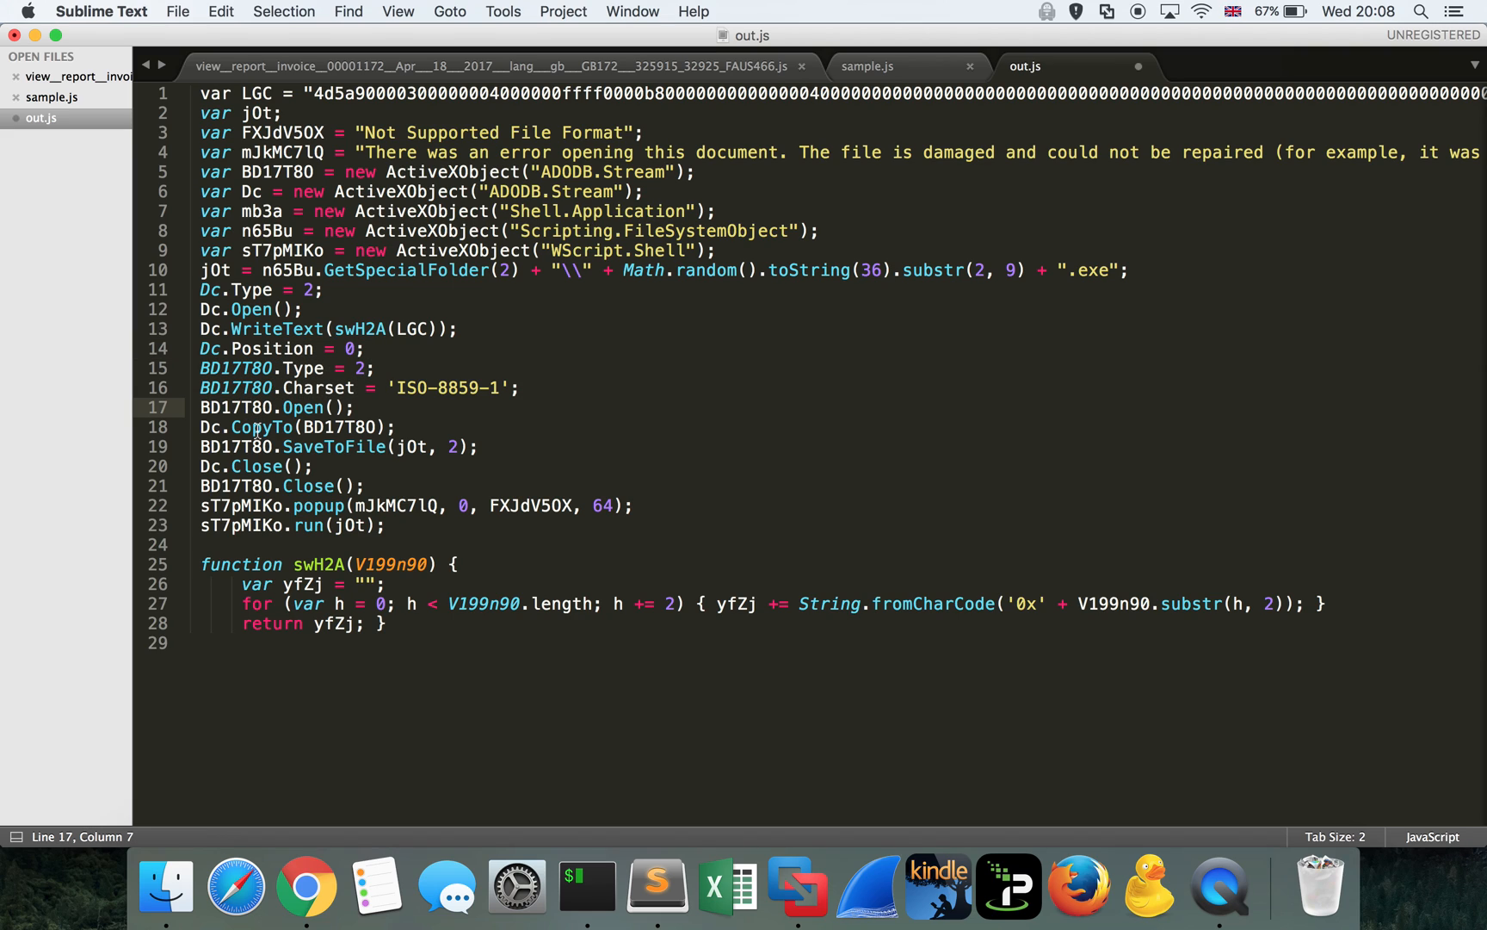
left_click(294, 448)
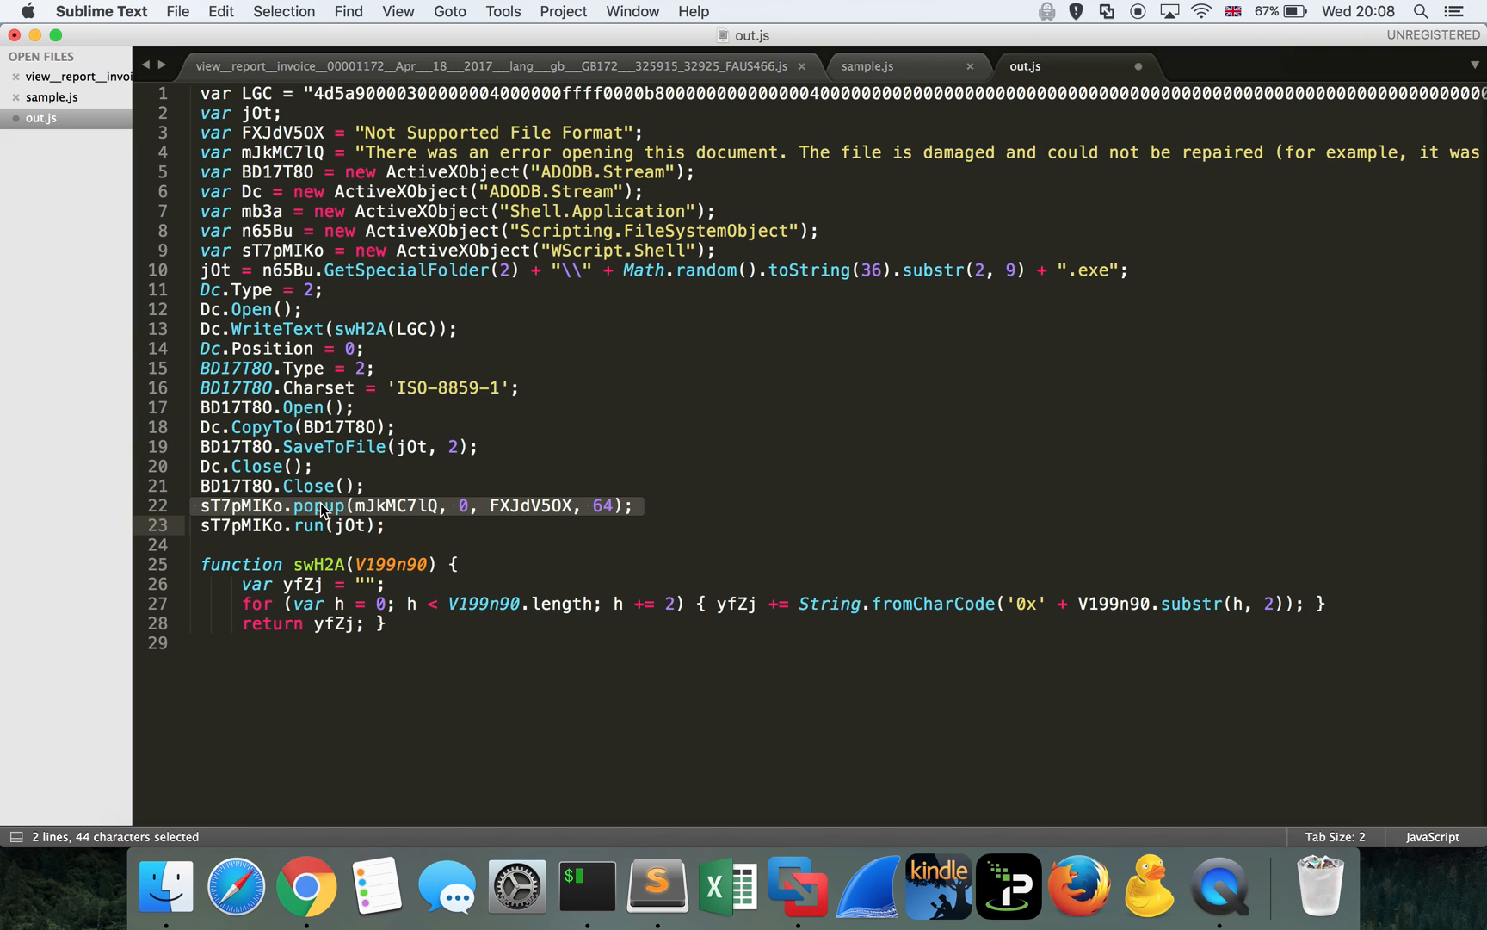
left_click(319, 525)
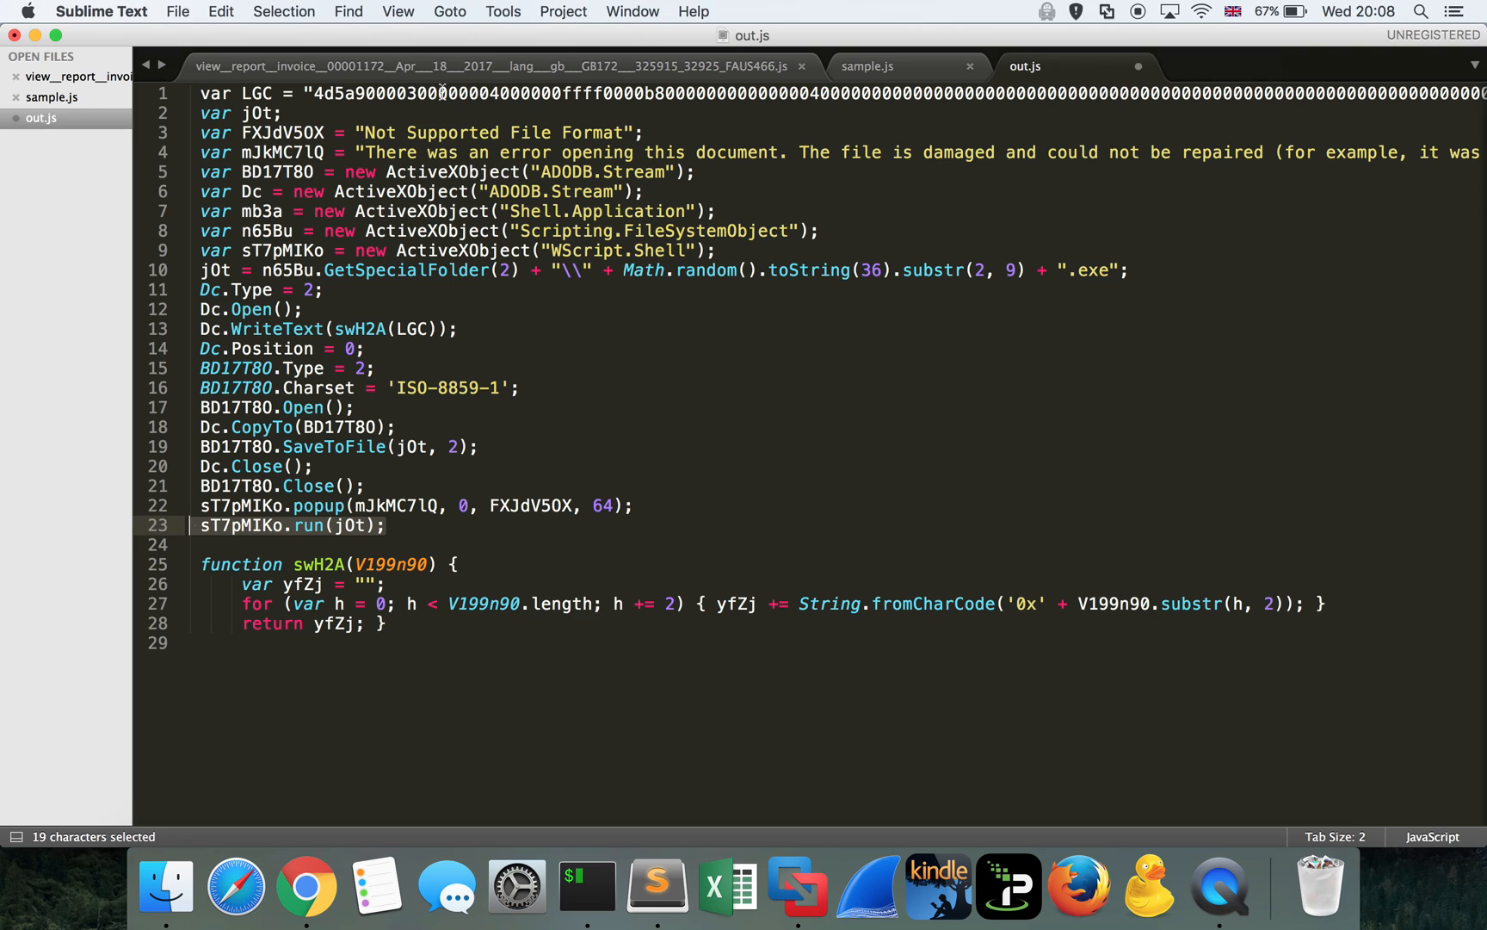
mouse_move(898, 286)
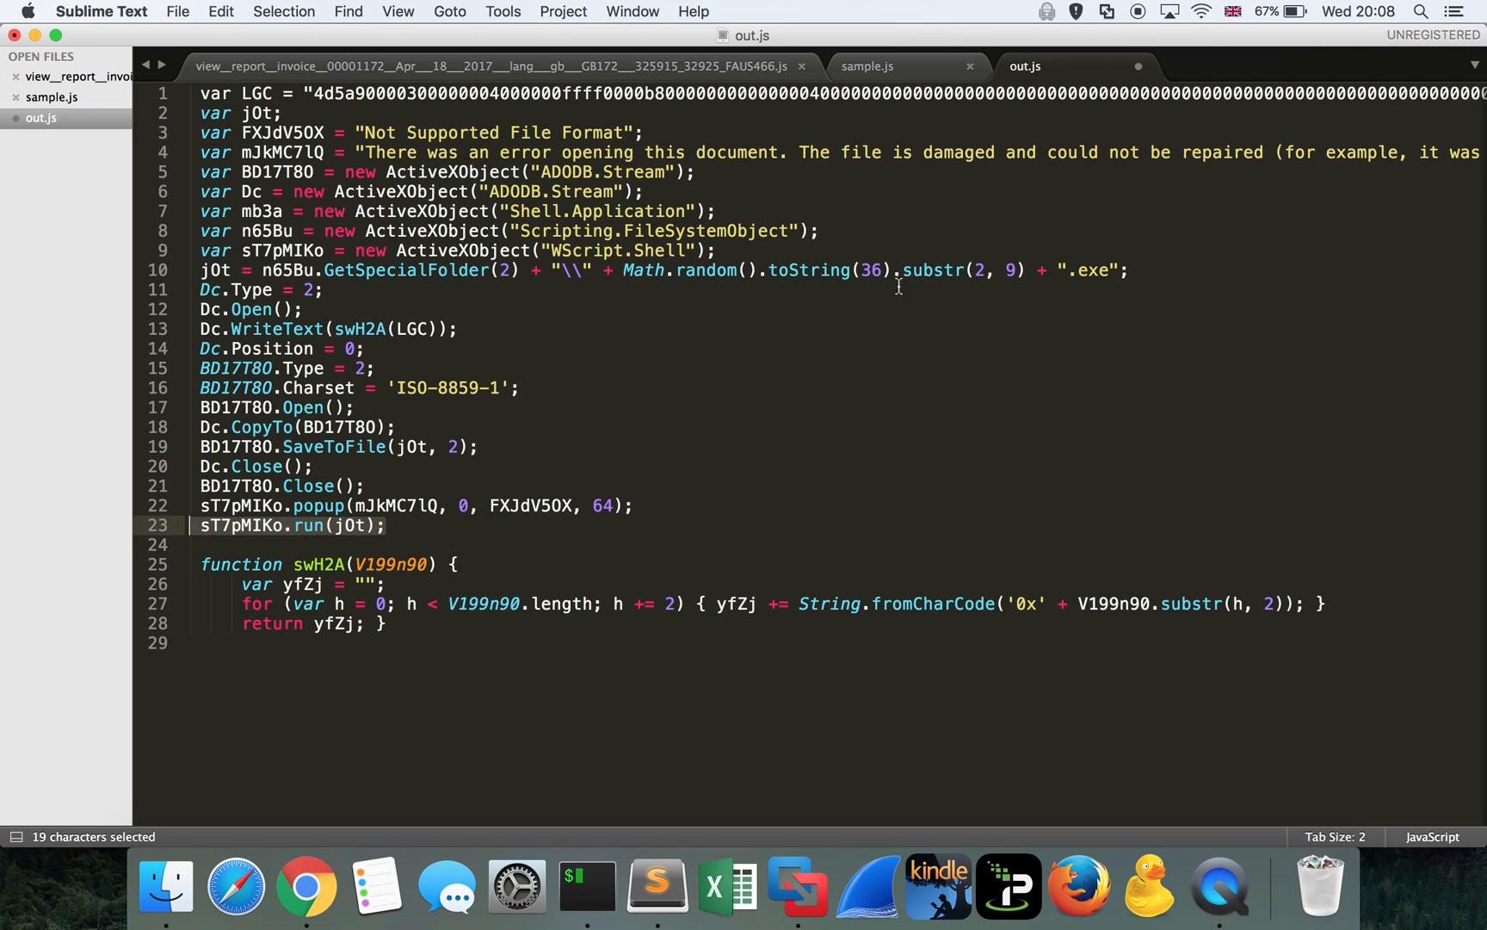
mouse_move(649, 321)
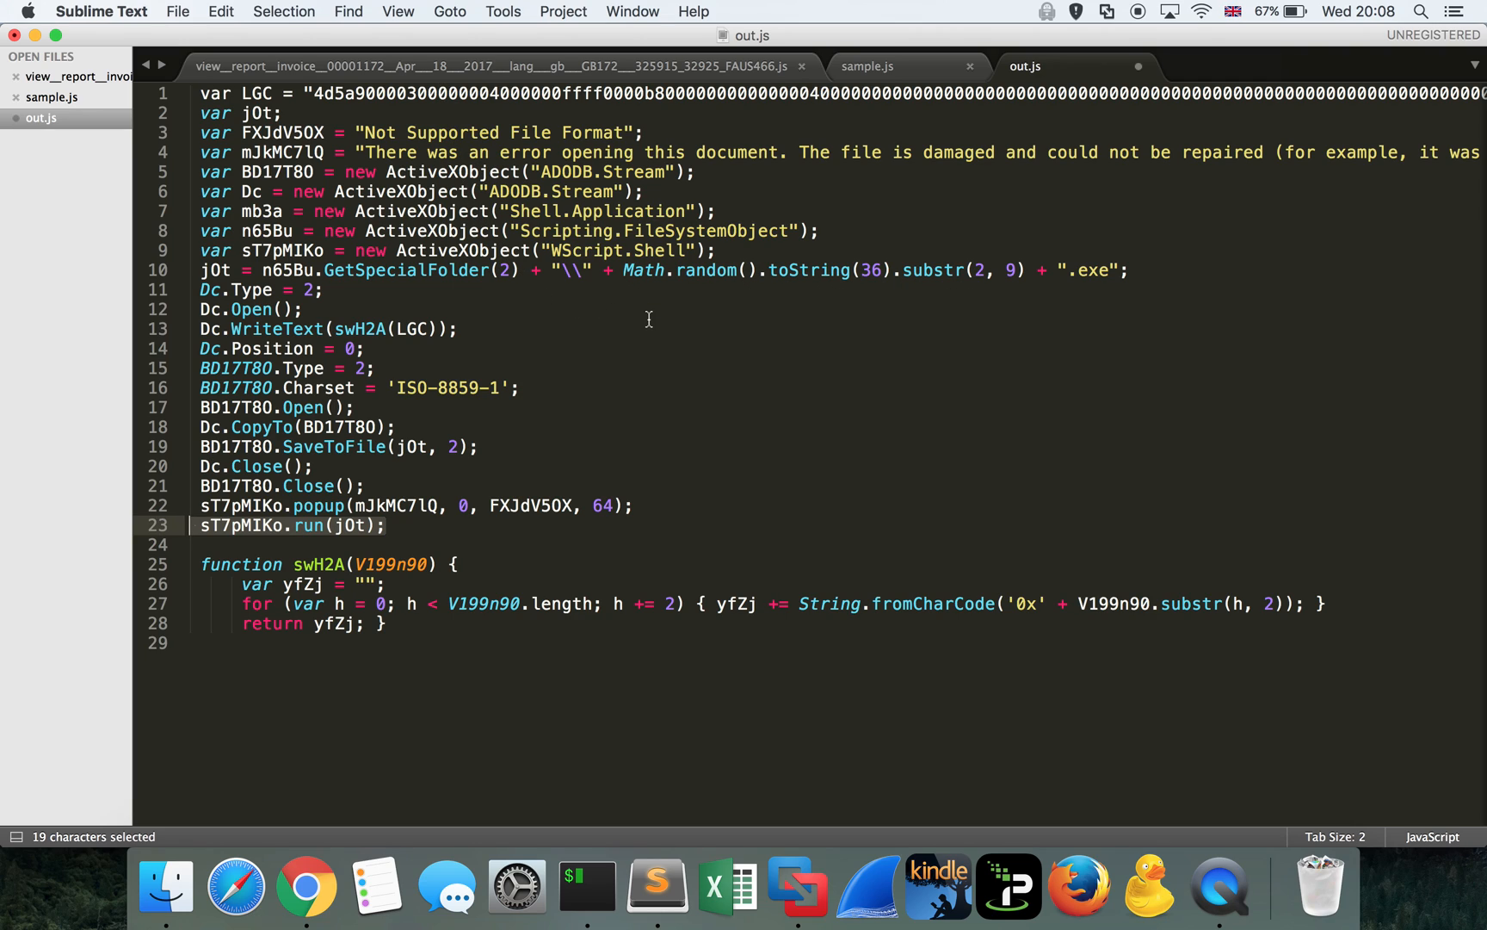
left_click(390, 525)
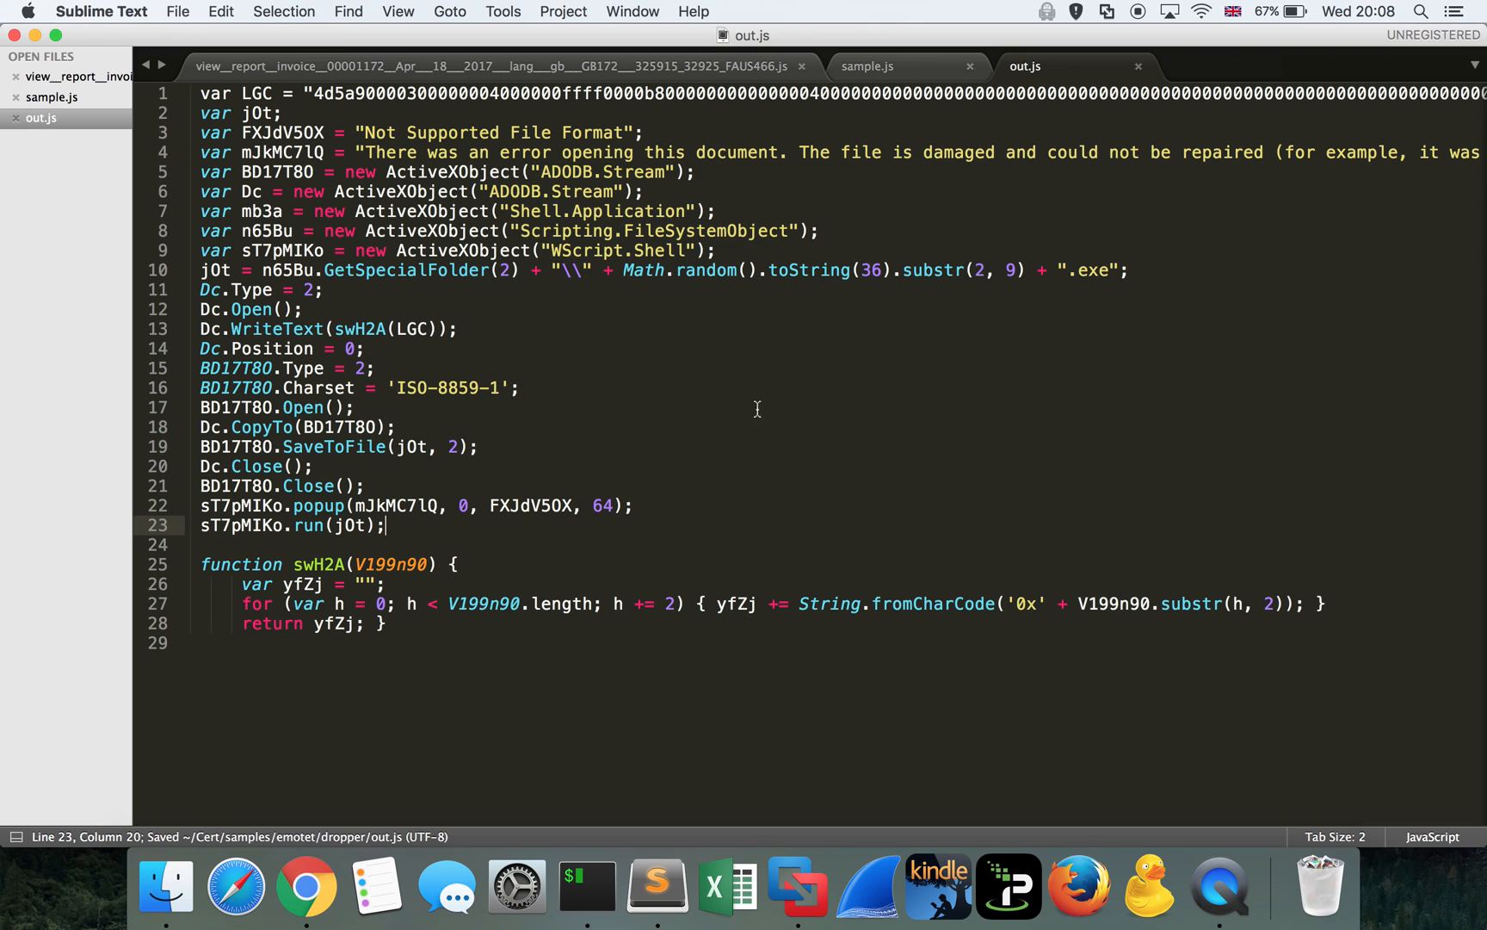
- Pick up out.js from the Finder dropper folder to copy onto the Windows VM desktop
left_click(163, 886)
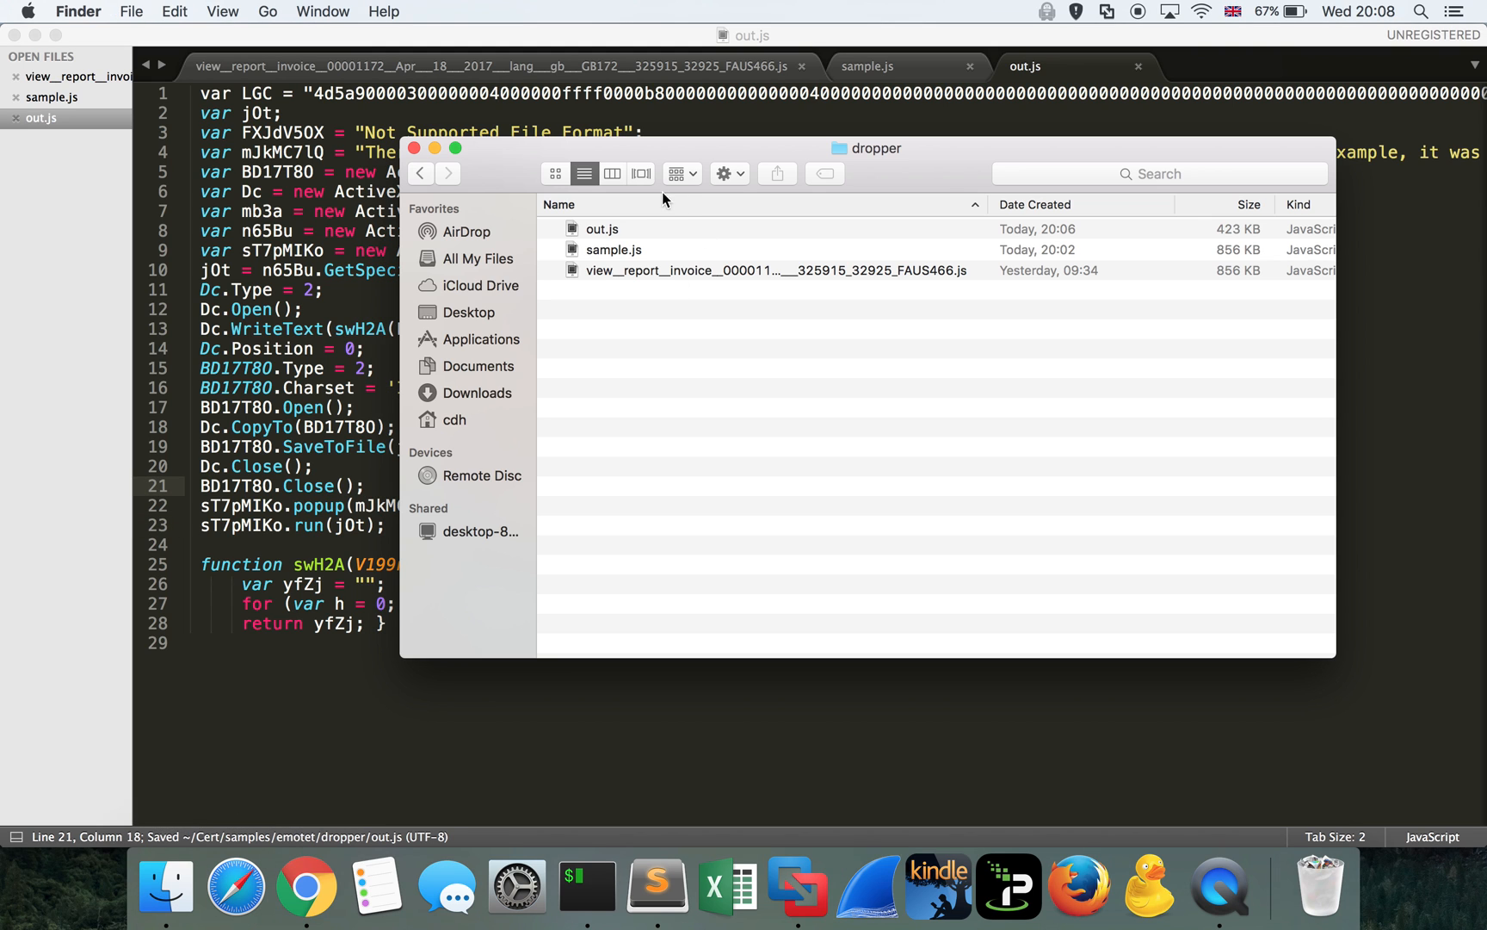
left_click(602, 229)
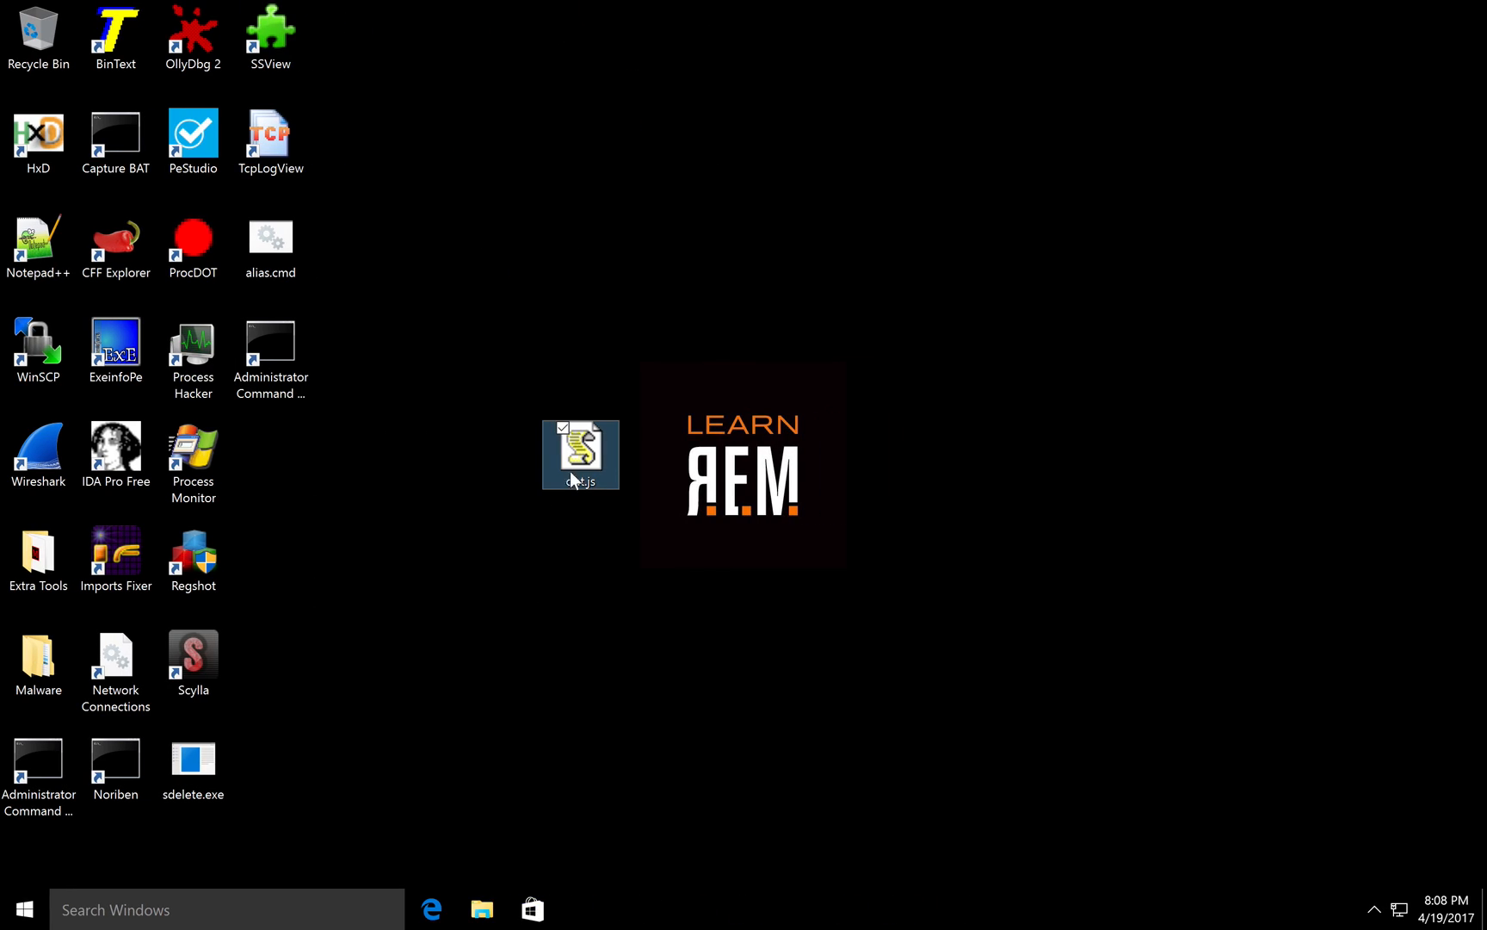
- Launch Process Hacker, run the out.js dropper and dismiss its fake file-format error
double_click(191, 352)
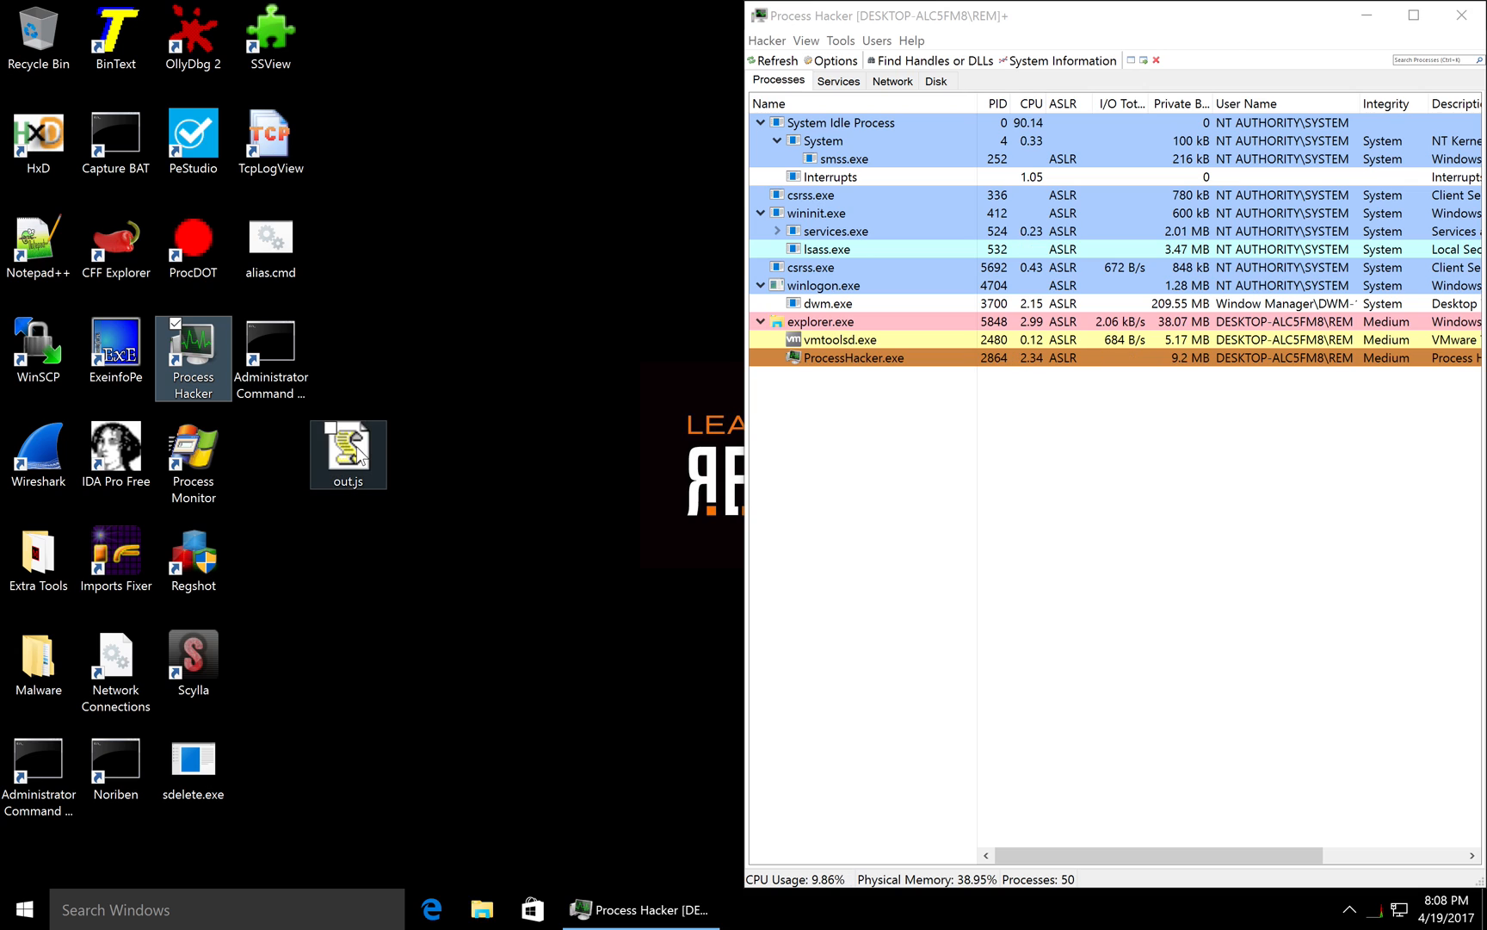
mouse_move(346, 455)
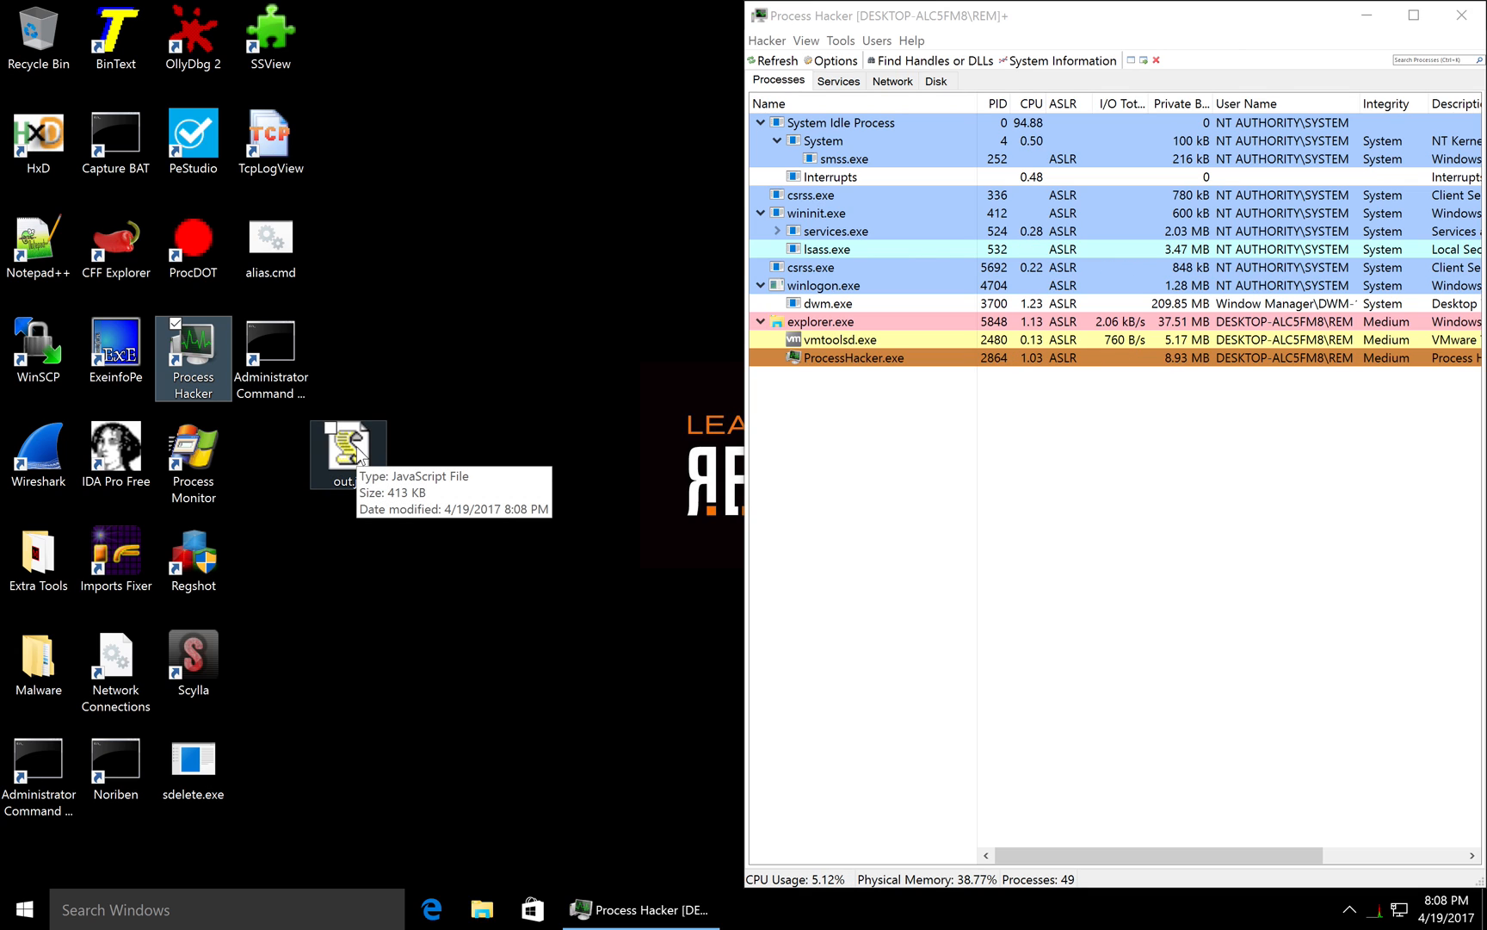
double_click(347, 453)
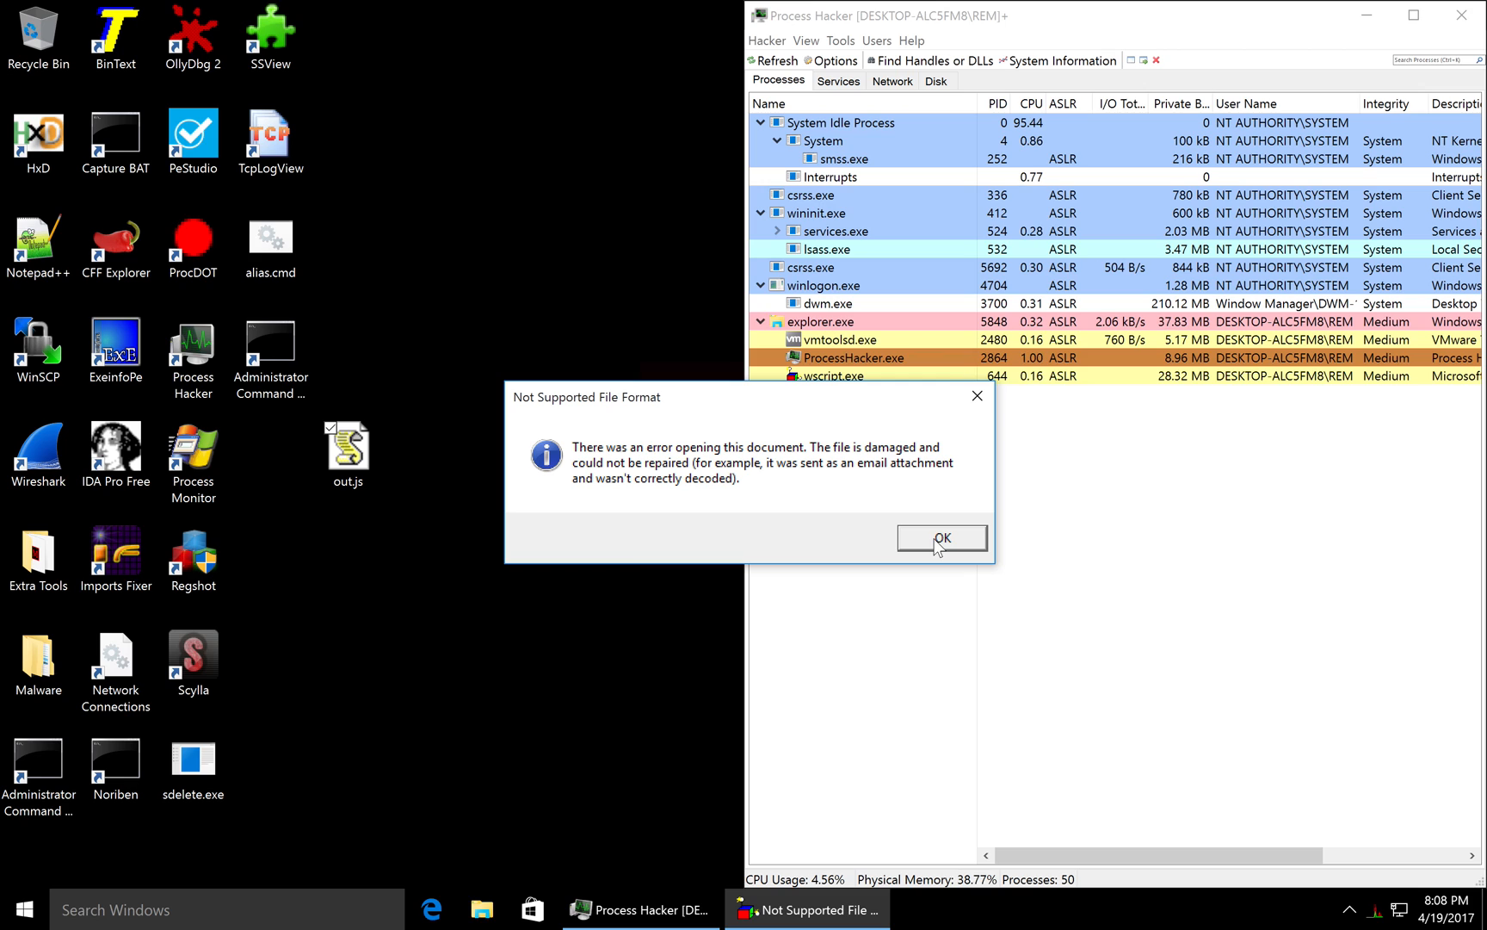
left_click(942, 537)
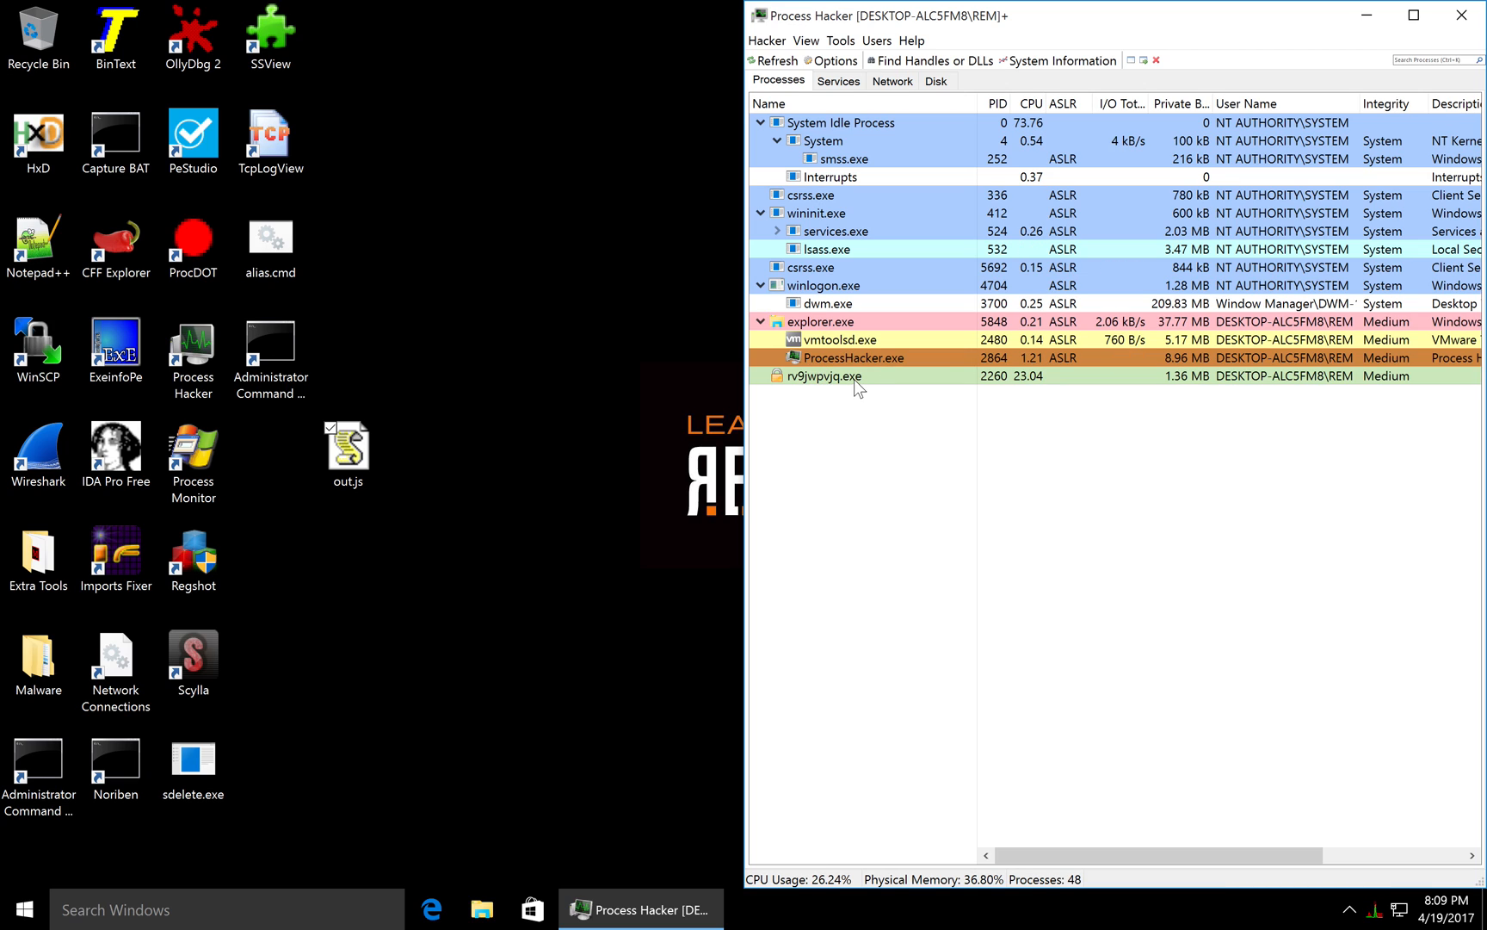
mouse_move(825, 375)
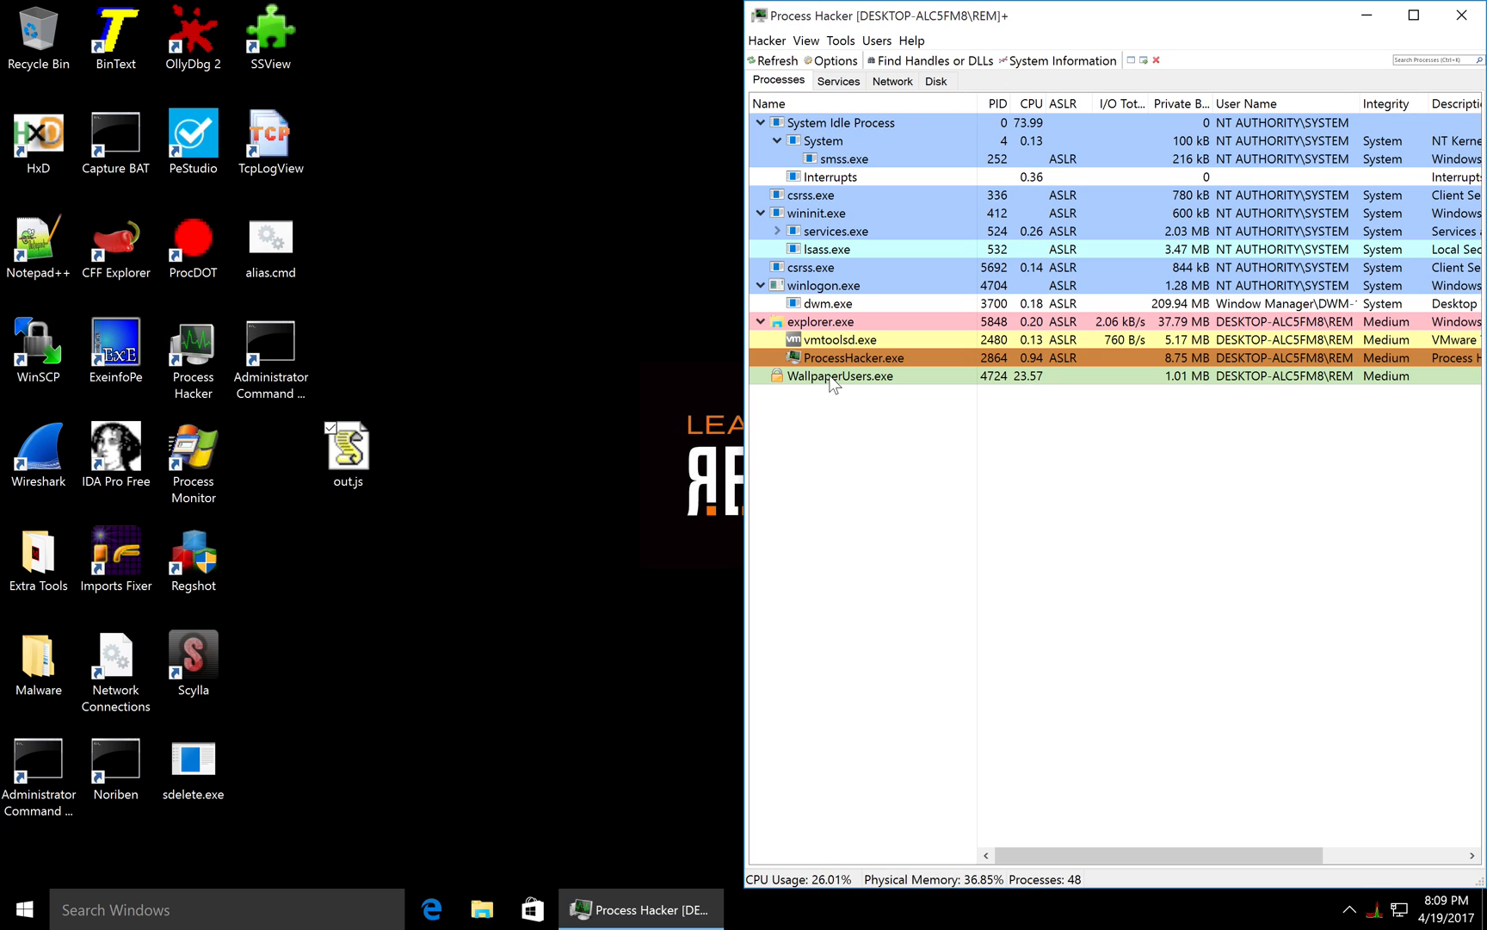
mouse_move(835, 375)
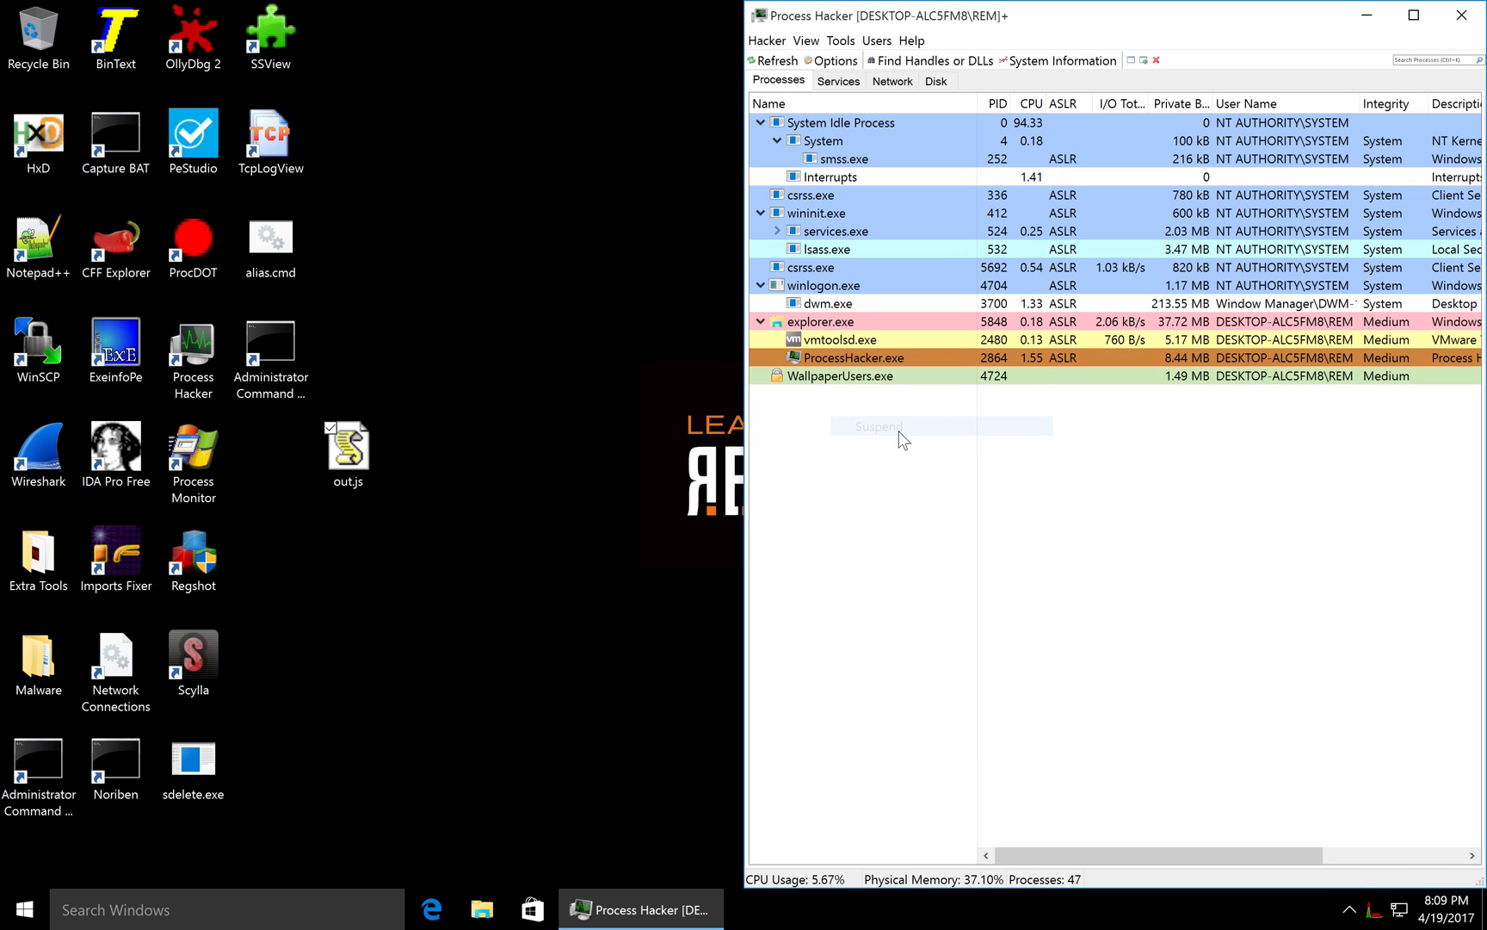
- Extract the 693 memory strings of WallpaperUsers.exe and view them maximized, revealing 192.99.38.200
double_click(839, 375)
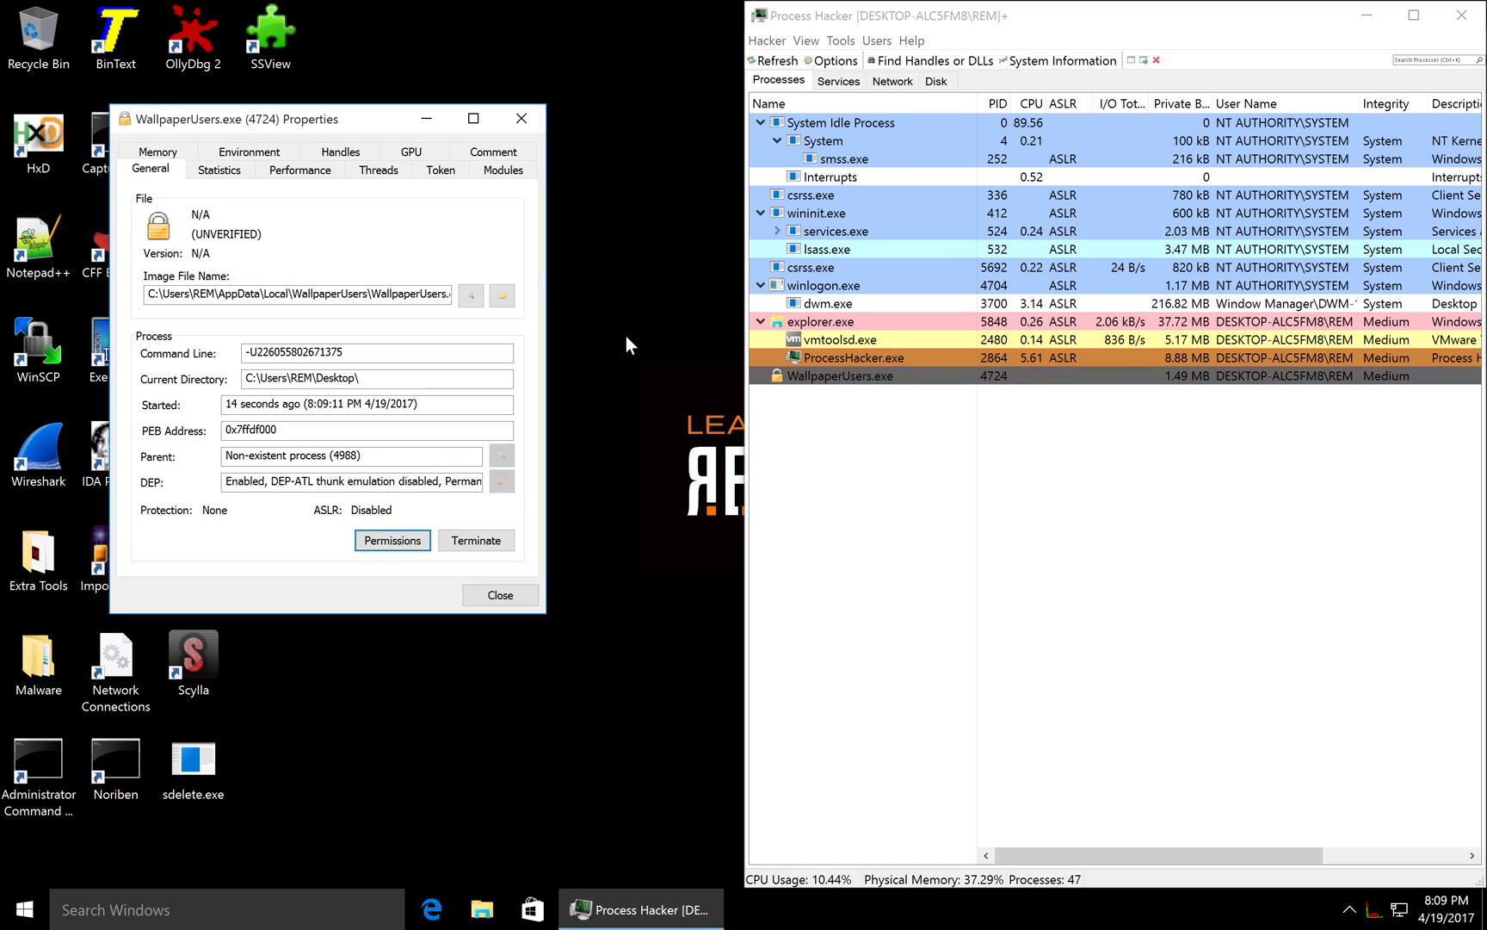
left_click(157, 151)
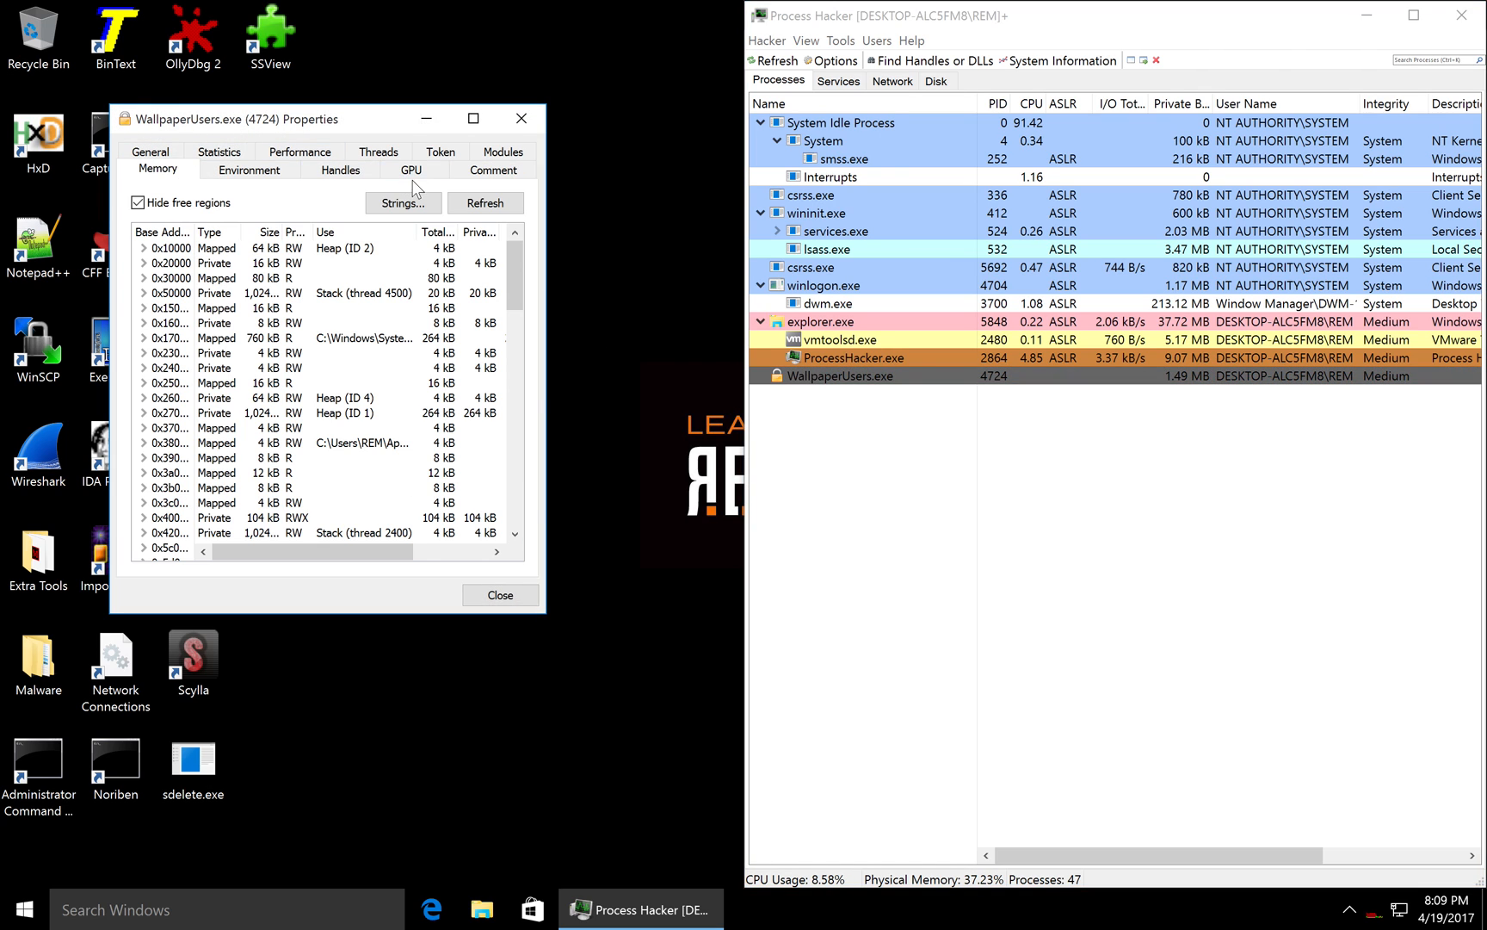
left_click(403, 202)
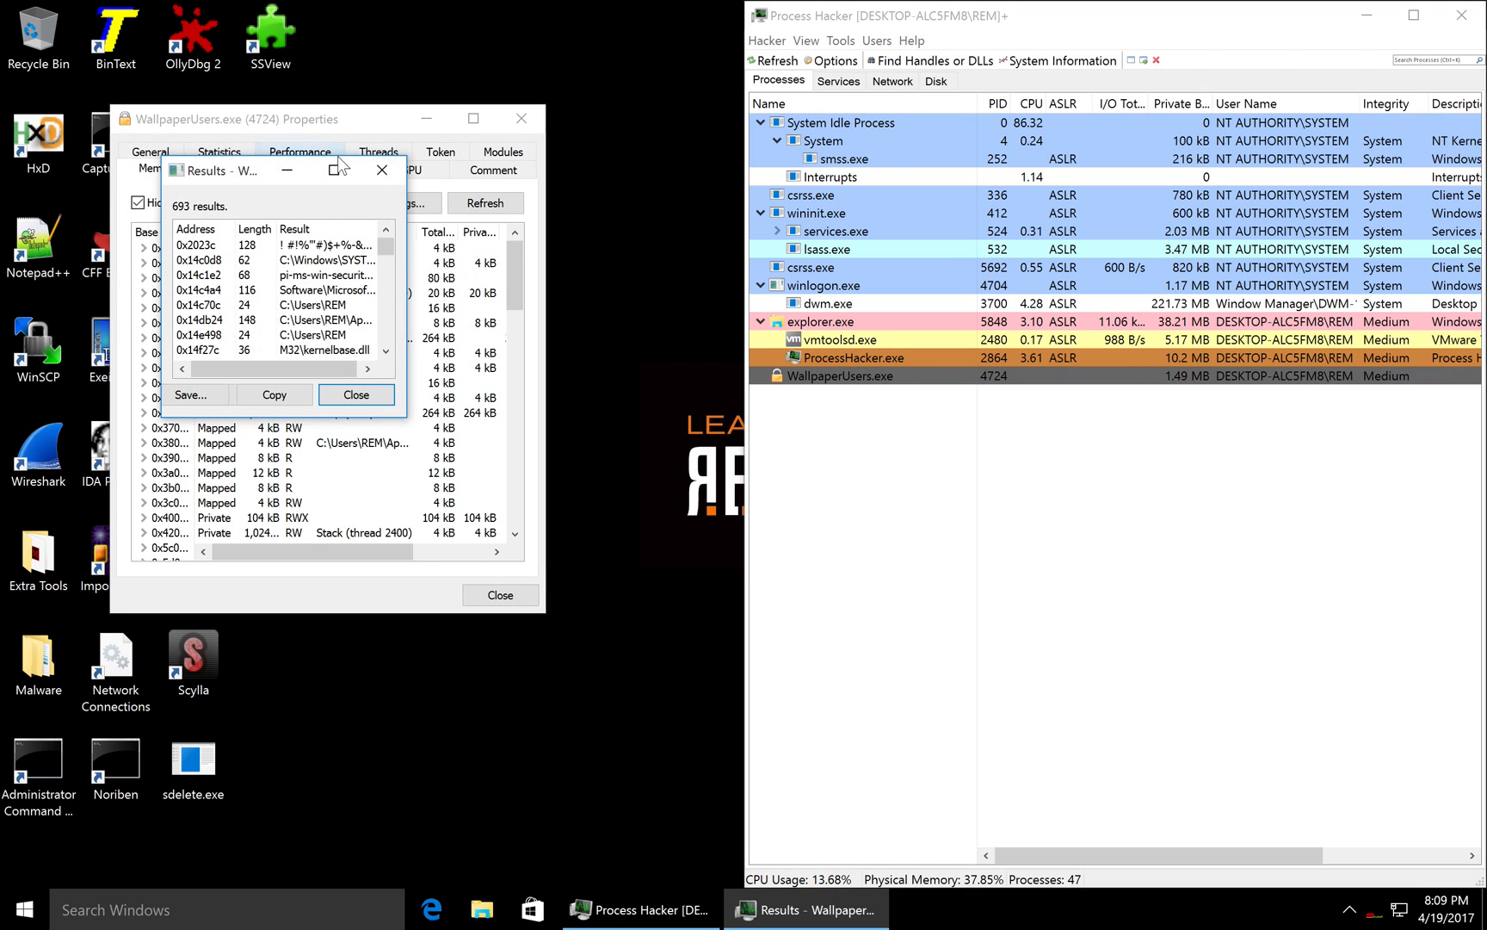
left_click(337, 169)
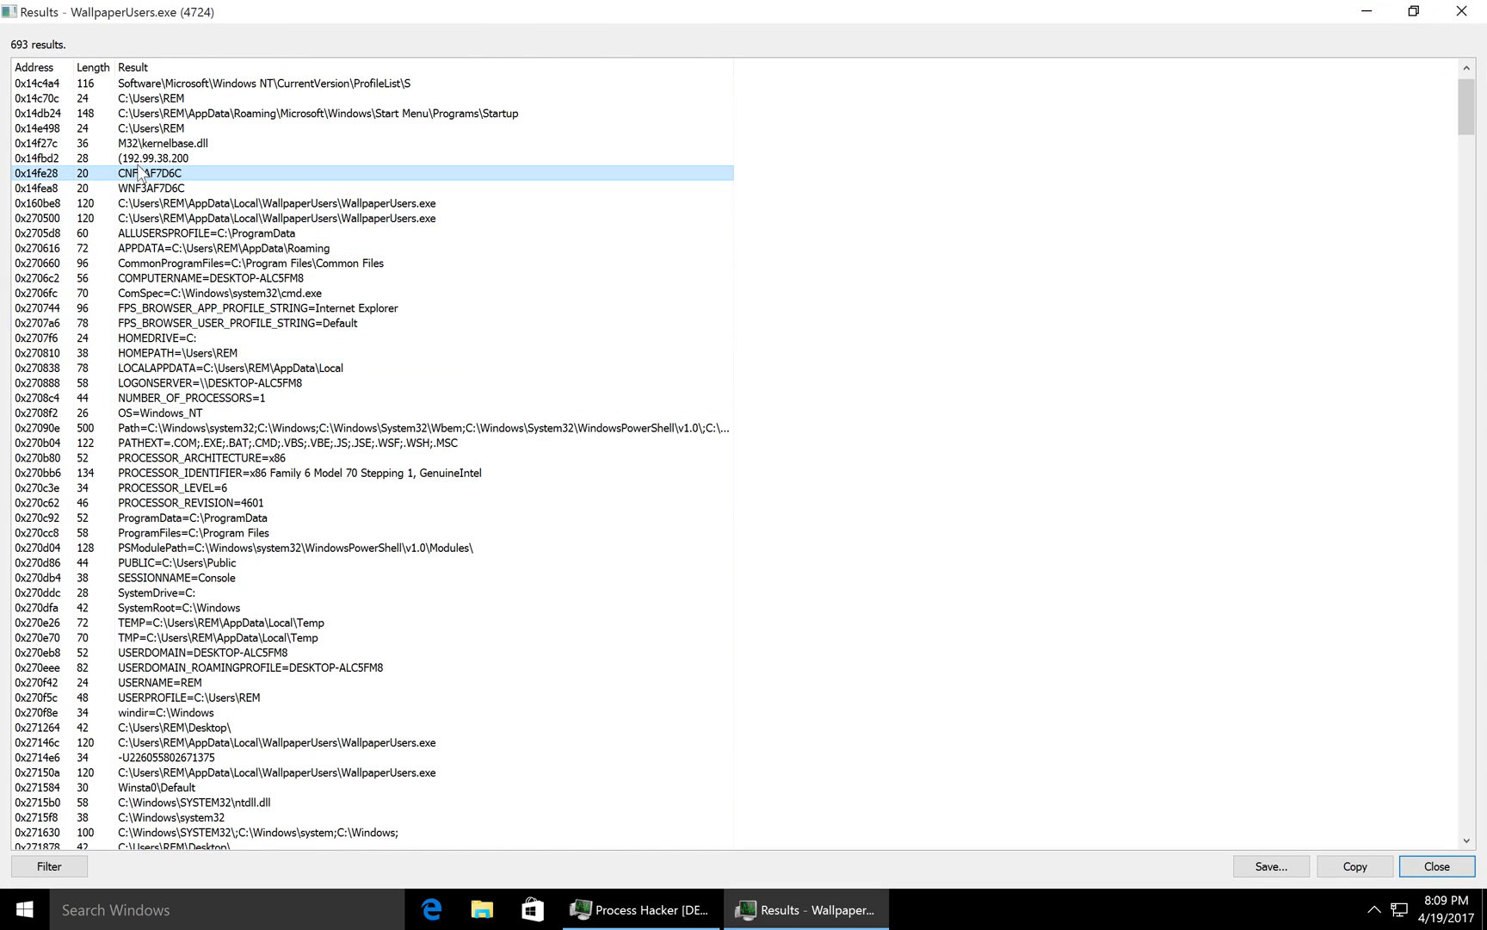
scroll("down", 3)
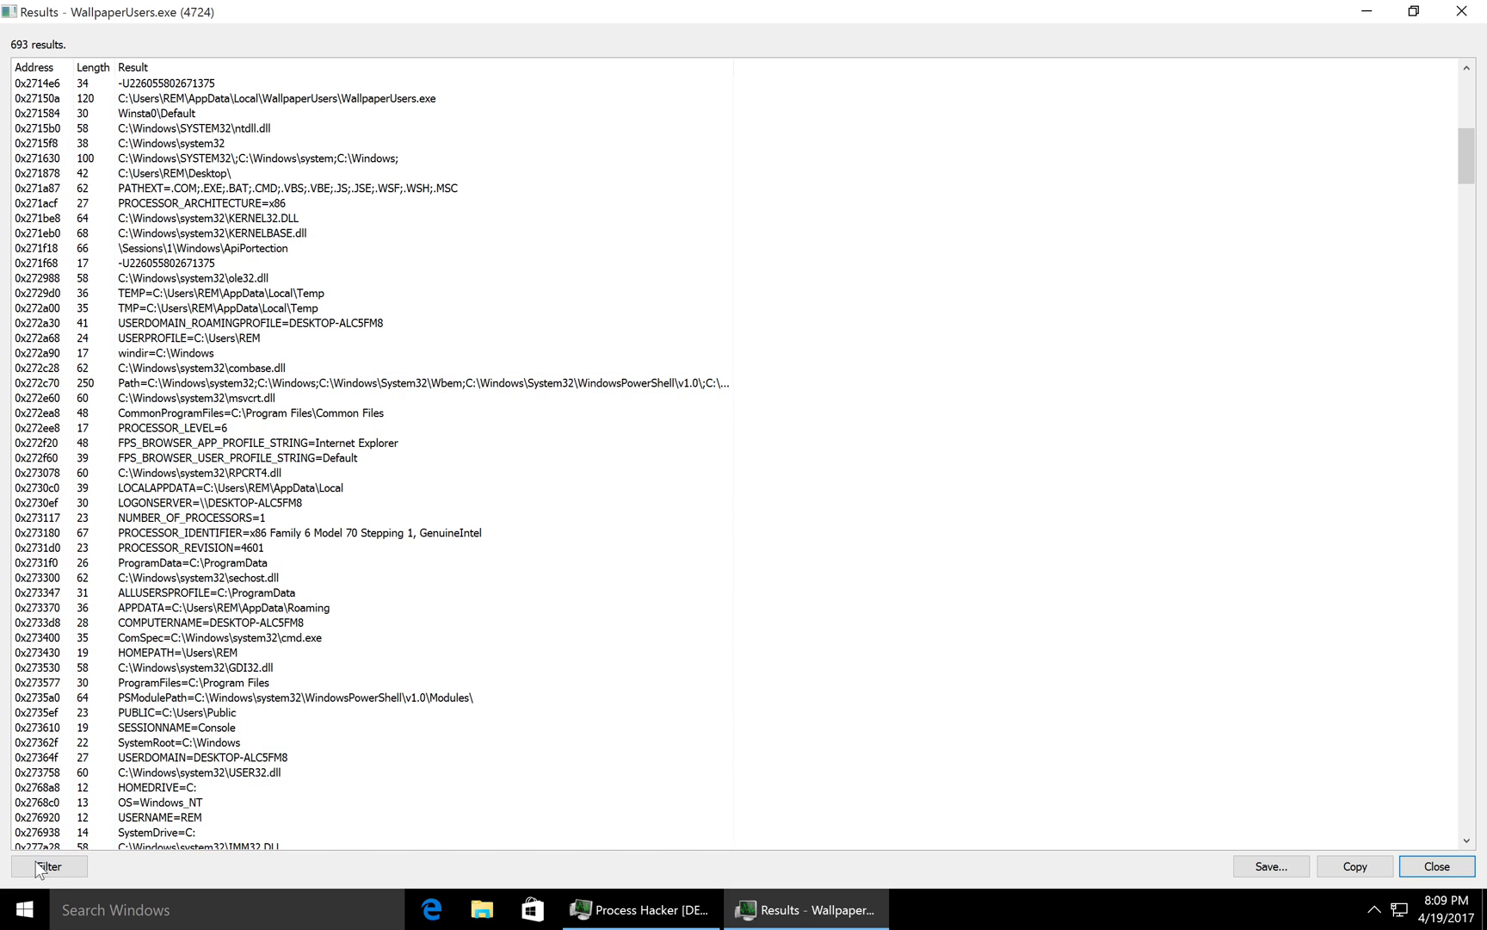
left_click(48, 866)
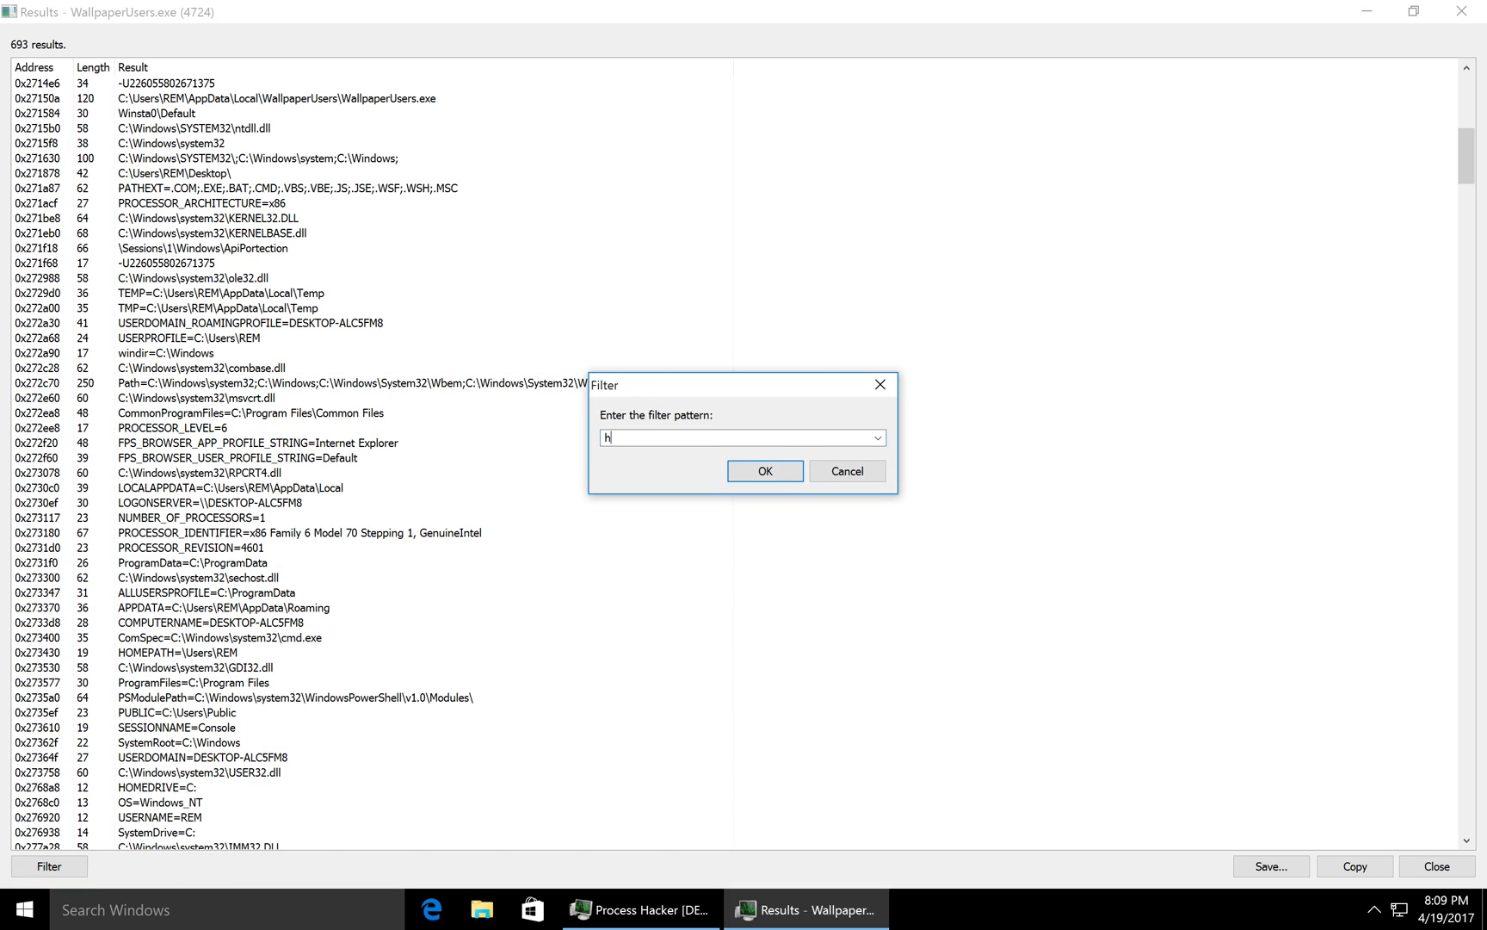
left_click(764, 470)
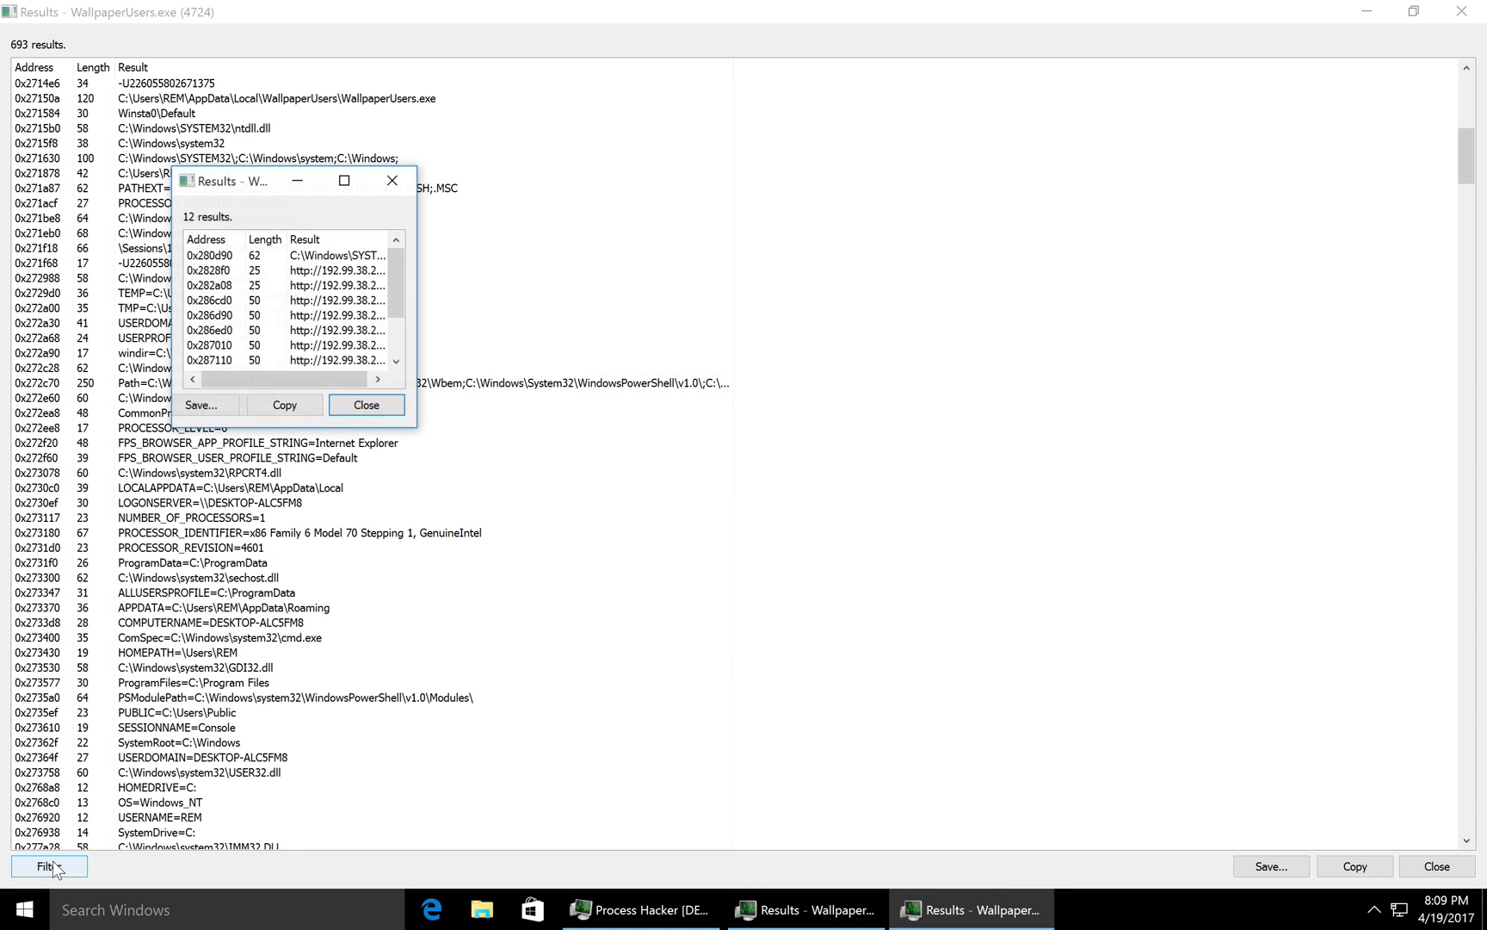
left_click(365, 405)
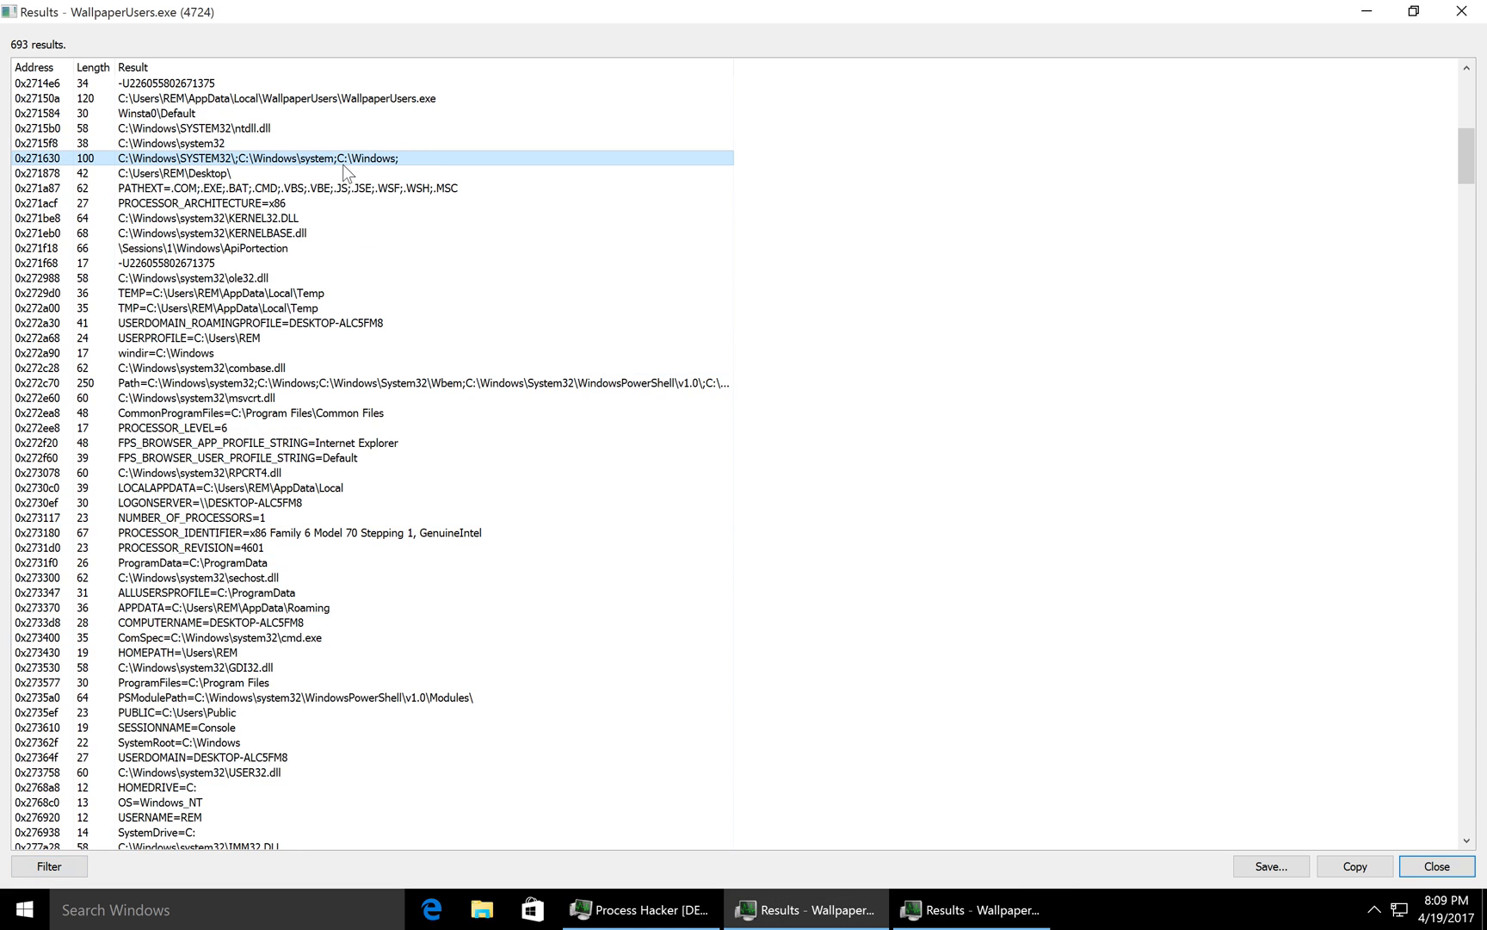
left_click(48, 865)
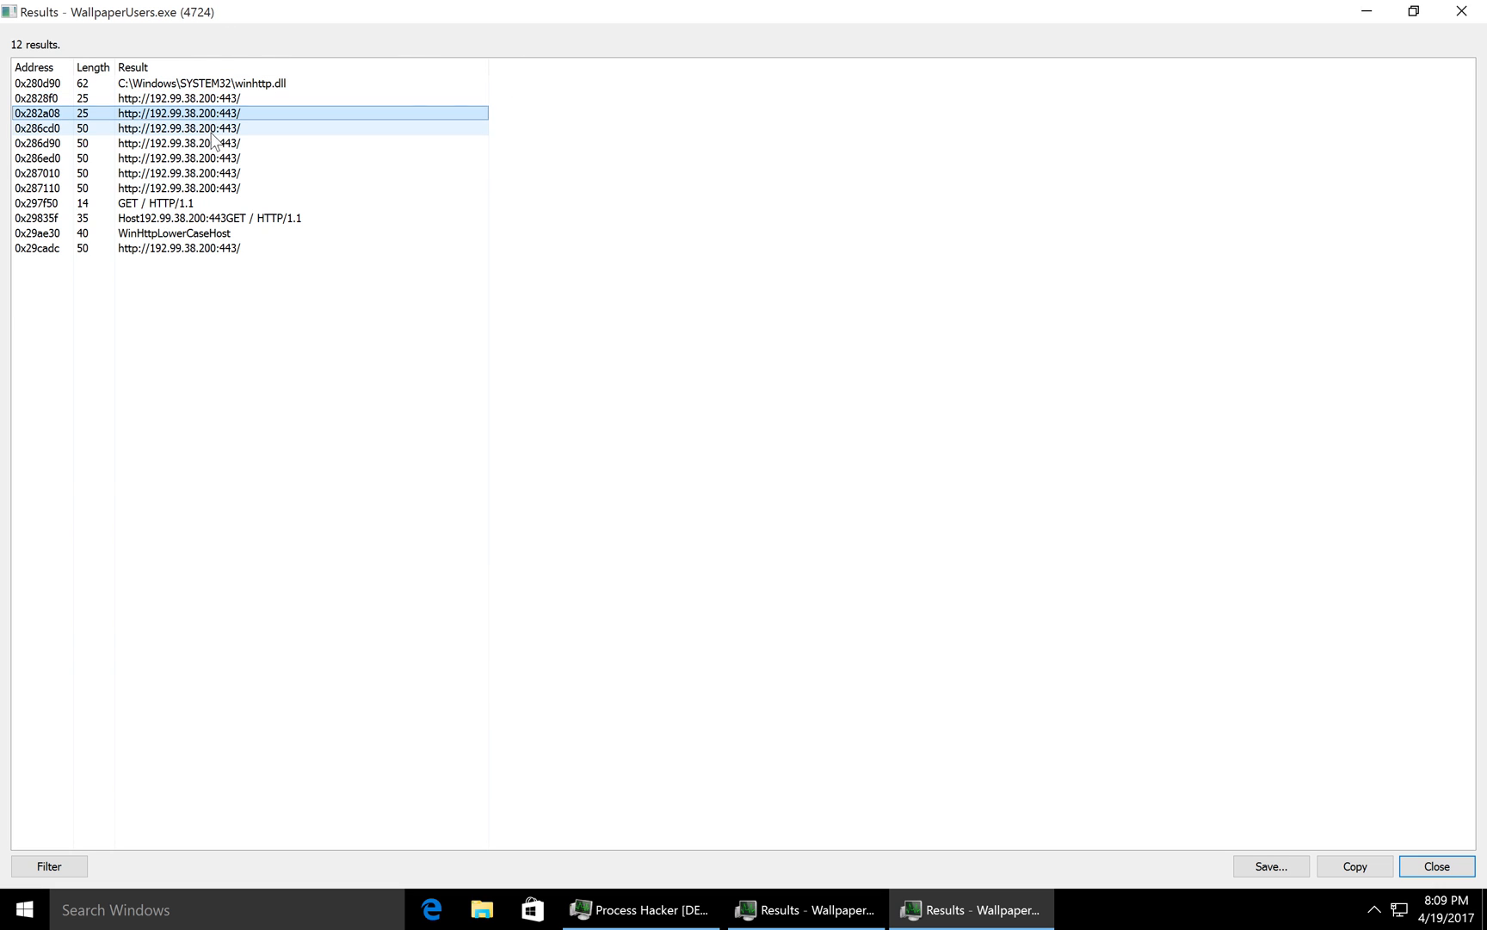
left_click(189, 157)
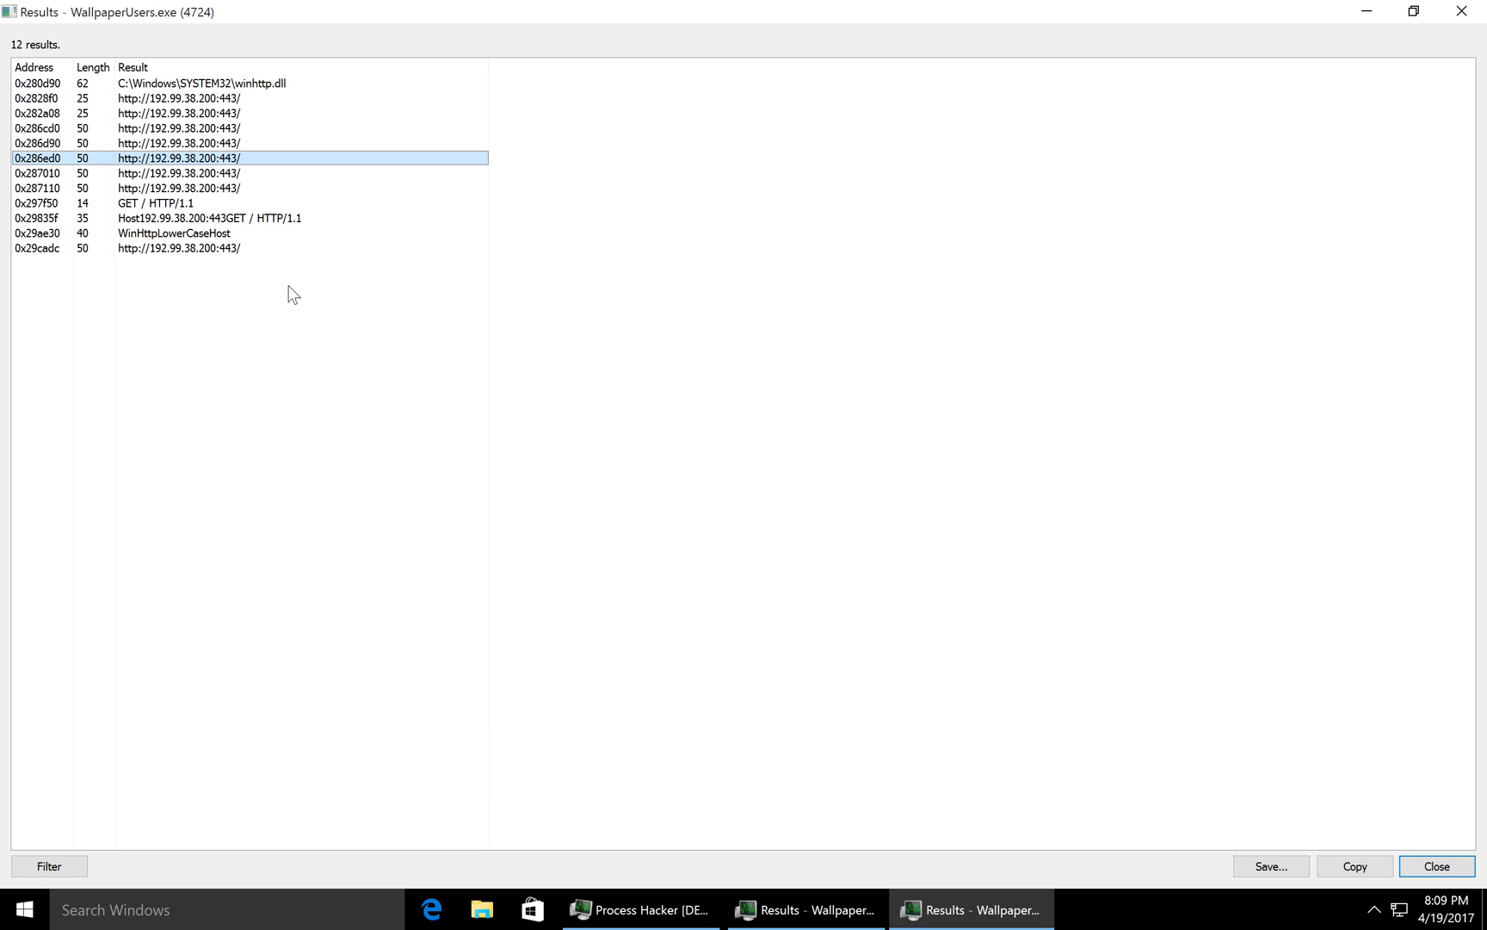
mouse_move(720, 472)
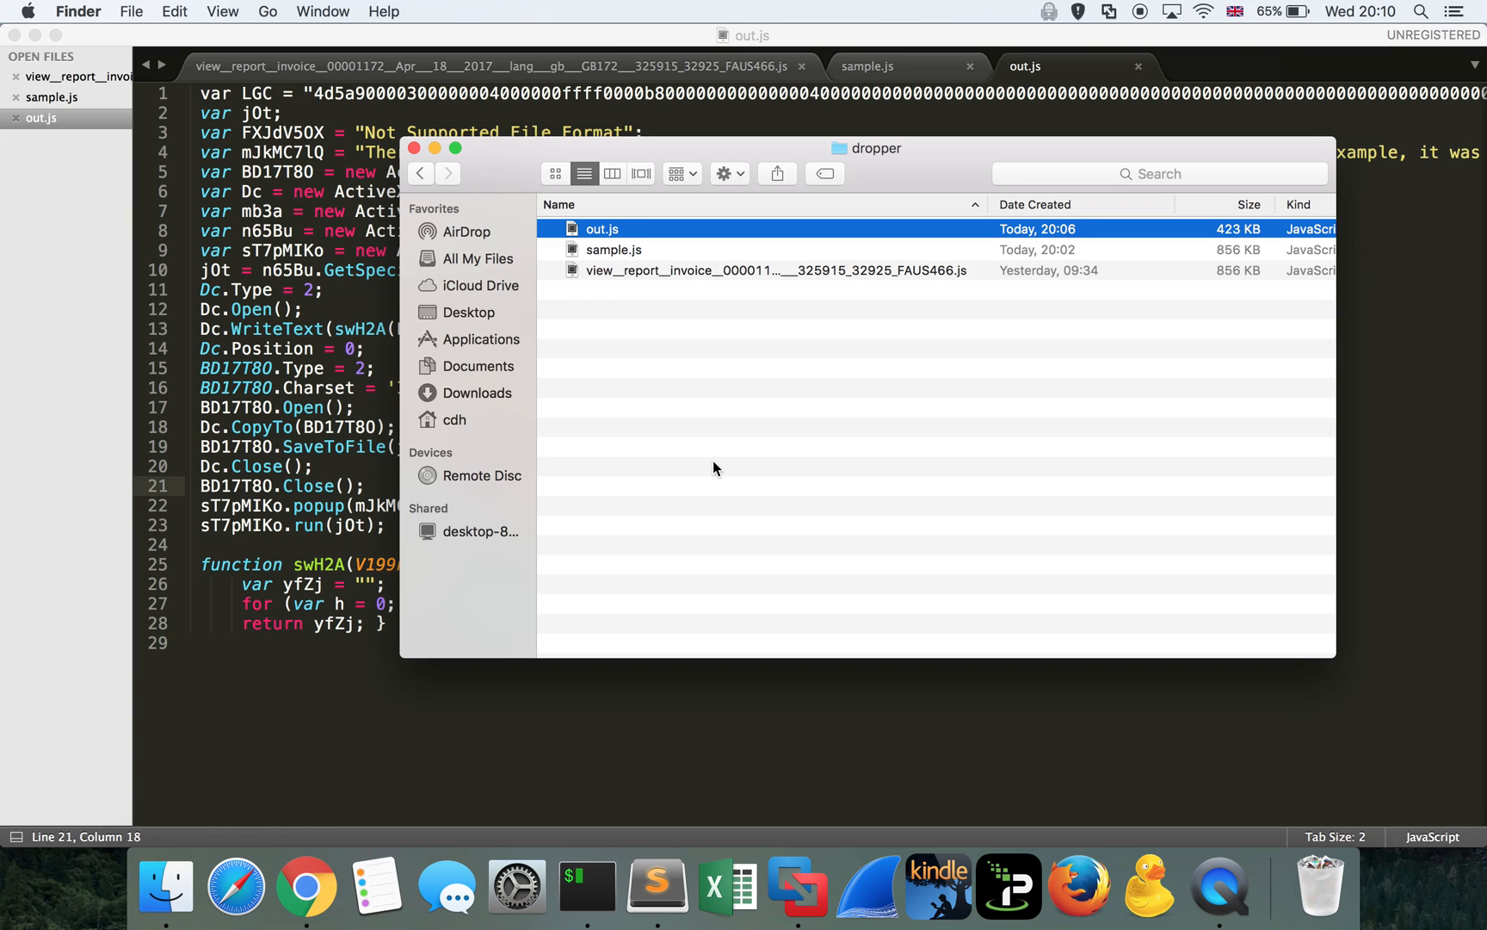
mouse_move(733, 407)
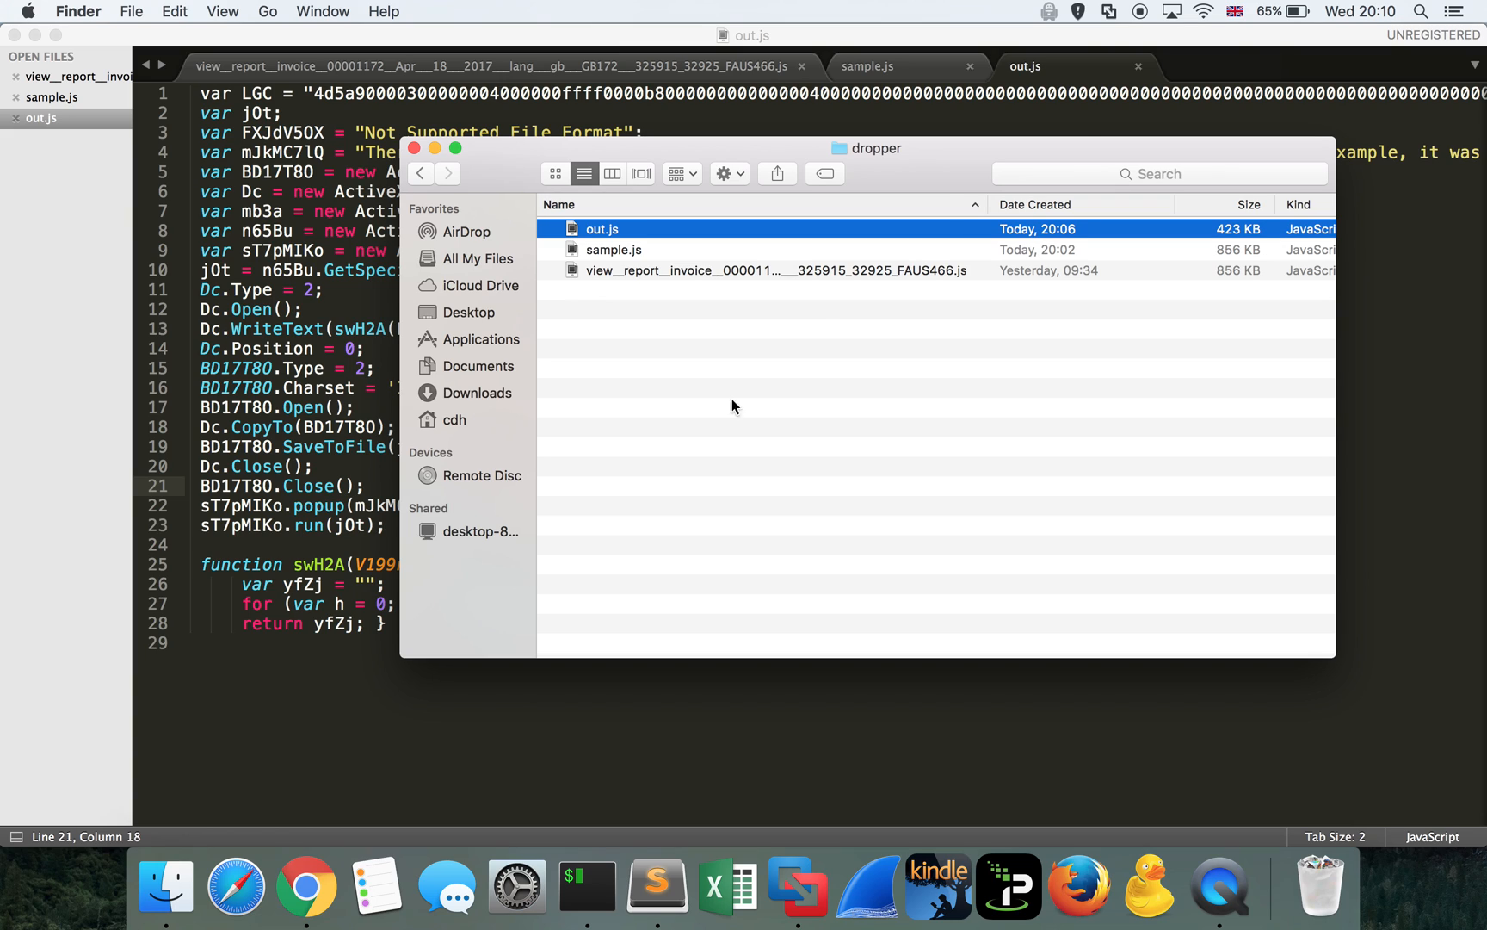